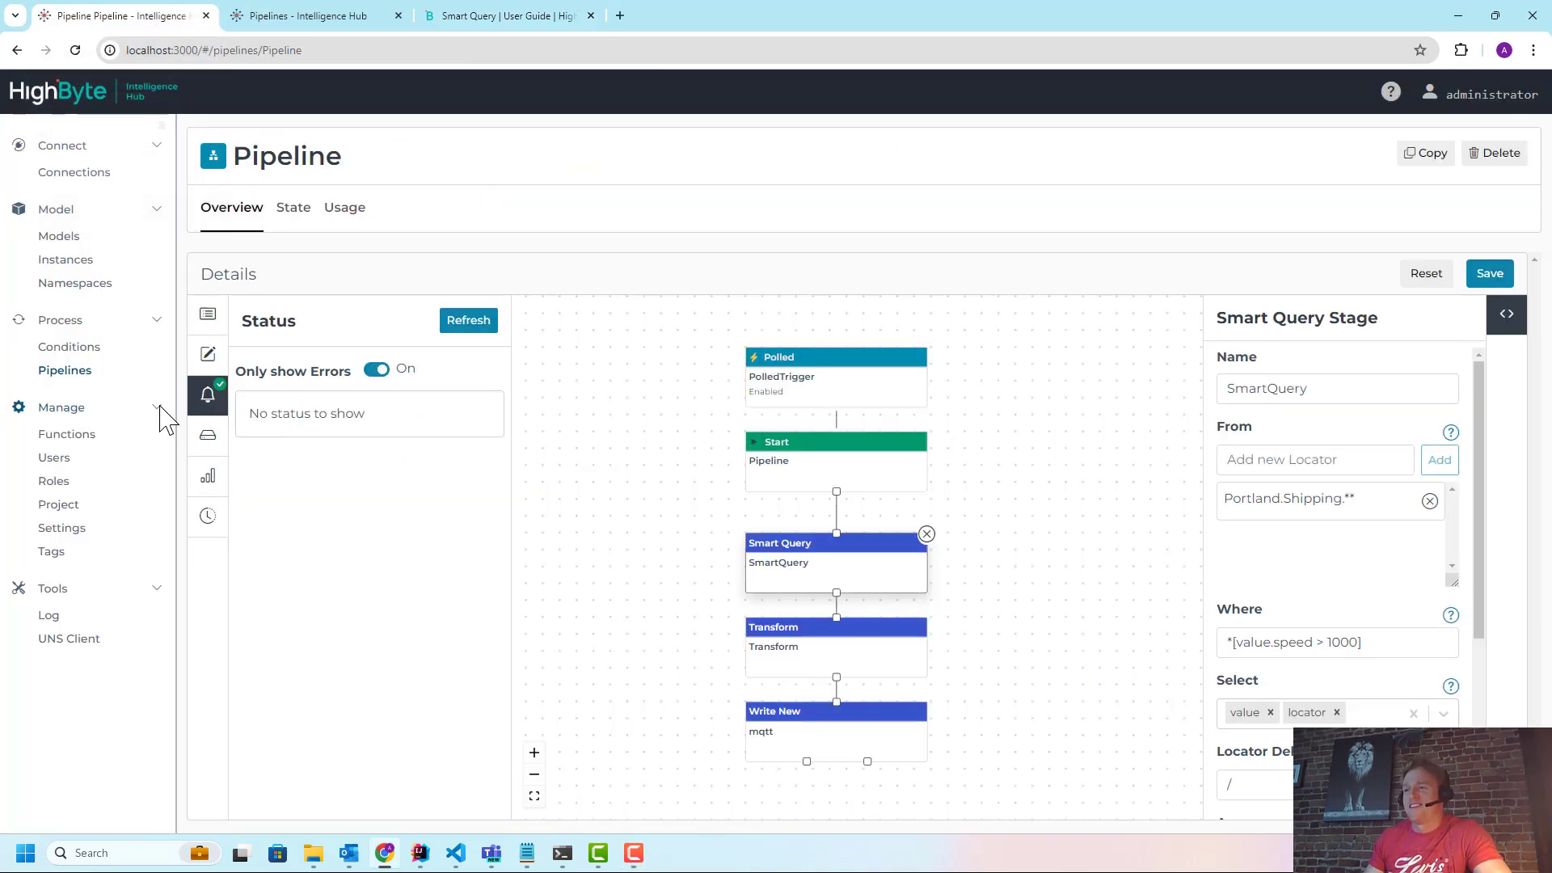
Open the Namespaces page from the Model section of the navigation
left_click(75, 283)
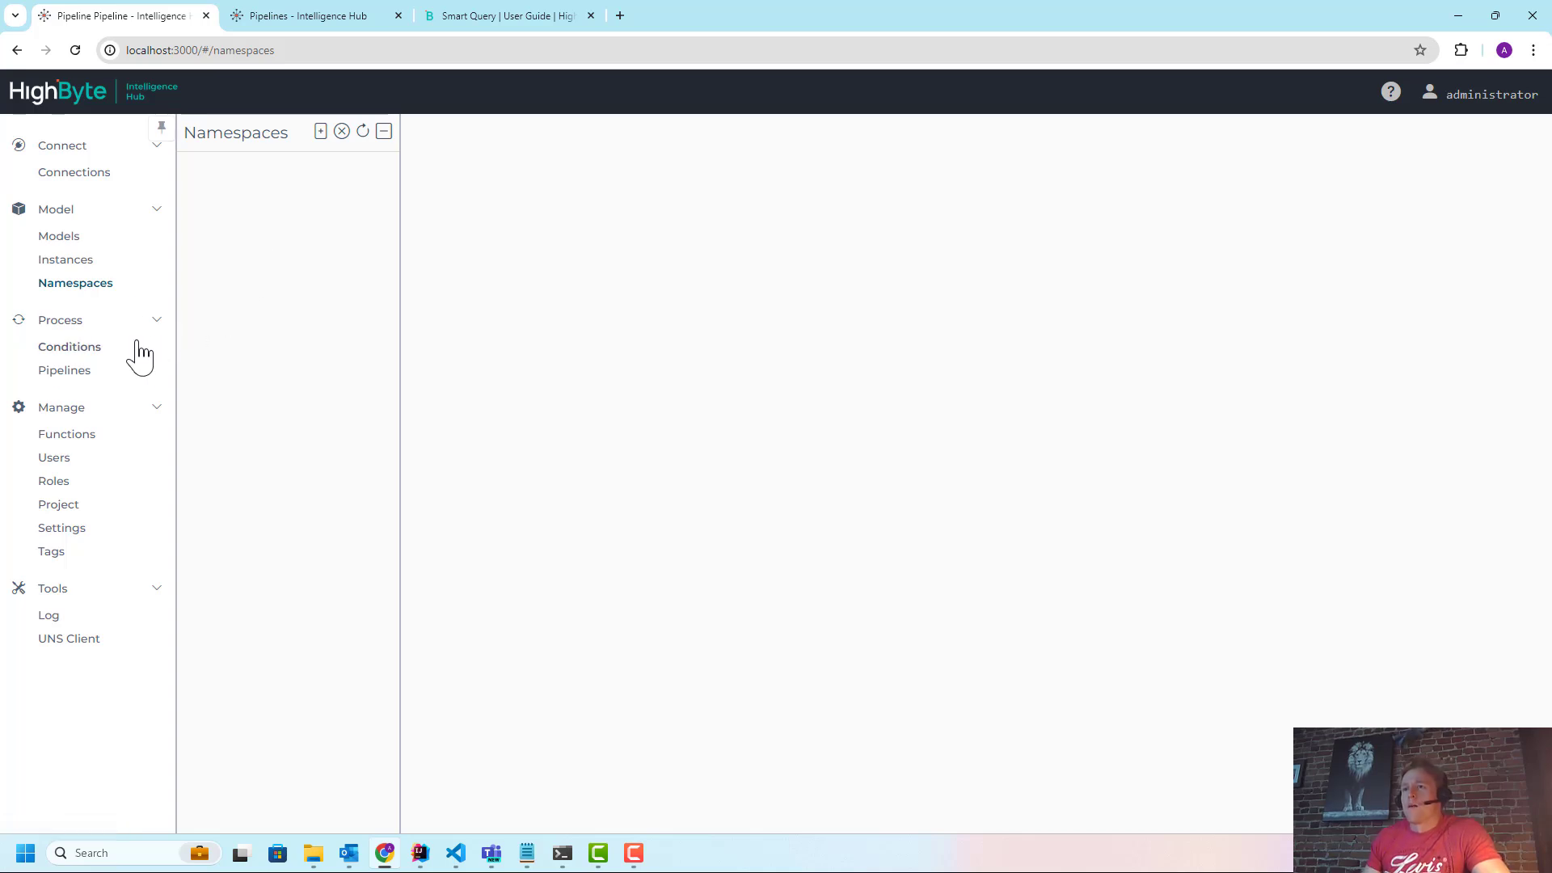
mouse_move(107, 295)
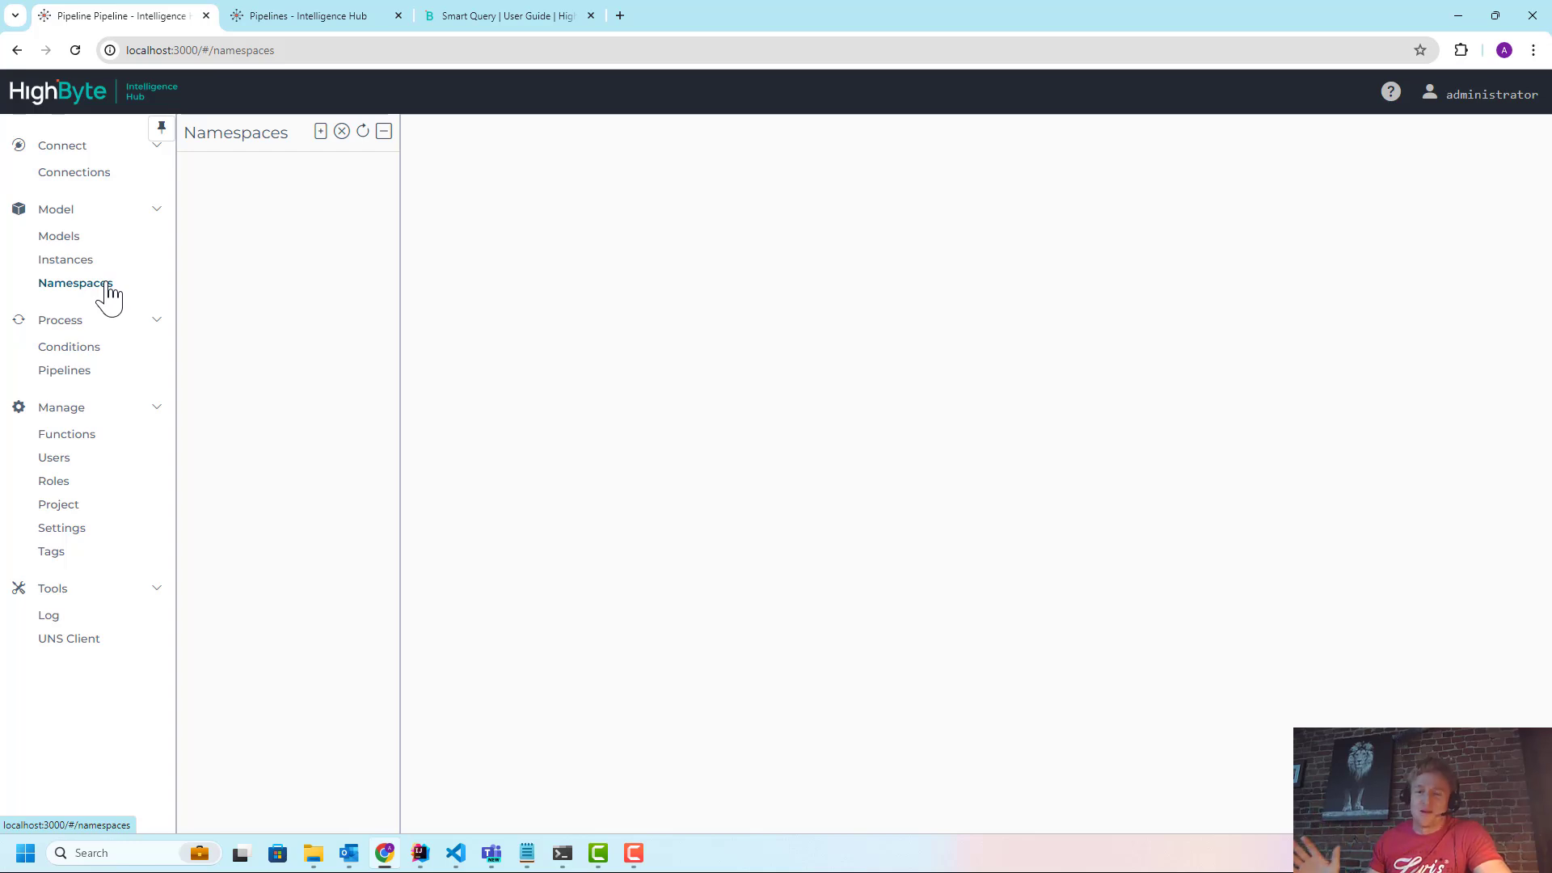
mouse_move(176, 314)
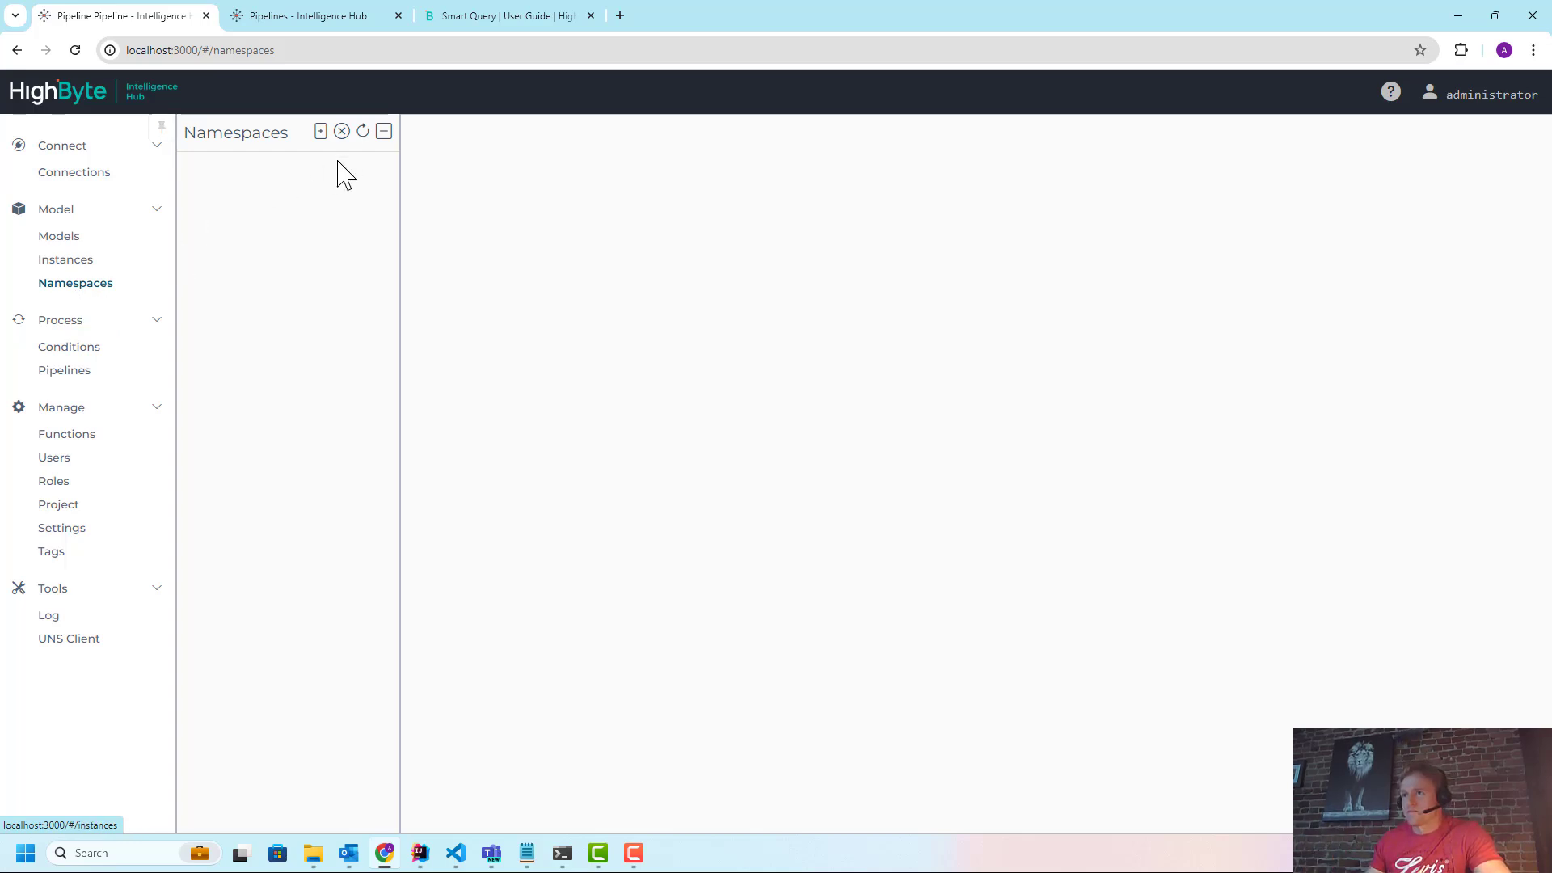
mouse_move(61, 302)
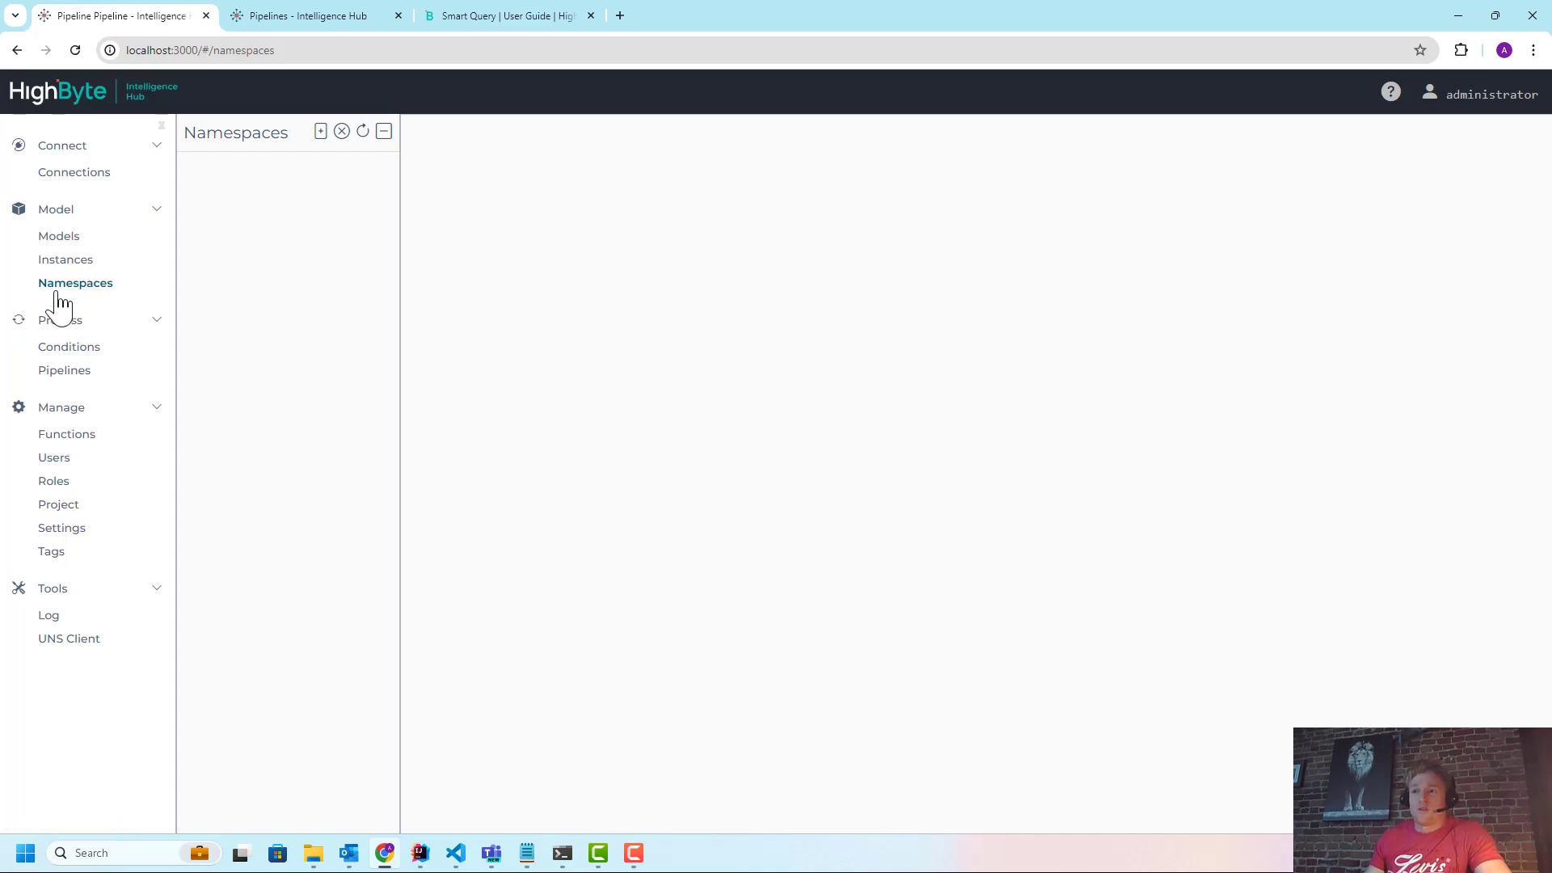
mouse_move(331, 153)
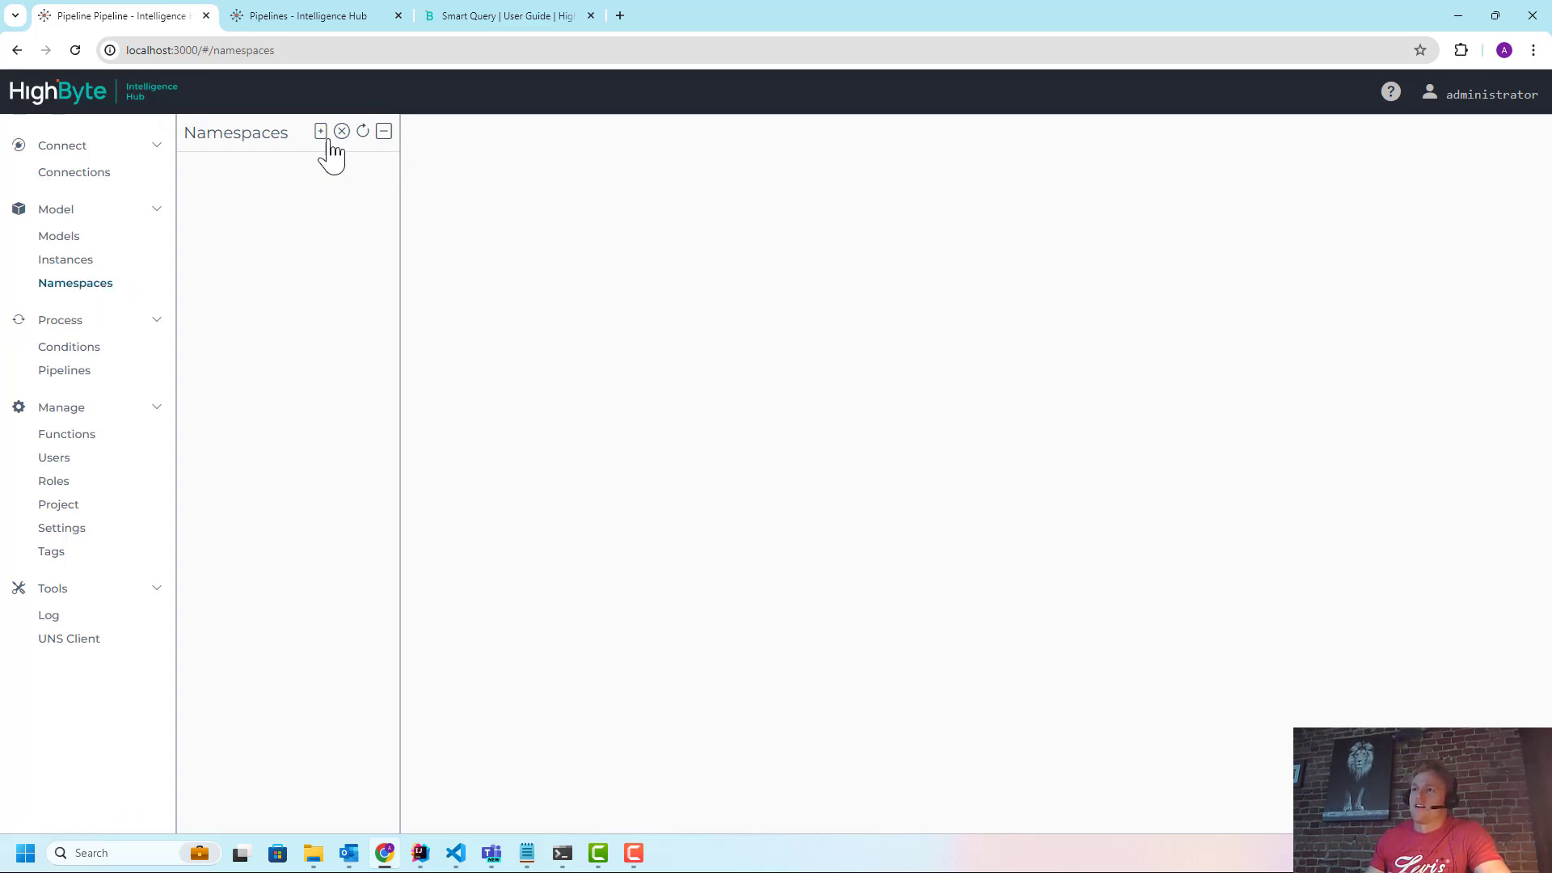
Add Portland and Shipping namespace nodes, then add a child node under Shipping
left_click(320, 131)
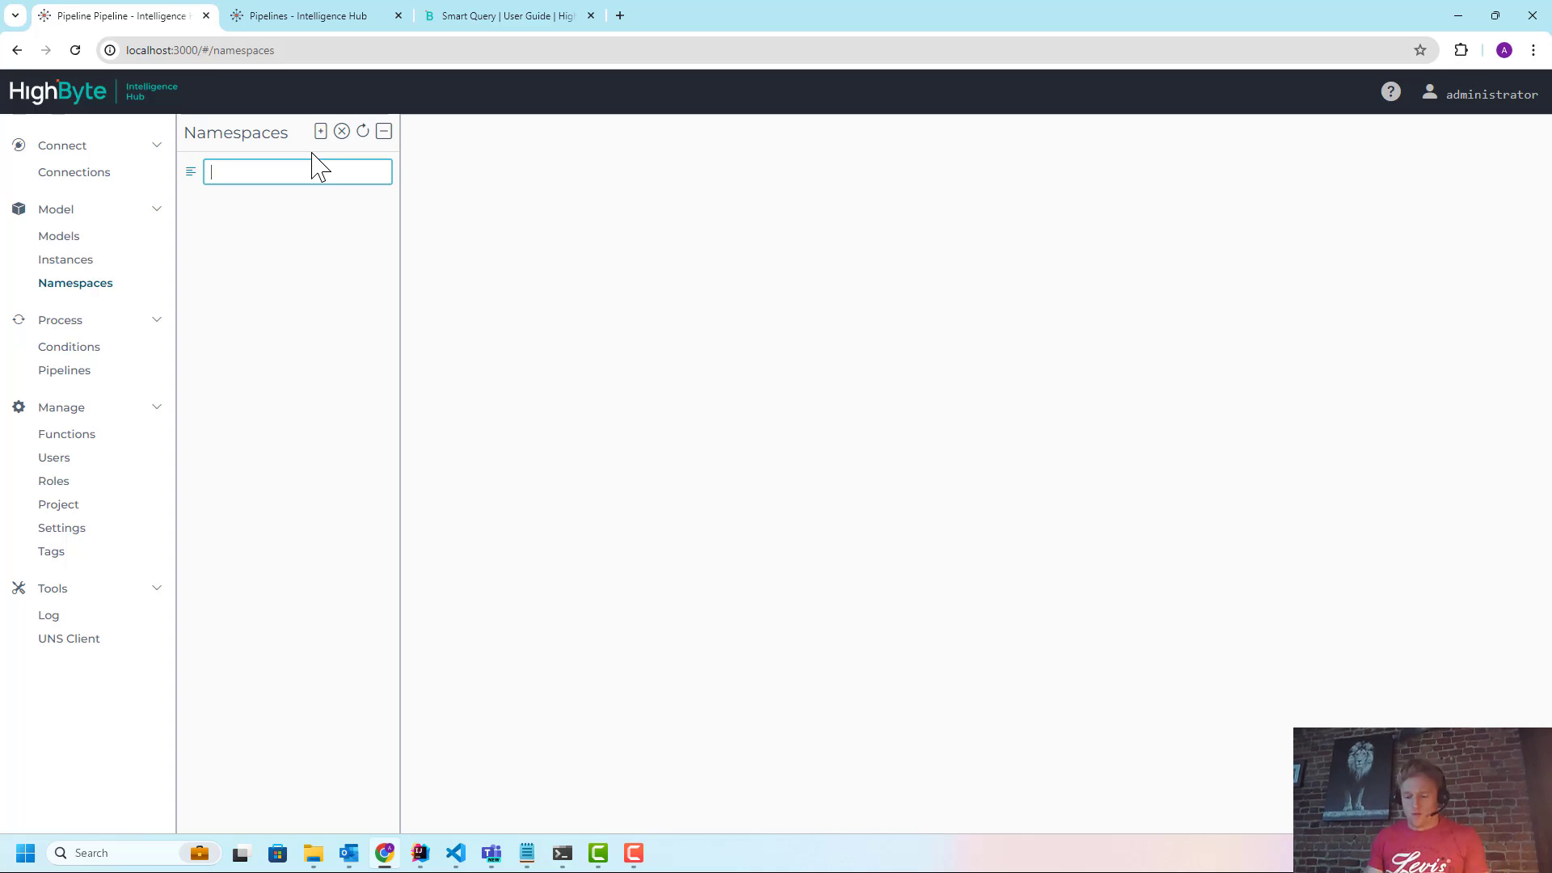
type("Portland")
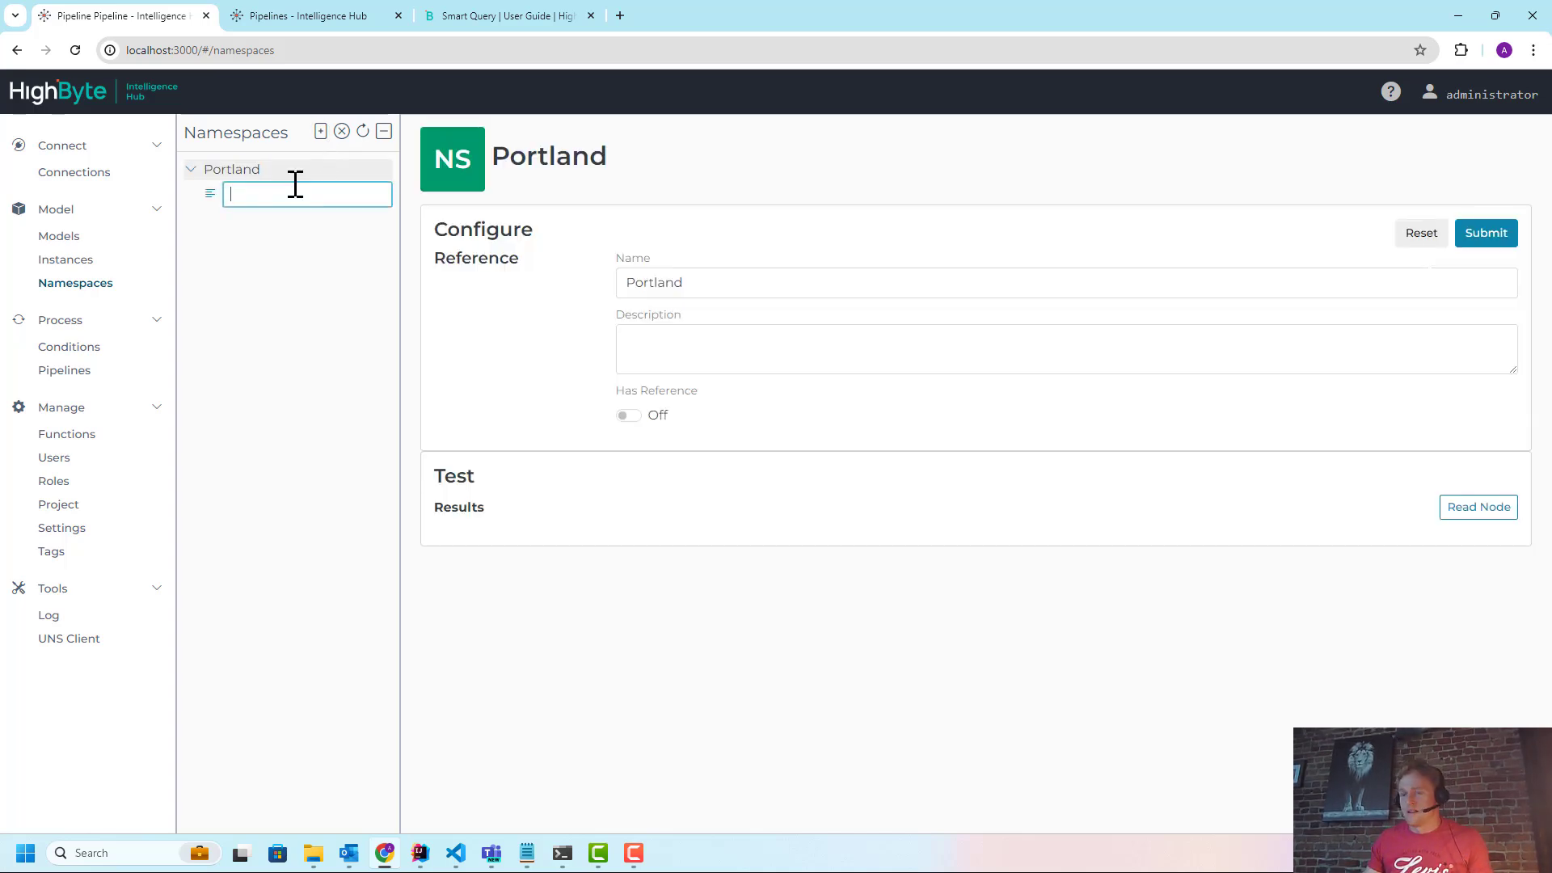
type("Shipping")
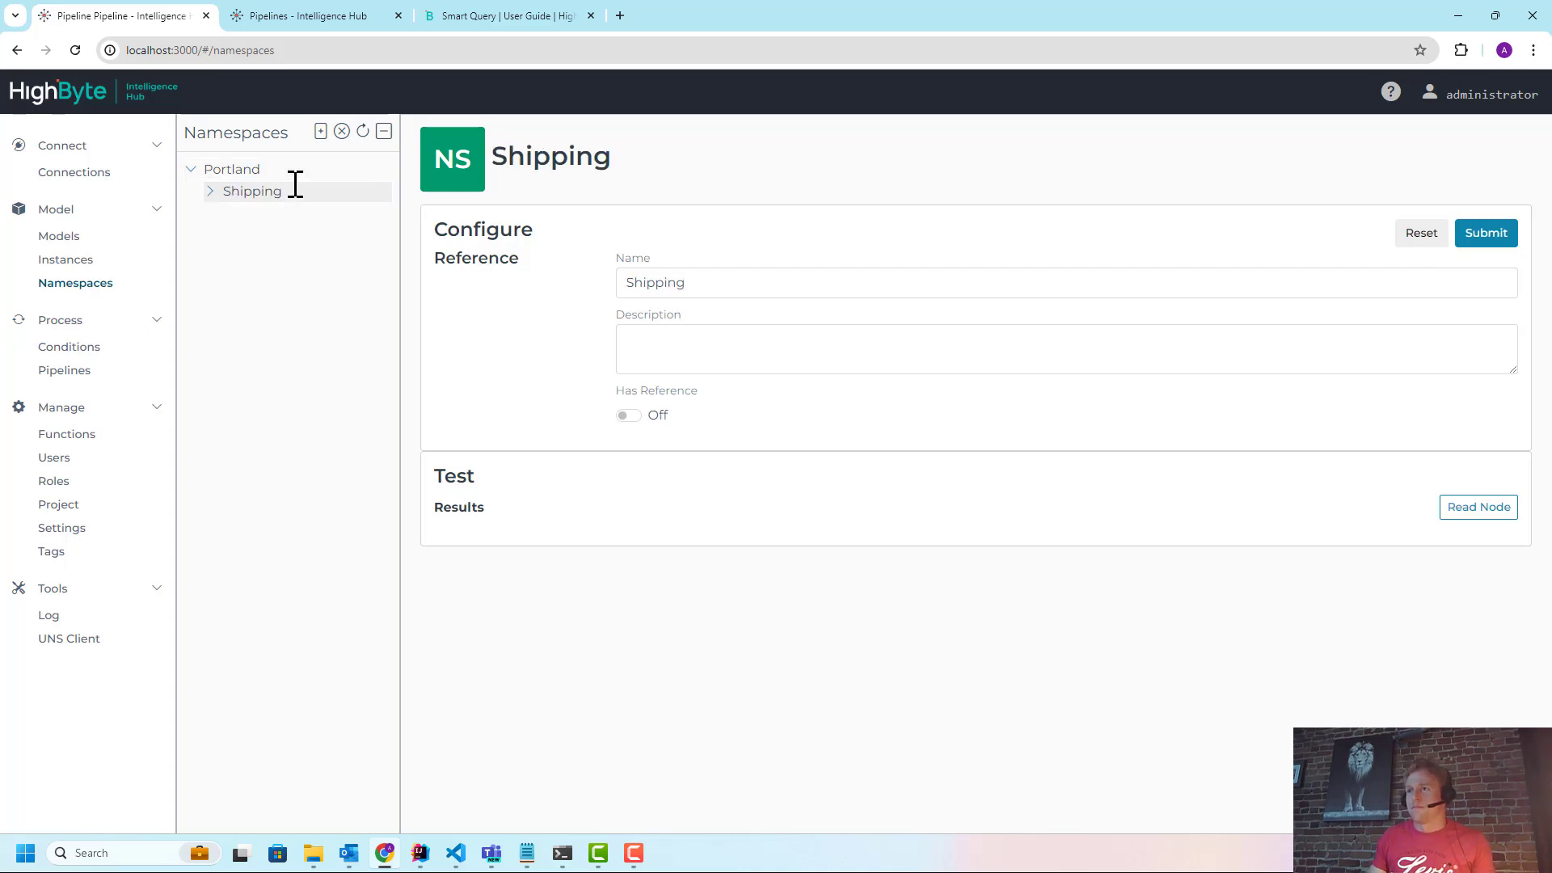
left_click(211, 191)
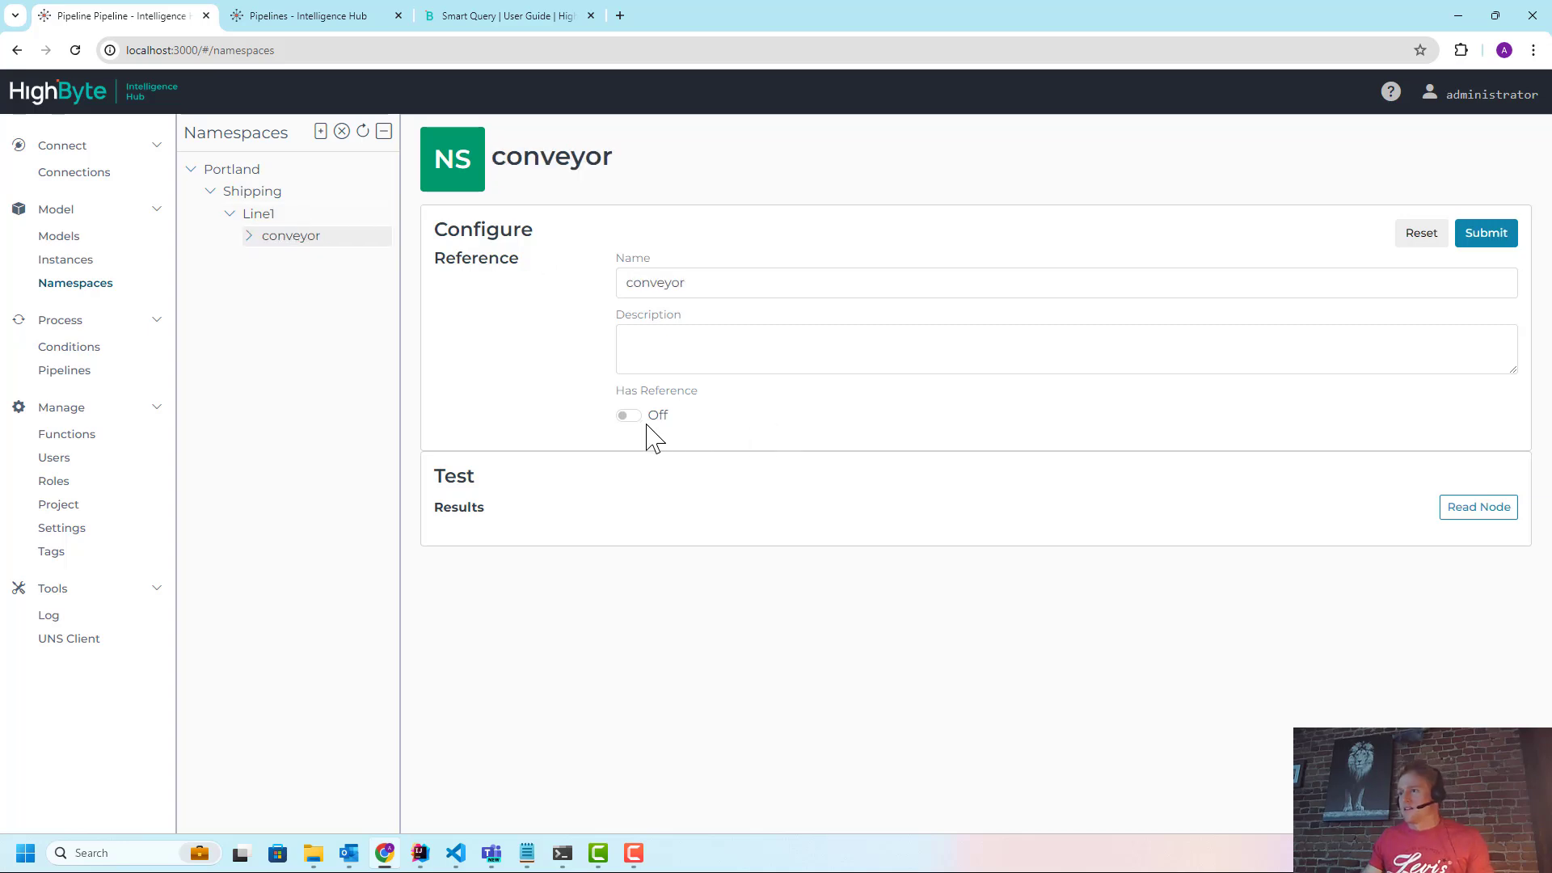
Make the conveyor node reference instance conveyor1, then begin adding a Line2 node
left_click(628, 415)
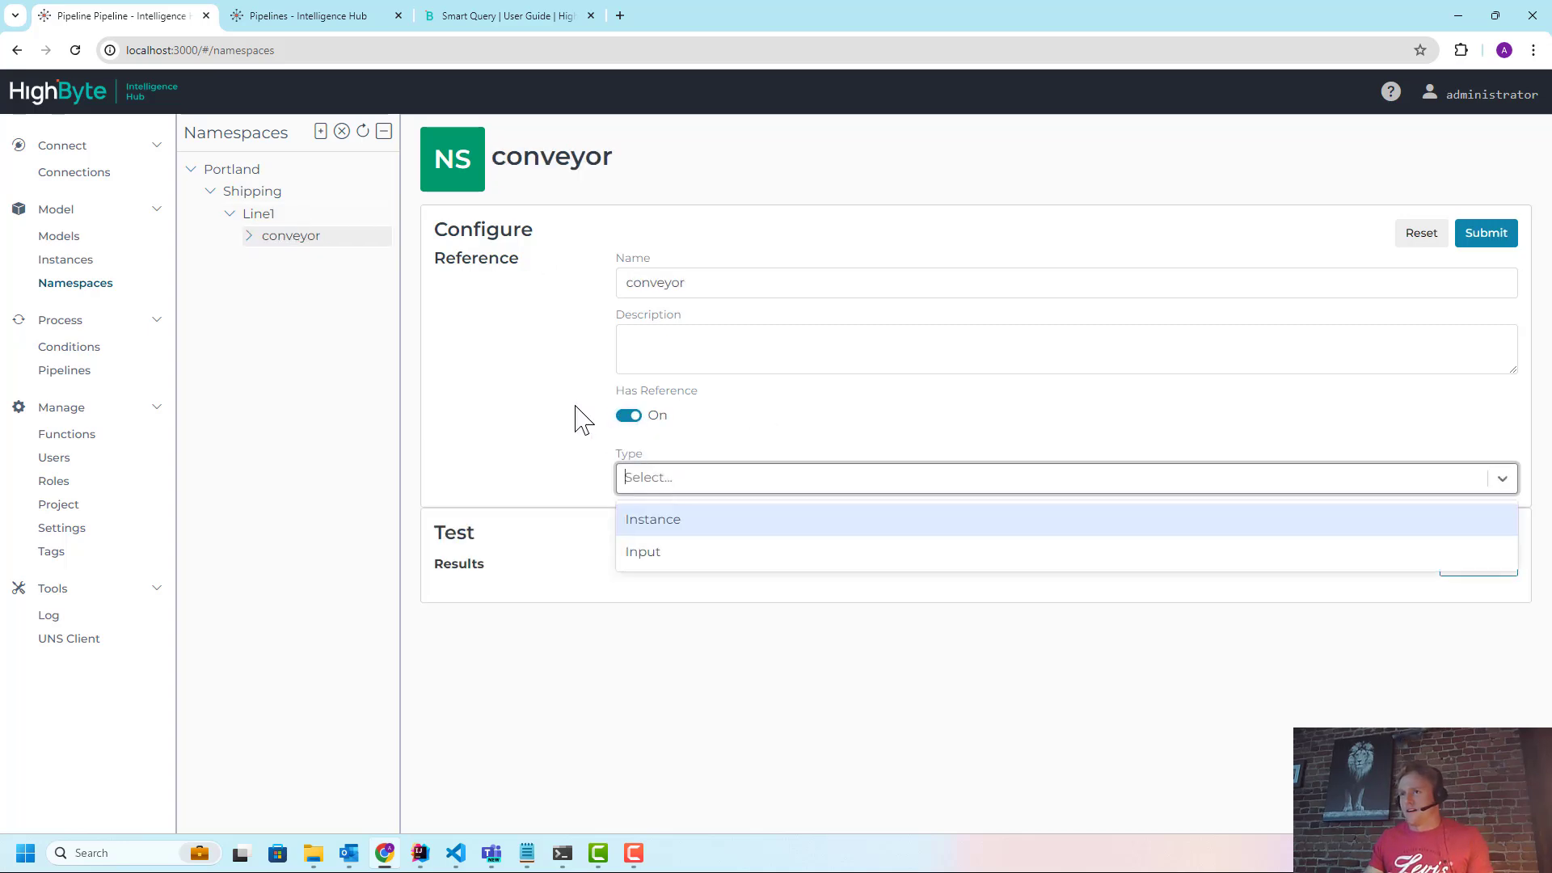
mouse_move(287, 262)
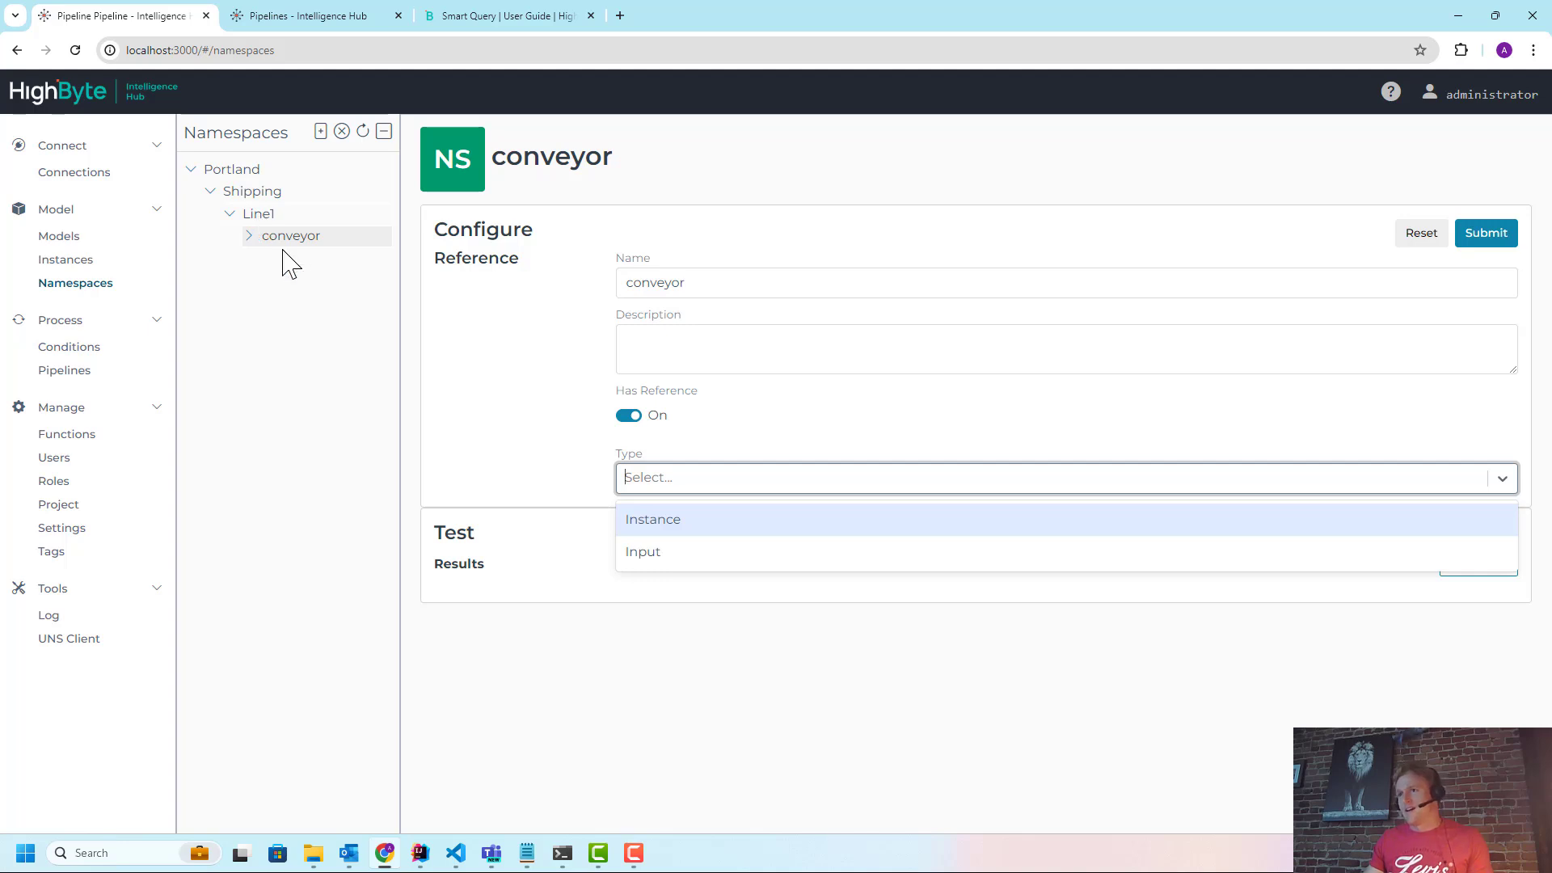
left_click(653, 519)
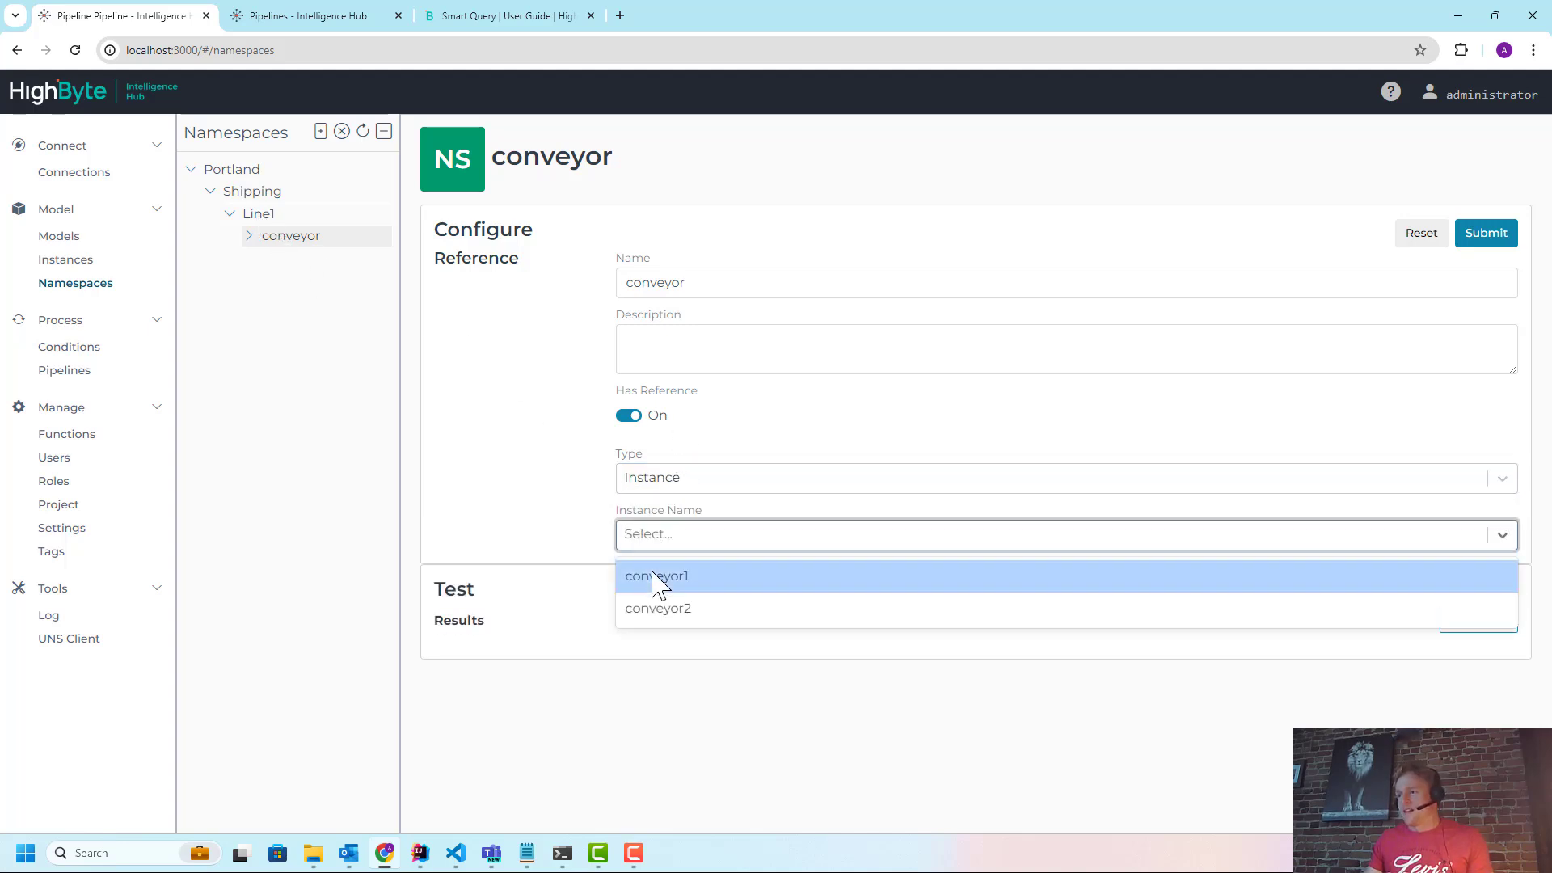
left_click(656, 576)
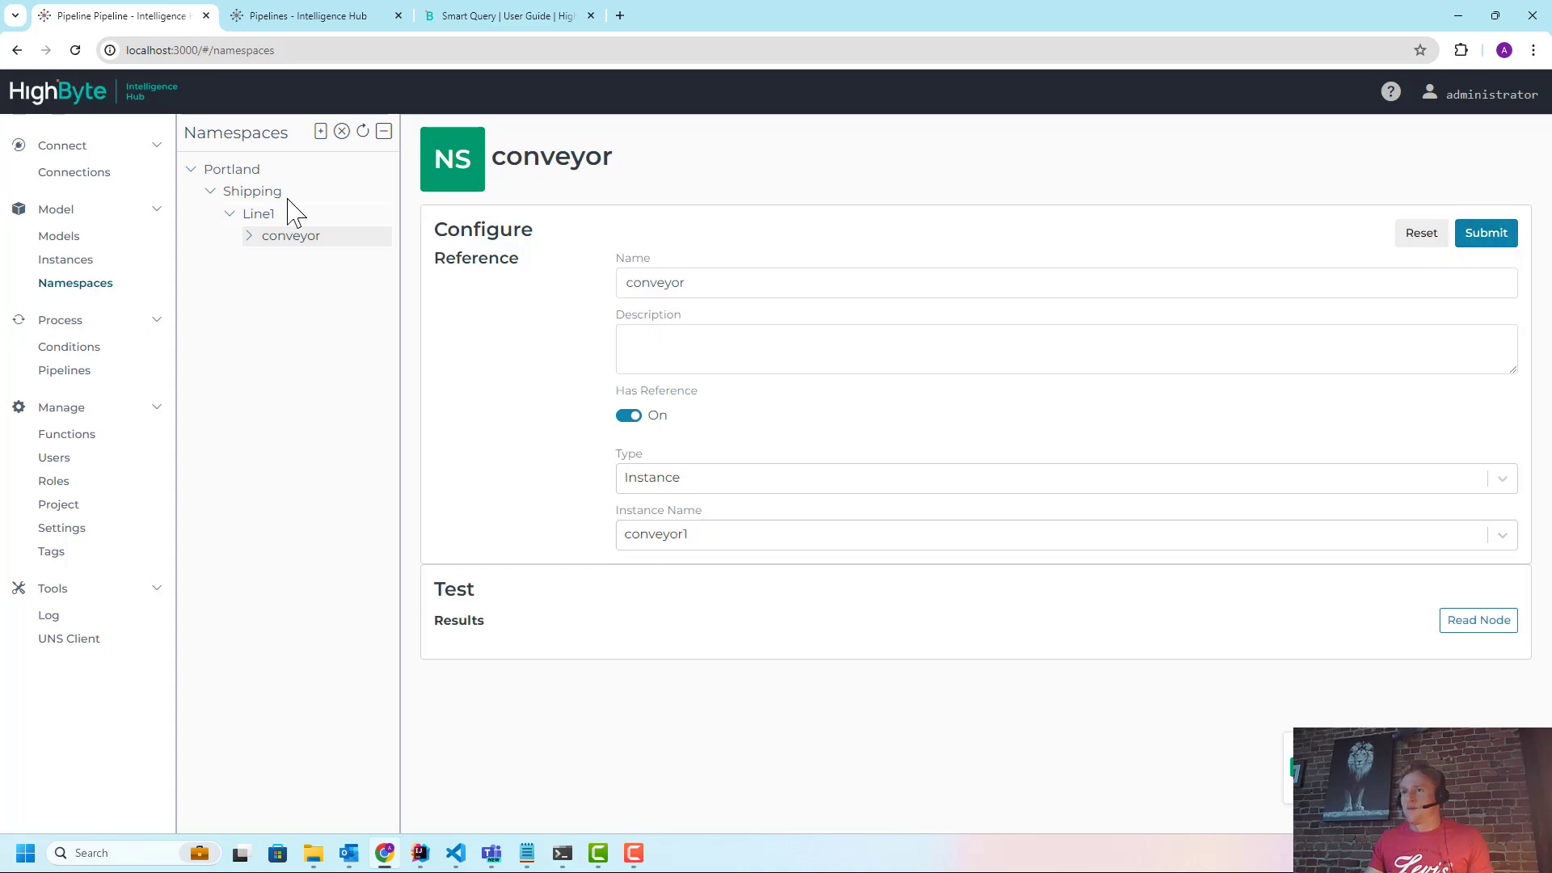
left_click(320, 131)
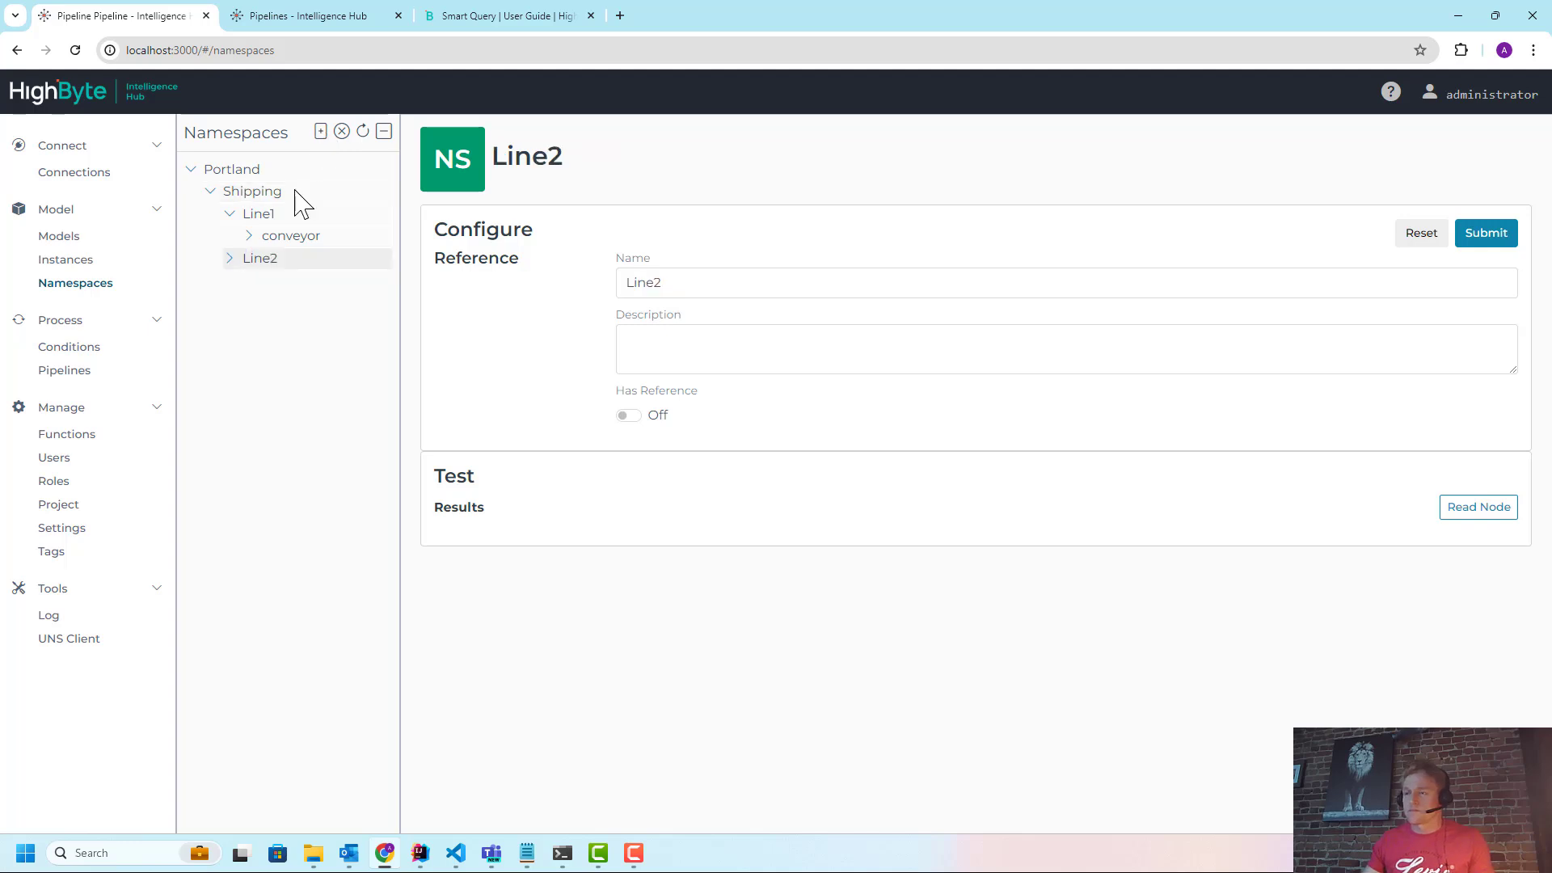
Add a conveyor node under Line2 referencing instance conveyor2, then check both conveyor nodes
left_click(320, 131)
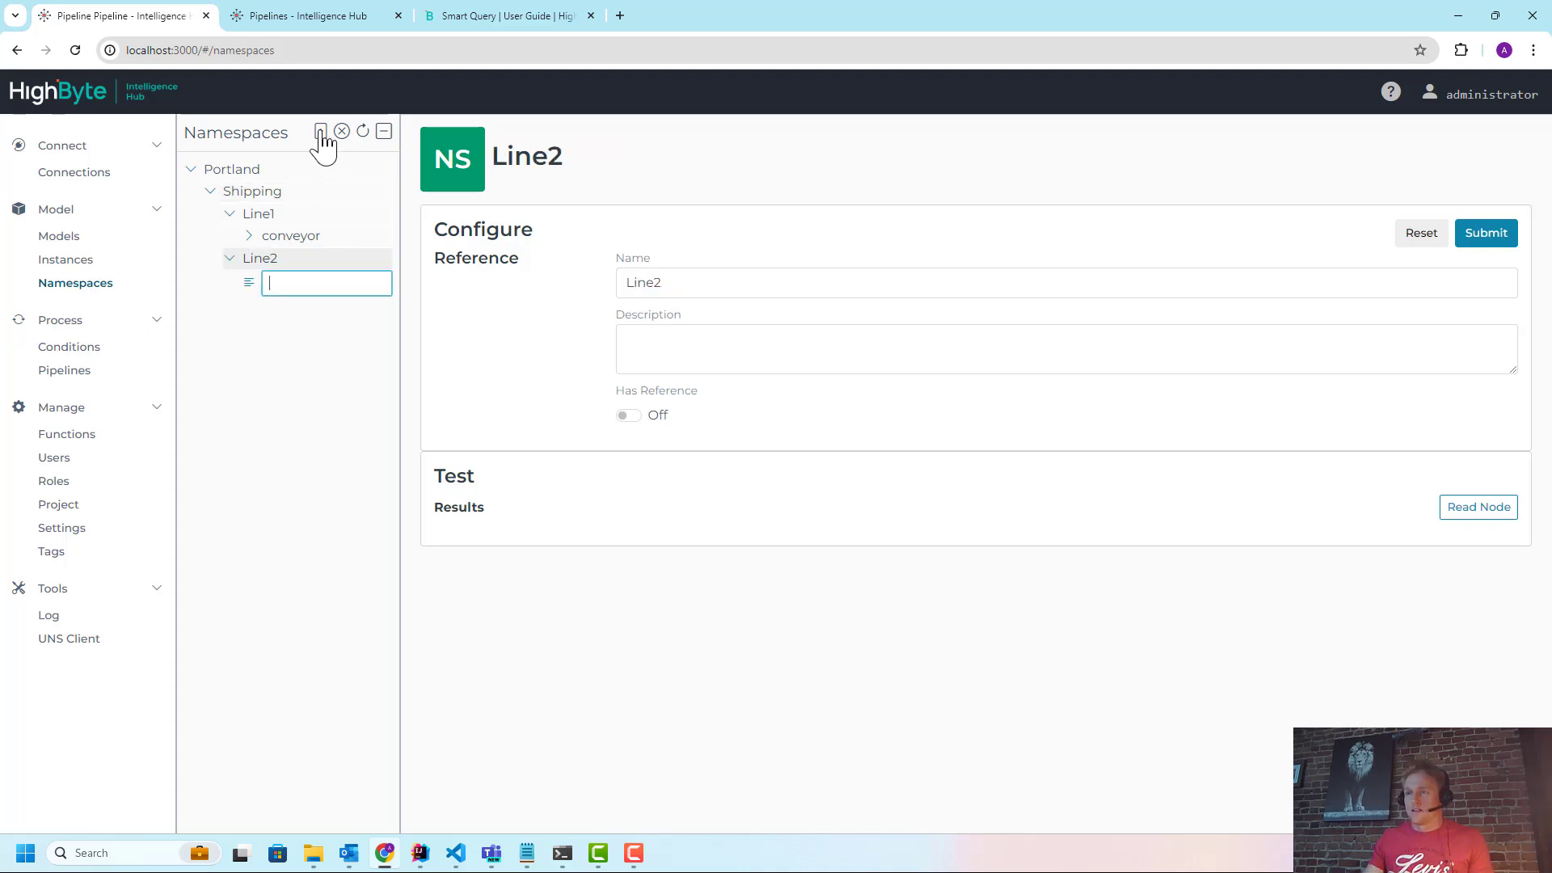
type("cn")
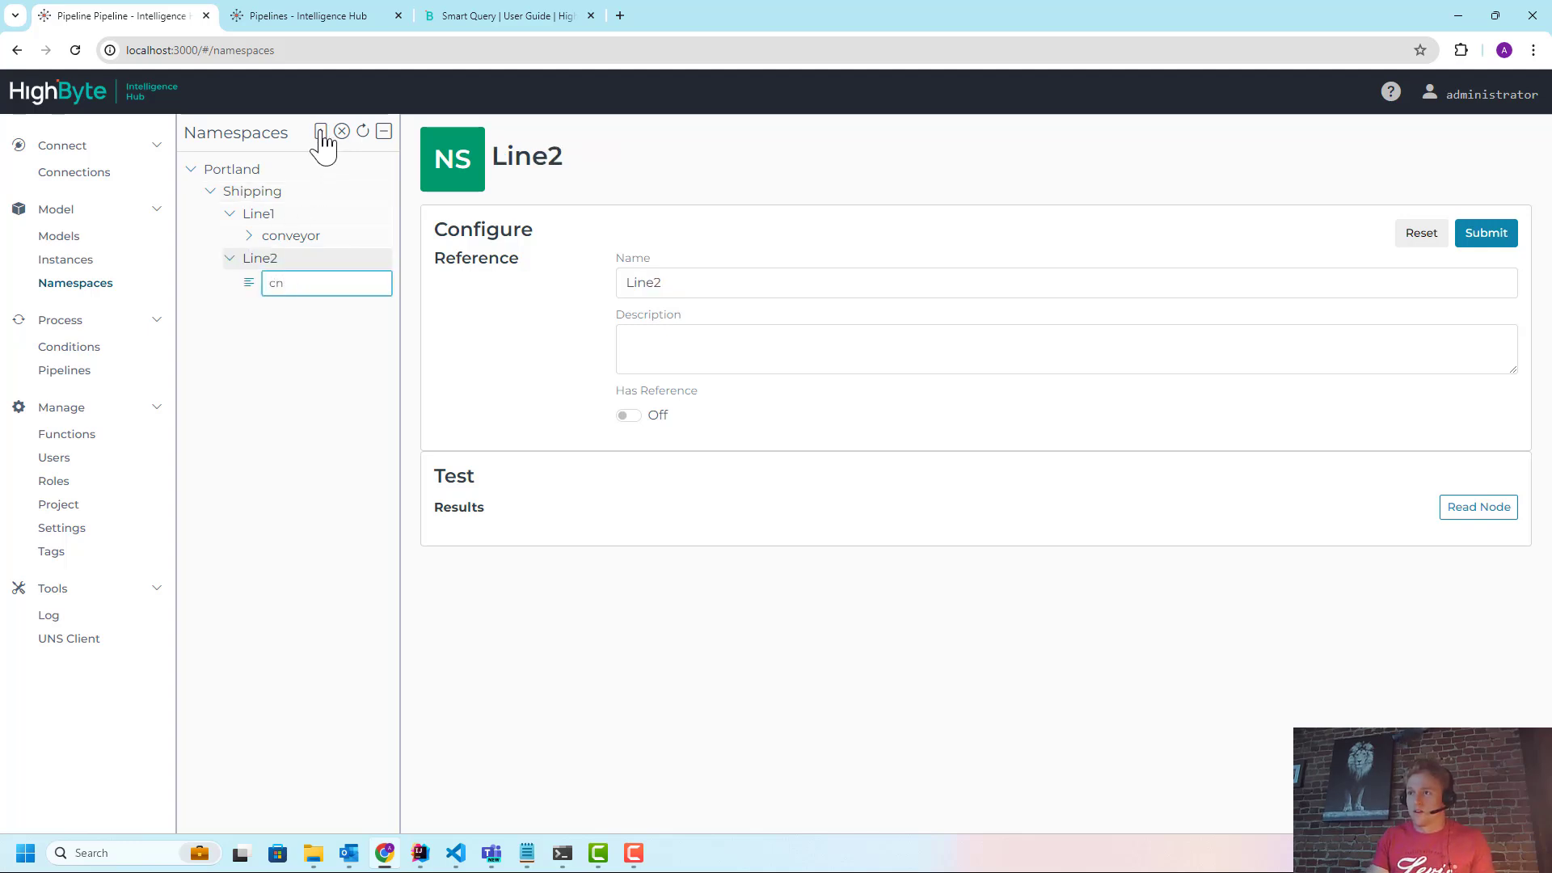
type("onveyor")
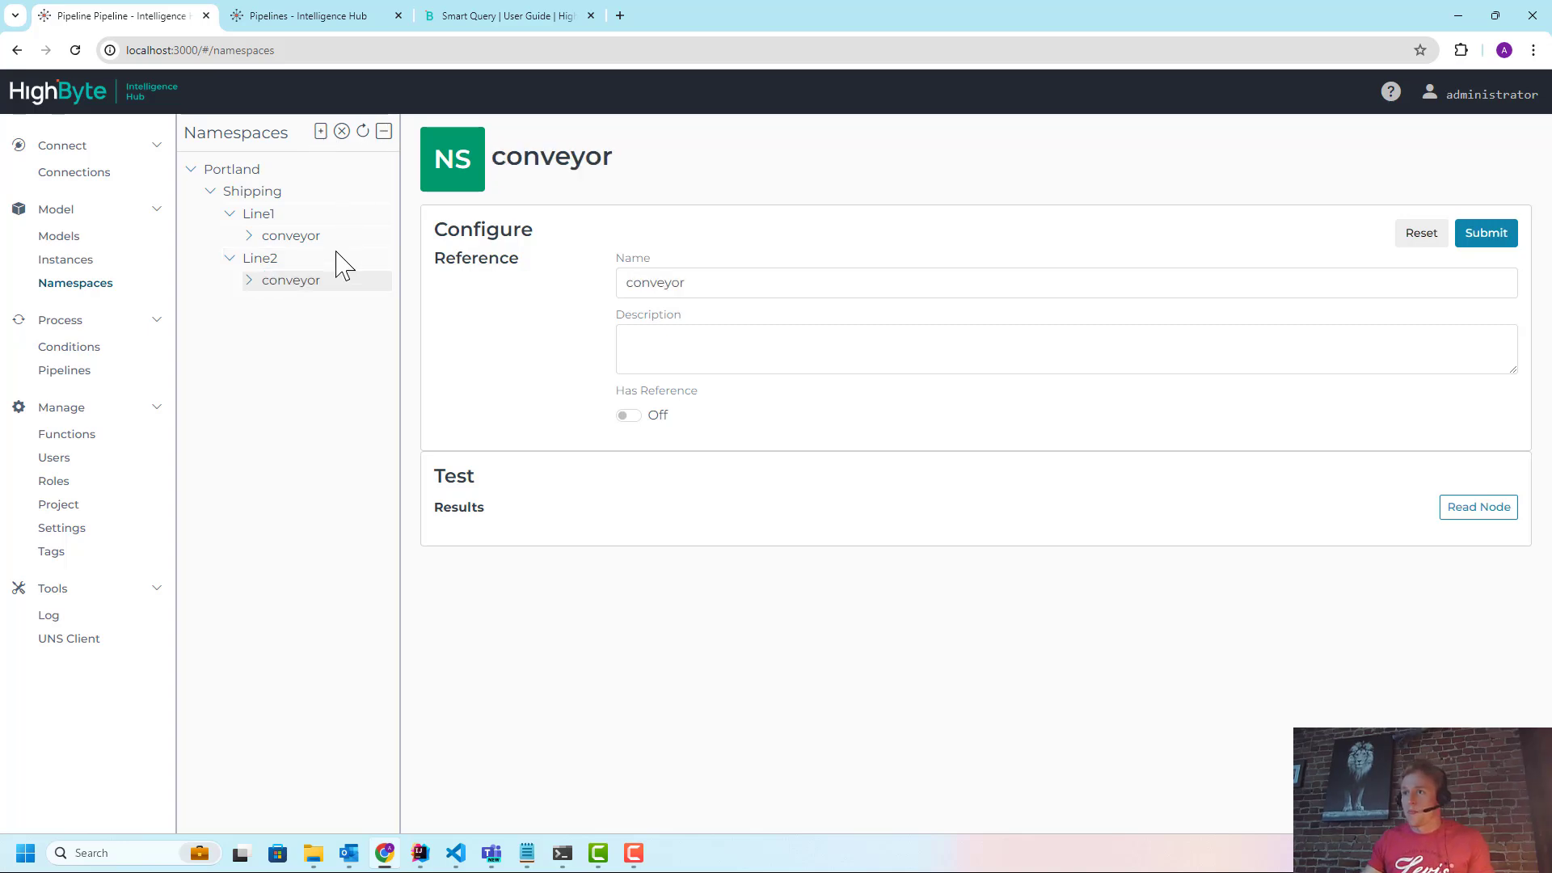
left_click(627, 415)
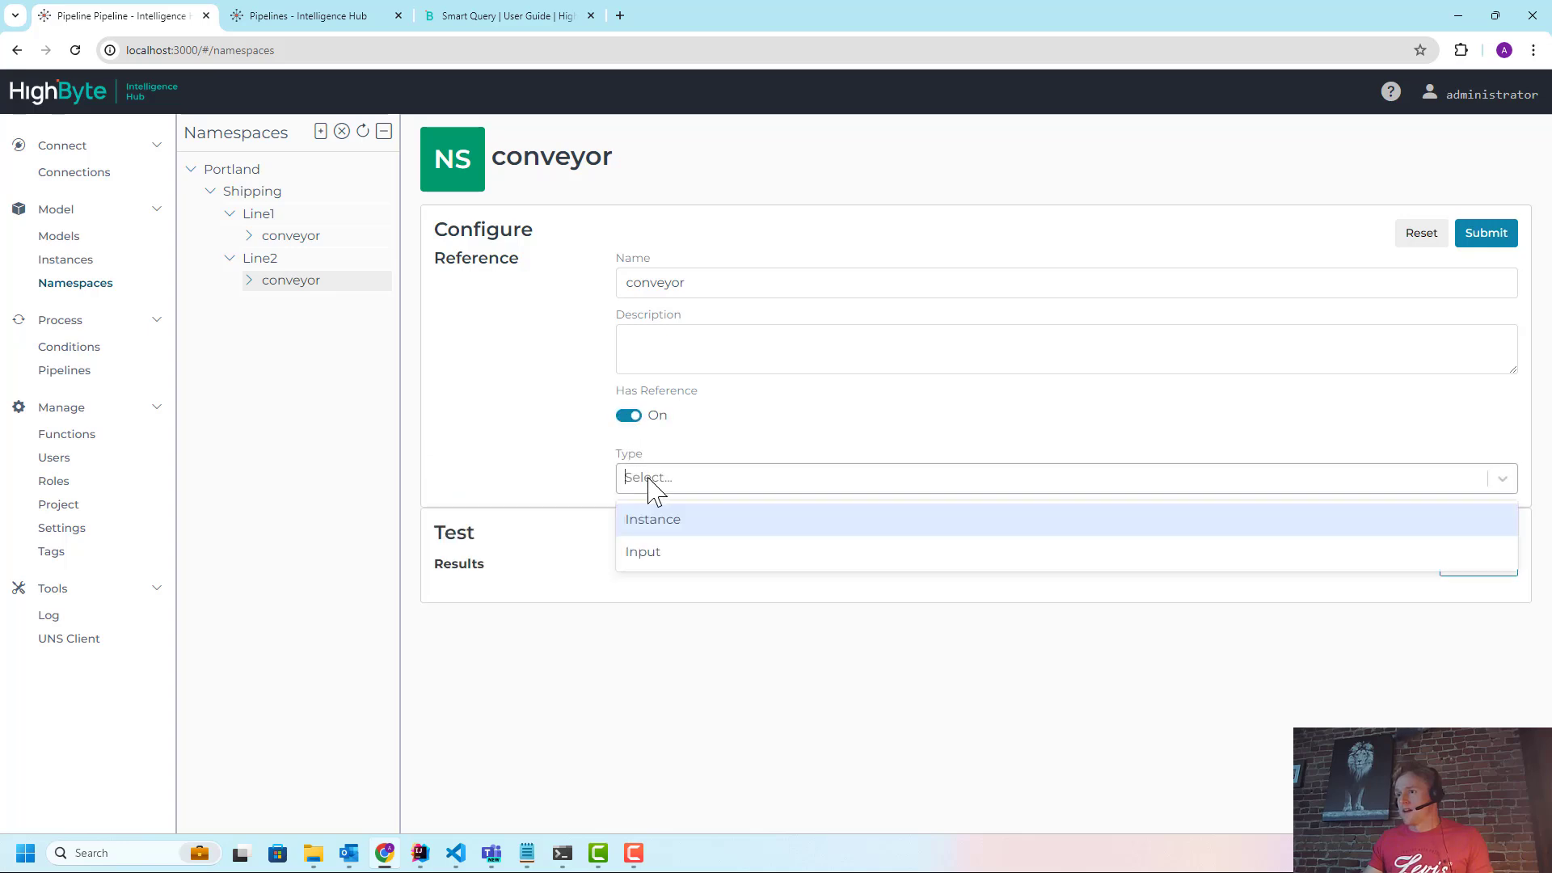
mouse_move(661, 537)
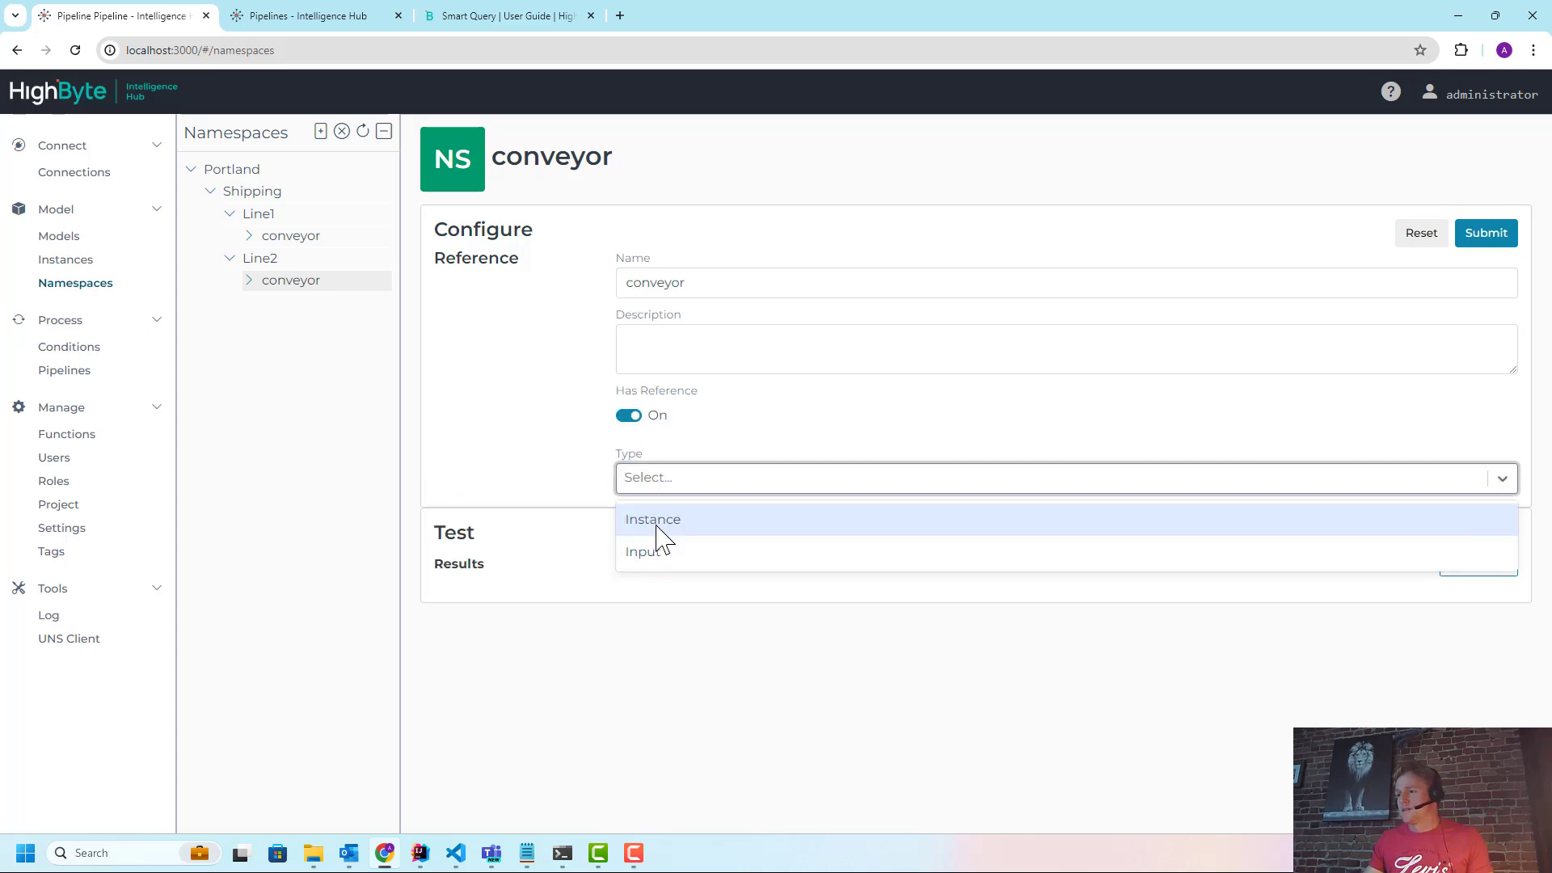
left_click(652, 519)
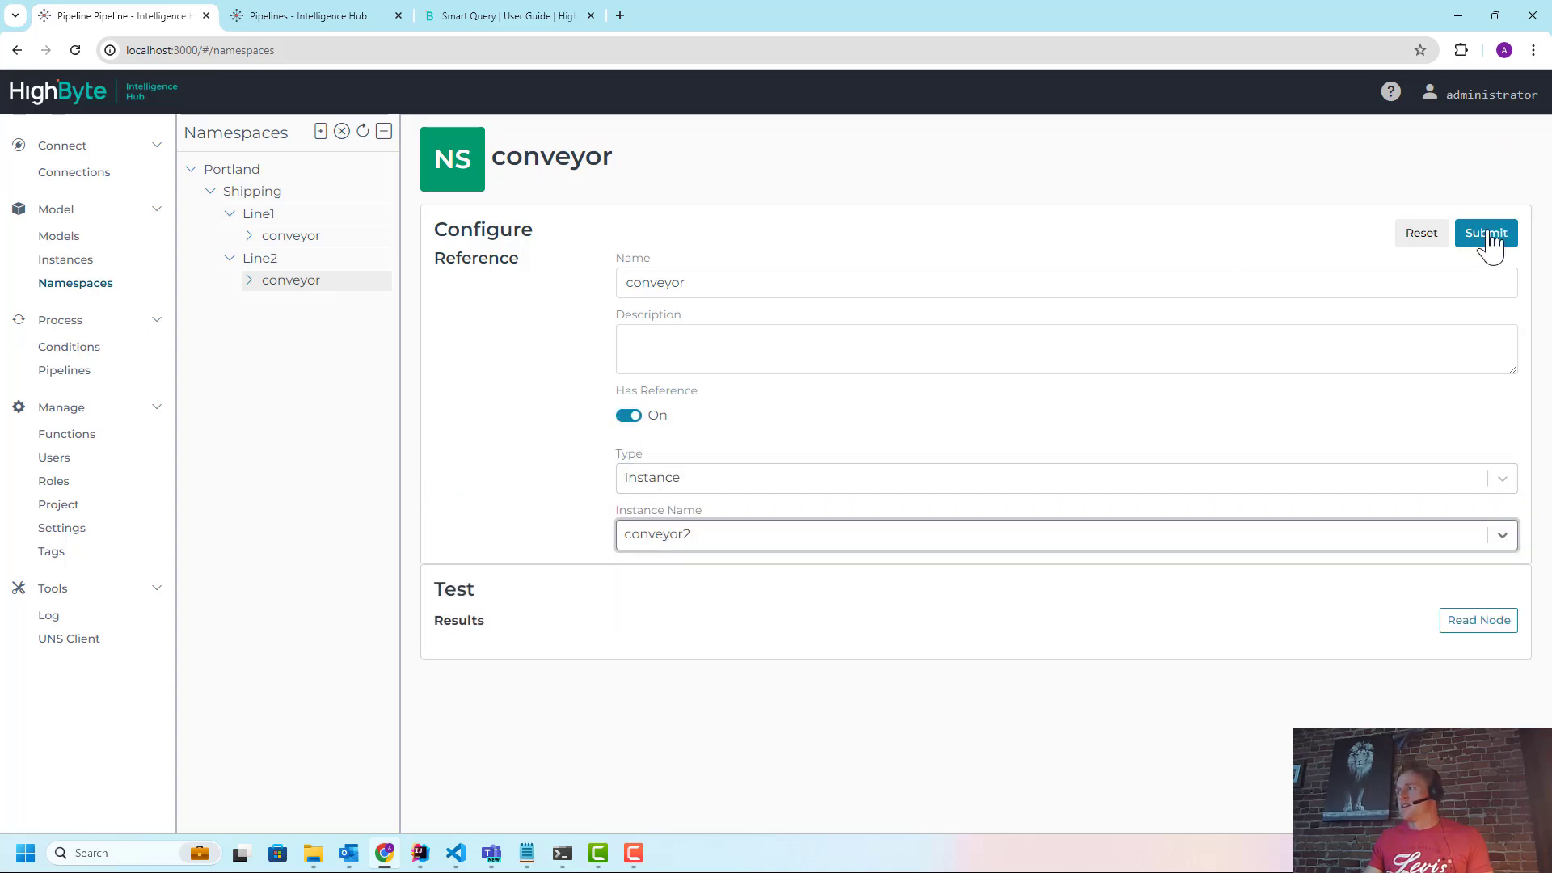
left_click(1486, 233)
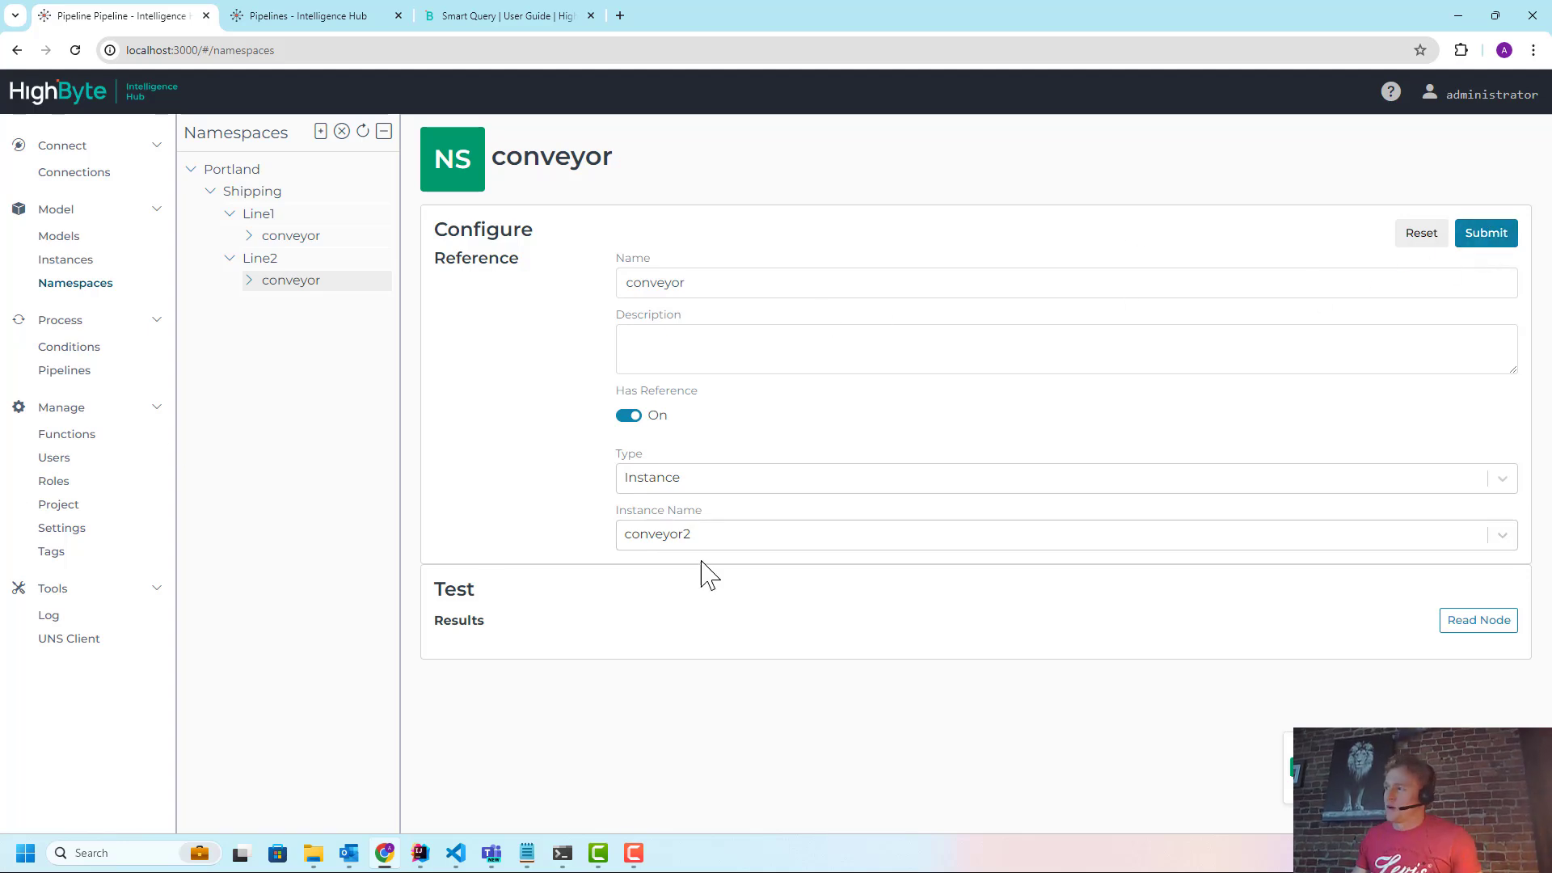
mouse_move(237, 189)
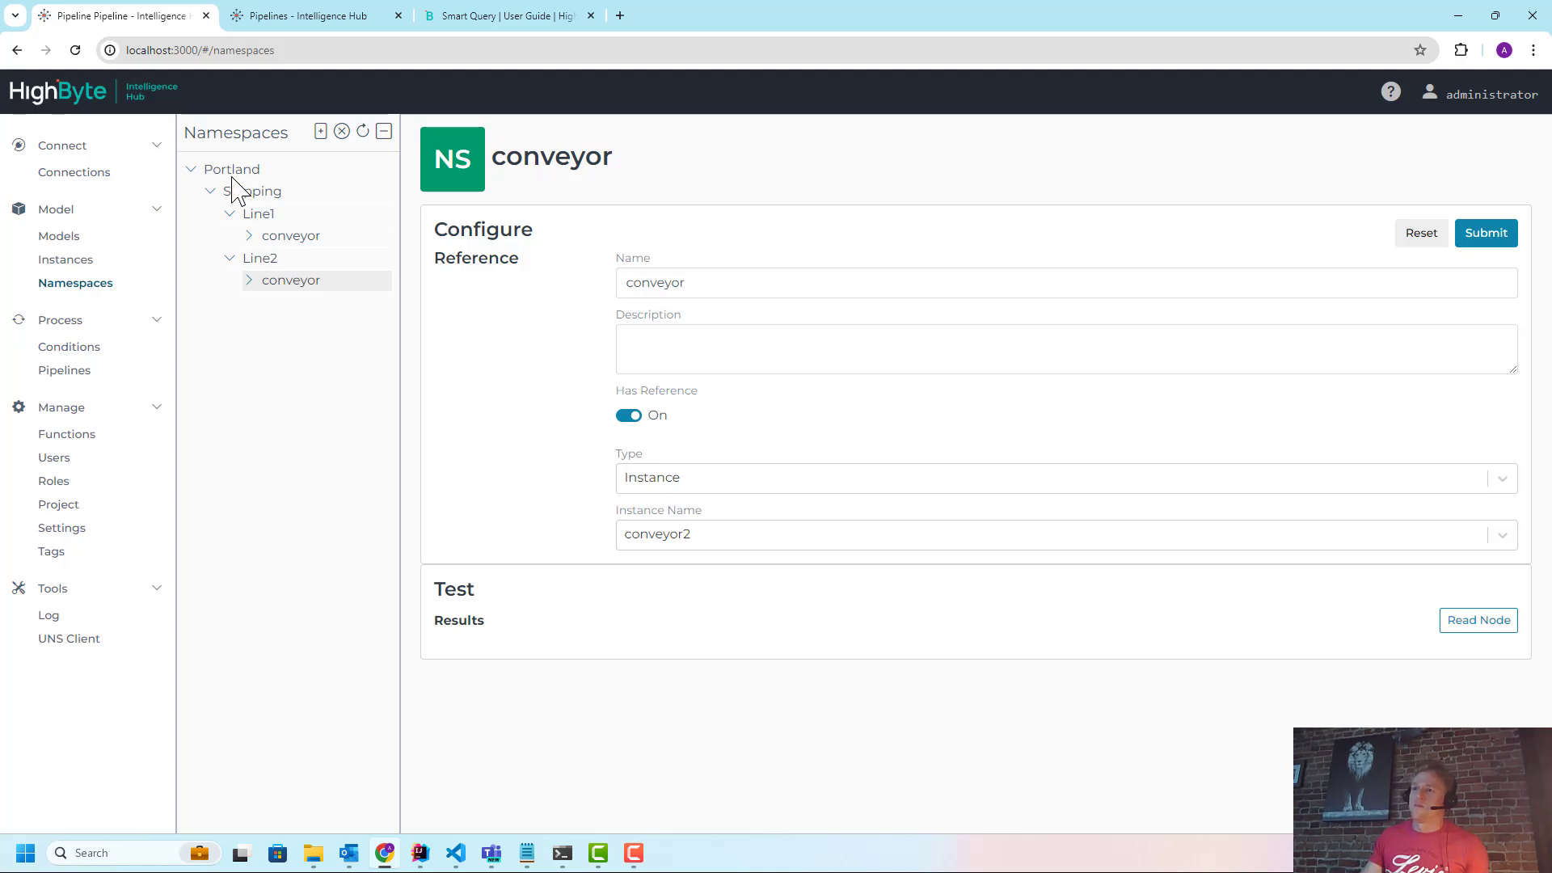
mouse_move(290, 248)
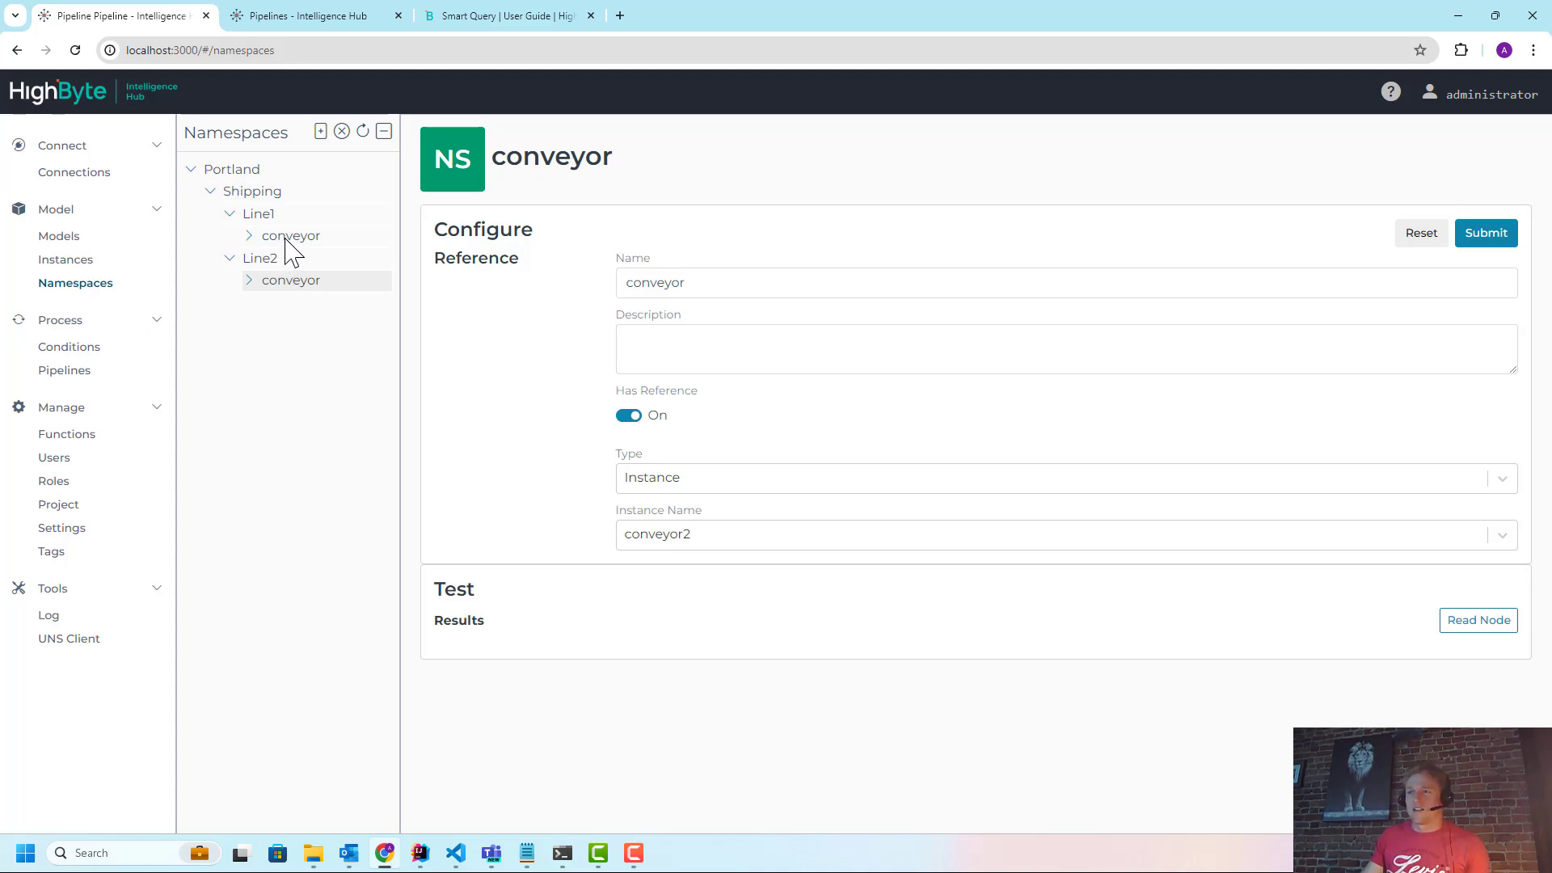
left_click(291, 235)
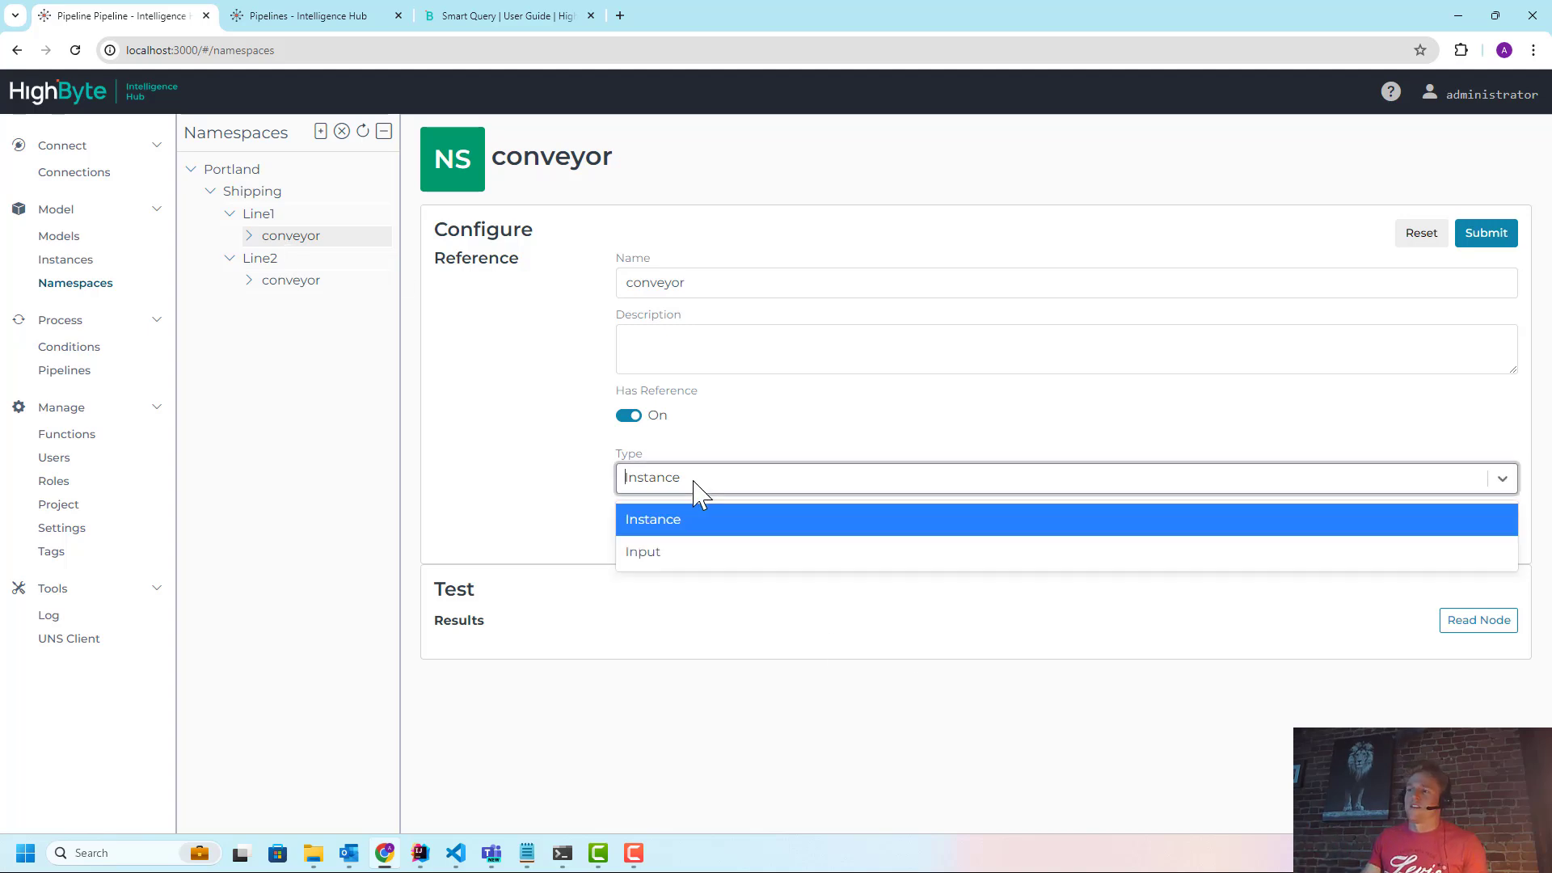
mouse_move(534, 504)
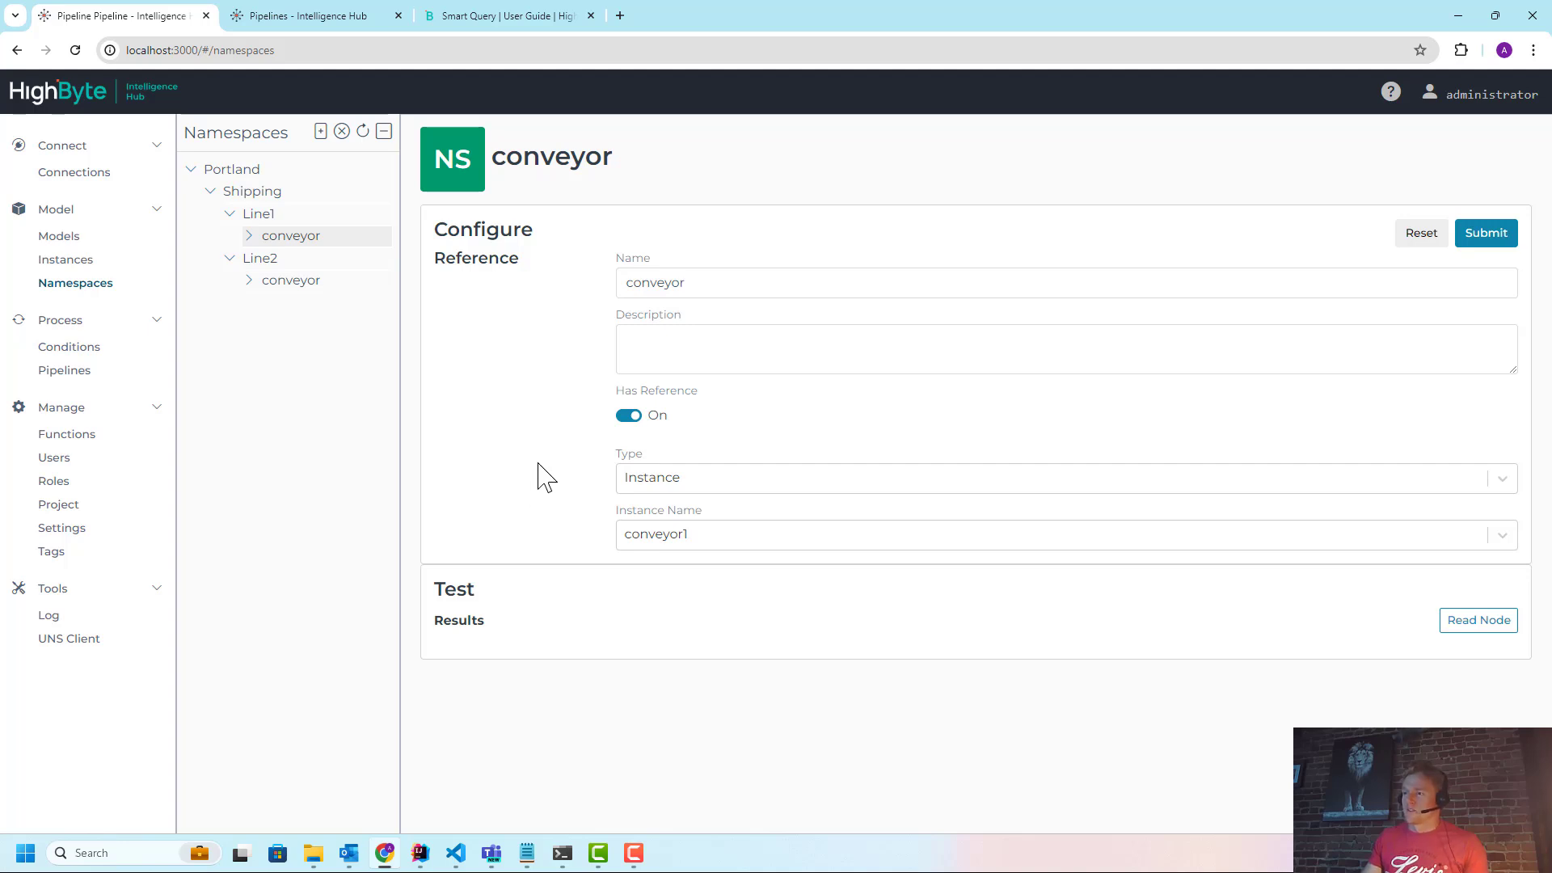
mouse_move(458, 374)
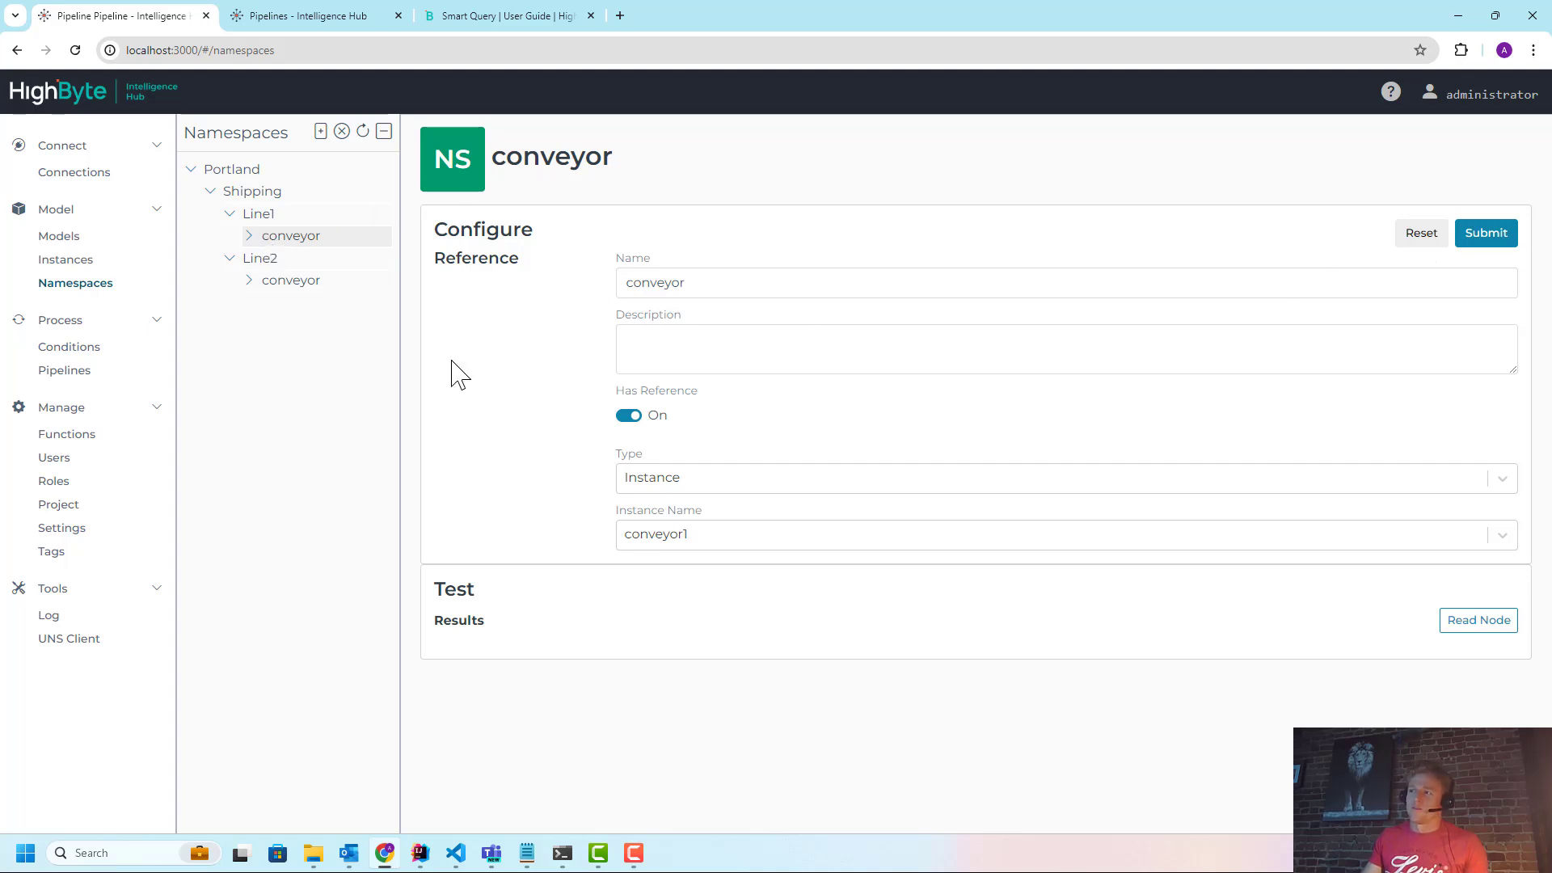
mouse_move(328, 317)
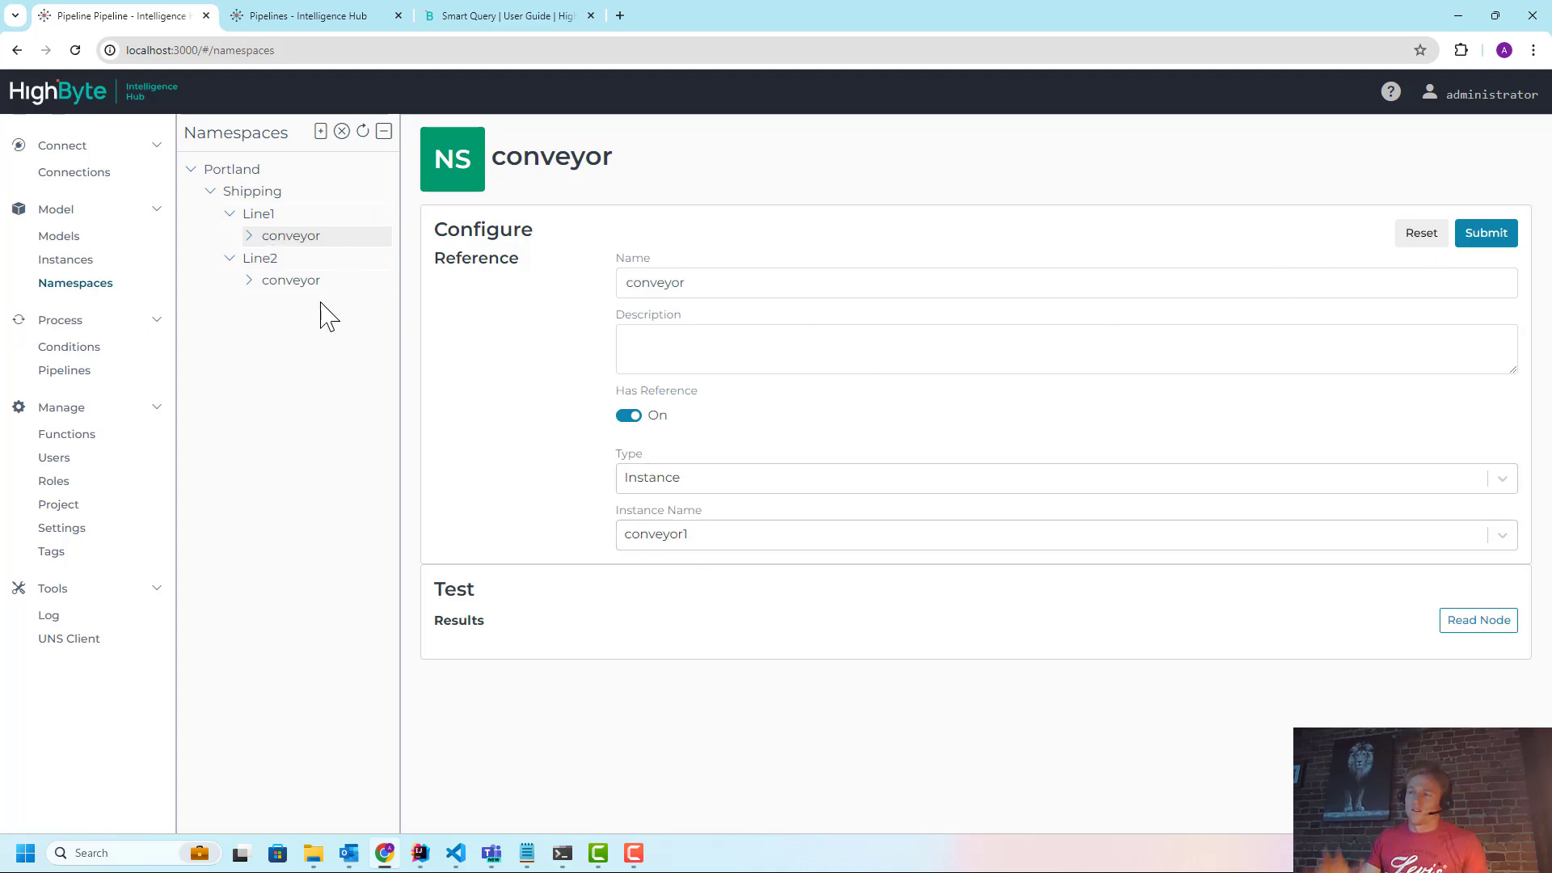
mouse_move(352, 326)
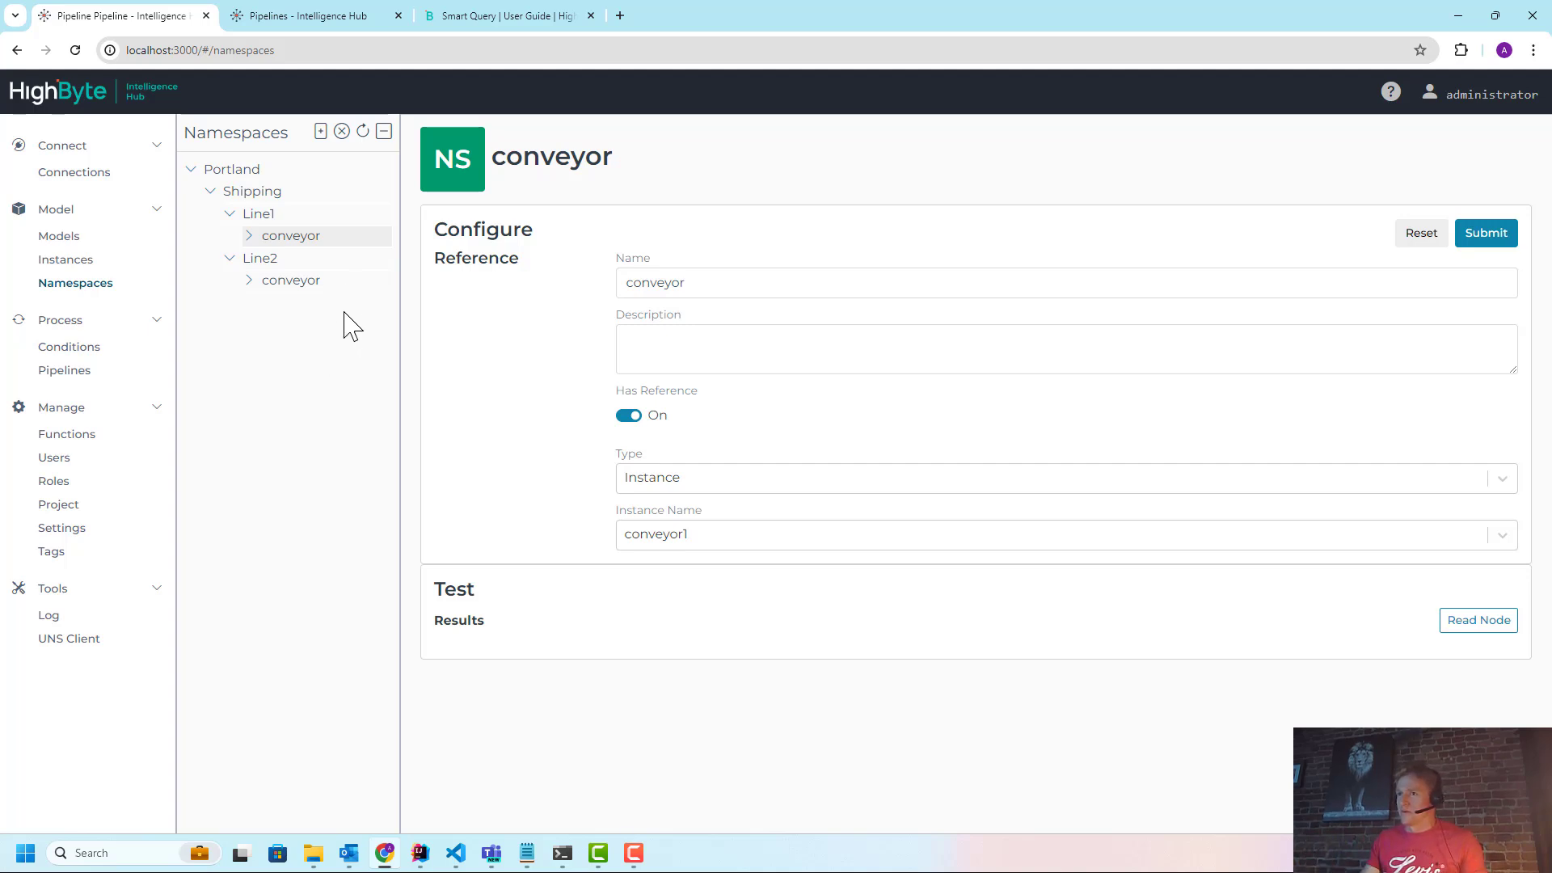
left_click(290, 280)
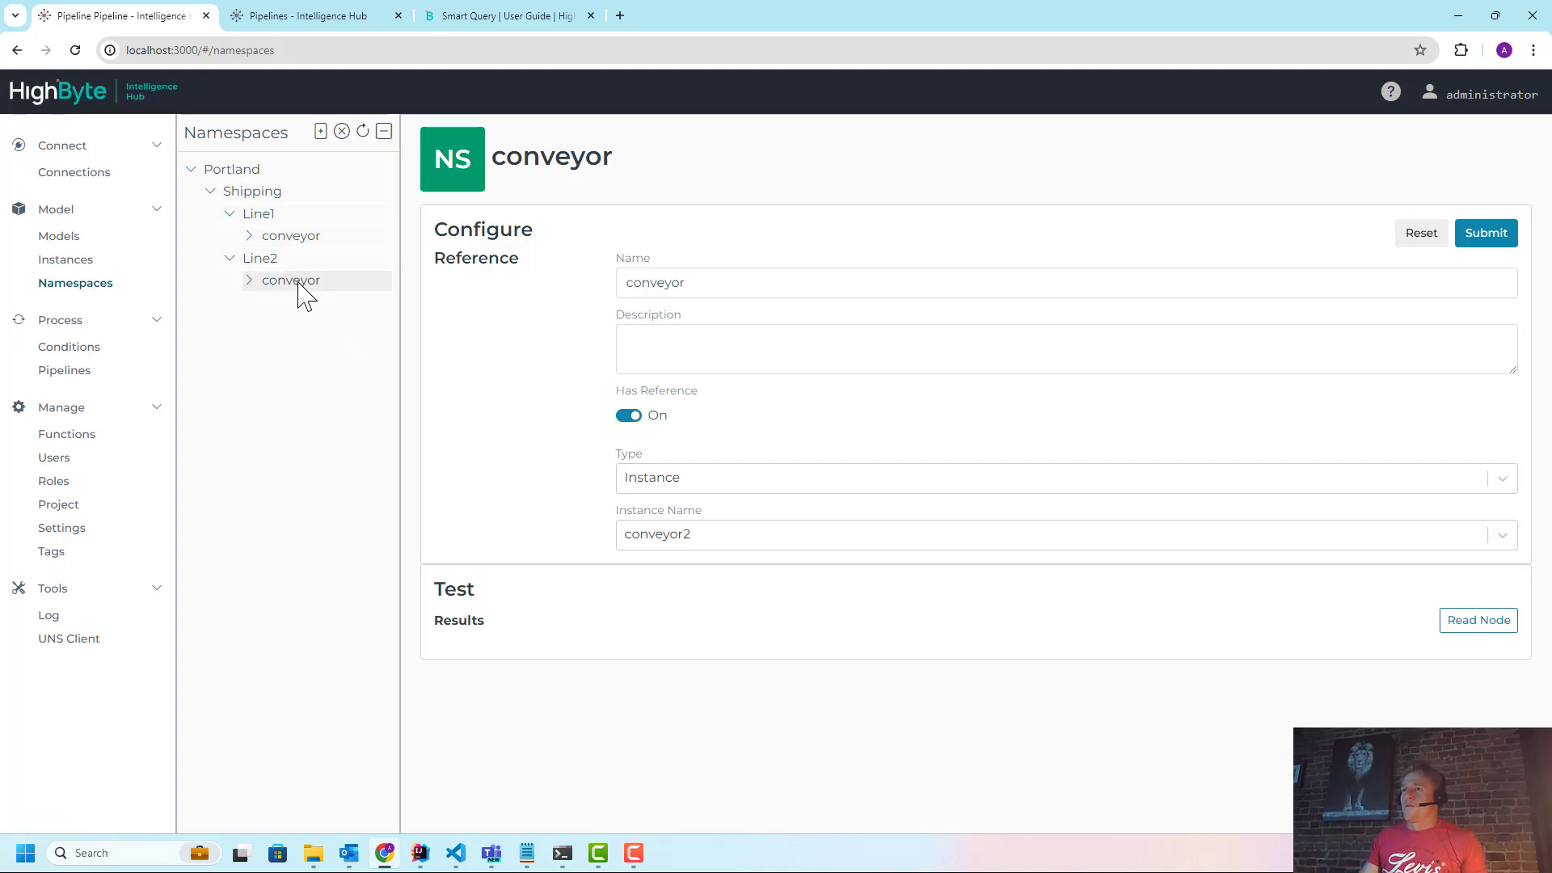
Read the Portland node, view the enlarged JSON, then close the extra Pipelines tab
left_click(232, 168)
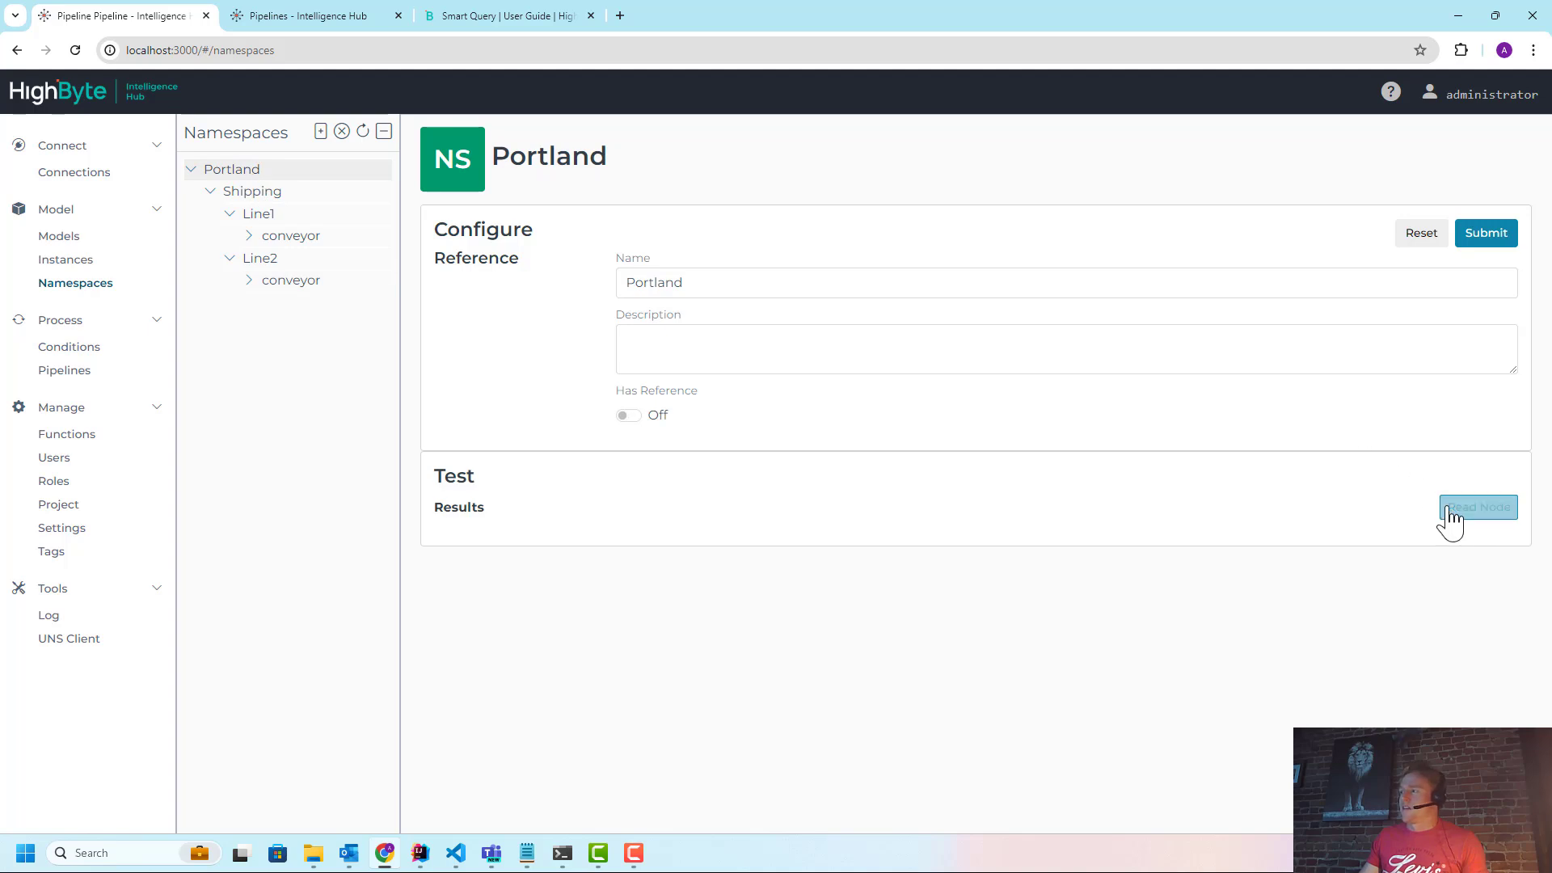
left_click(1478, 507)
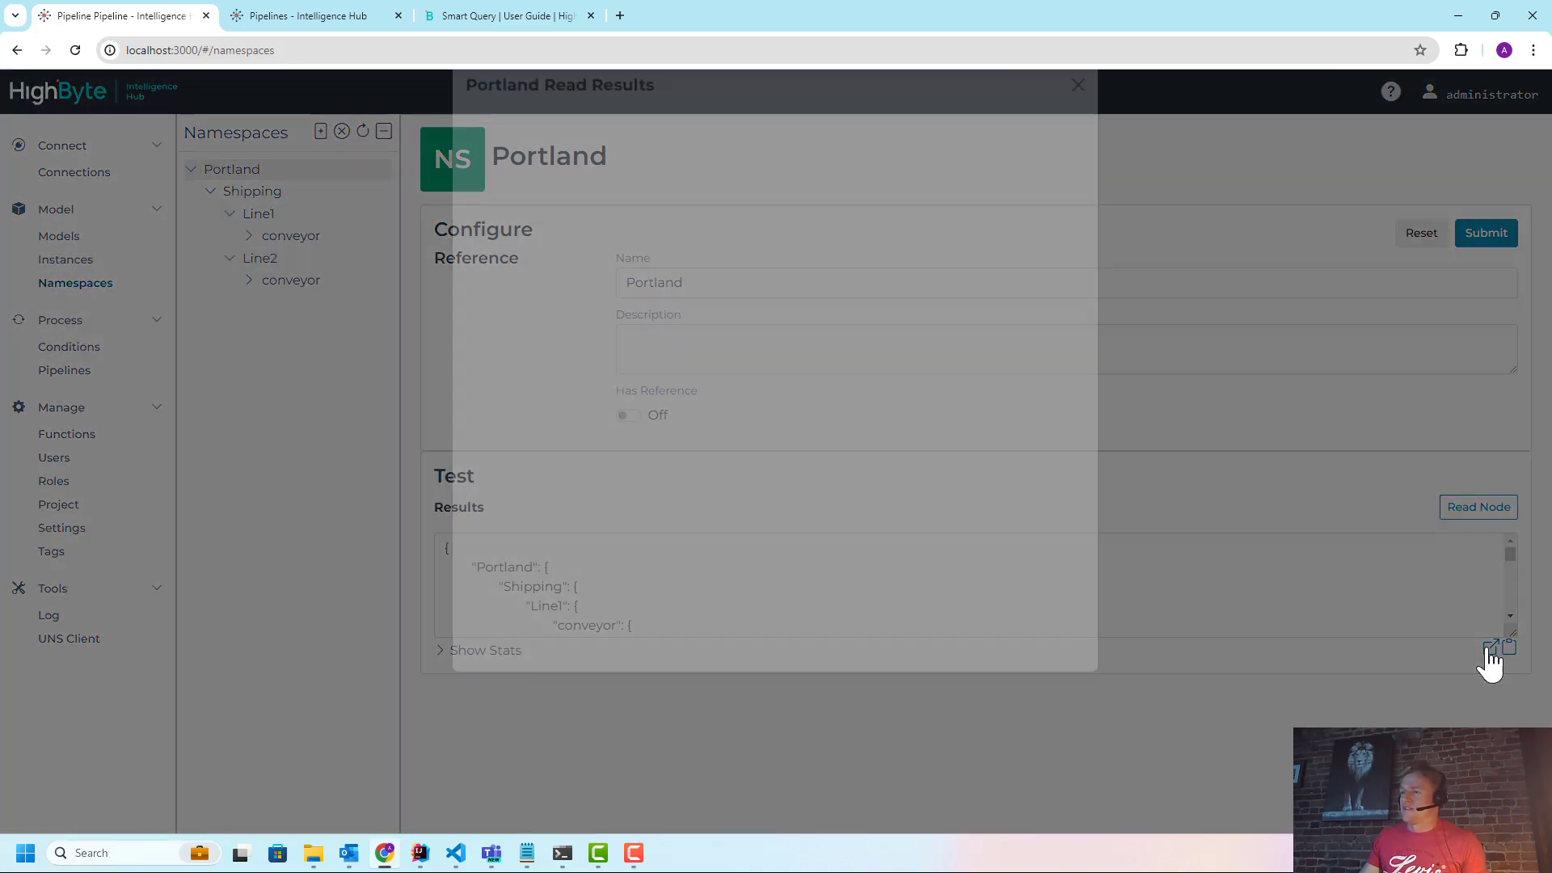
left_click(1490, 648)
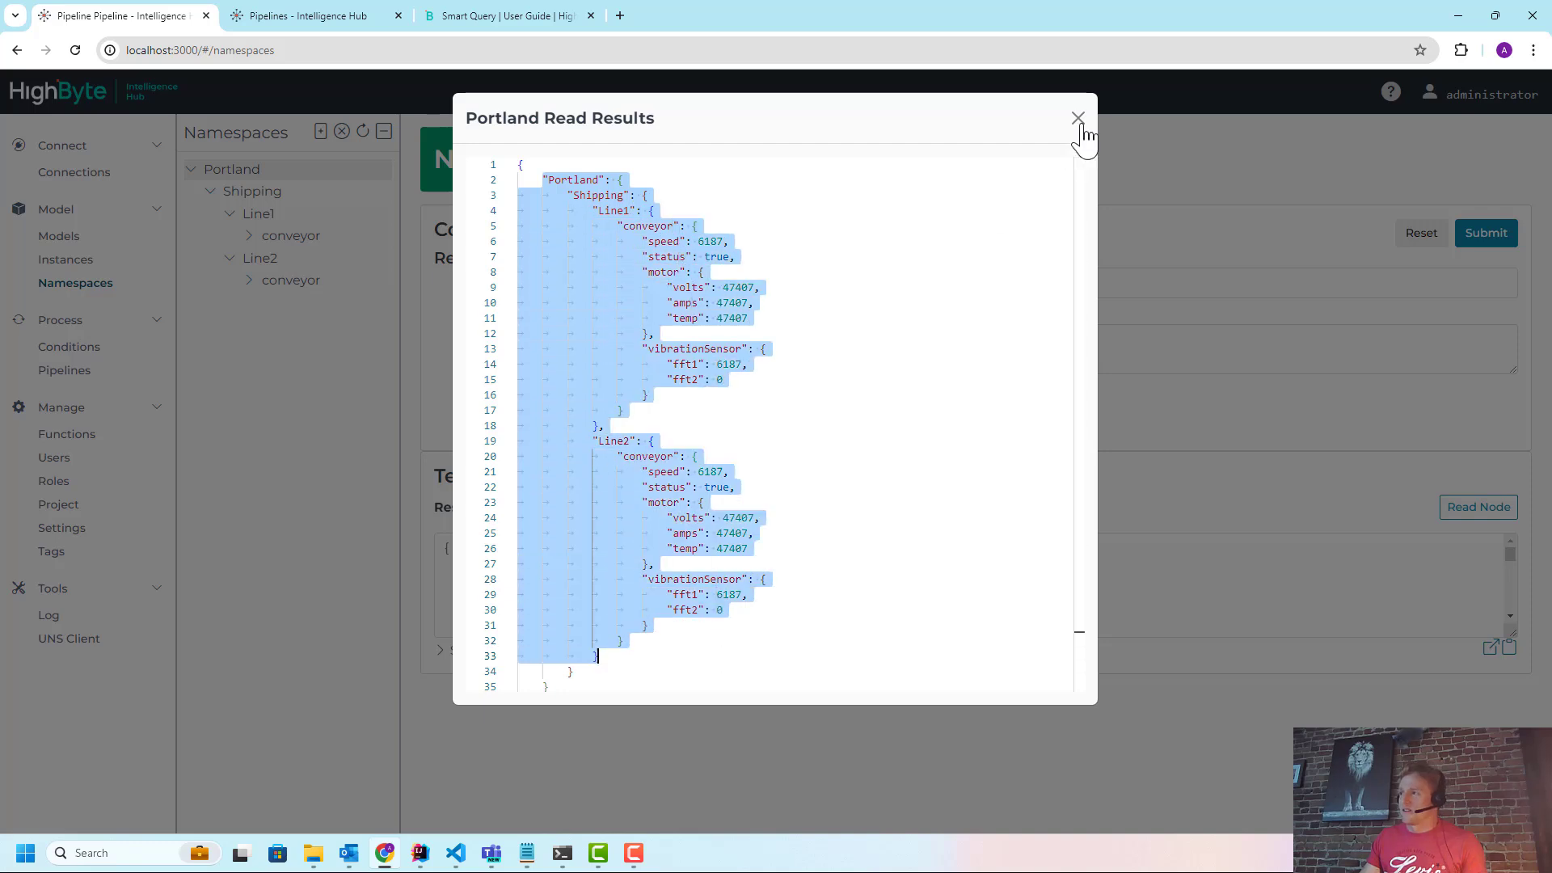
left_click(1078, 118)
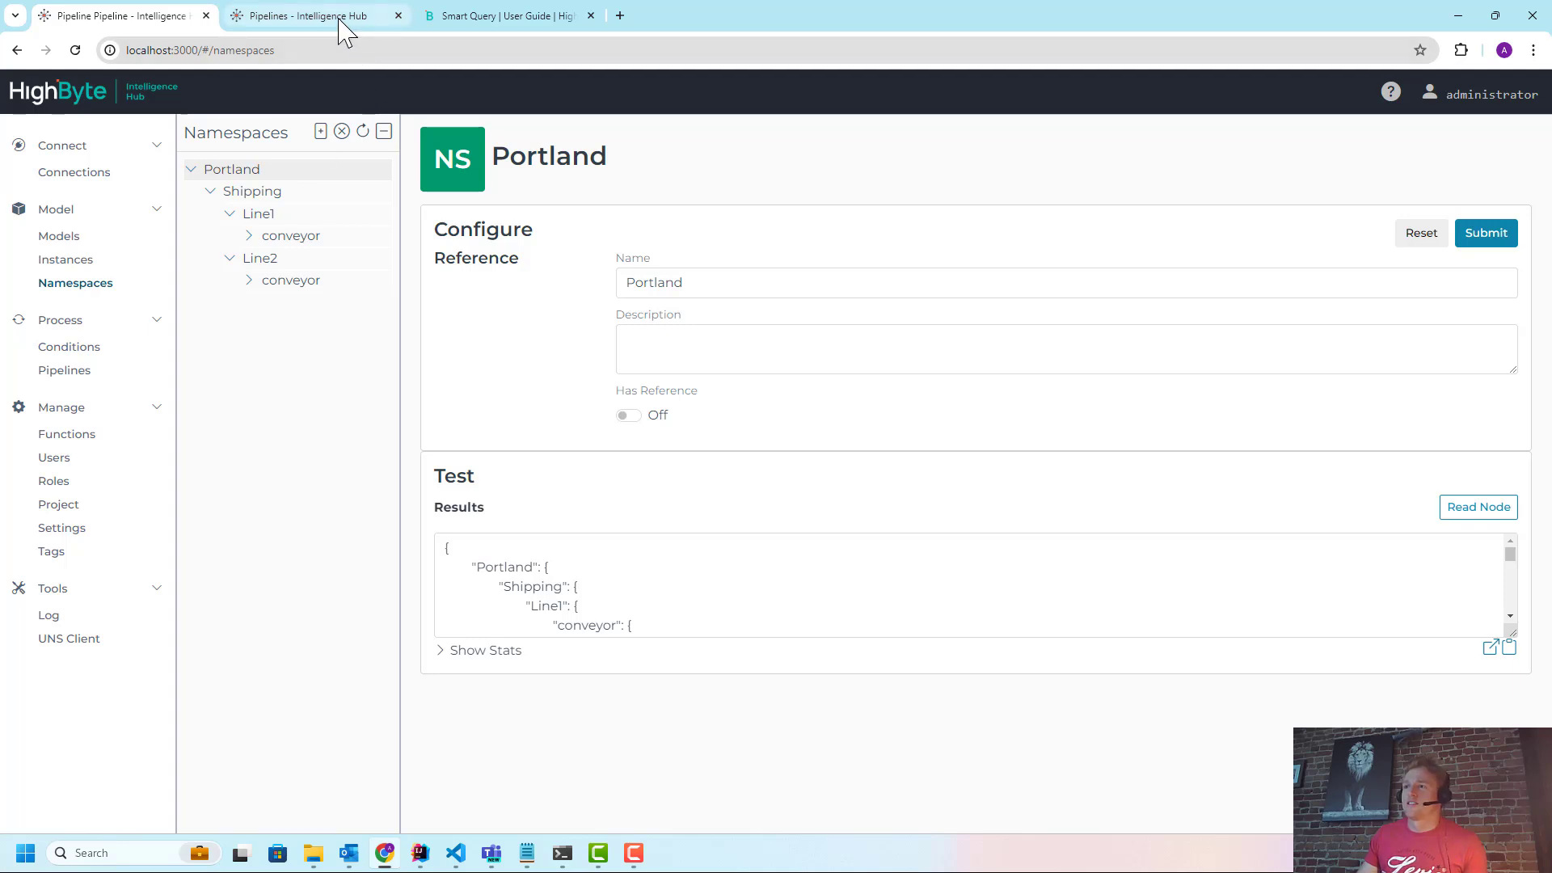
left_click(398, 16)
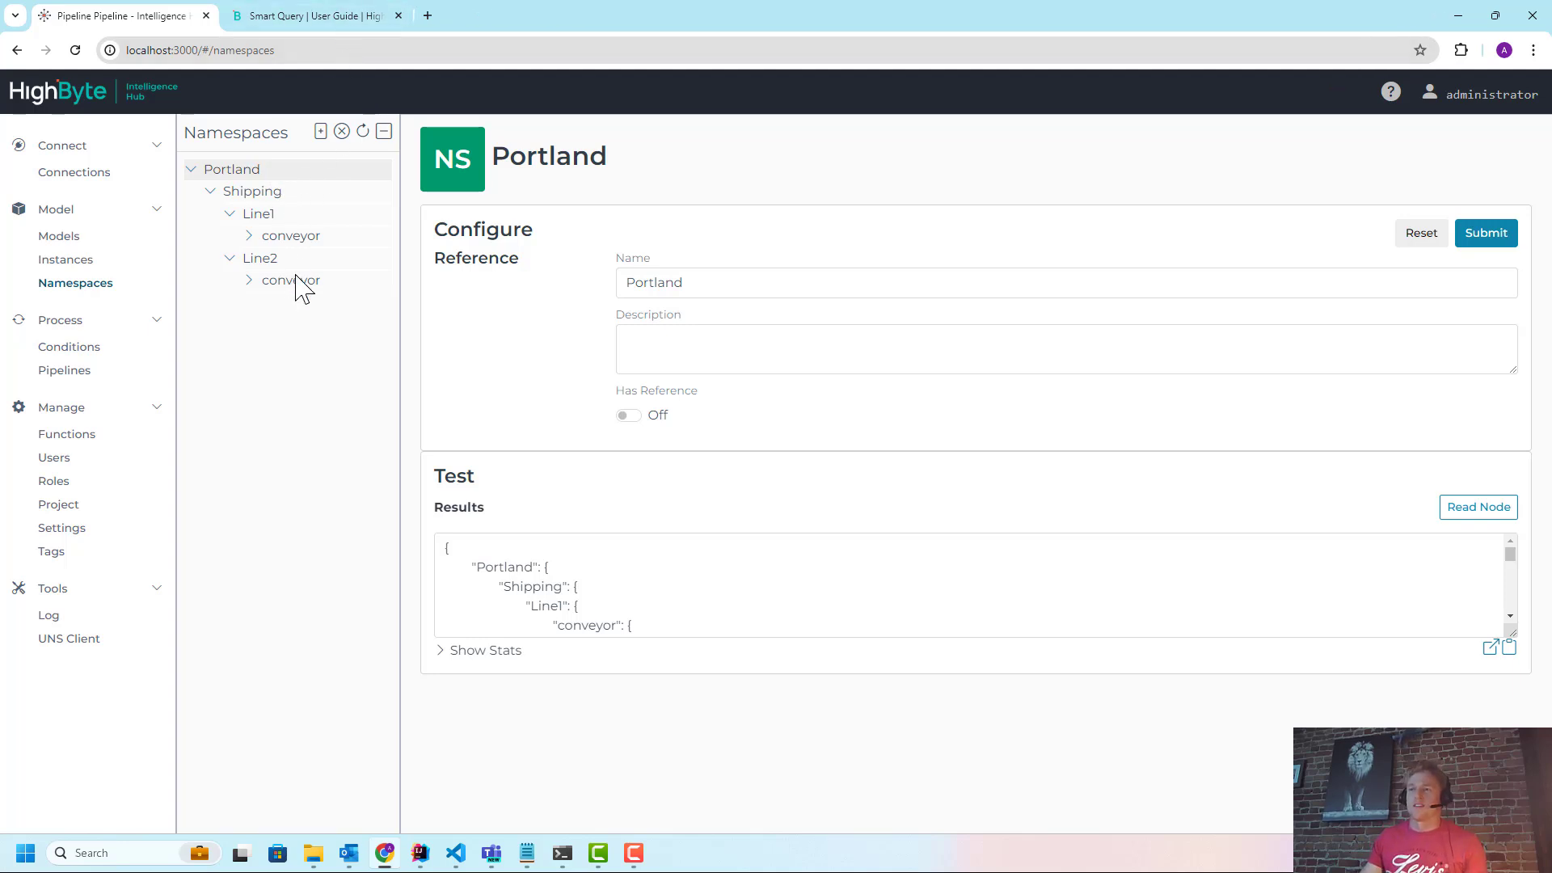
mouse_move(282, 317)
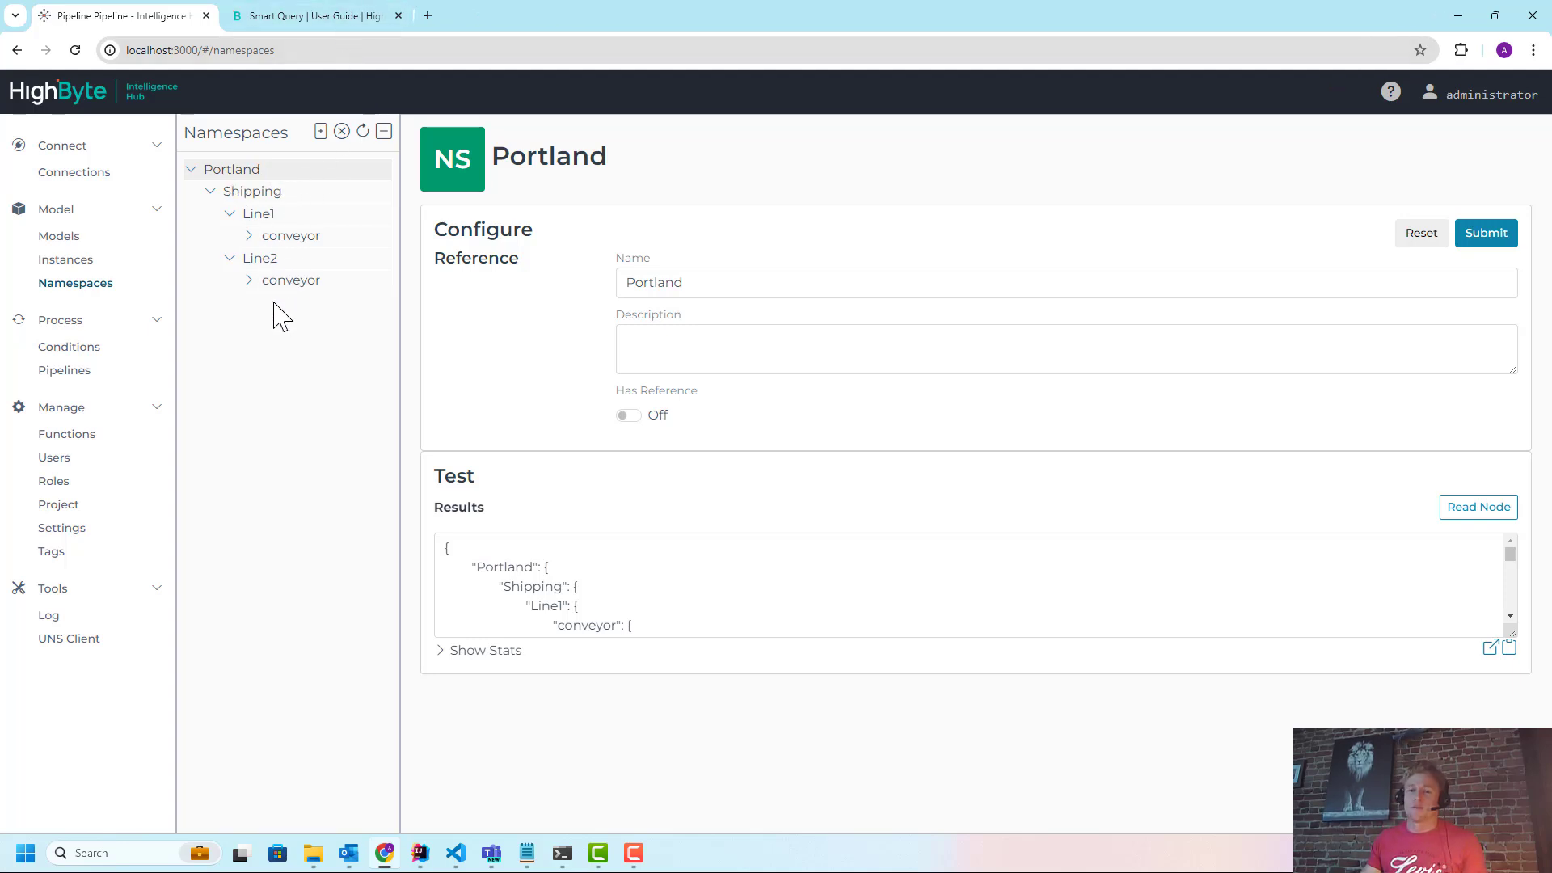
mouse_move(280, 302)
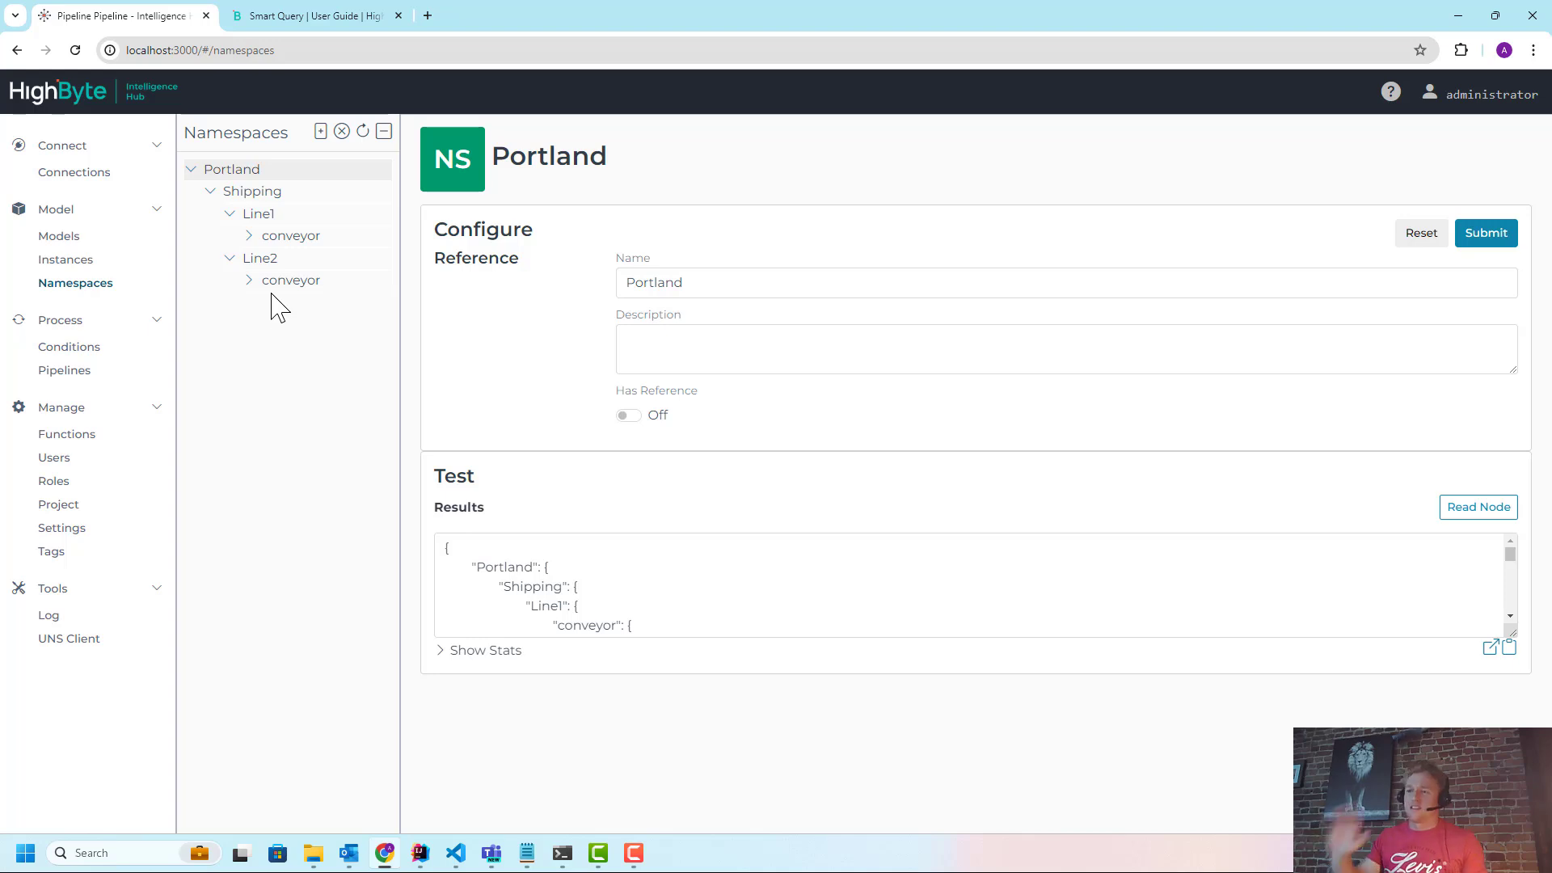
mouse_move(64, 370)
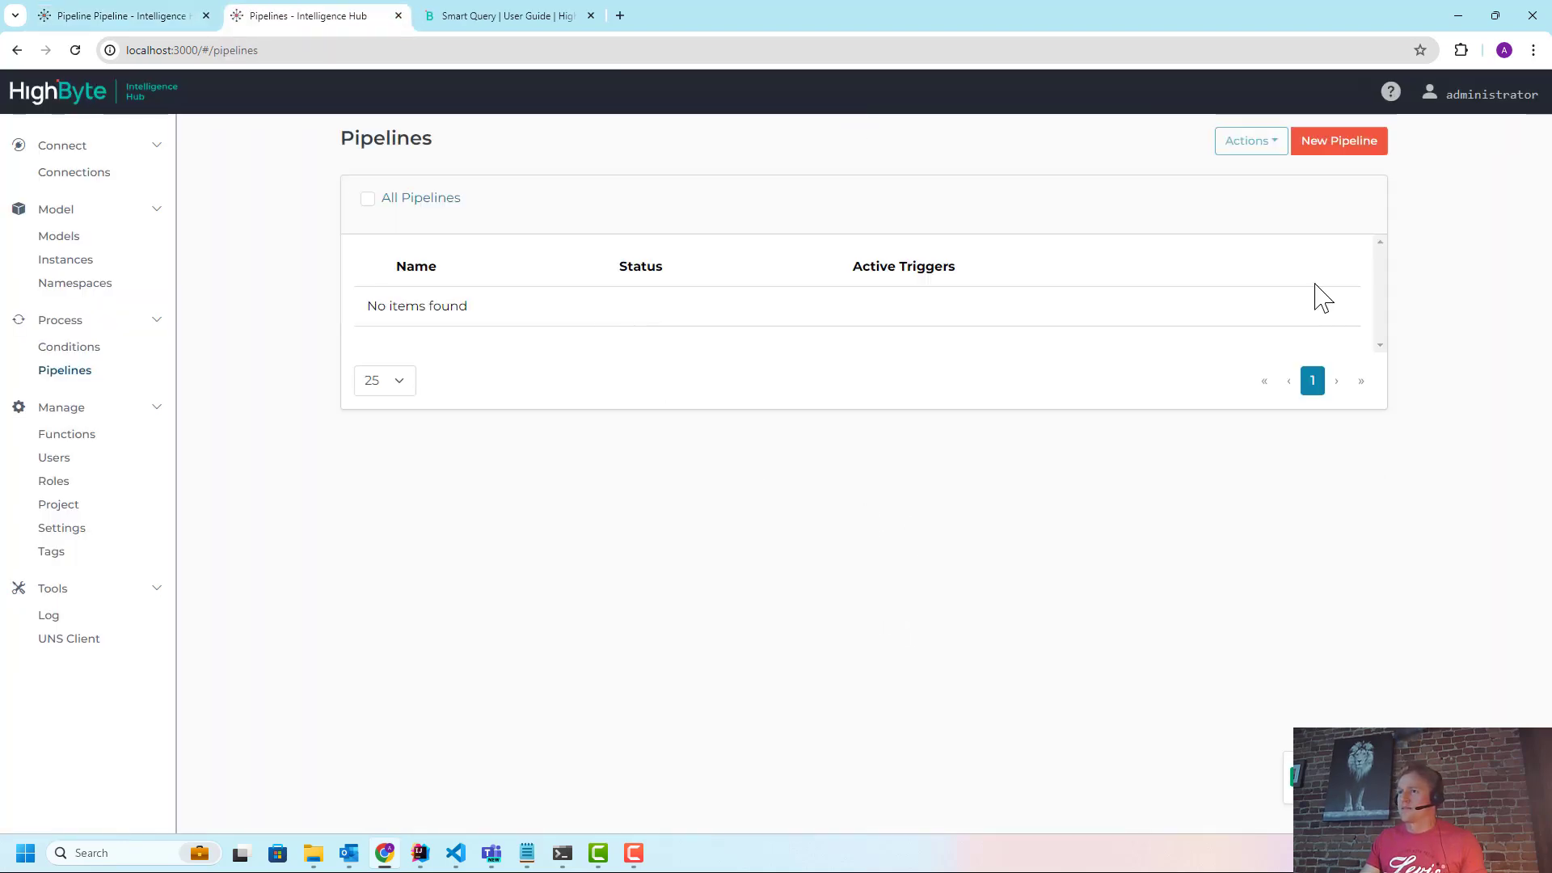
Create a new pipeline and inspect its Start stage settings
left_click(1339, 141)
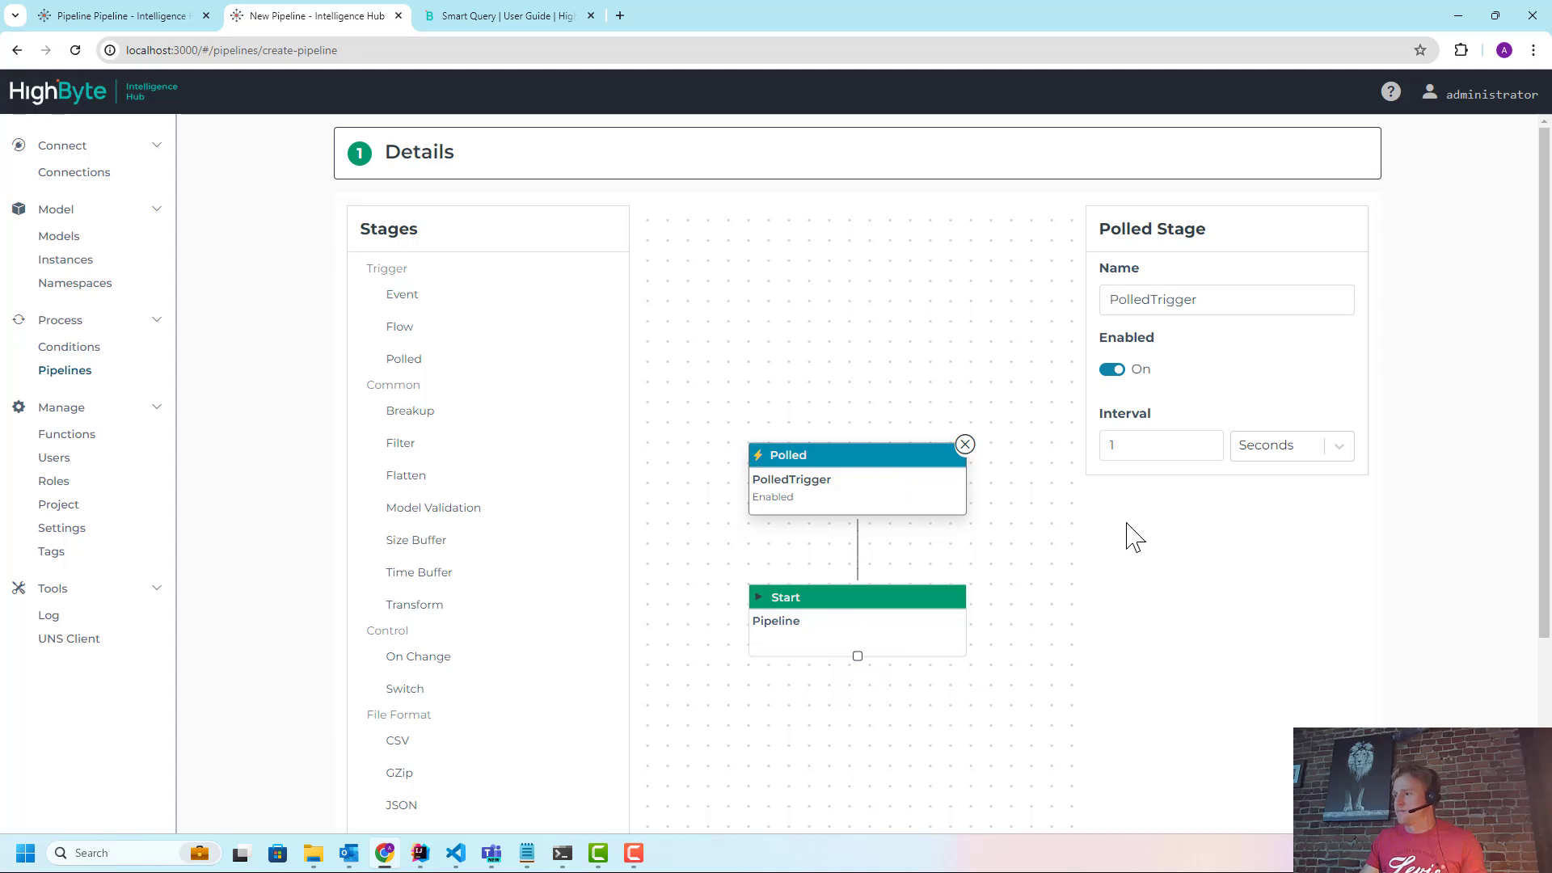
left_click(857, 596)
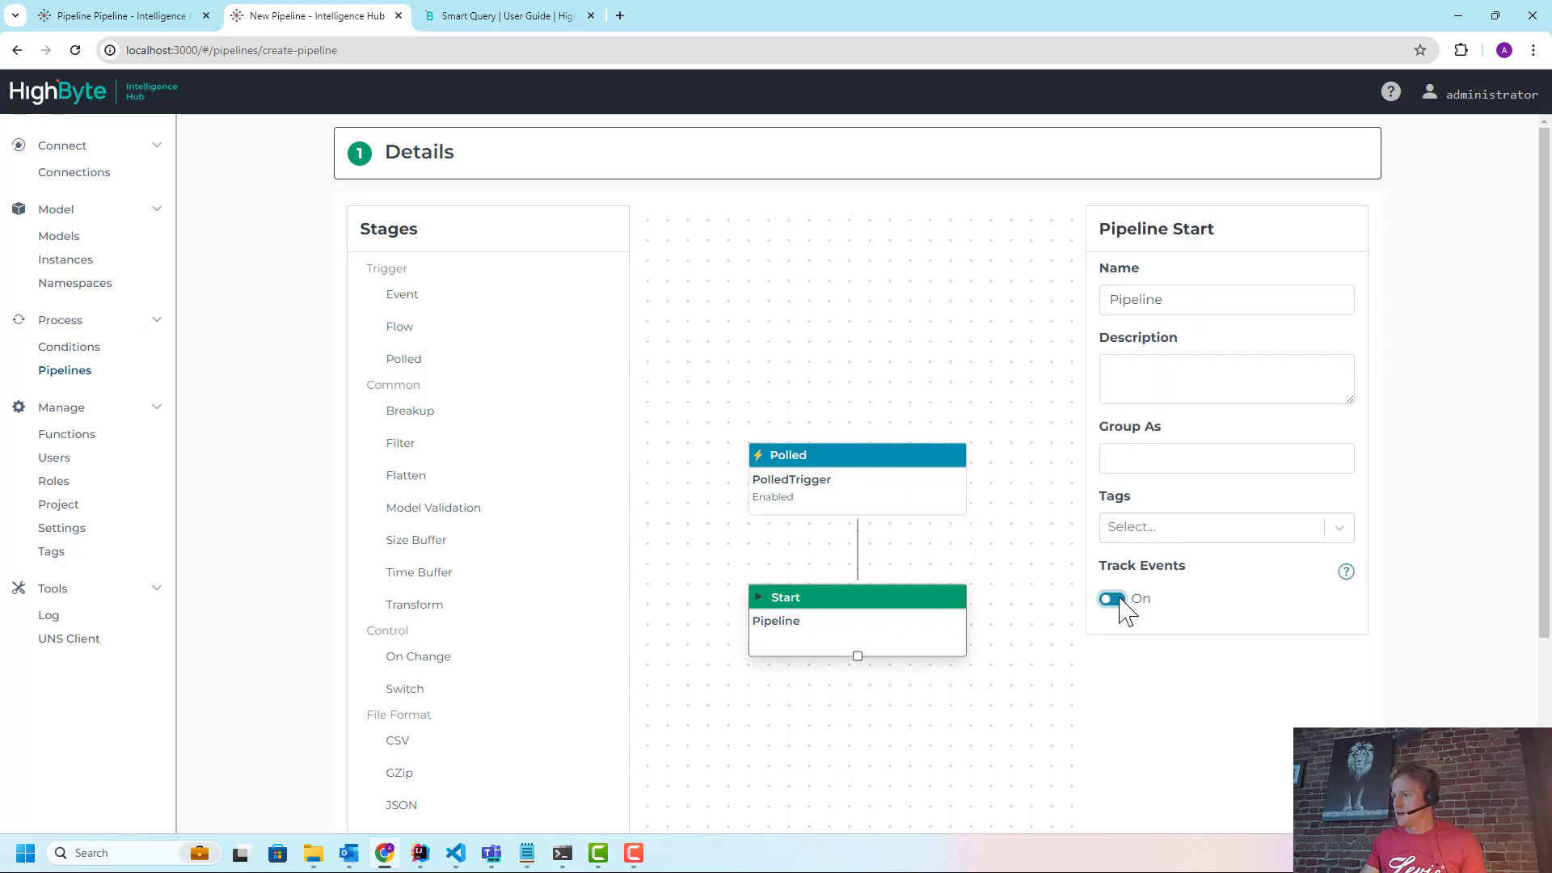
left_click(856, 454)
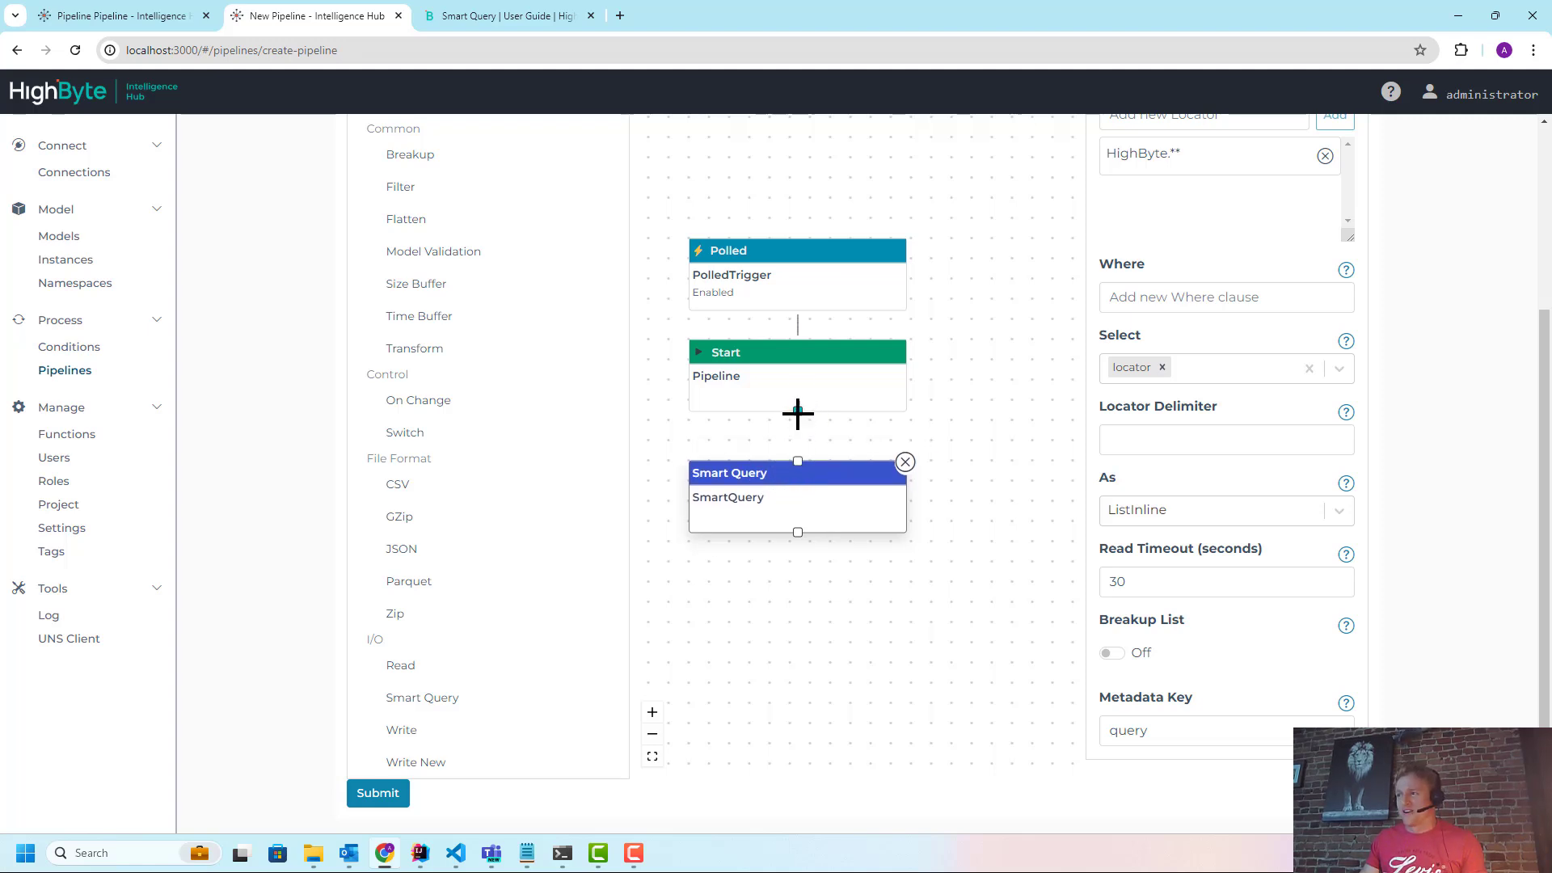
mouse_move(844, 497)
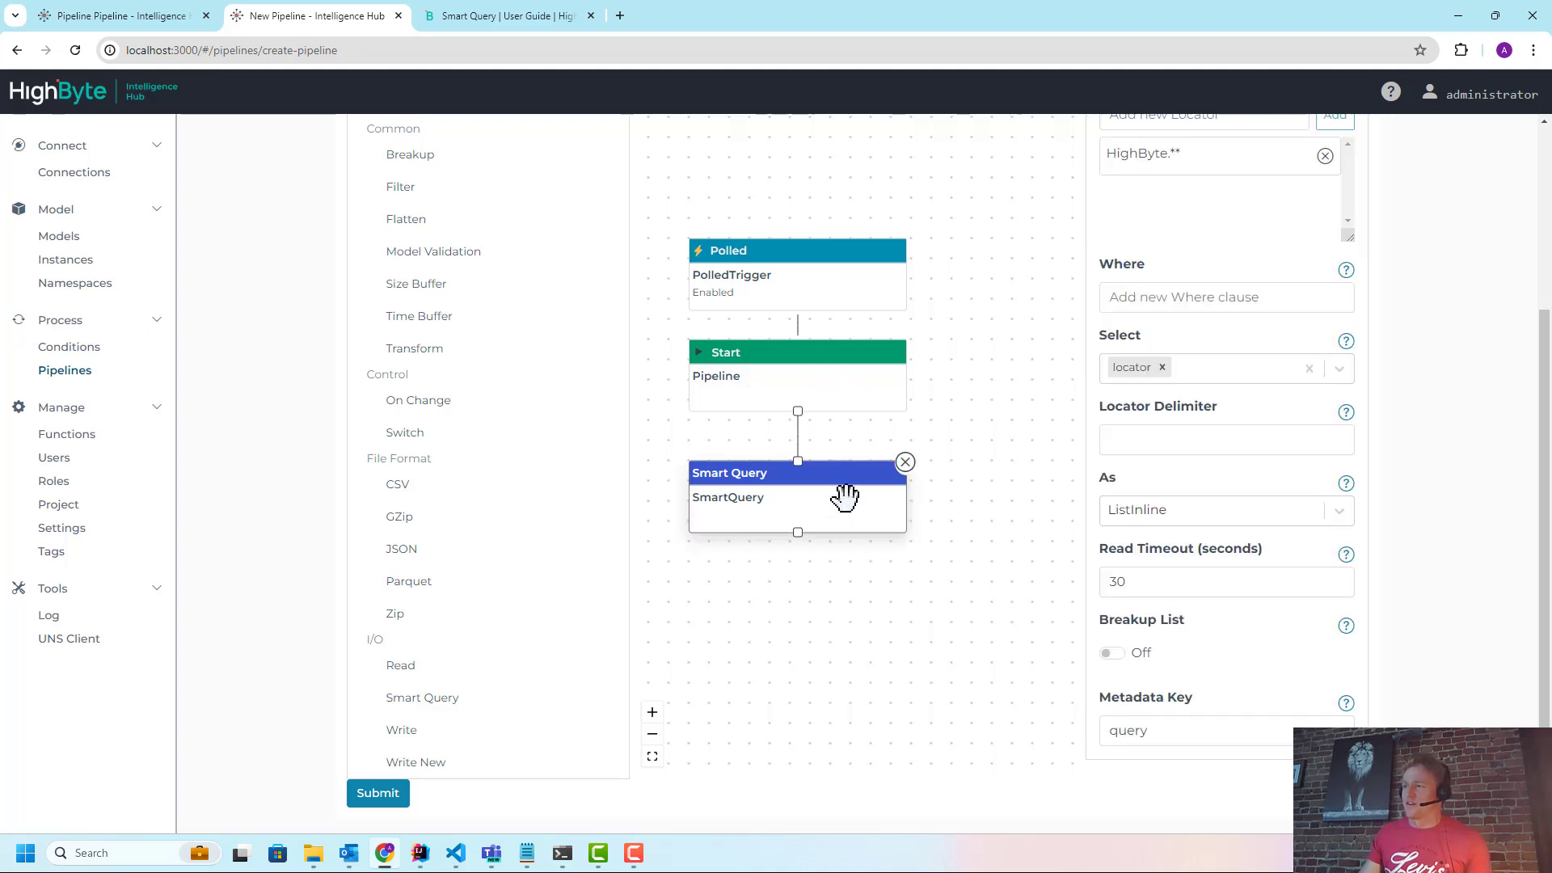
mouse_move(844, 495)
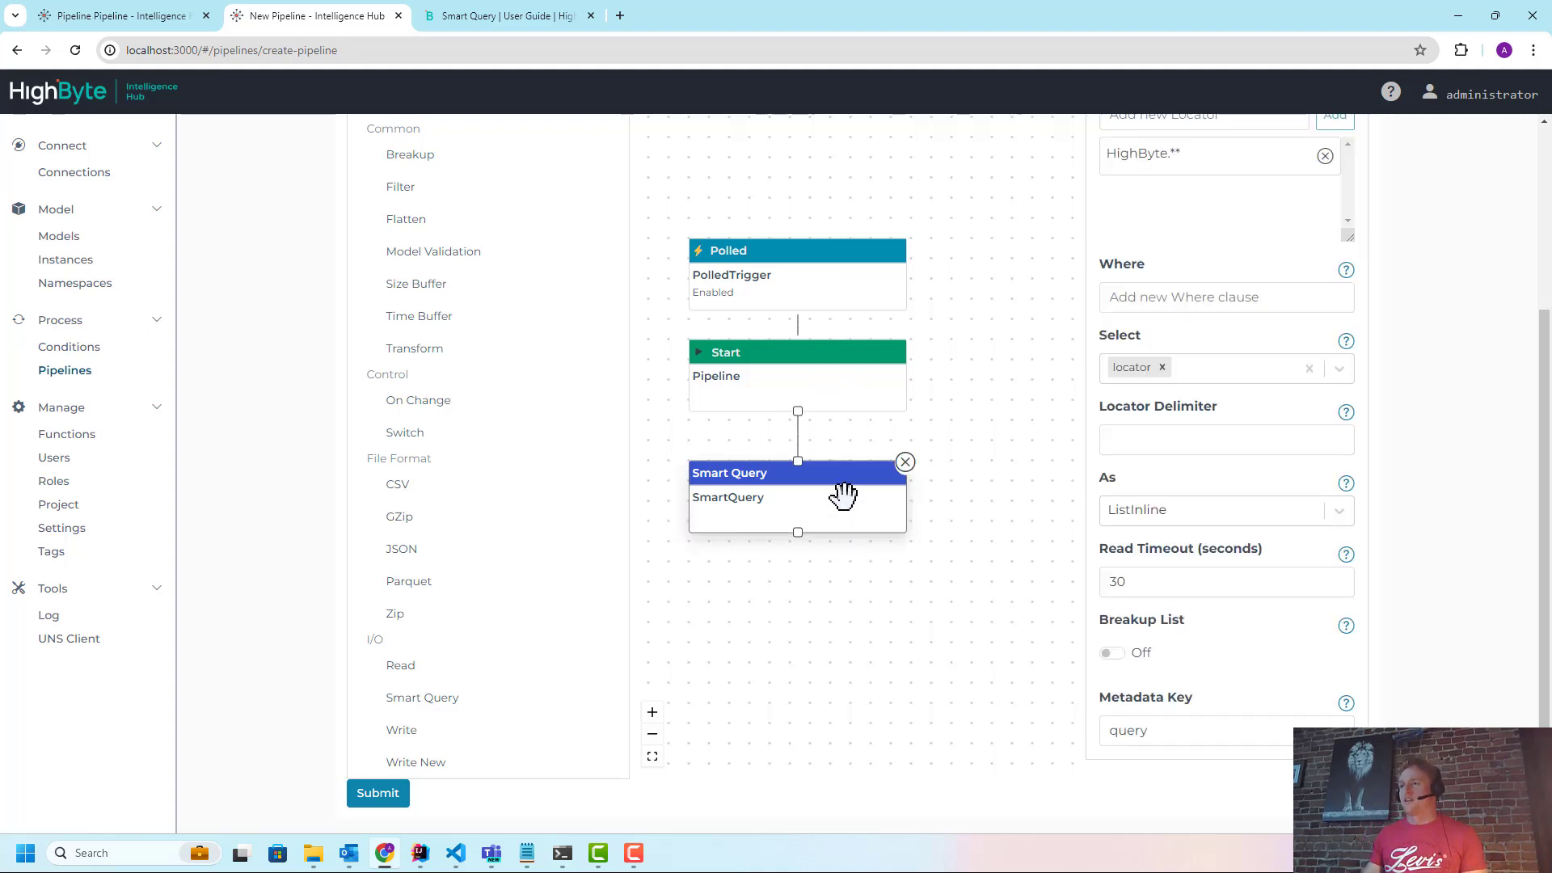
mouse_move(701, 138)
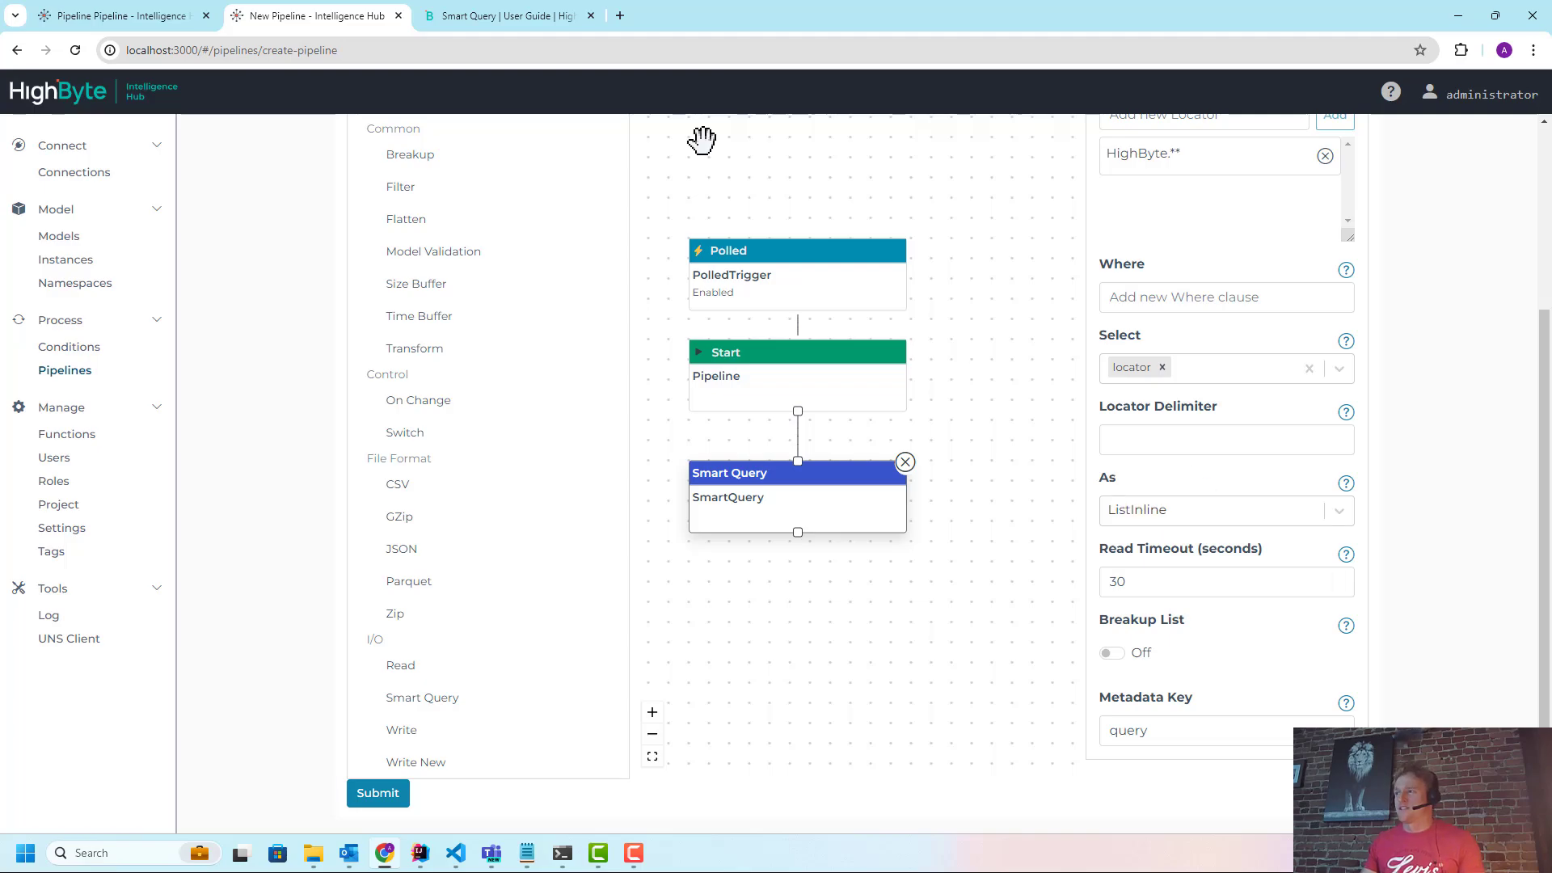
Read the Smart Query user guide page, then return to the new pipeline
left_click(500, 17)
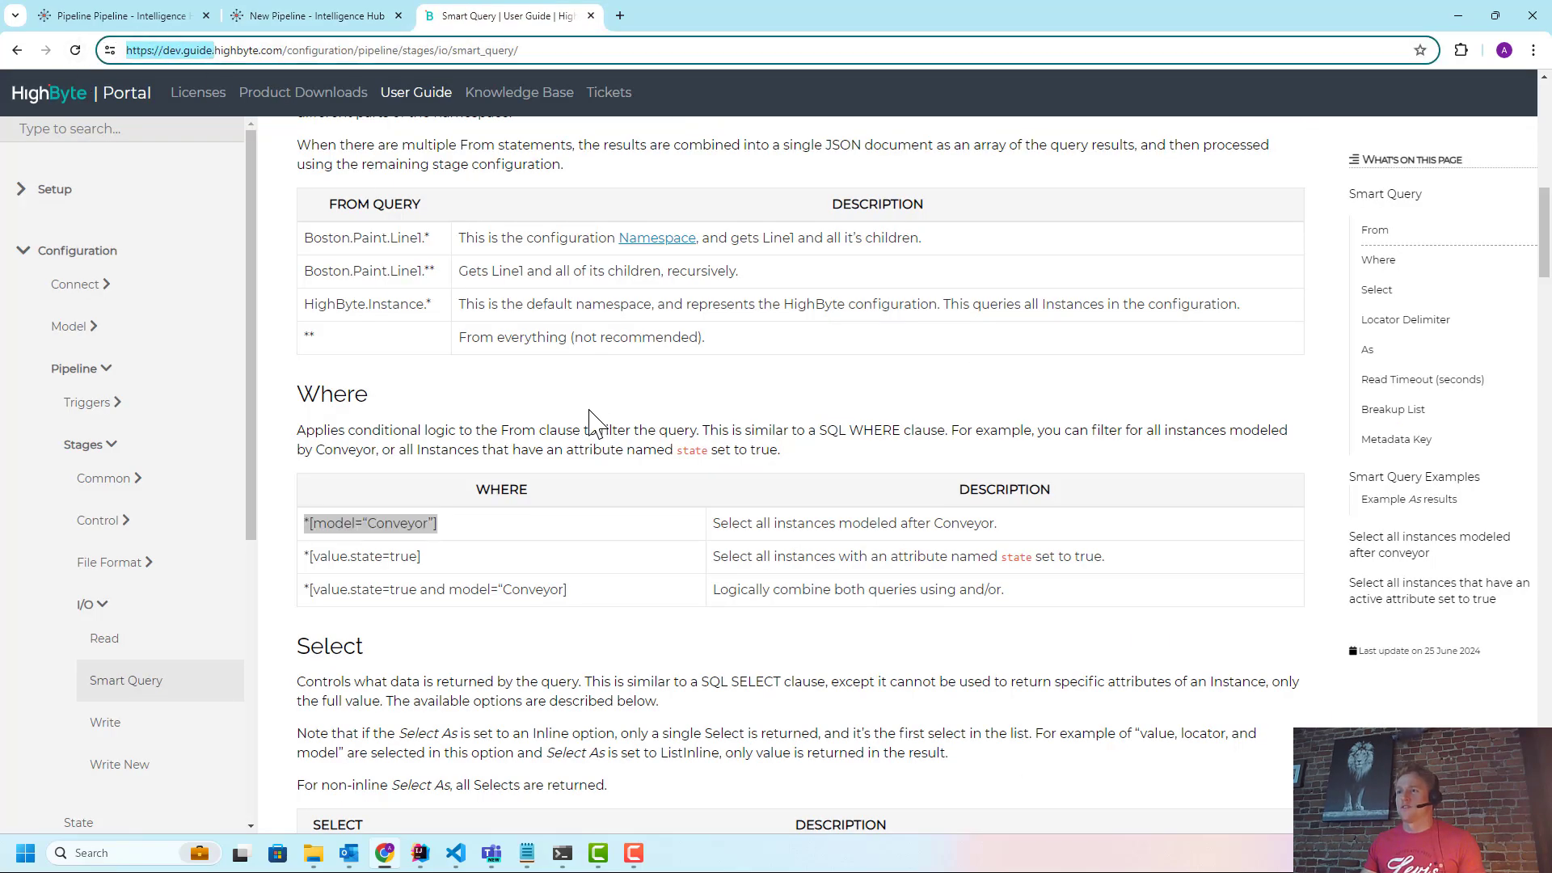
scroll("down", 3)
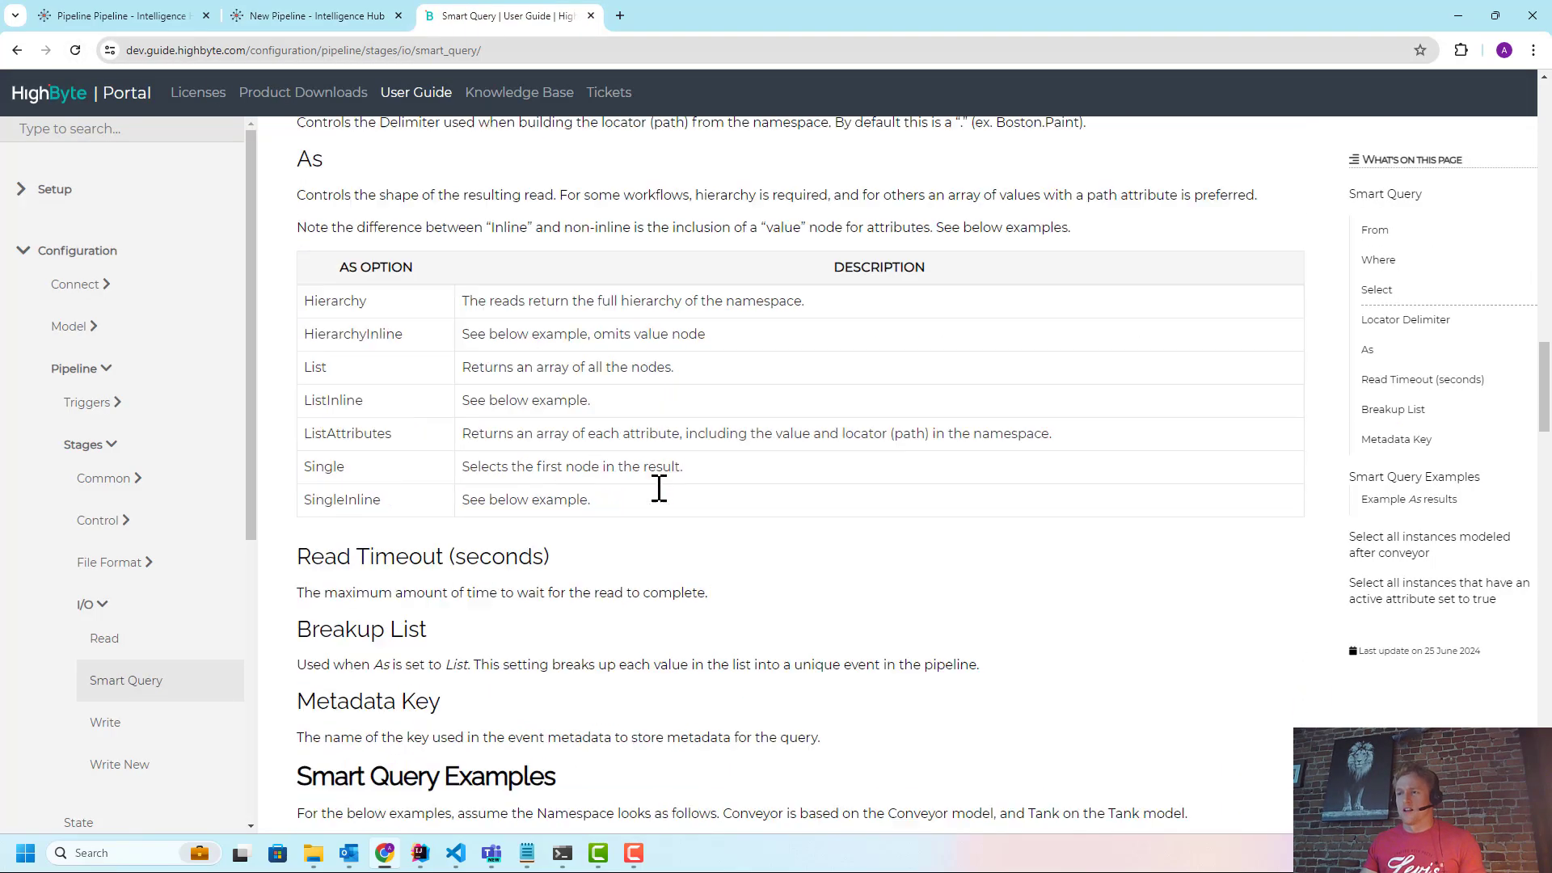
scroll("down", 3)
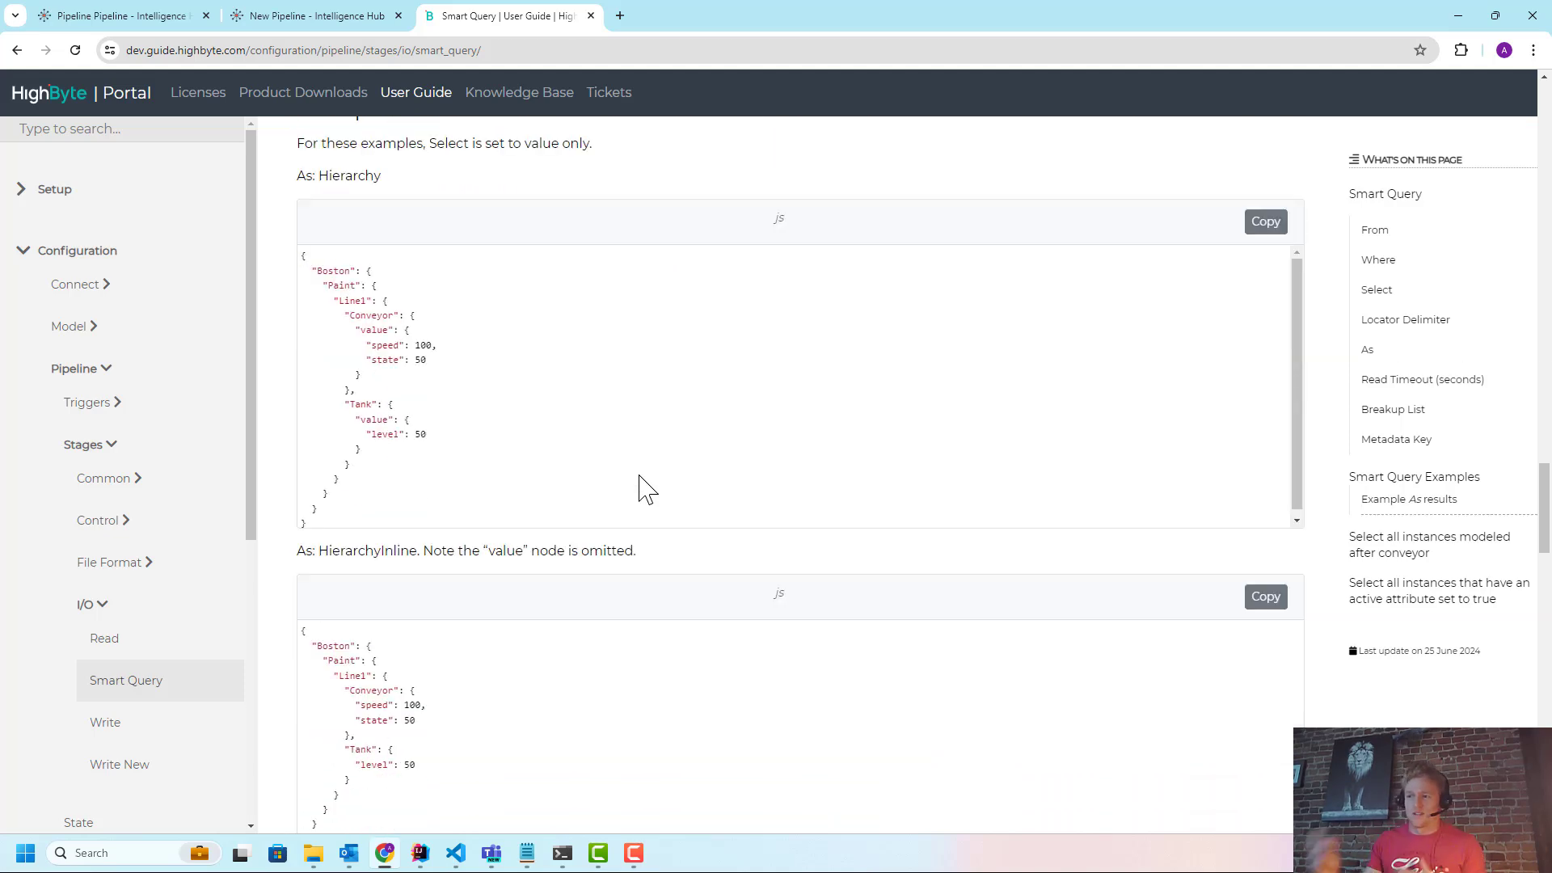
mouse_move(634, 444)
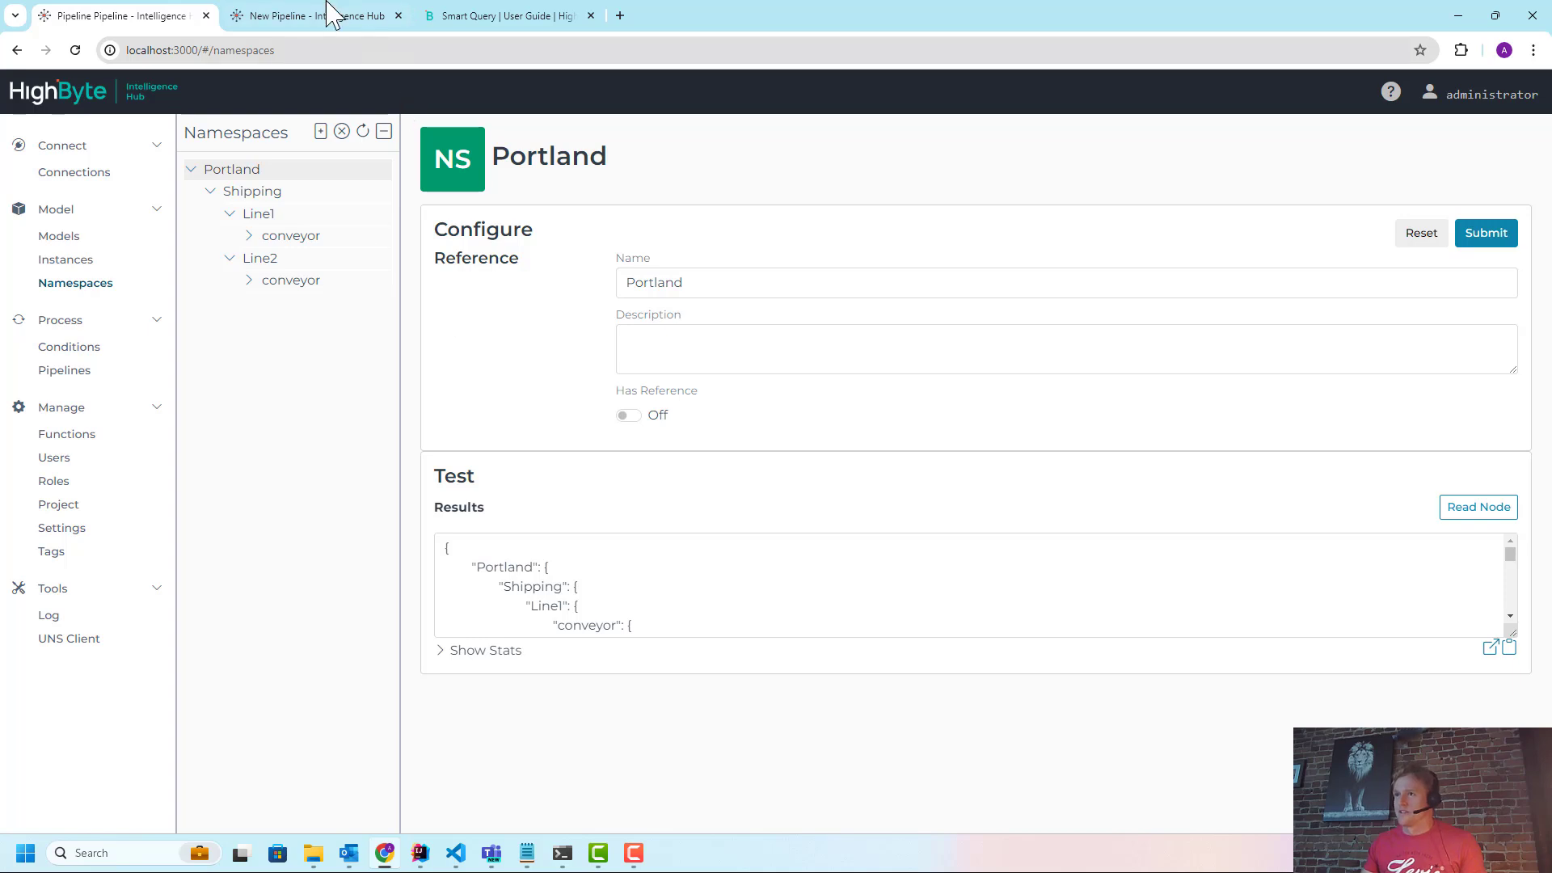
left_click(312, 16)
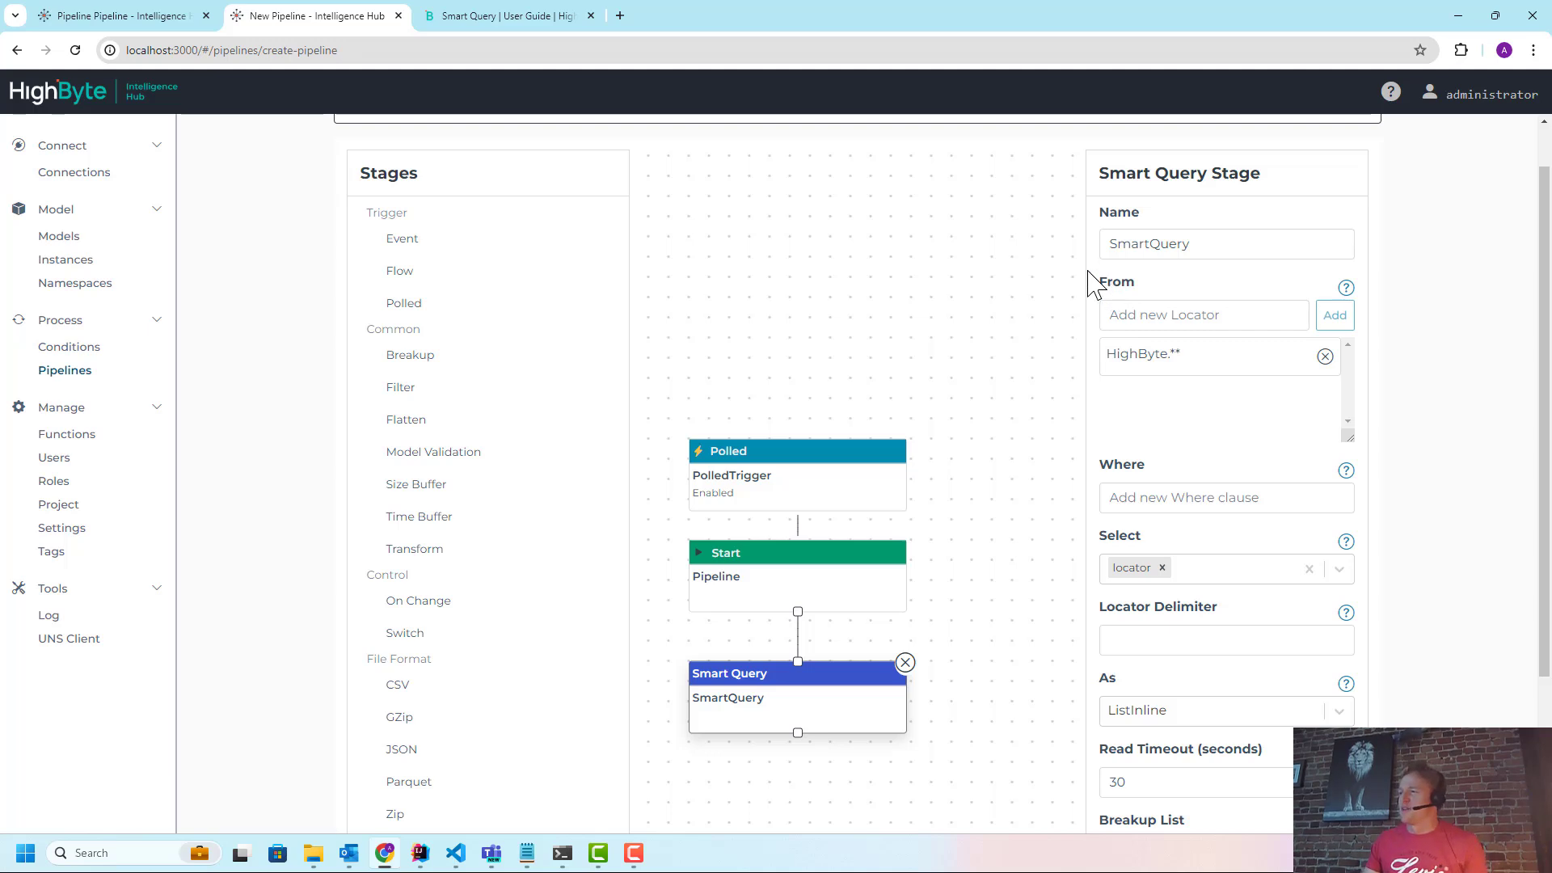
mouse_move(993, 321)
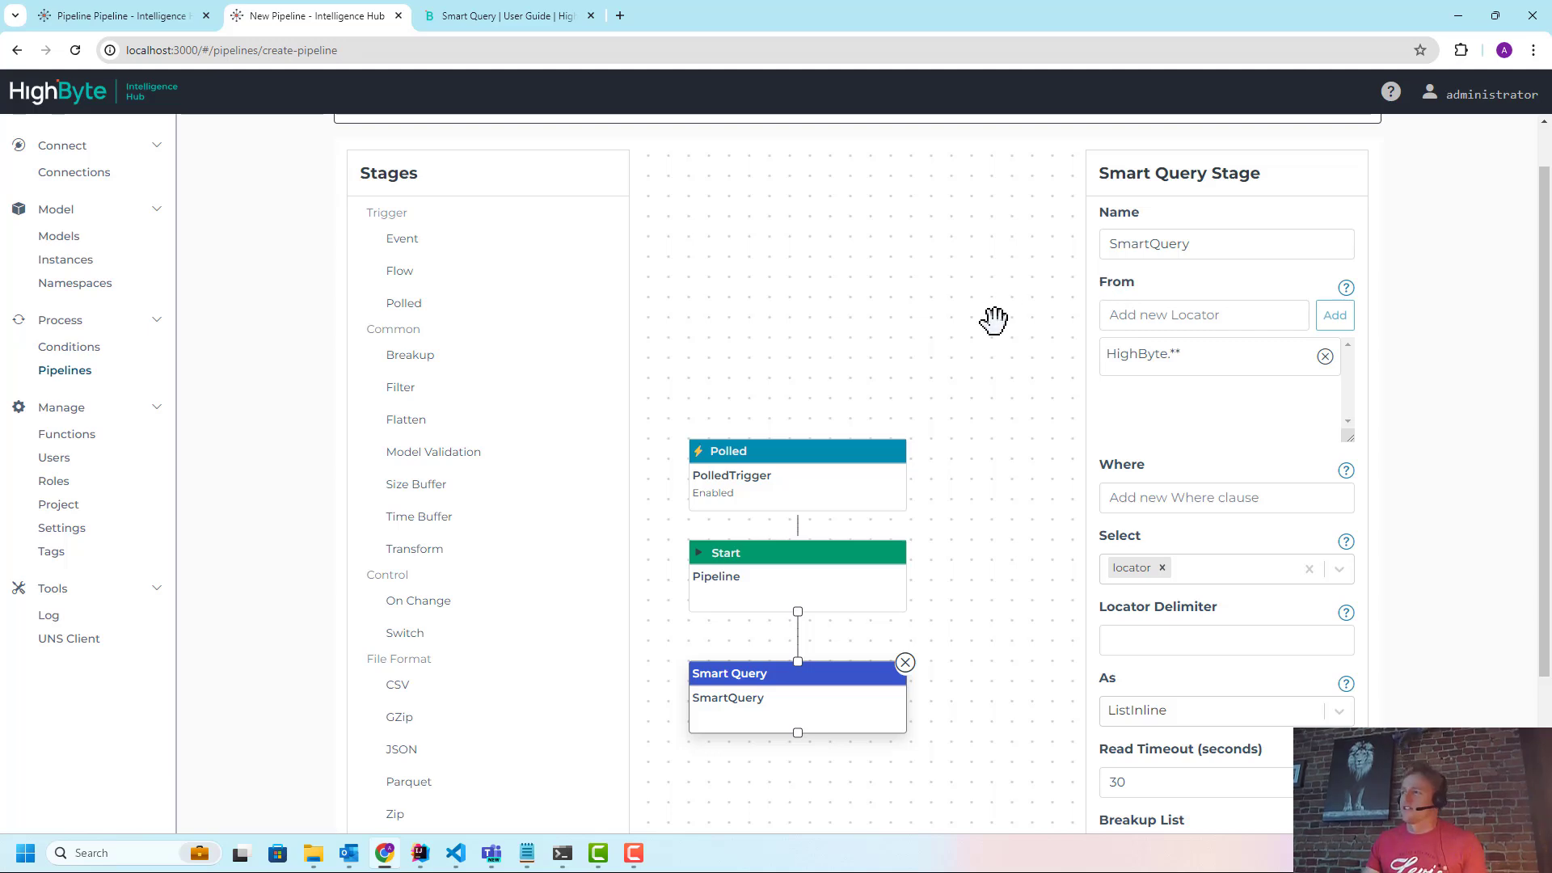
Review the guide again and select the default HighByte.** From locator
left_click(505, 14)
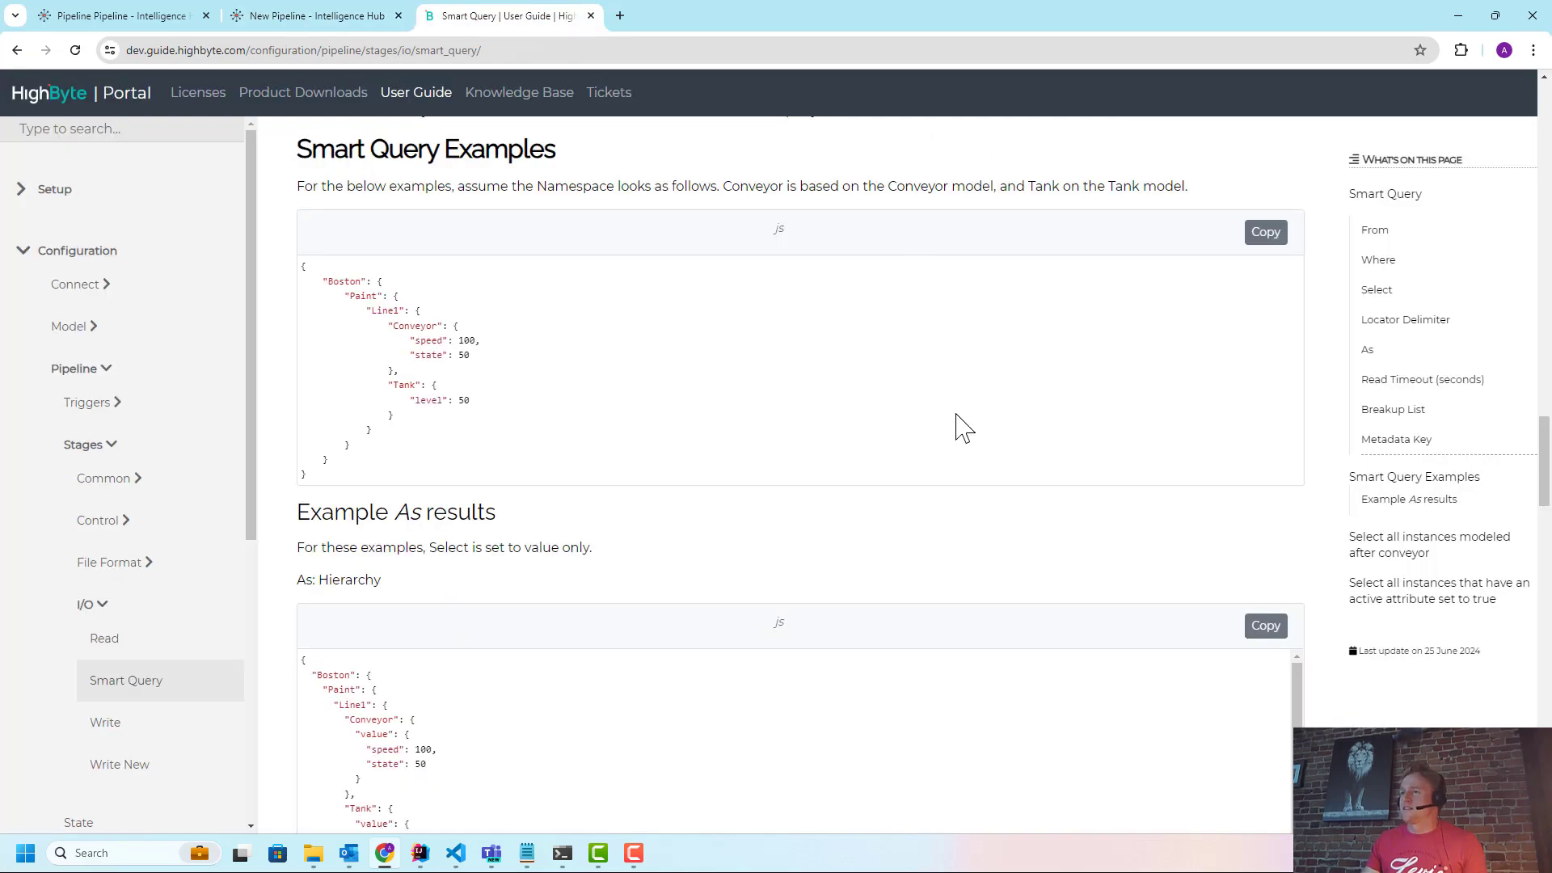
scroll("down", 3)
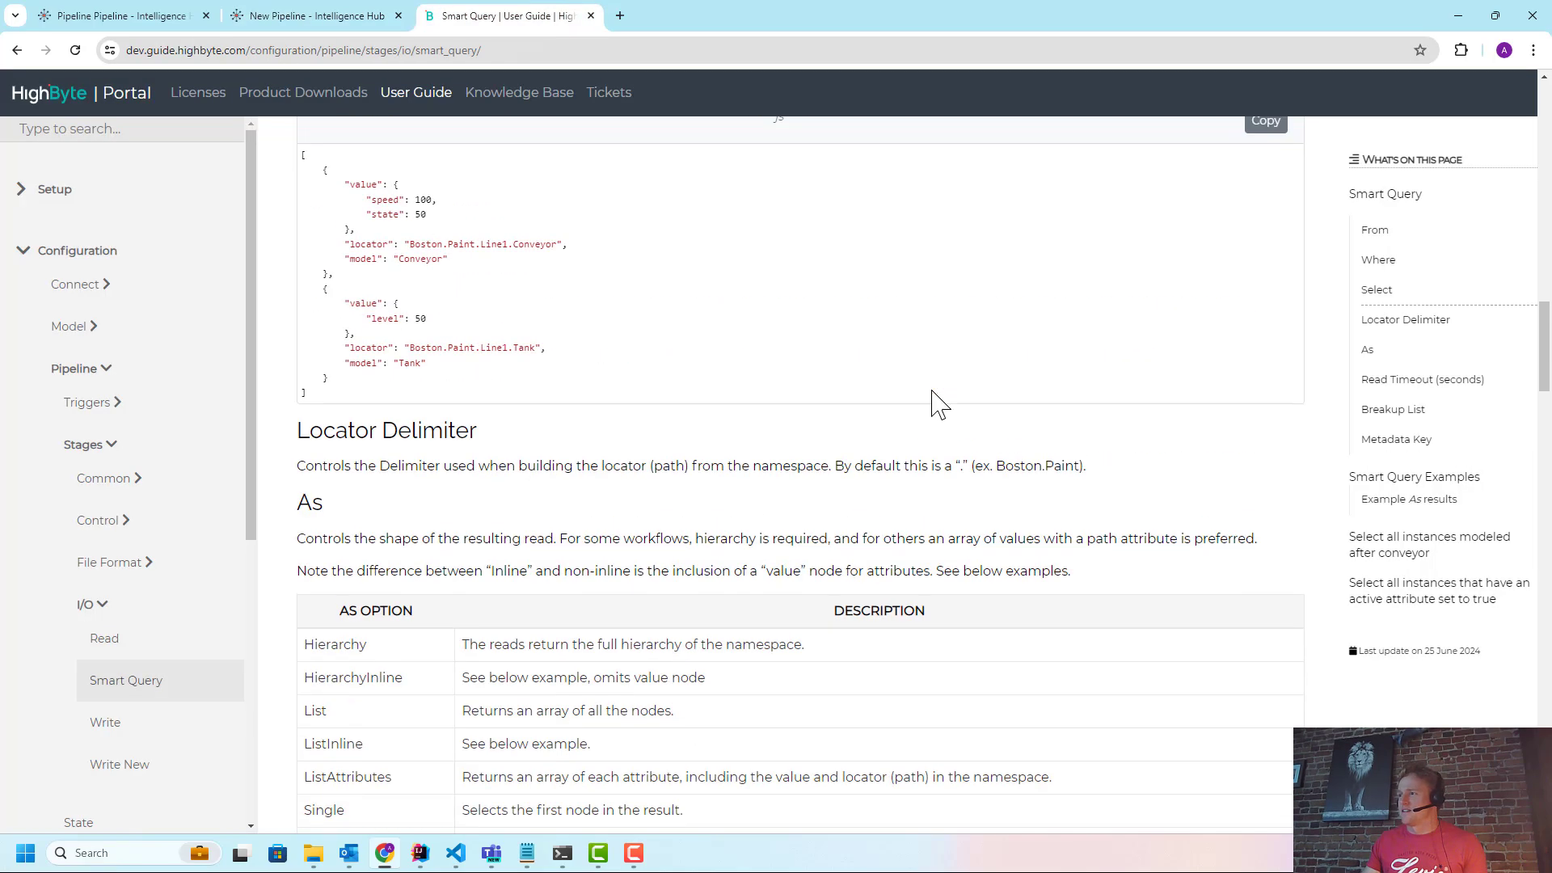
scroll("up", 3)
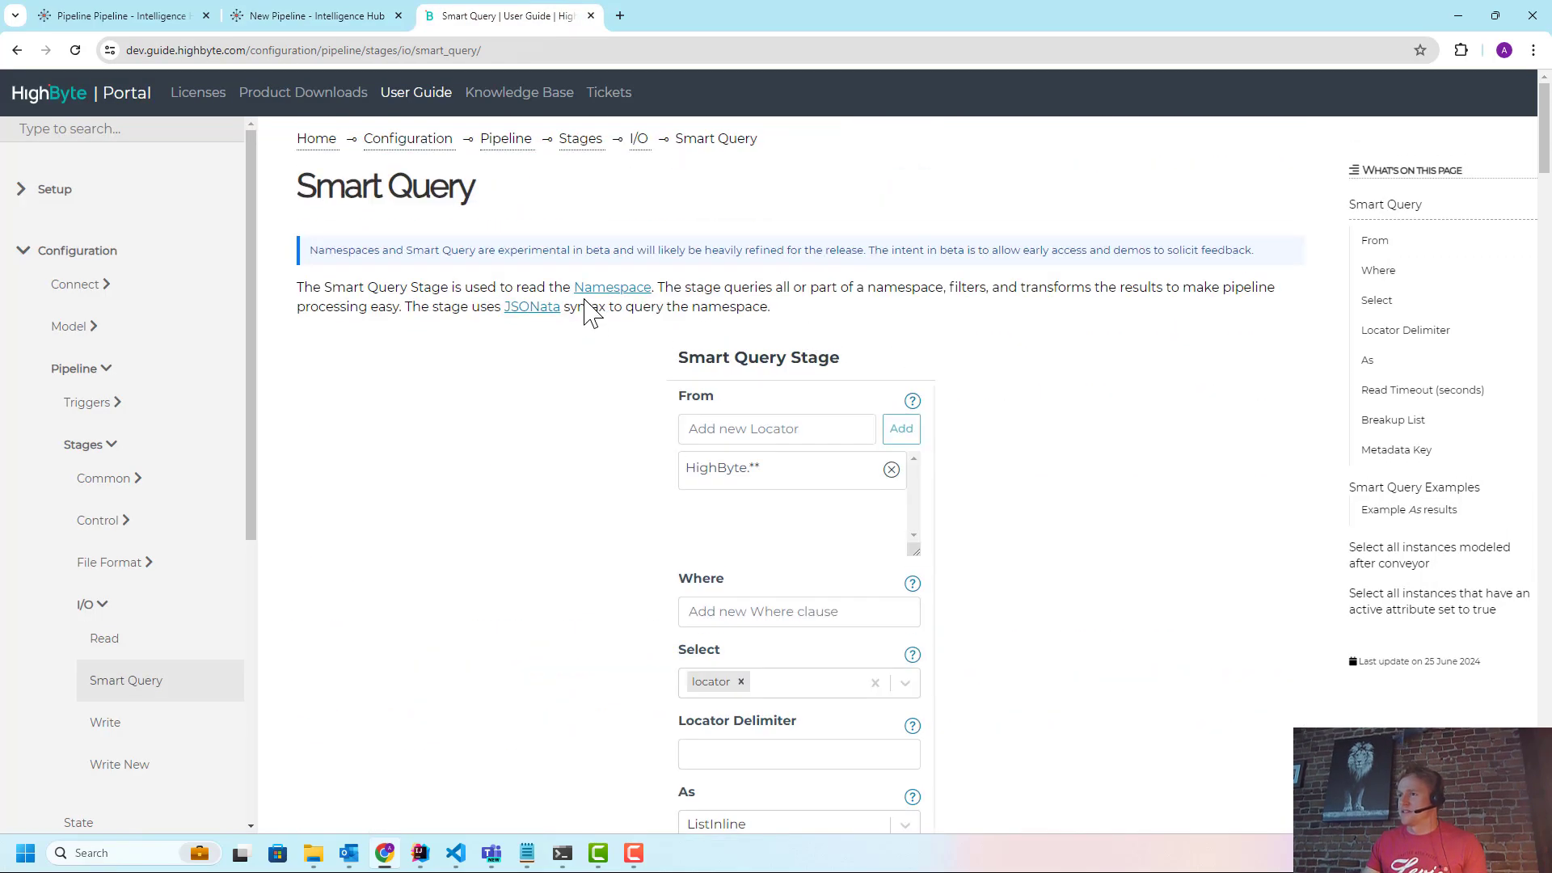
left_click(314, 16)
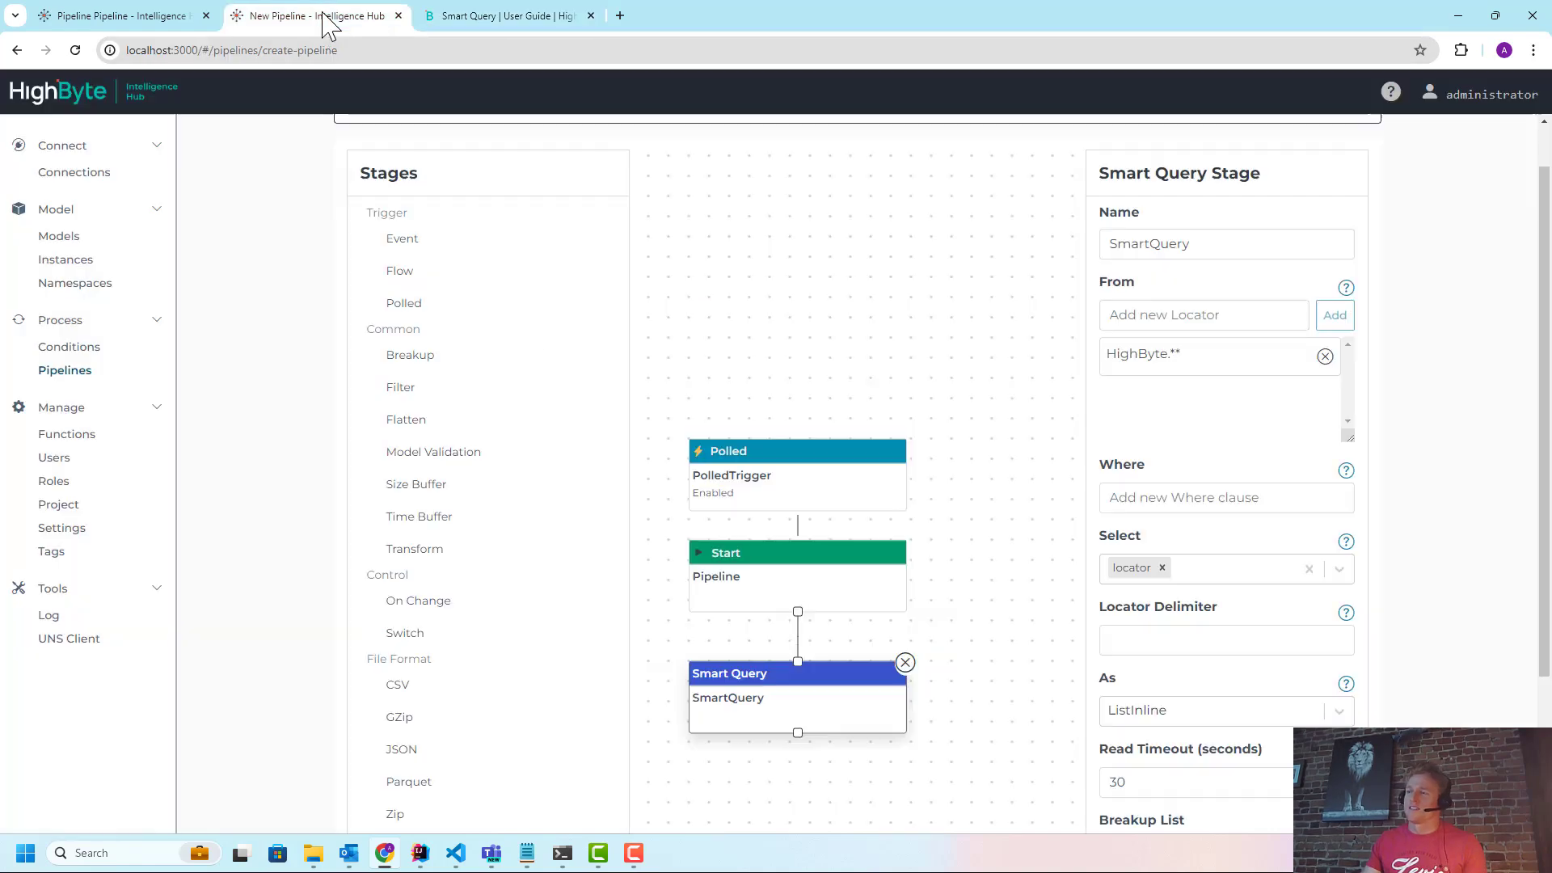
mouse_move(1005, 462)
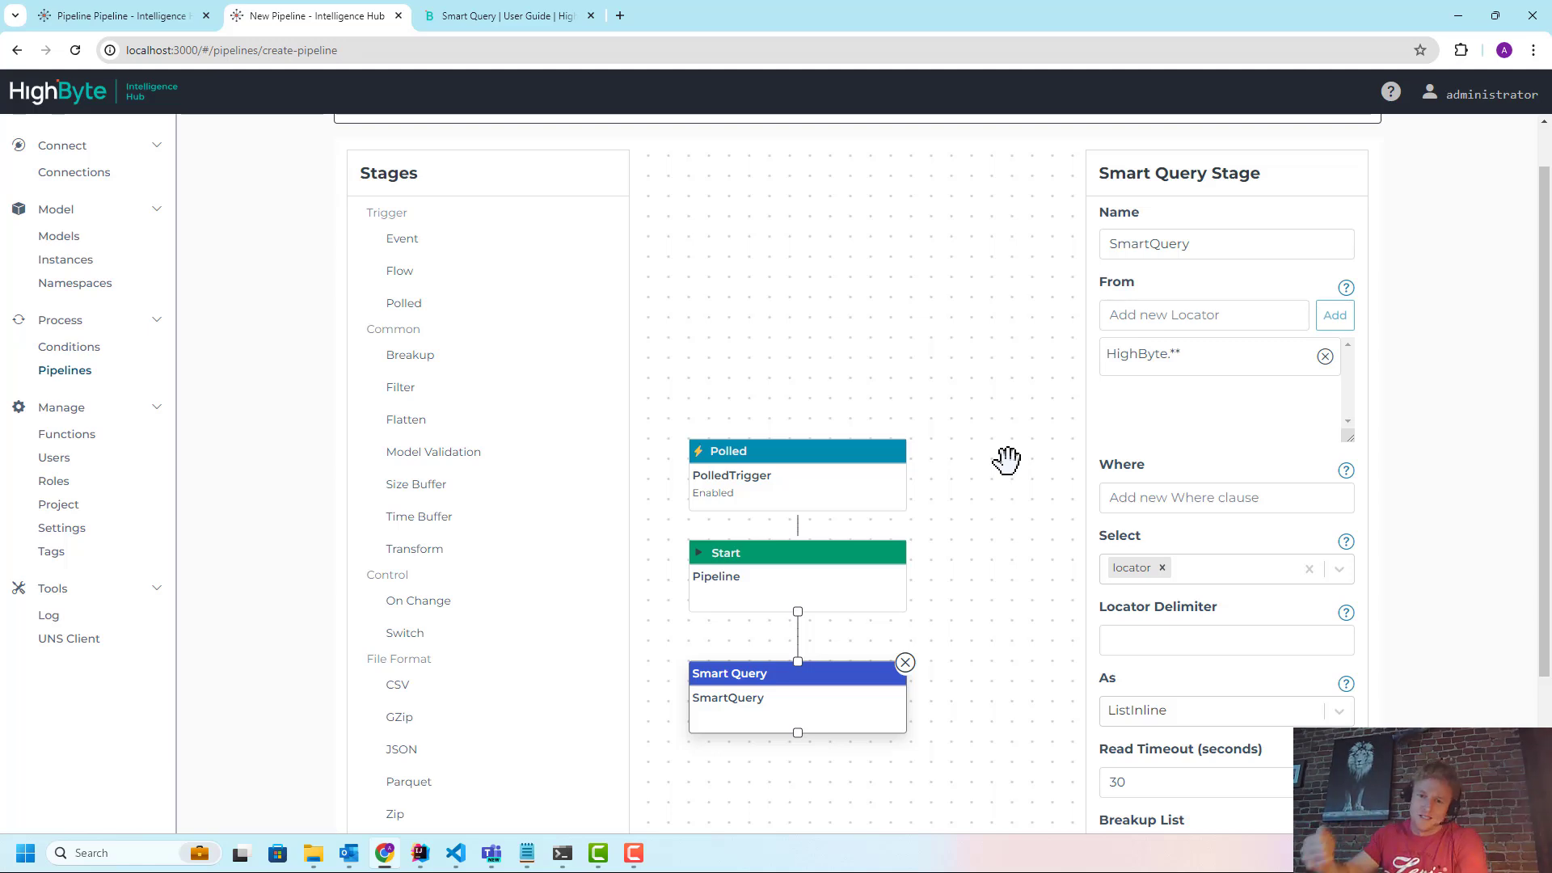
mouse_move(1183, 376)
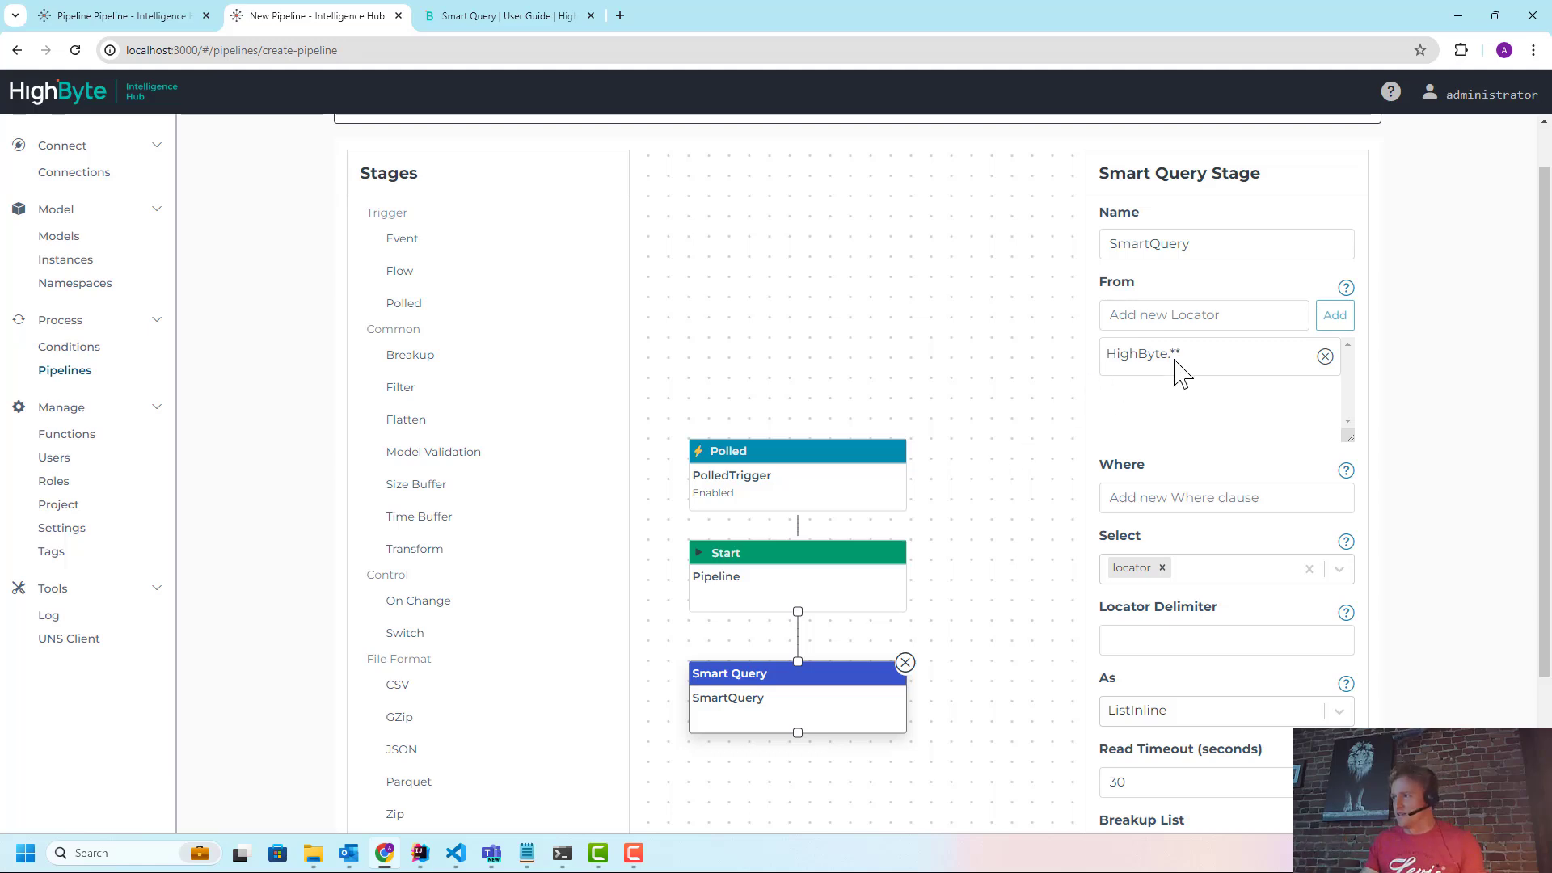
double_click(1143, 354)
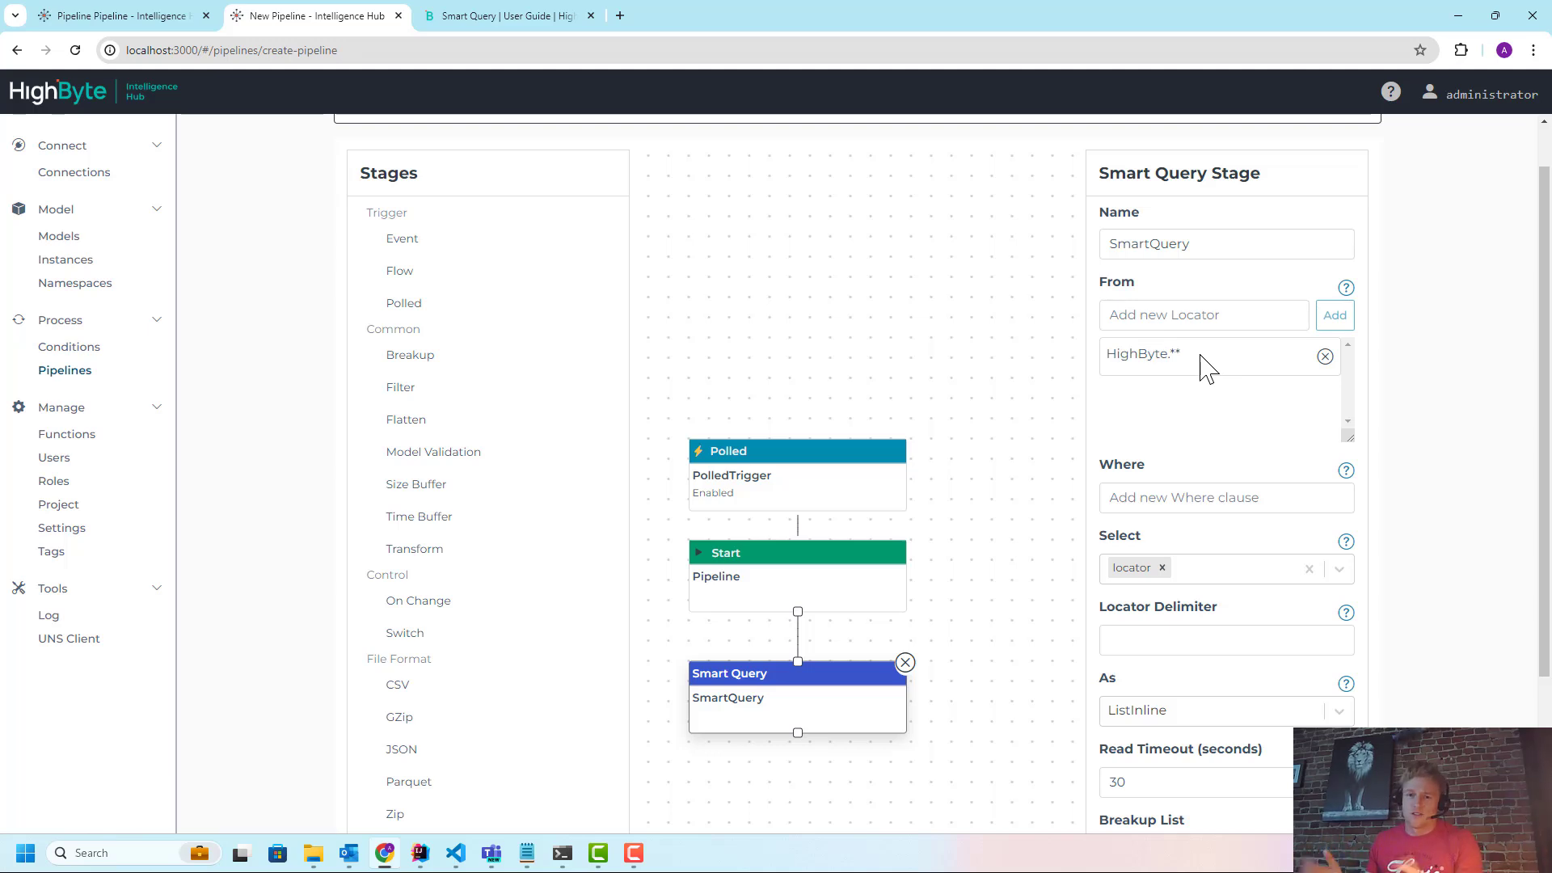
mouse_move(837, 248)
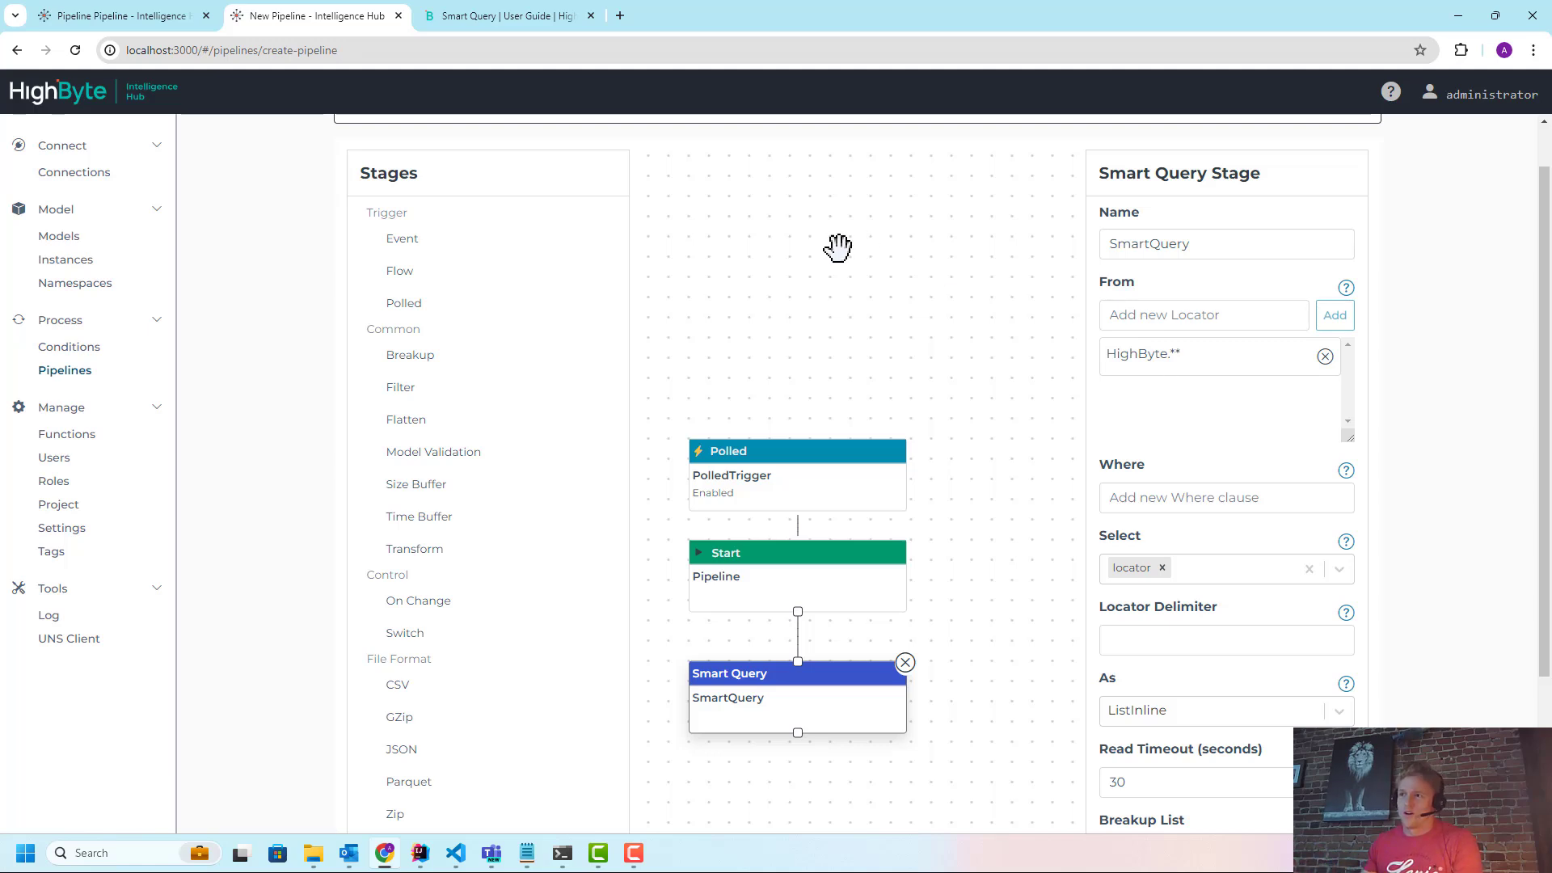
mouse_move(246, 250)
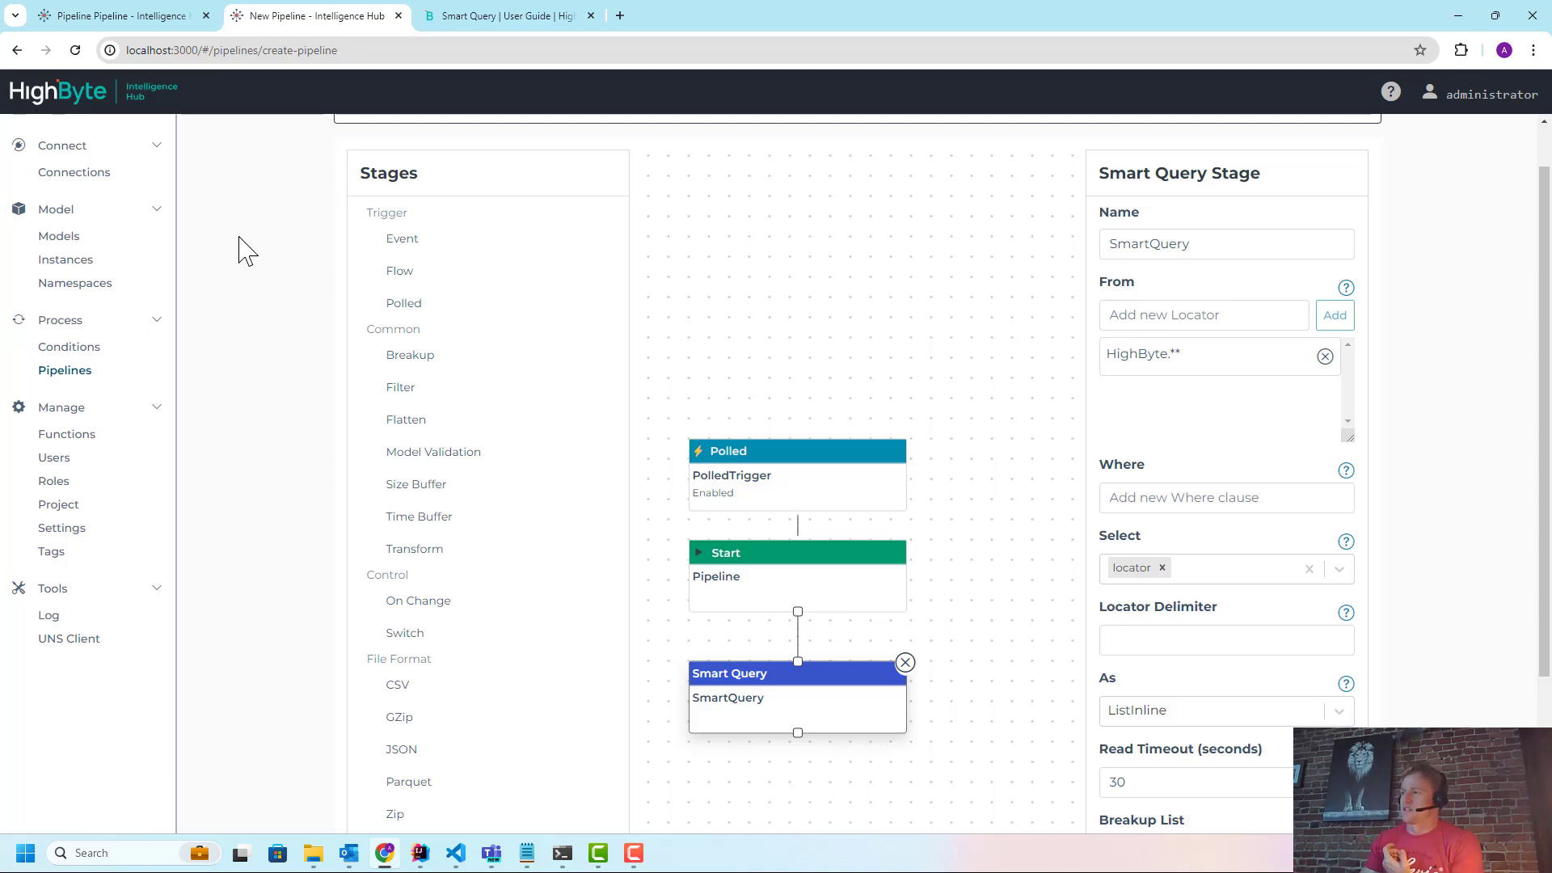
Replace the HighByte.** locator with Portland.Shipping.** as the query source
left_click(1324, 356)
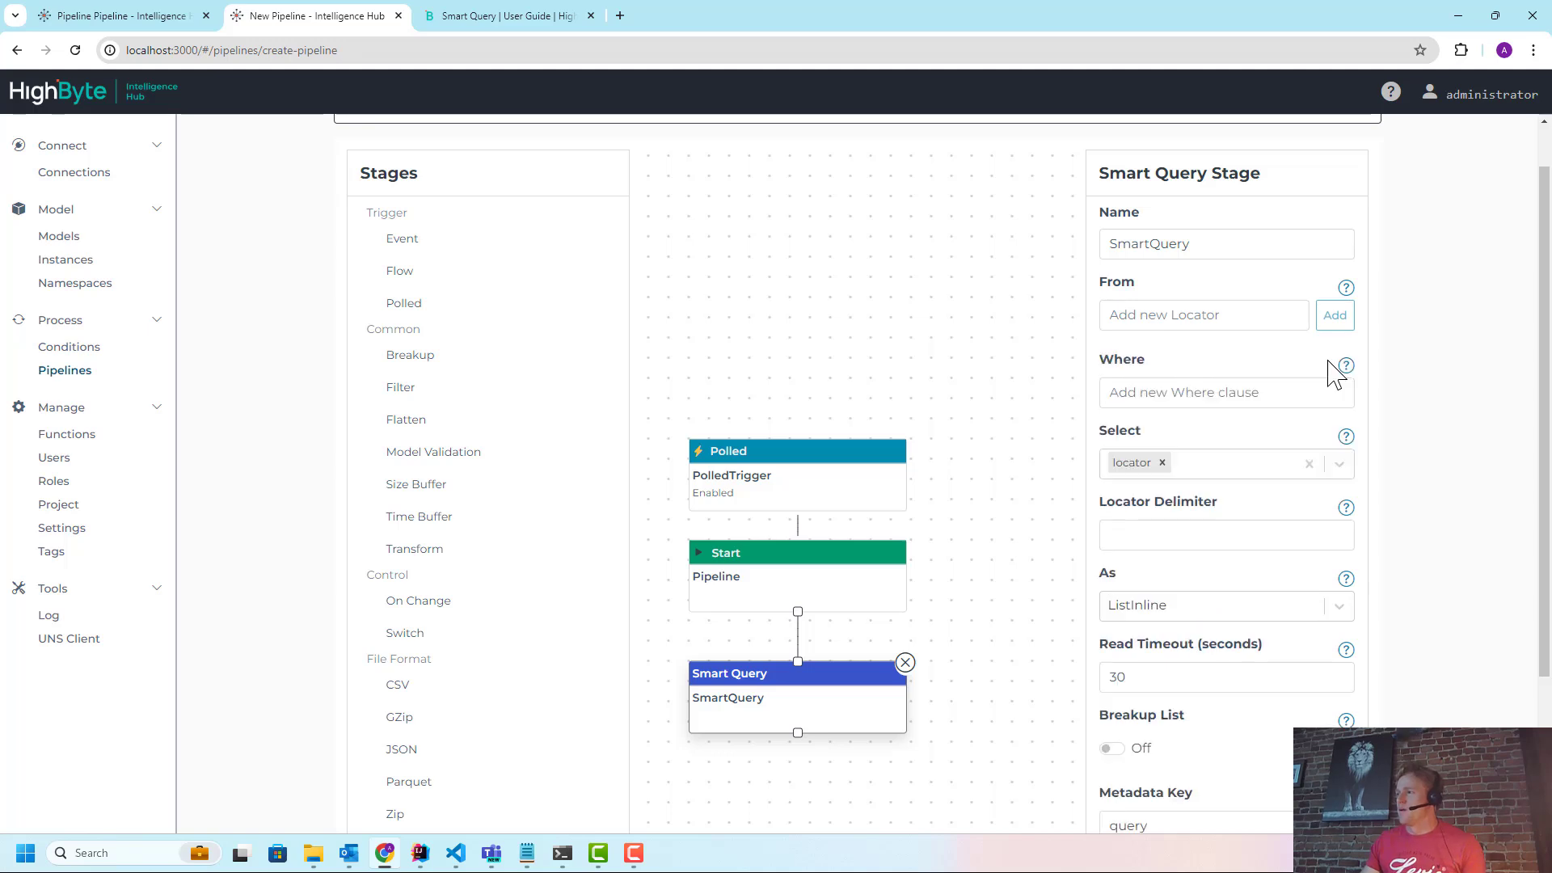
left_click(1204, 315)
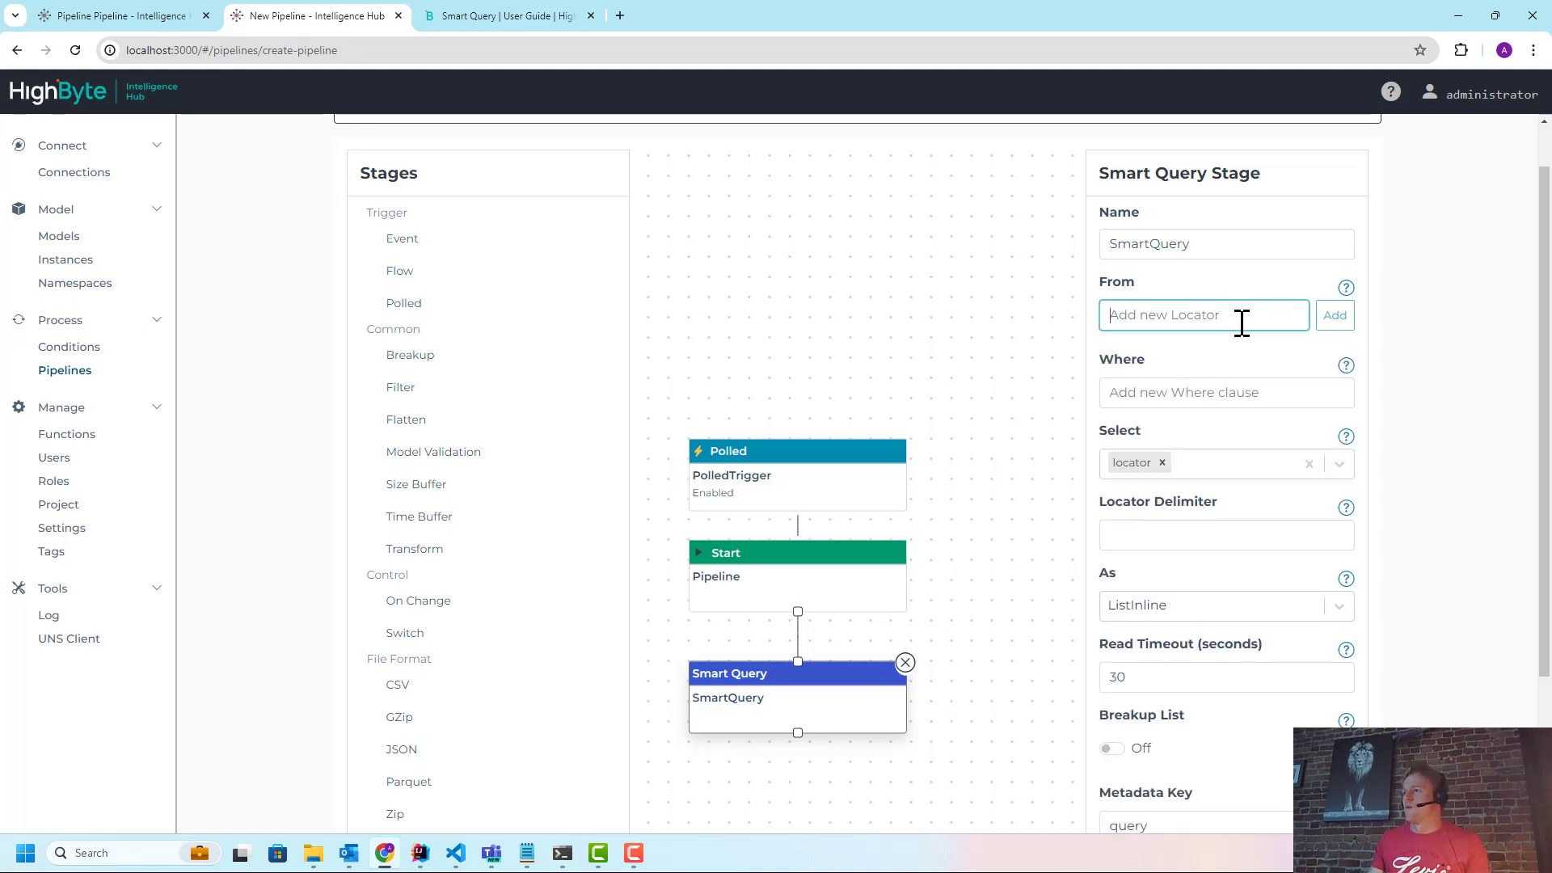
type("Port1")
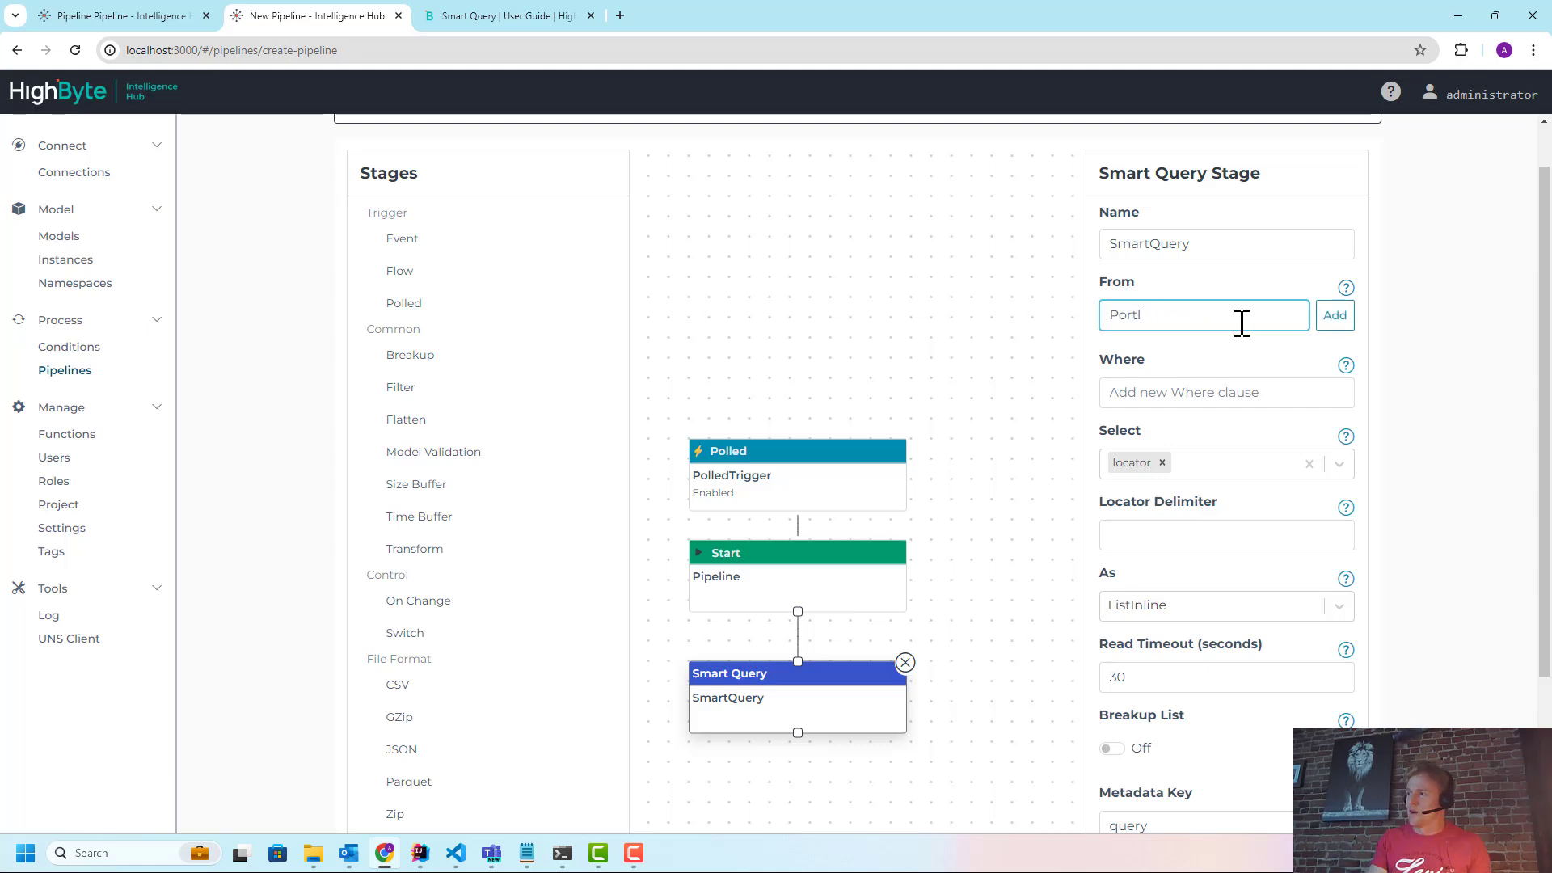
type("and.Shi")
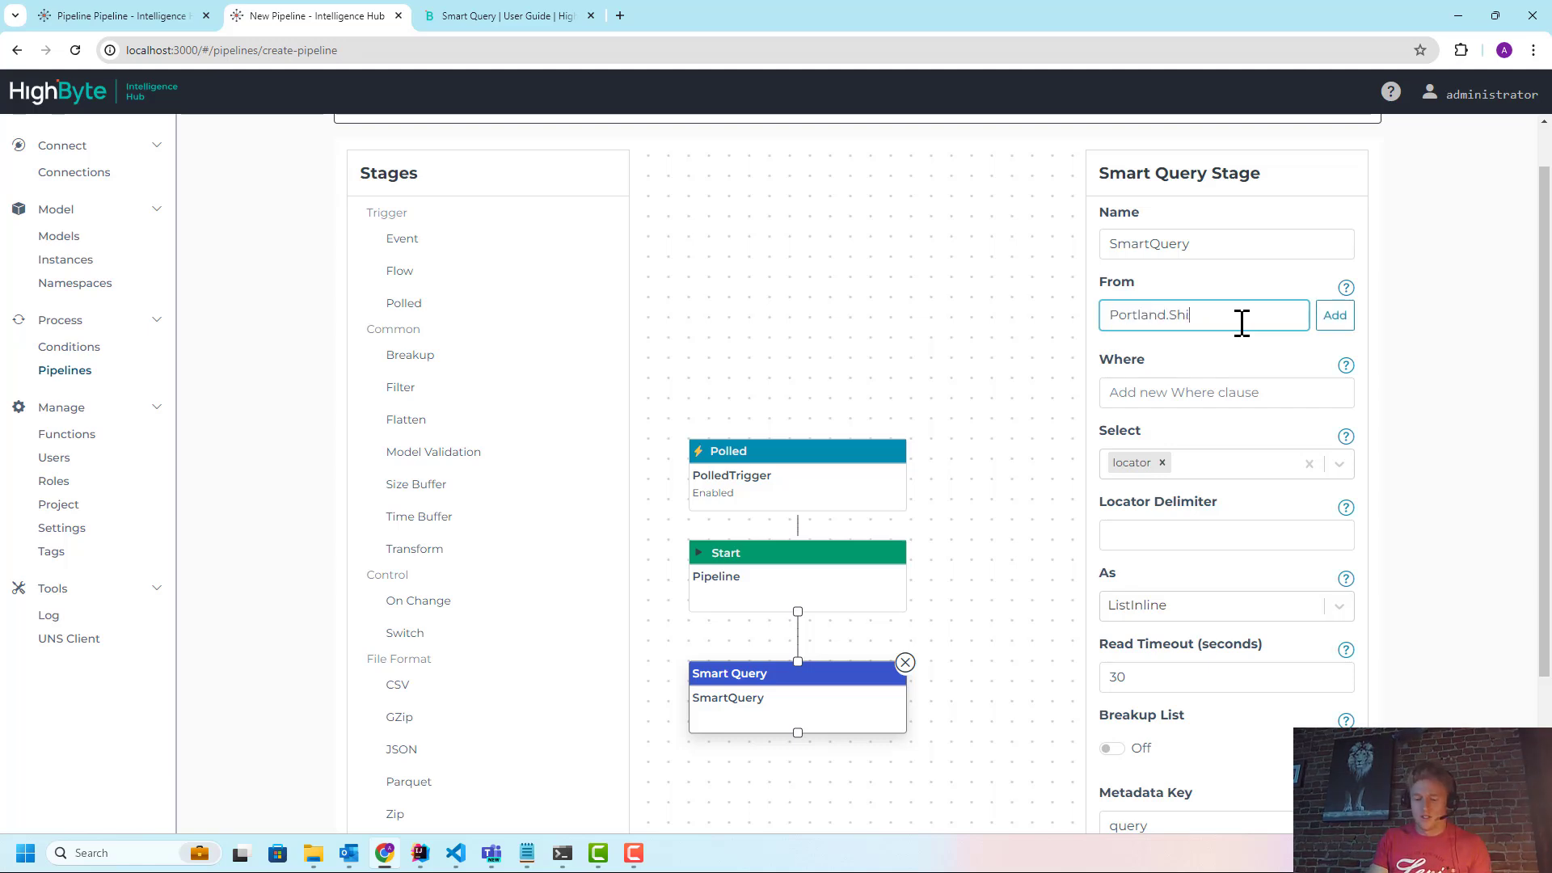
type("pping.")
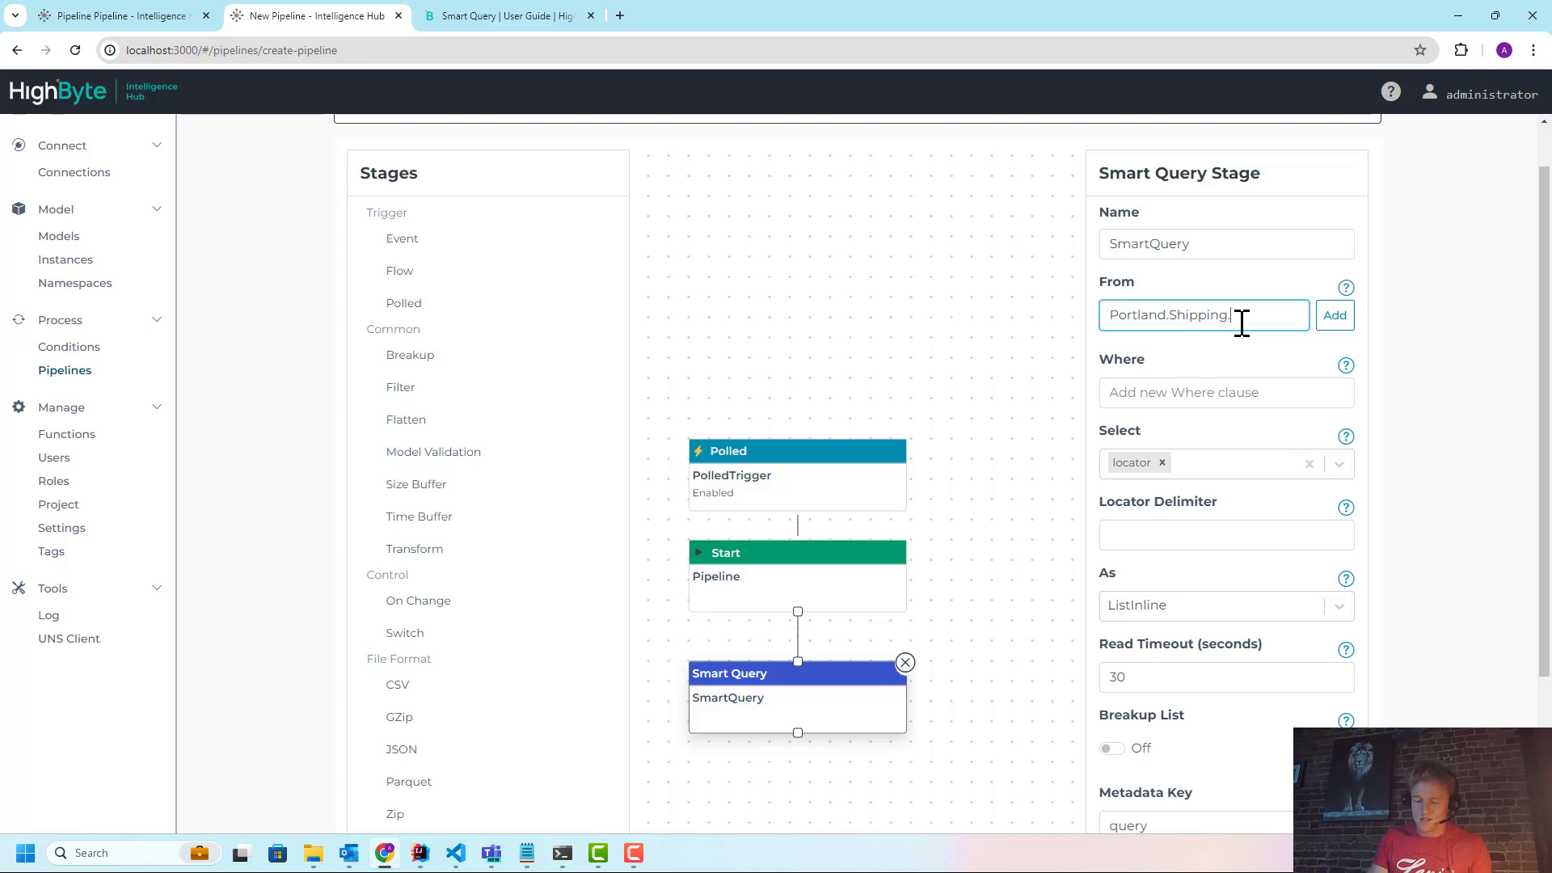
type("**")
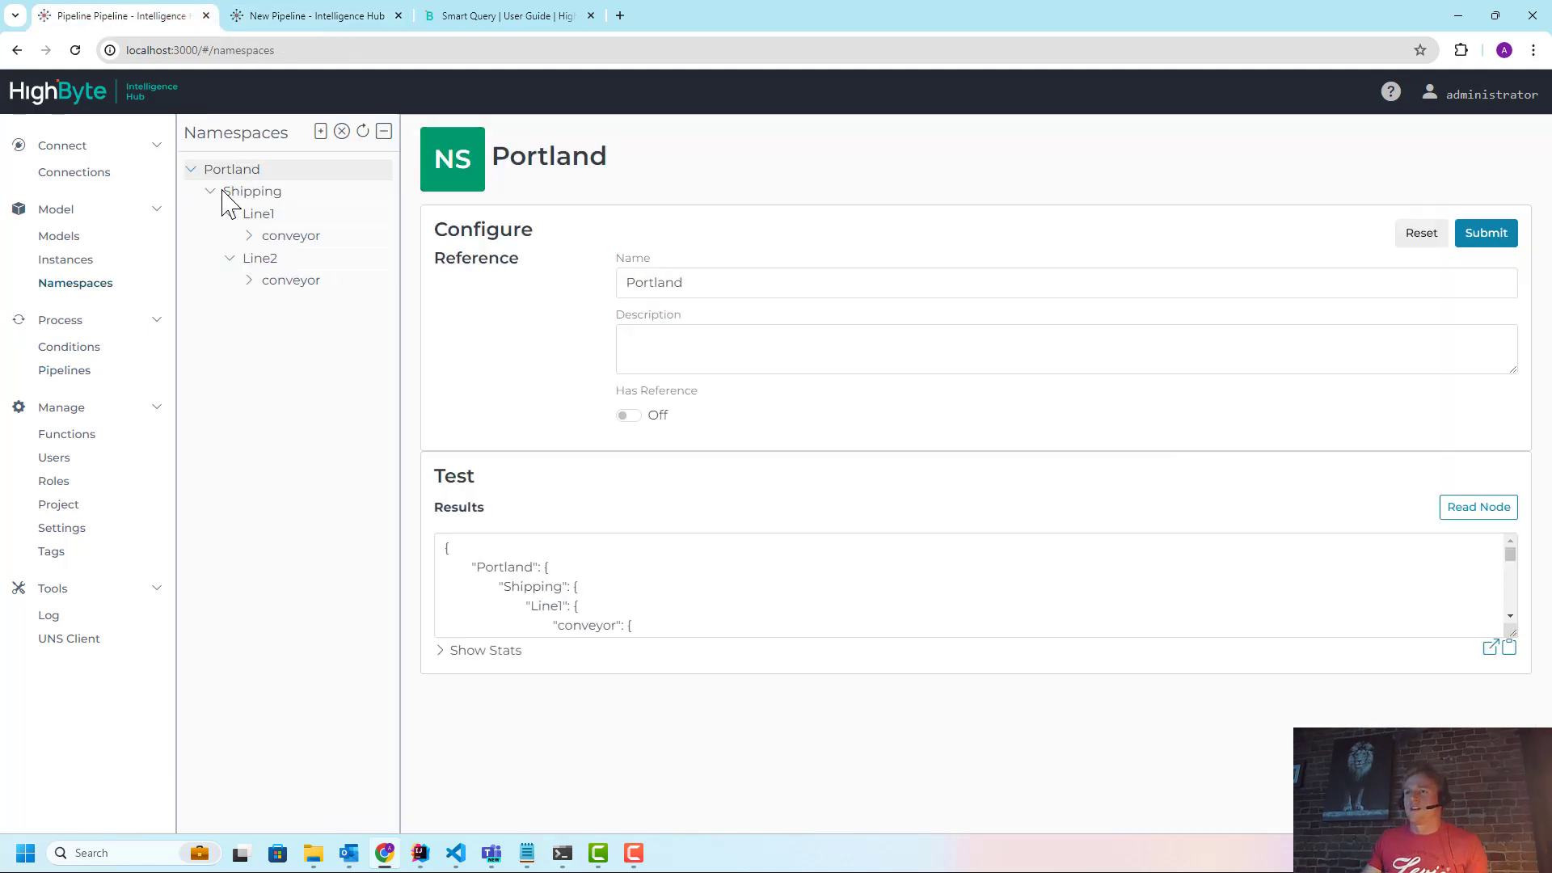
left_click(251, 190)
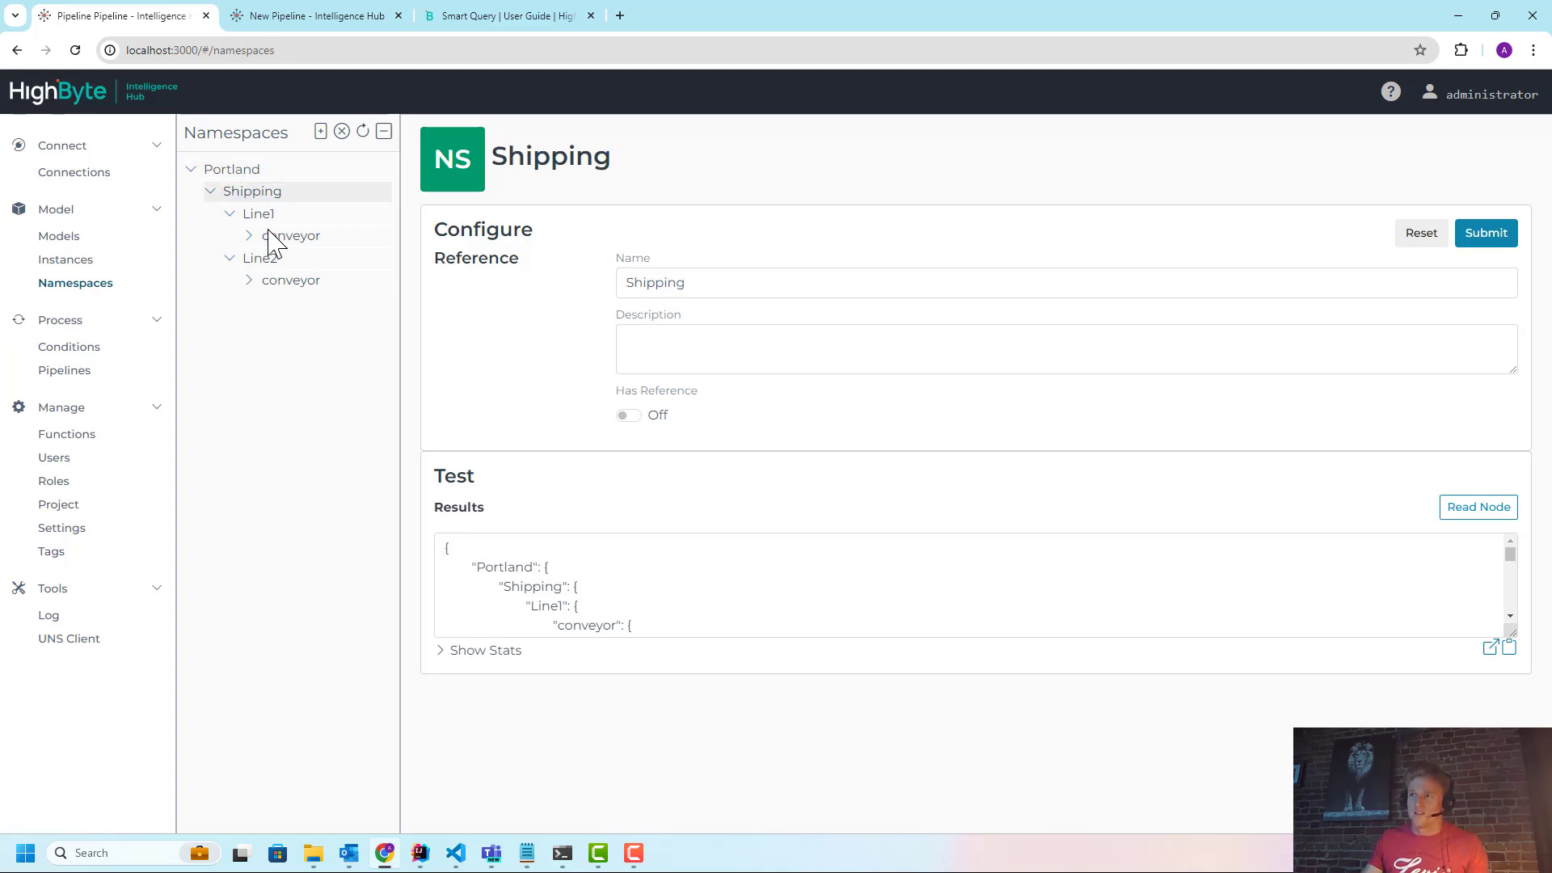
left_click(314, 16)
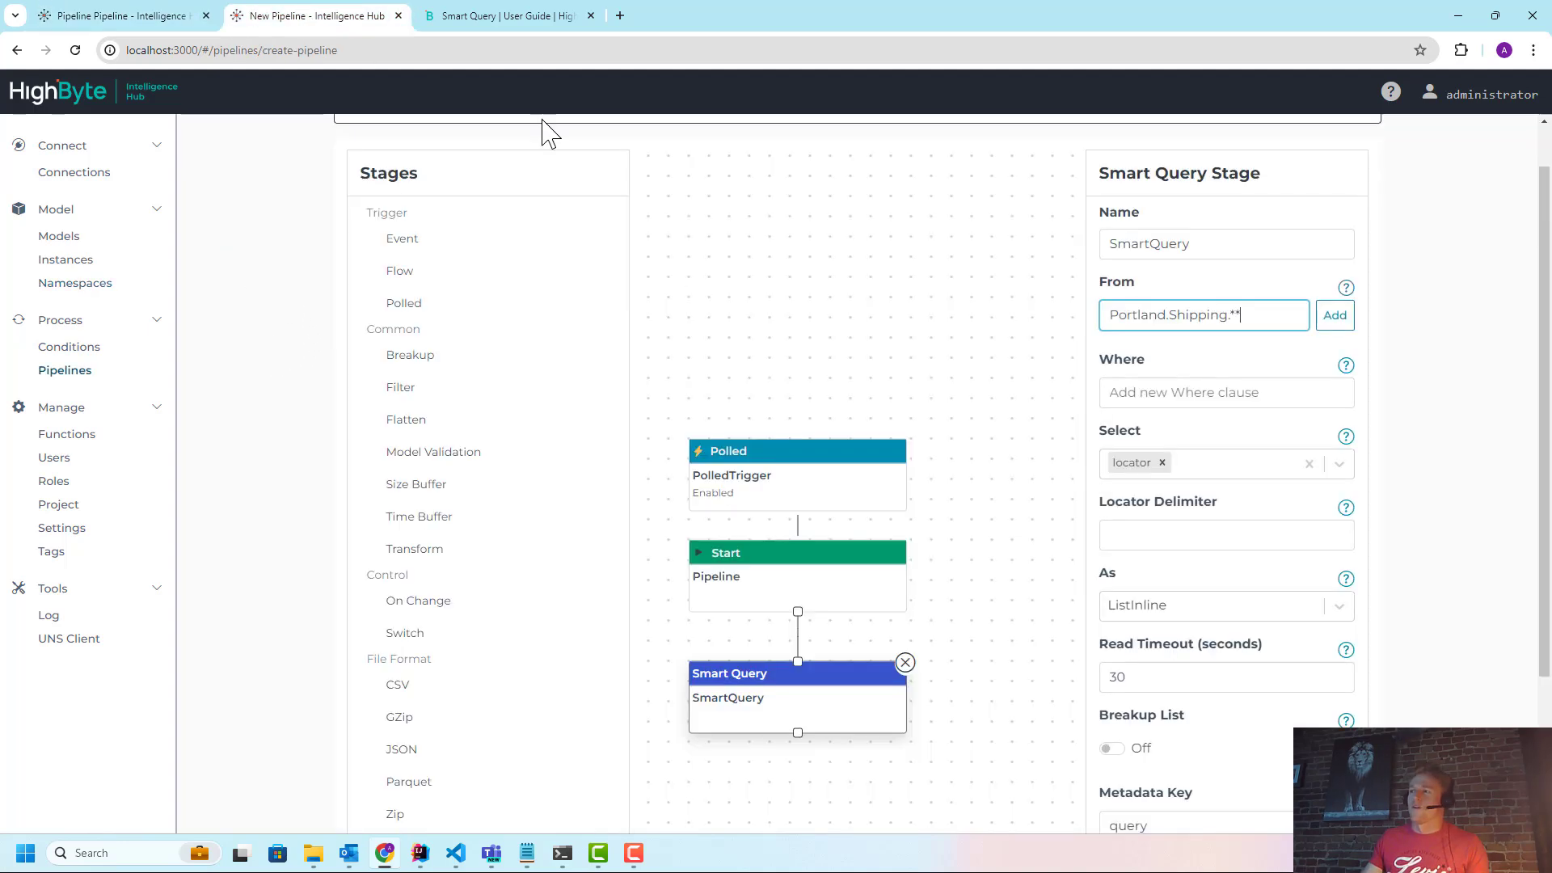
left_click(1334, 314)
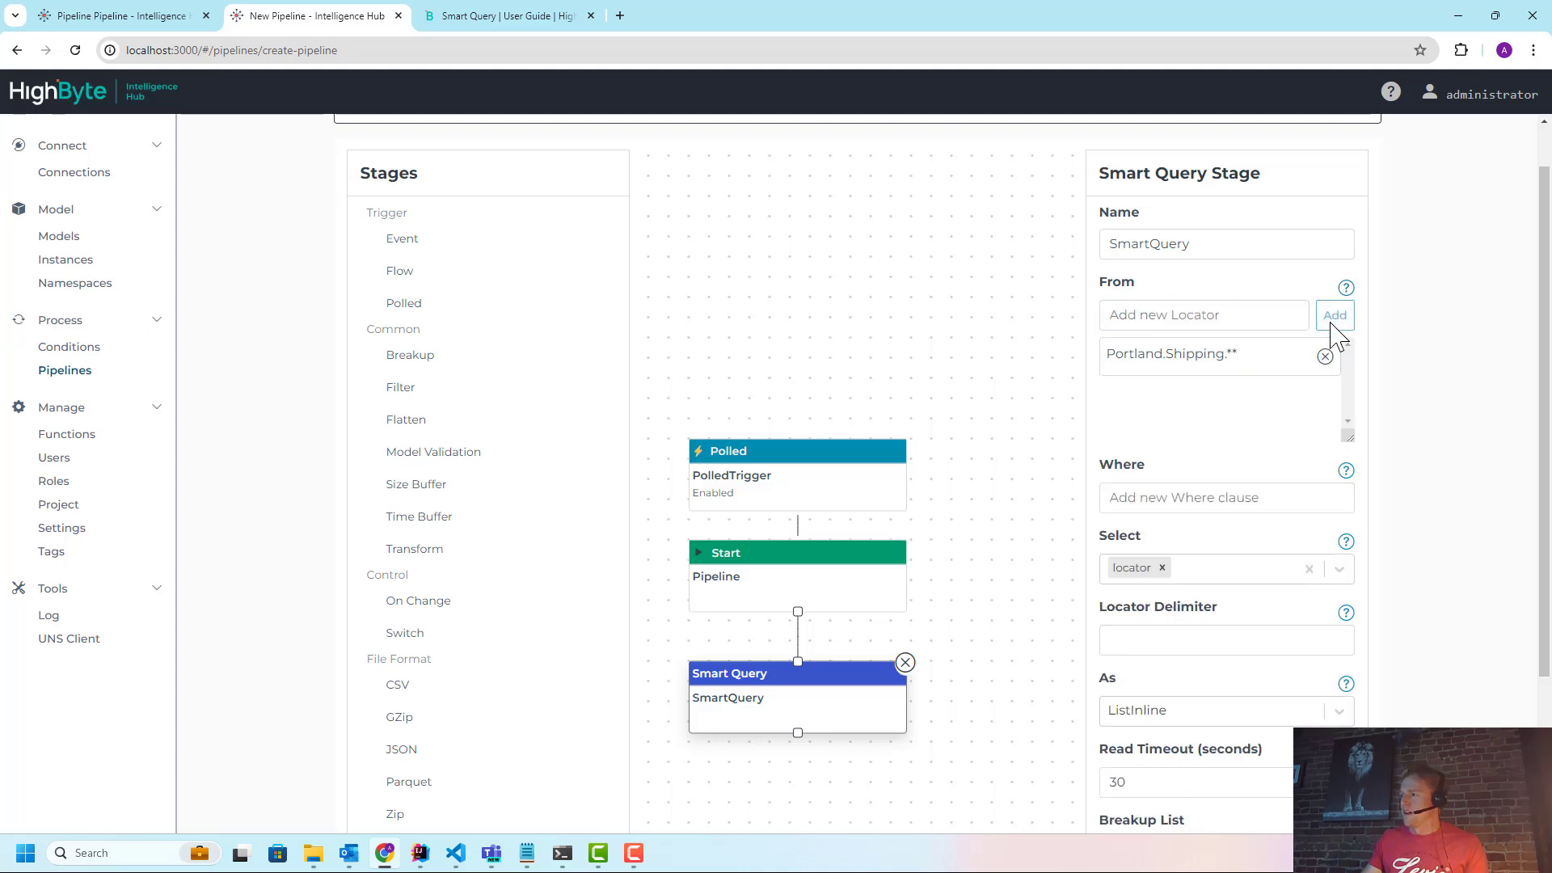
Recheck the Portland namespace tree and enter / as the Locator Delimiter
scroll("down", 3)
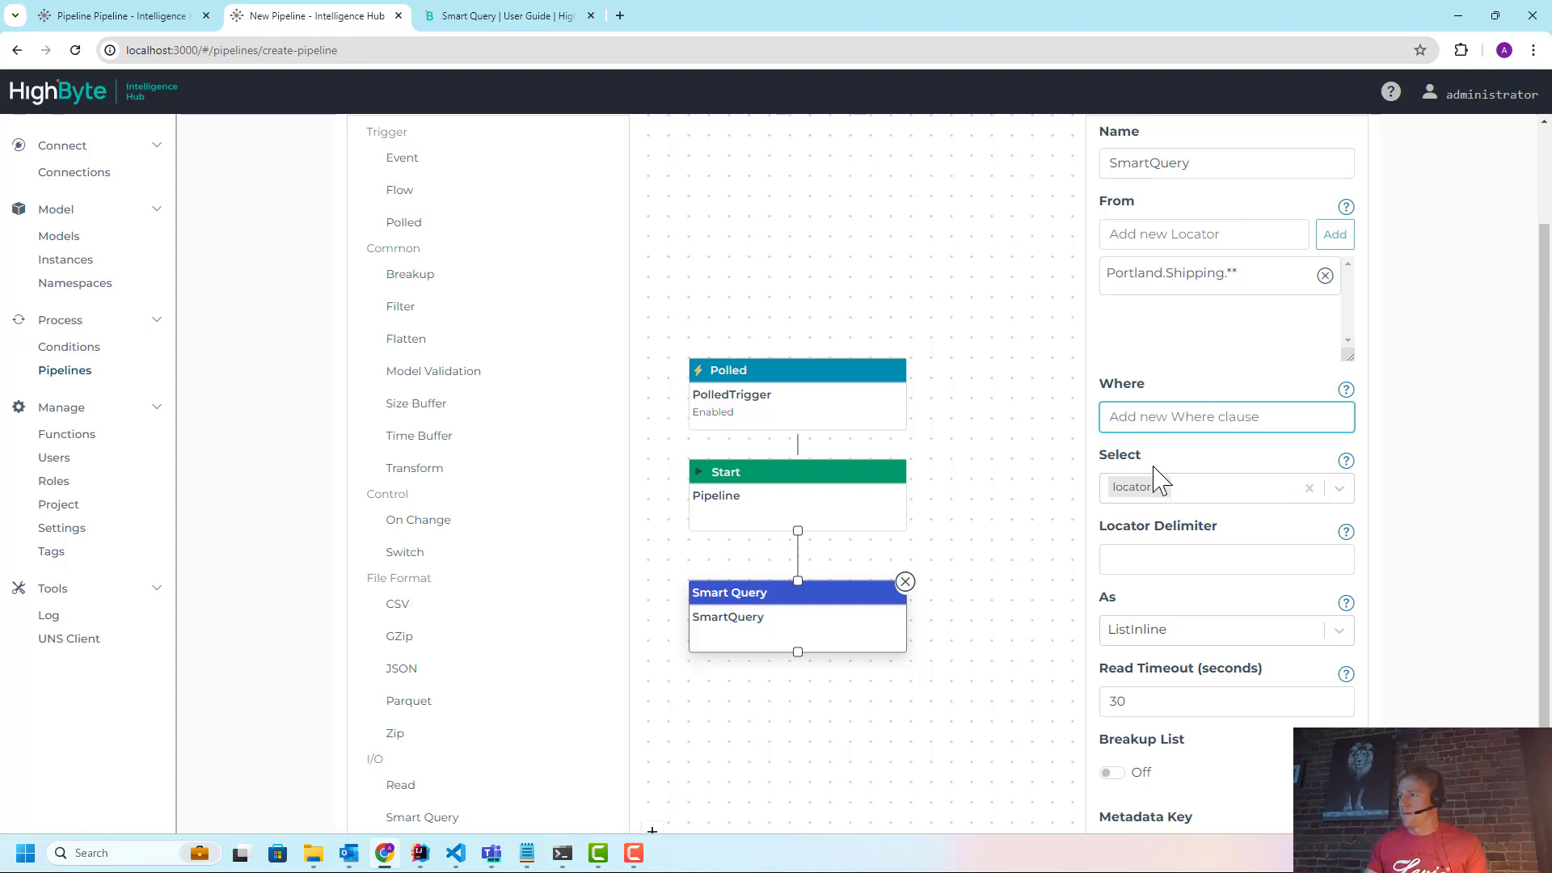
left_click(1129, 486)
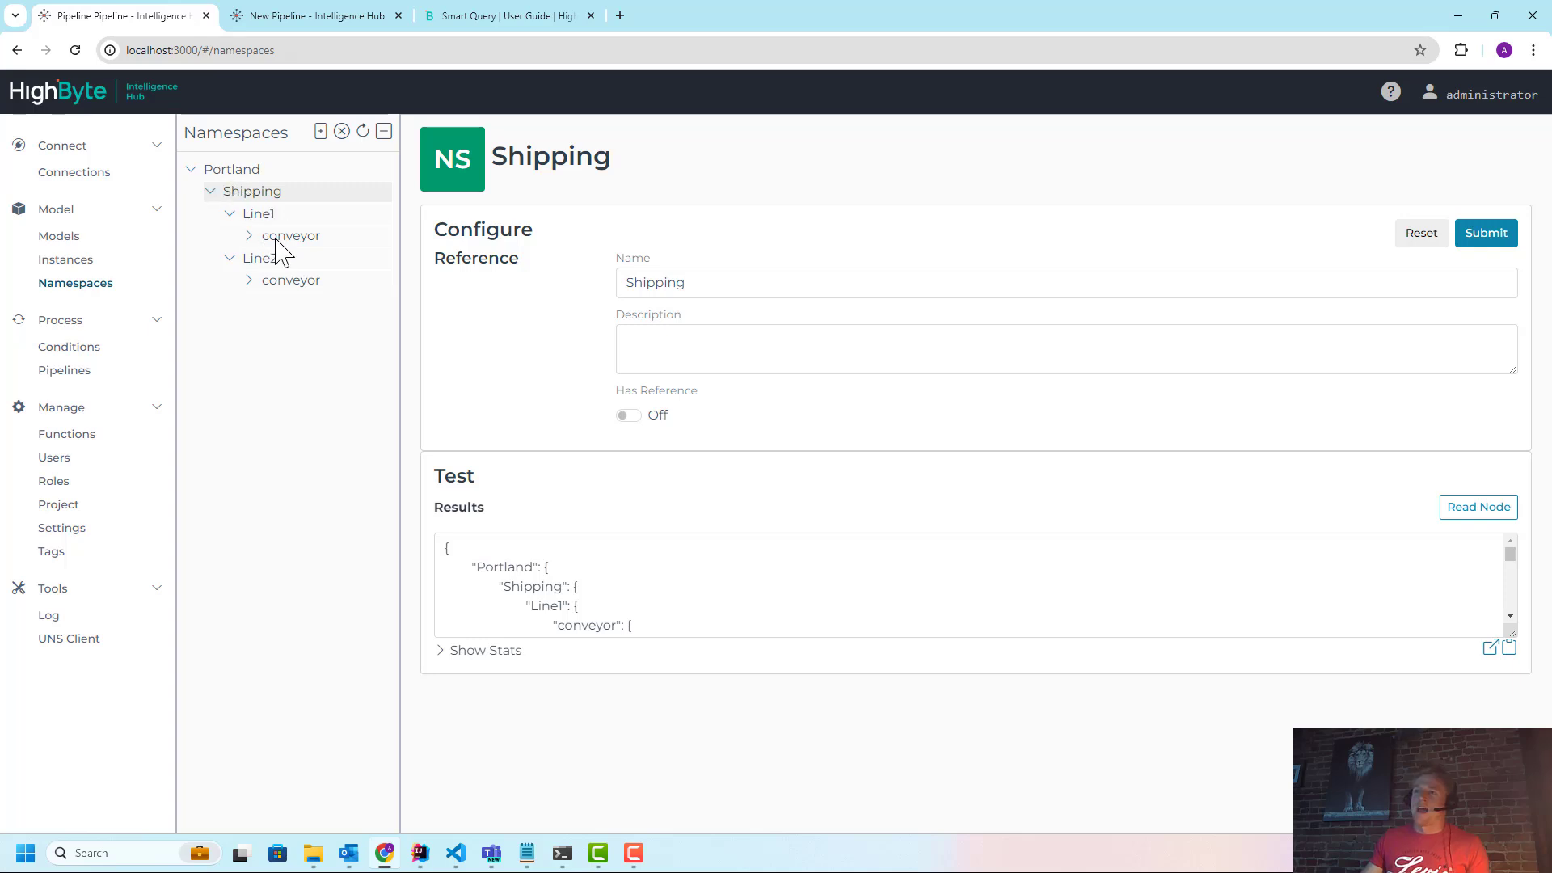
left_click(312, 16)
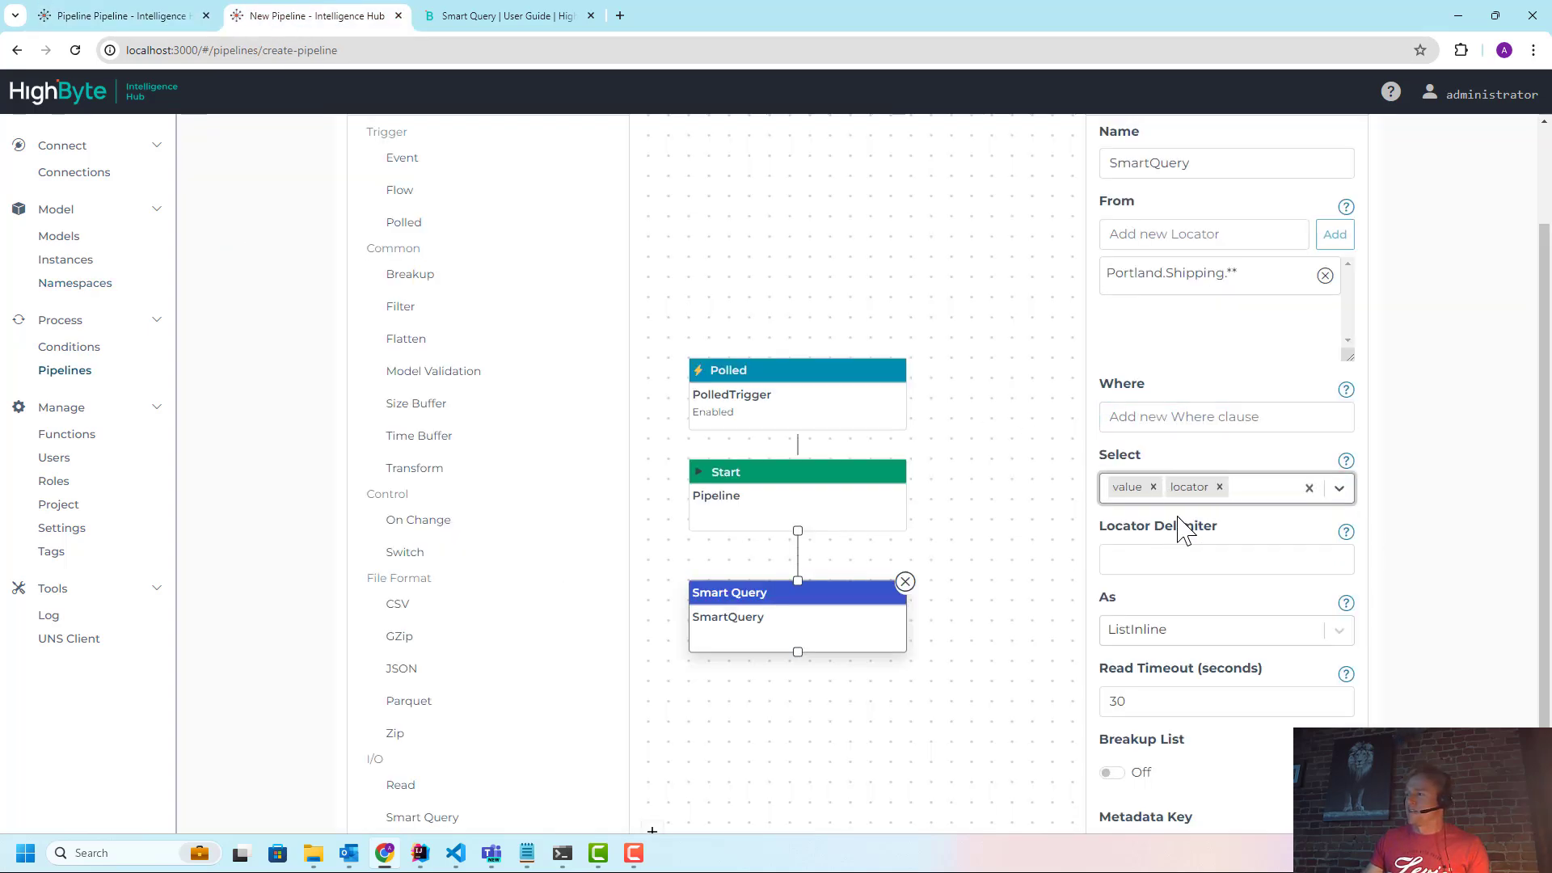
left_click(1226, 560)
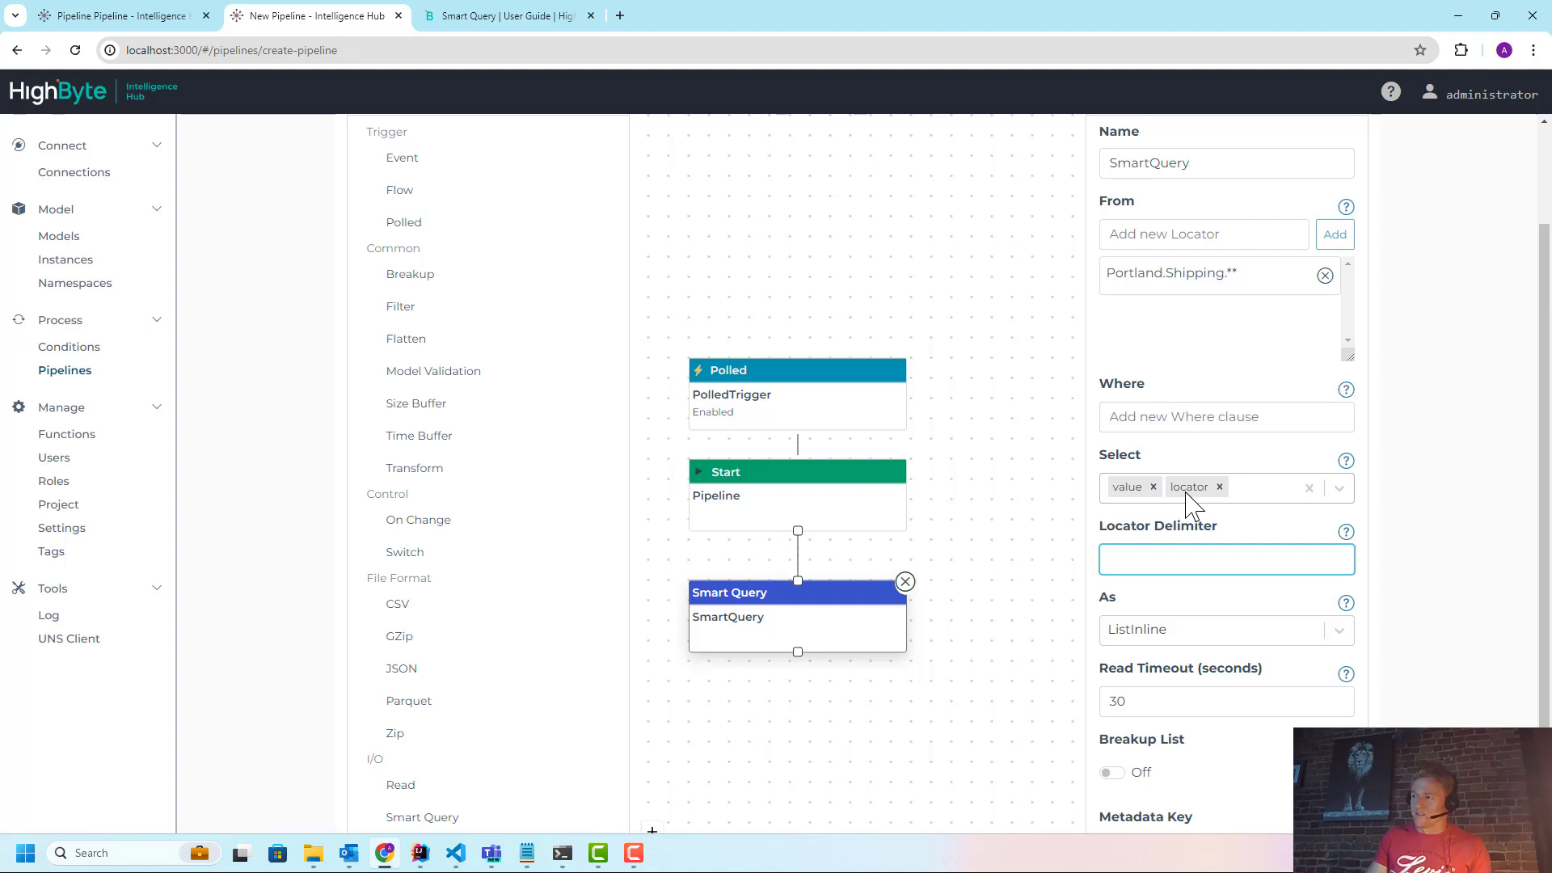
type("/")
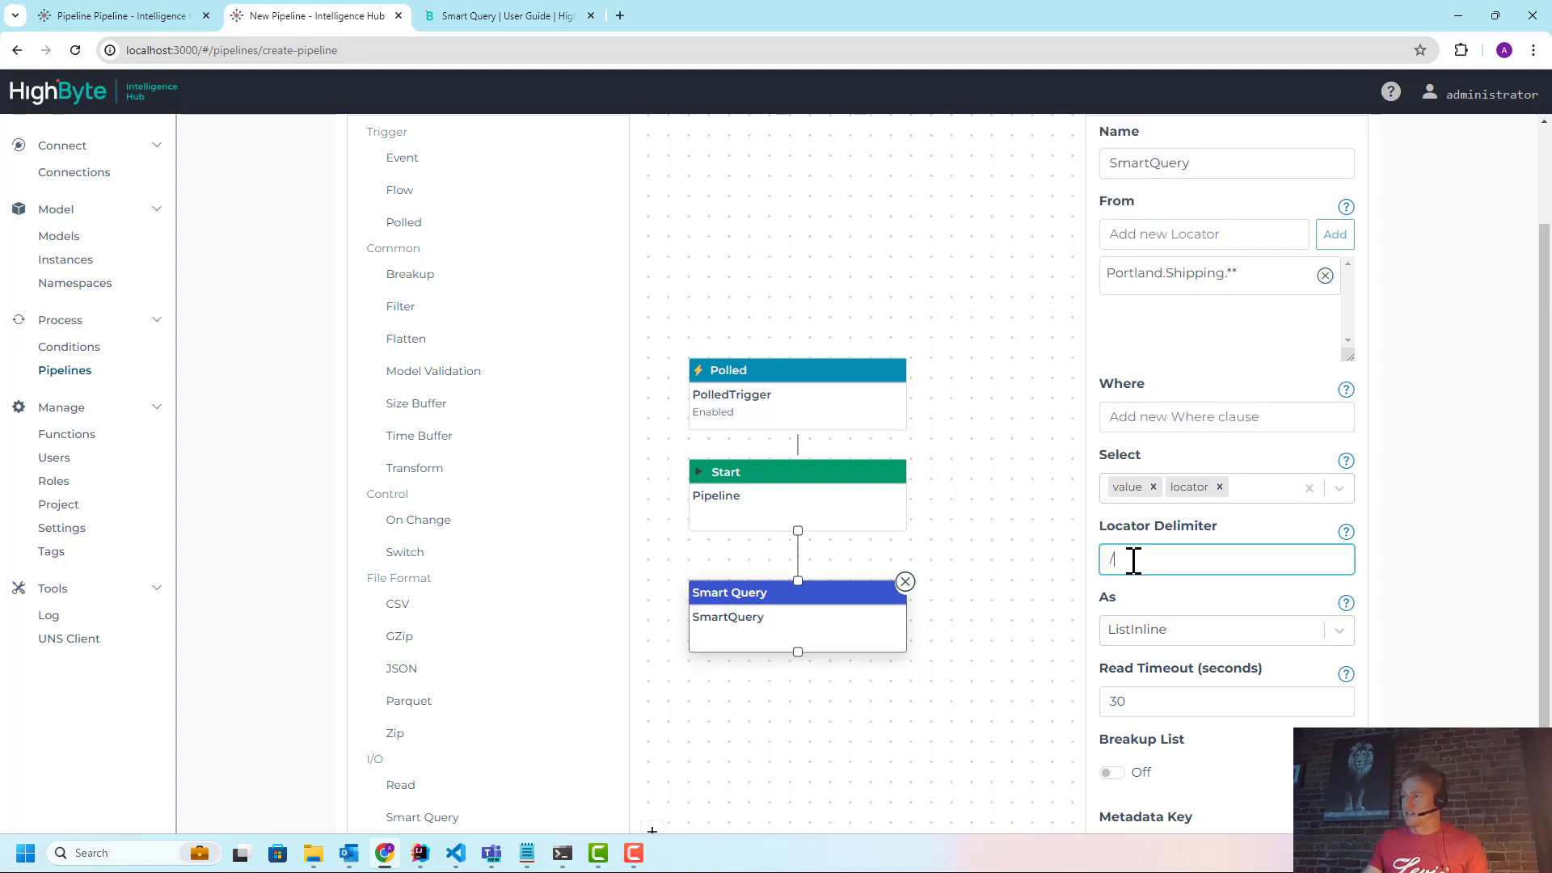
mouse_move(1042, 594)
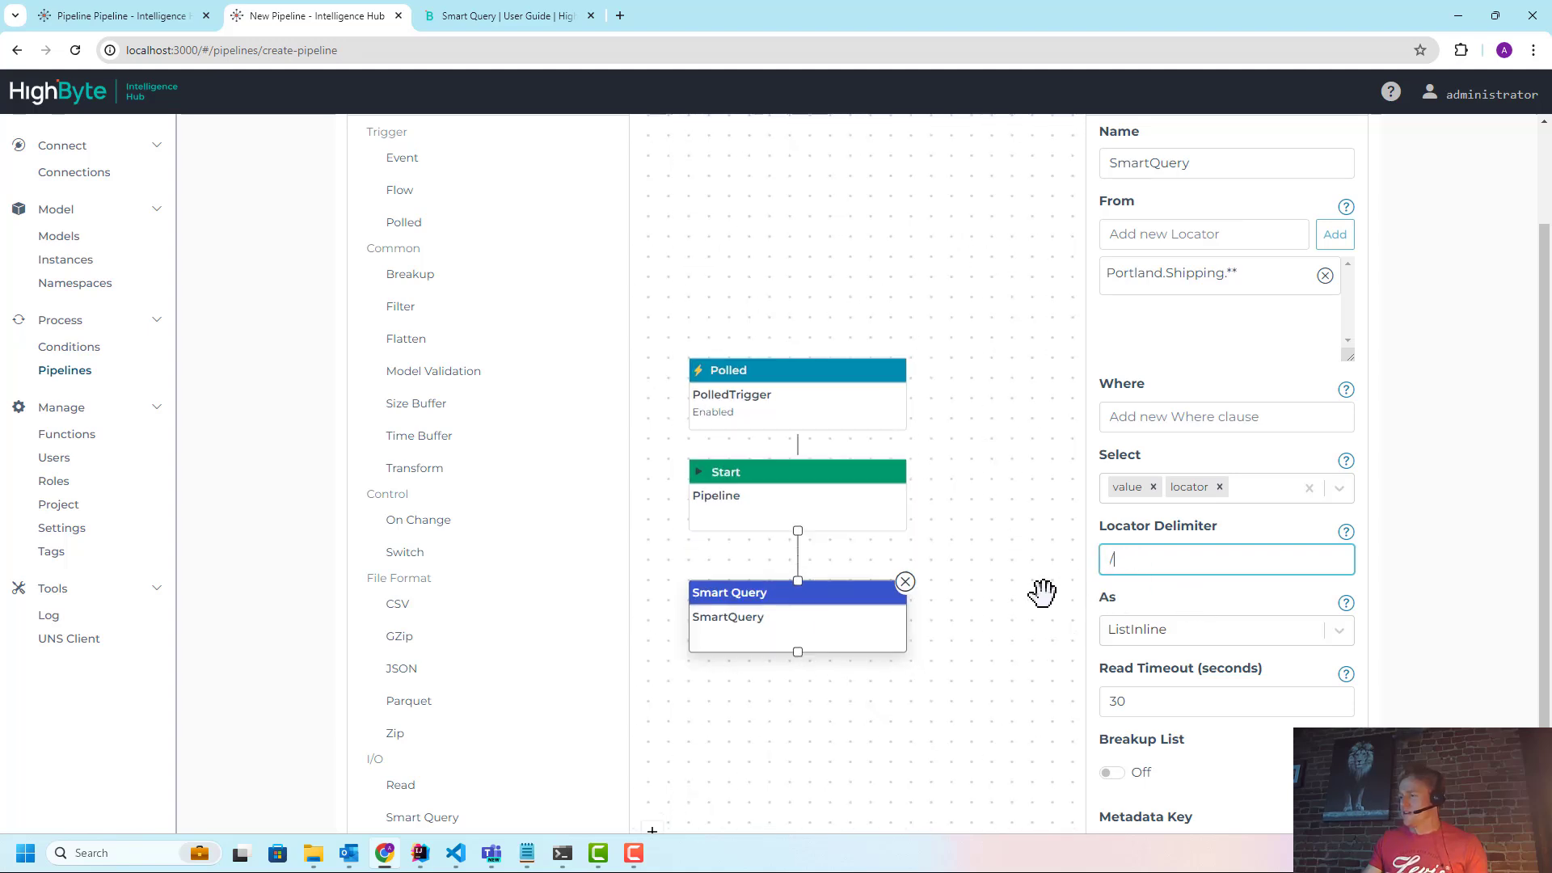
Output Smart Query results as a List with Breakup List on, then submit
left_click(1225, 630)
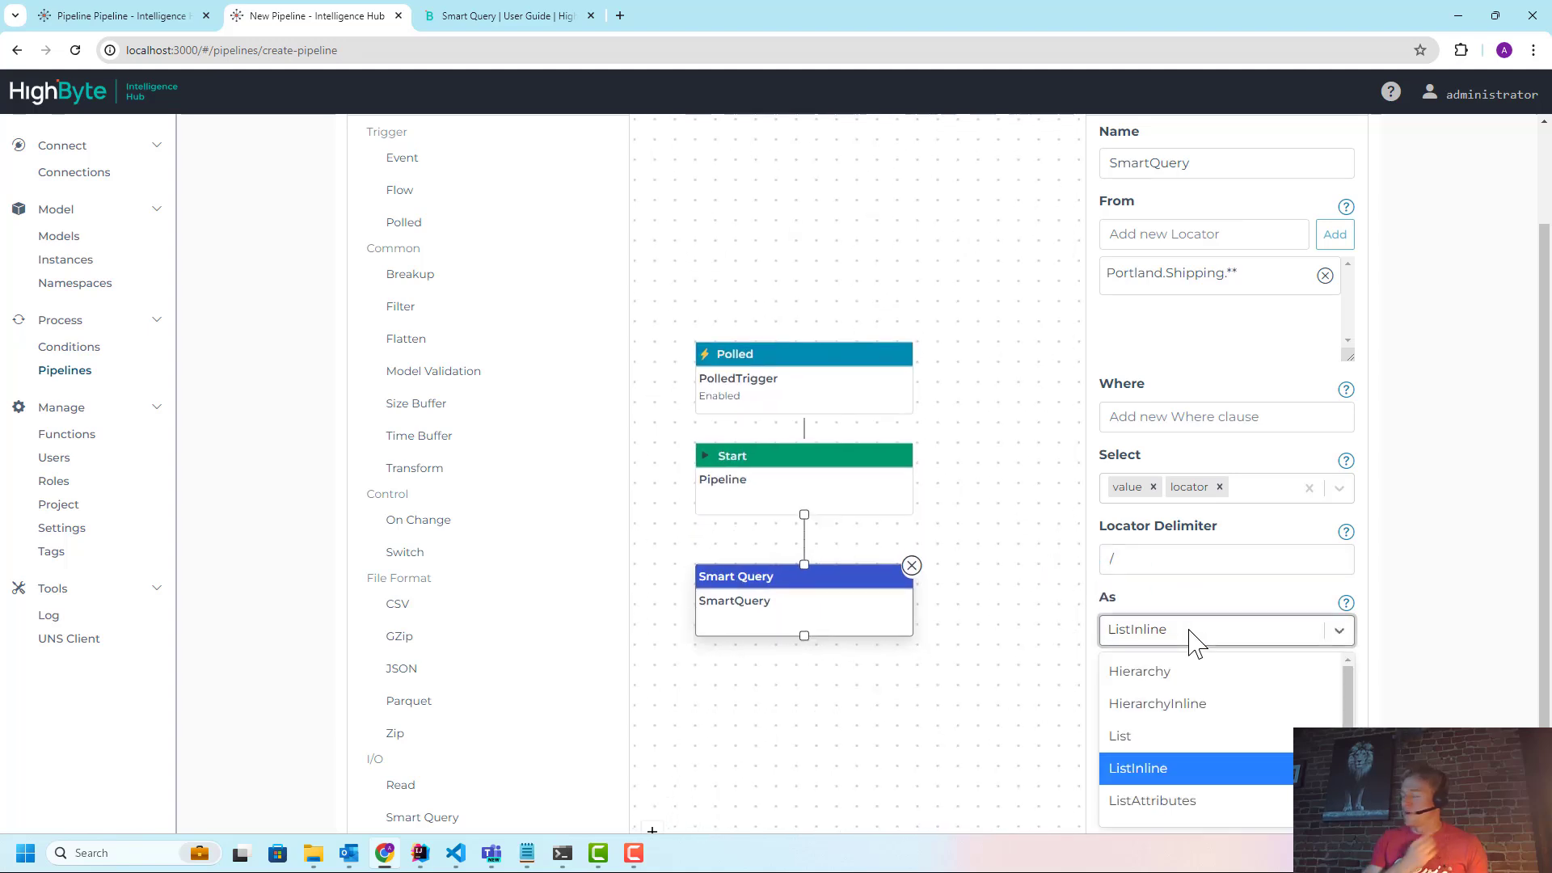
mouse_move(1178, 678)
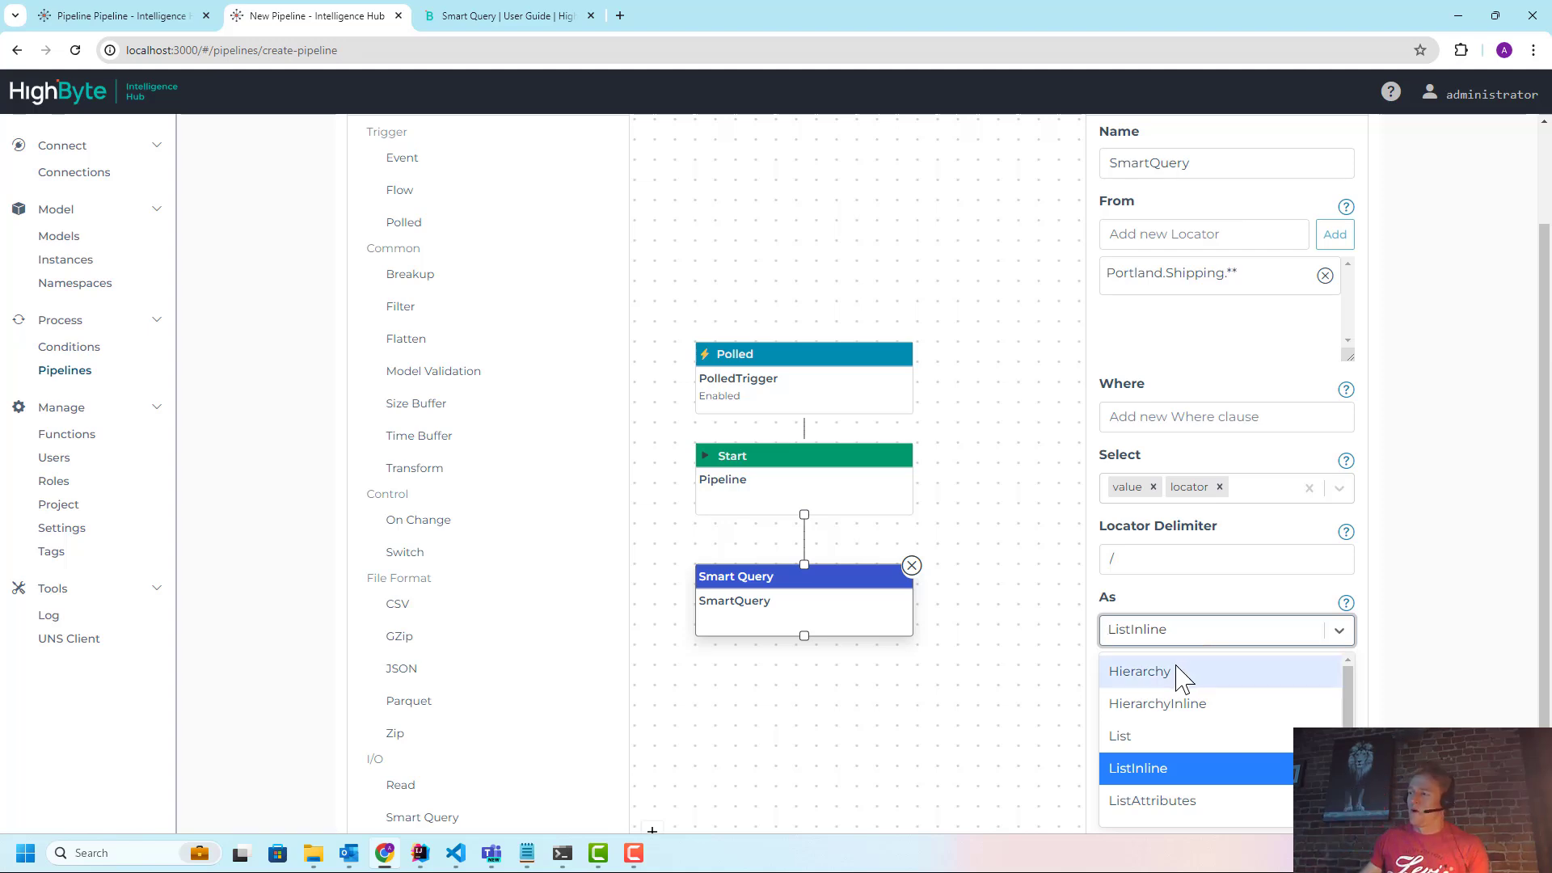
left_click(1120, 736)
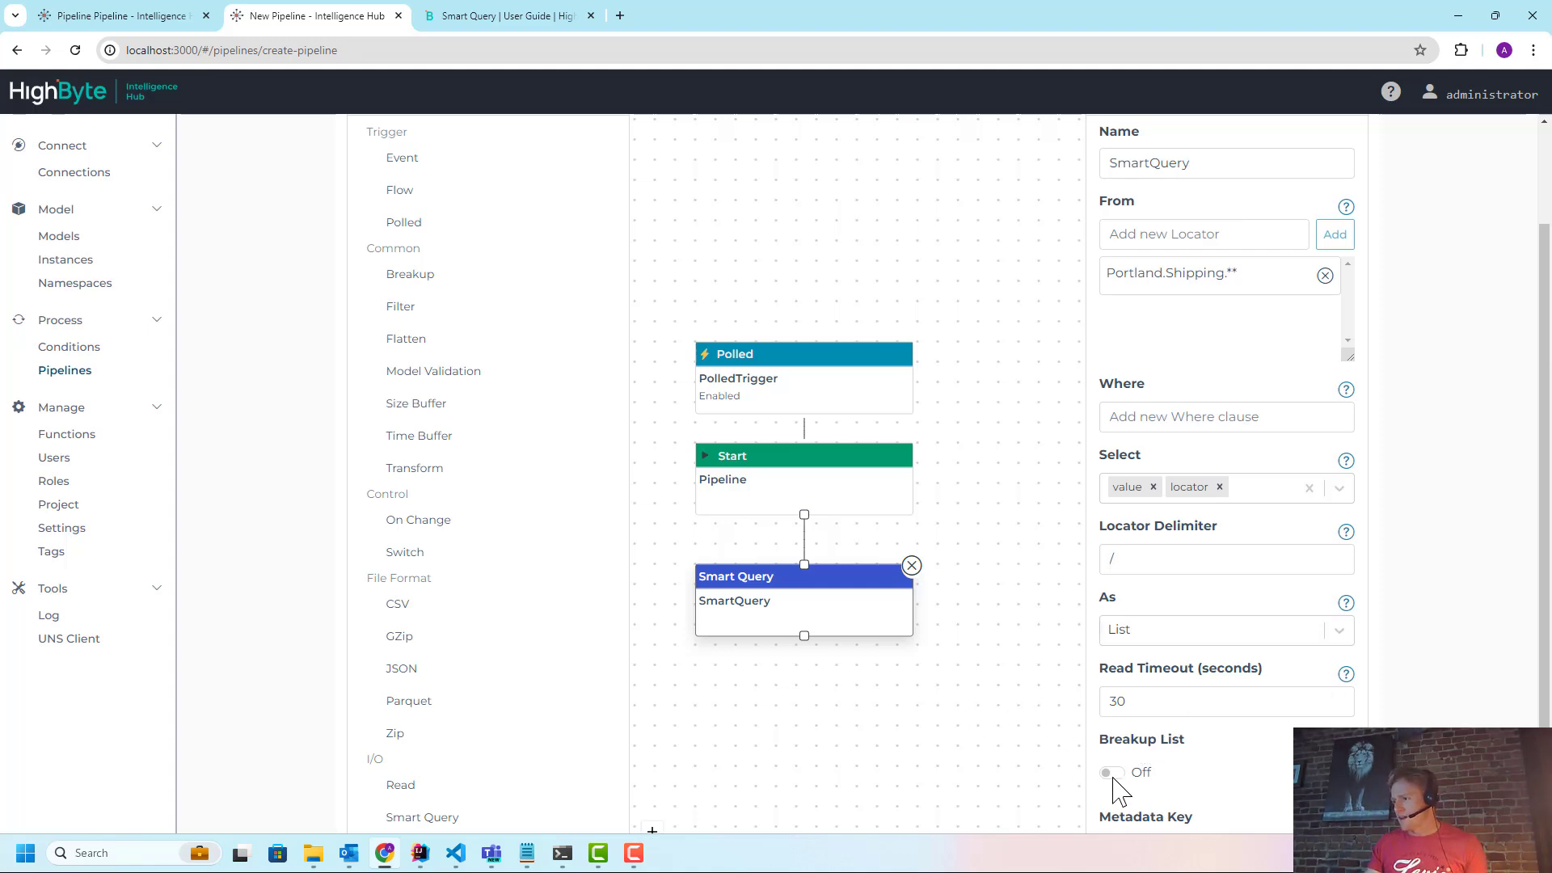
left_click(1111, 772)
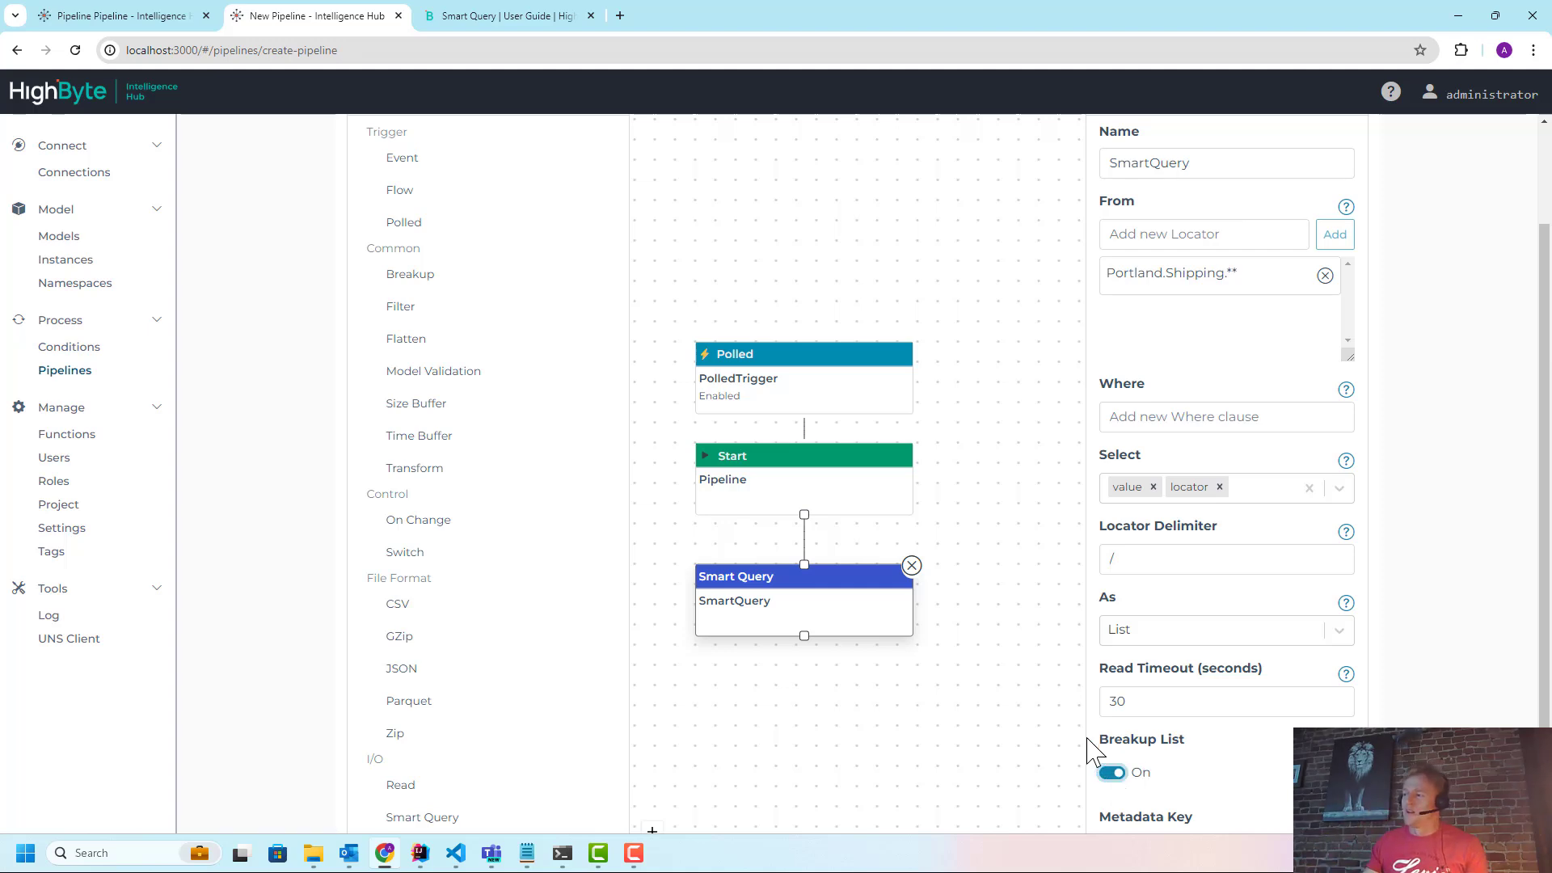
scroll("down", 3)
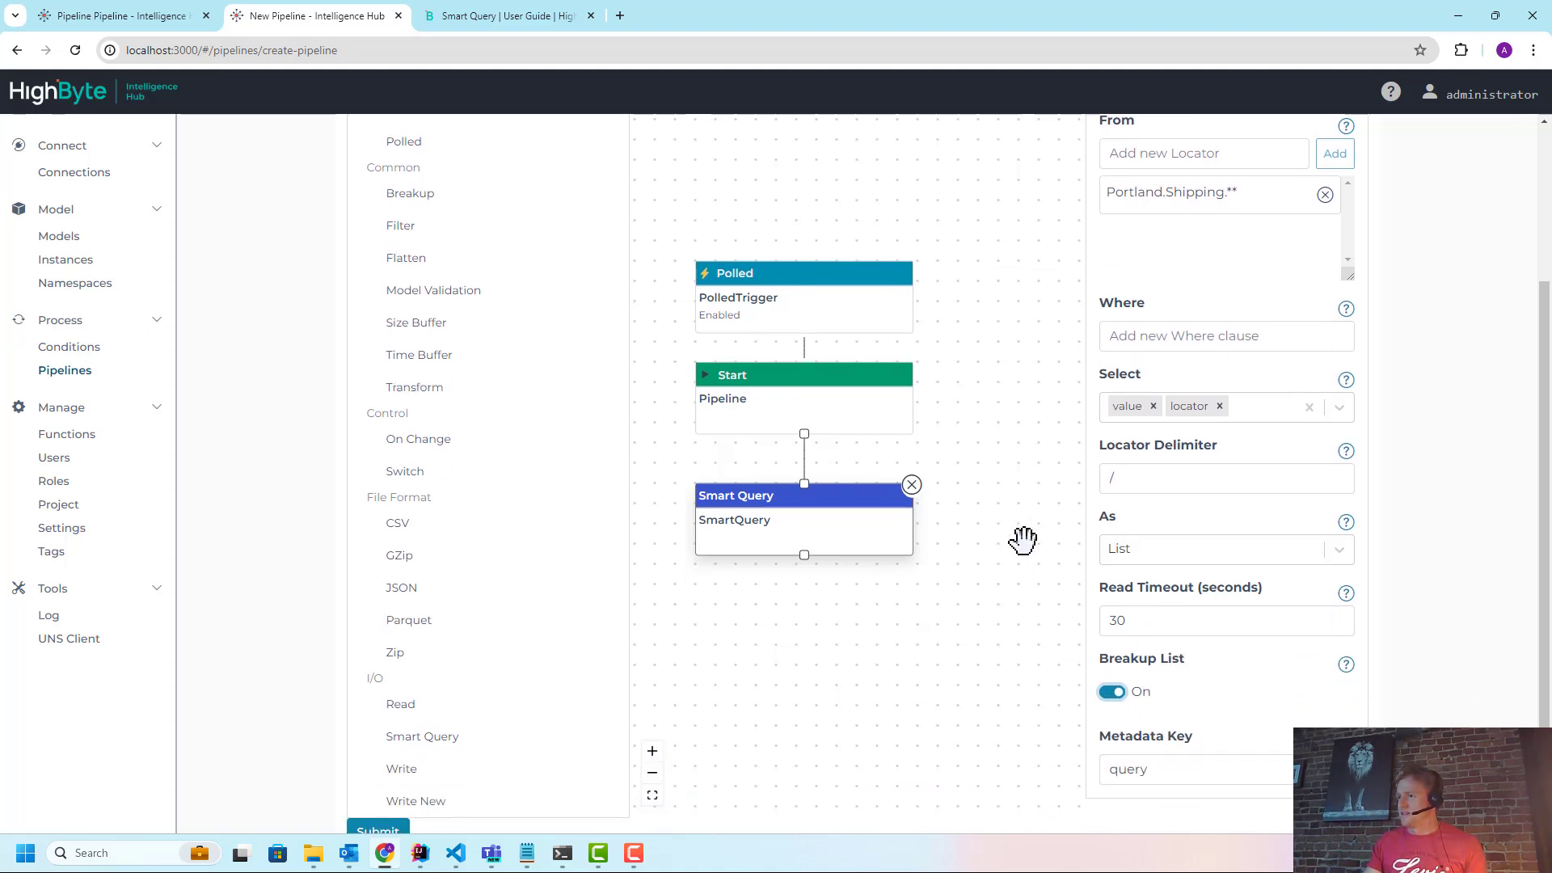
scroll("down", 3)
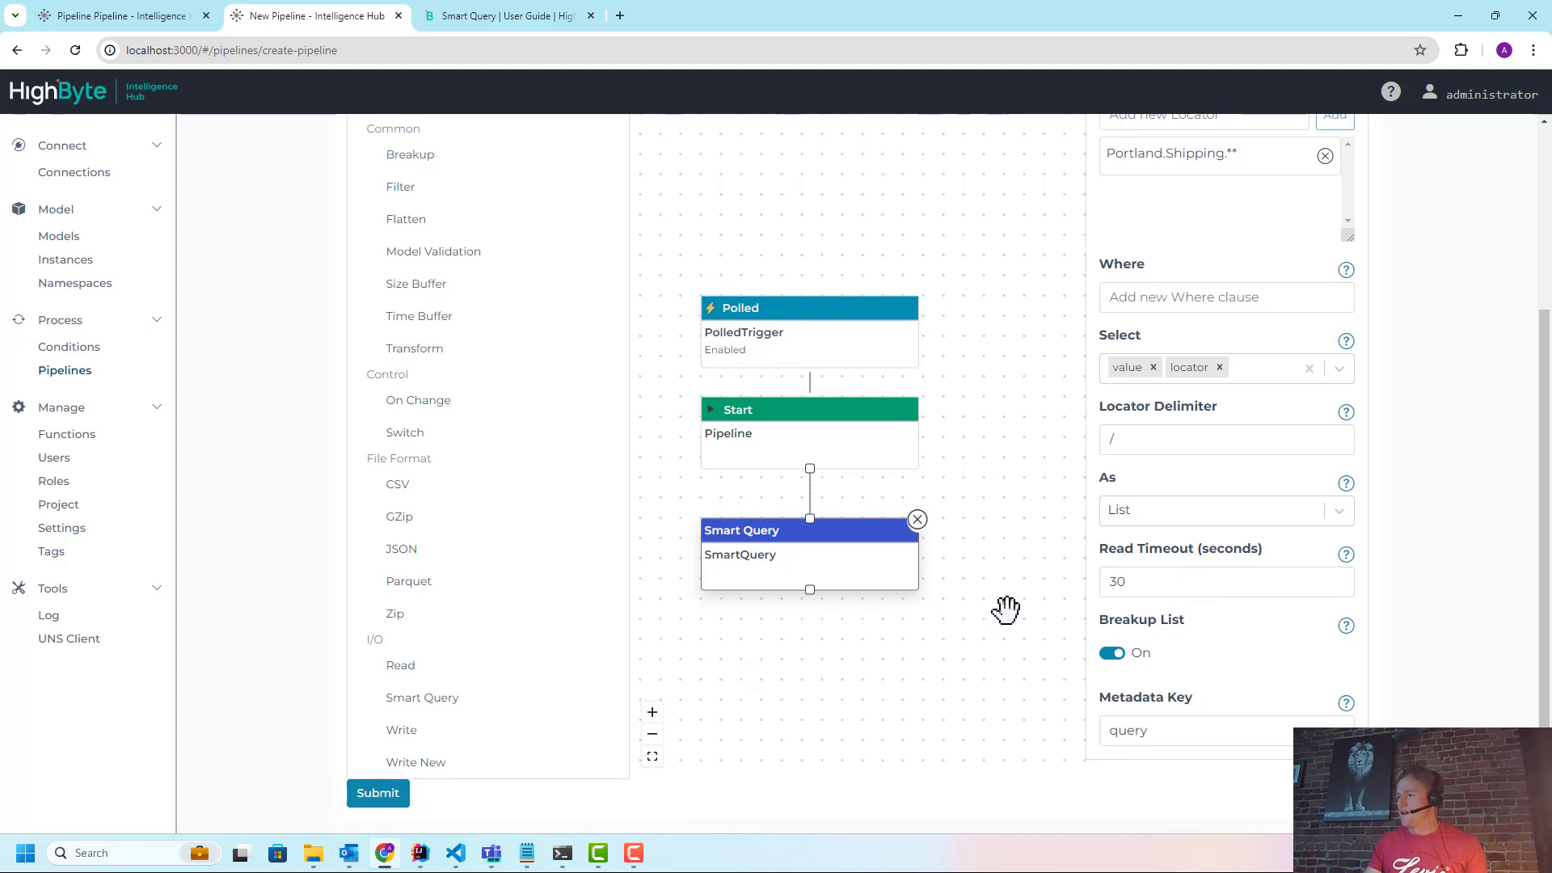
left_click(378, 793)
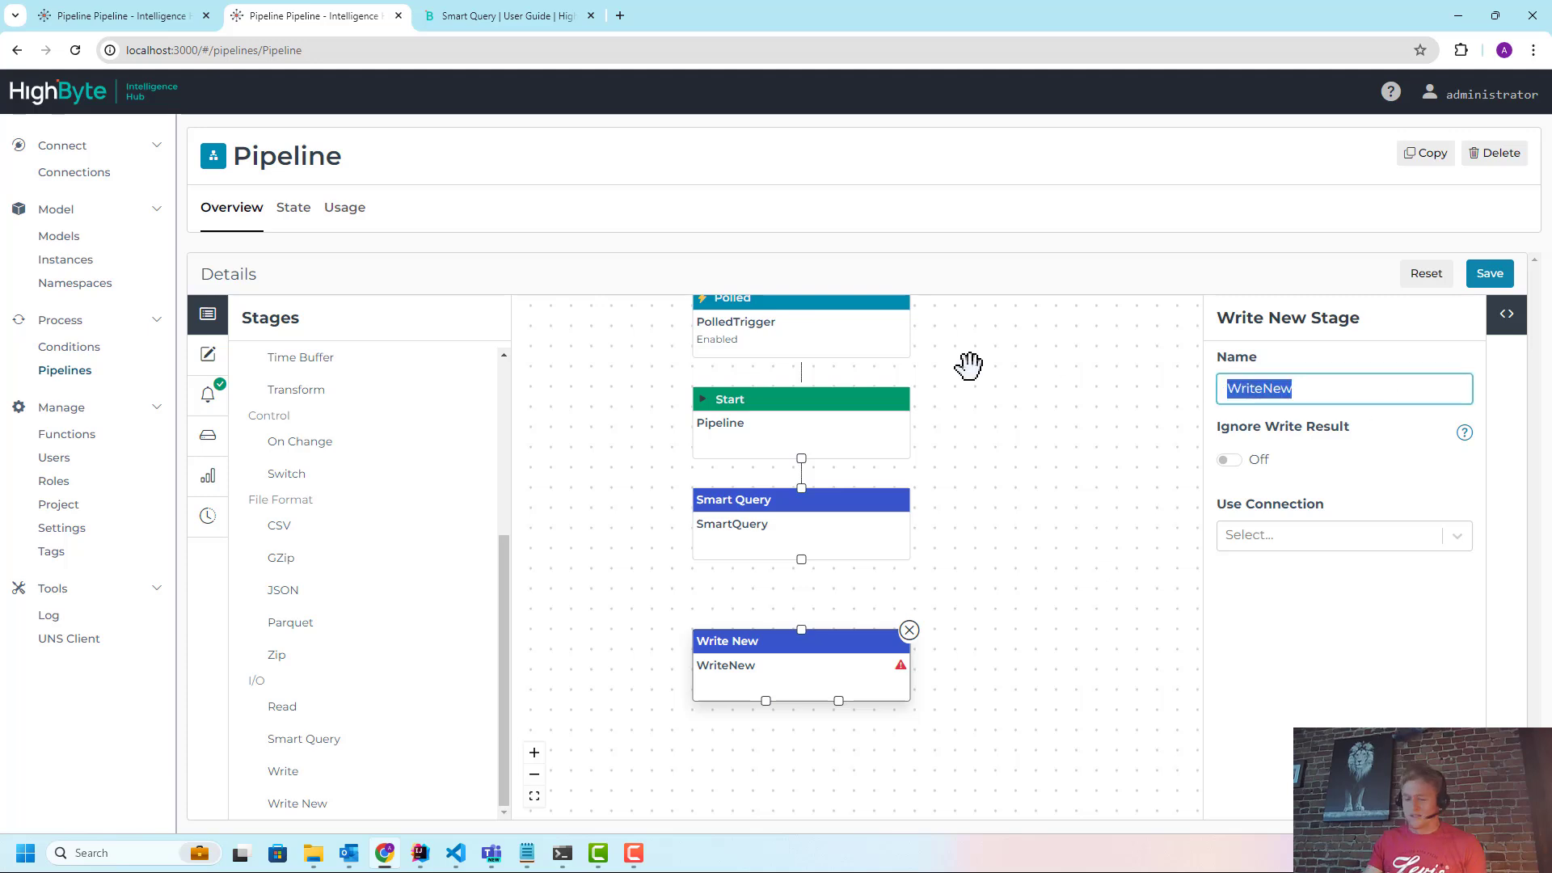
Name the output stage mqtt, use the uns connection, topic {{event.metadata.topic}}
type("mqtt")
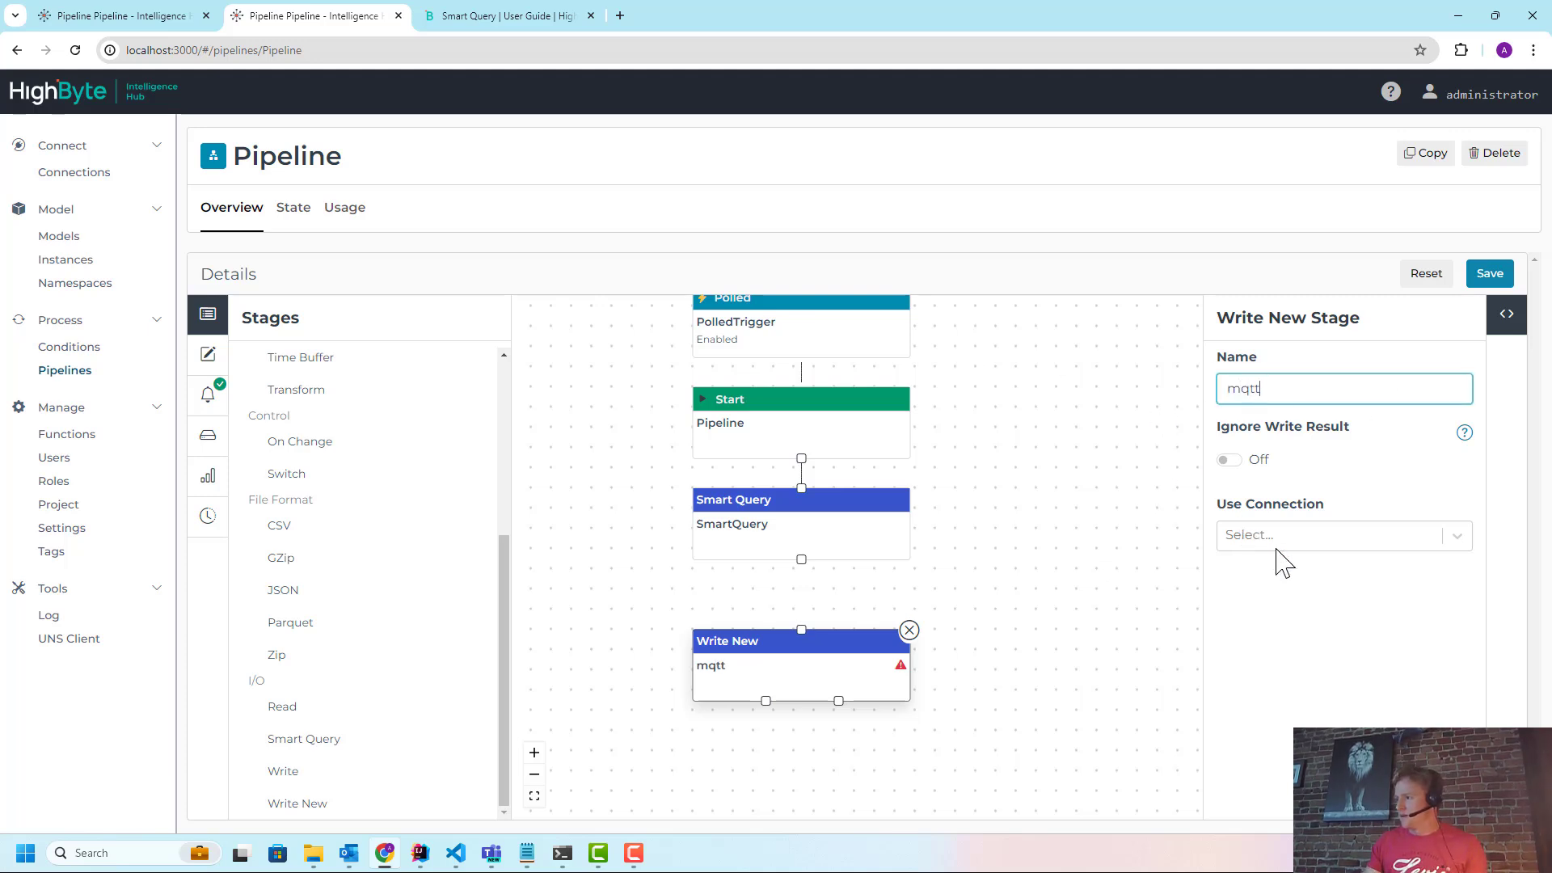
left_click(1336, 534)
type("{{ev")
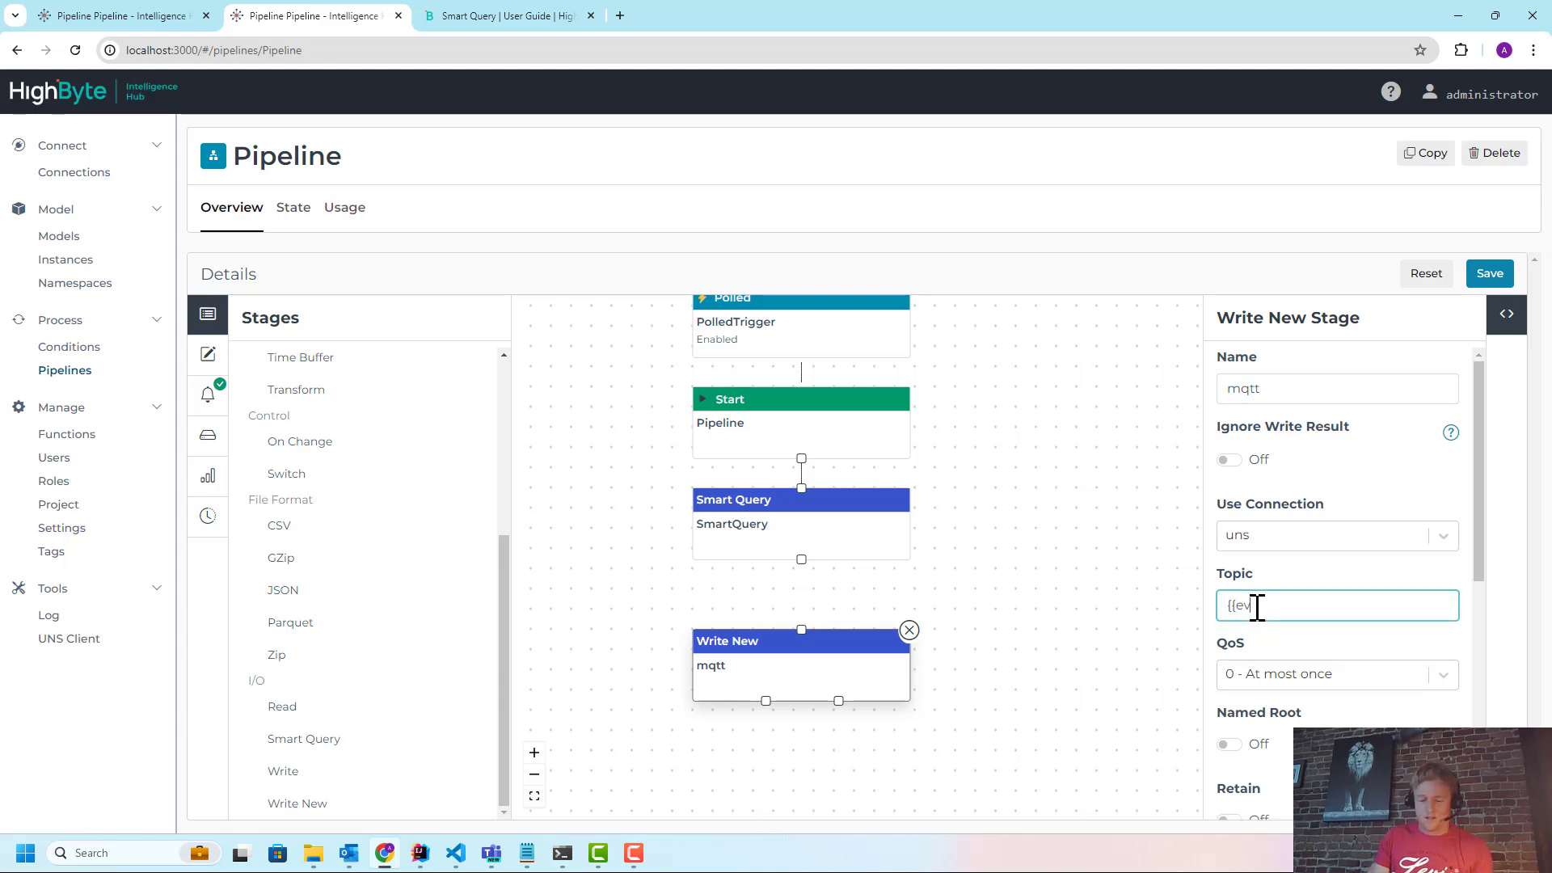
type("ent.metadaya")
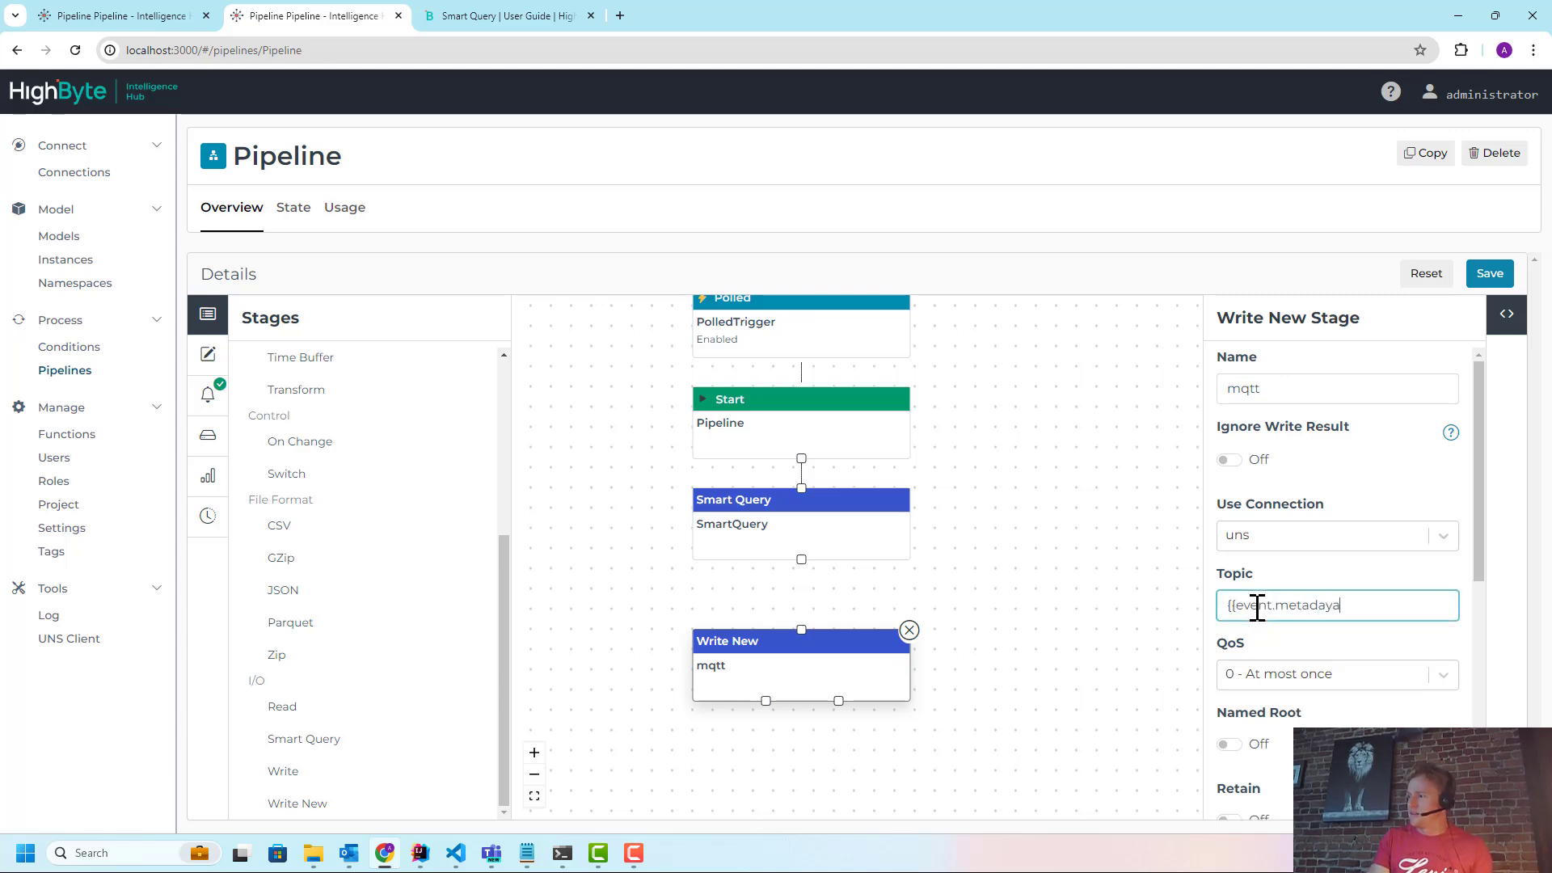
type(".tp[0")
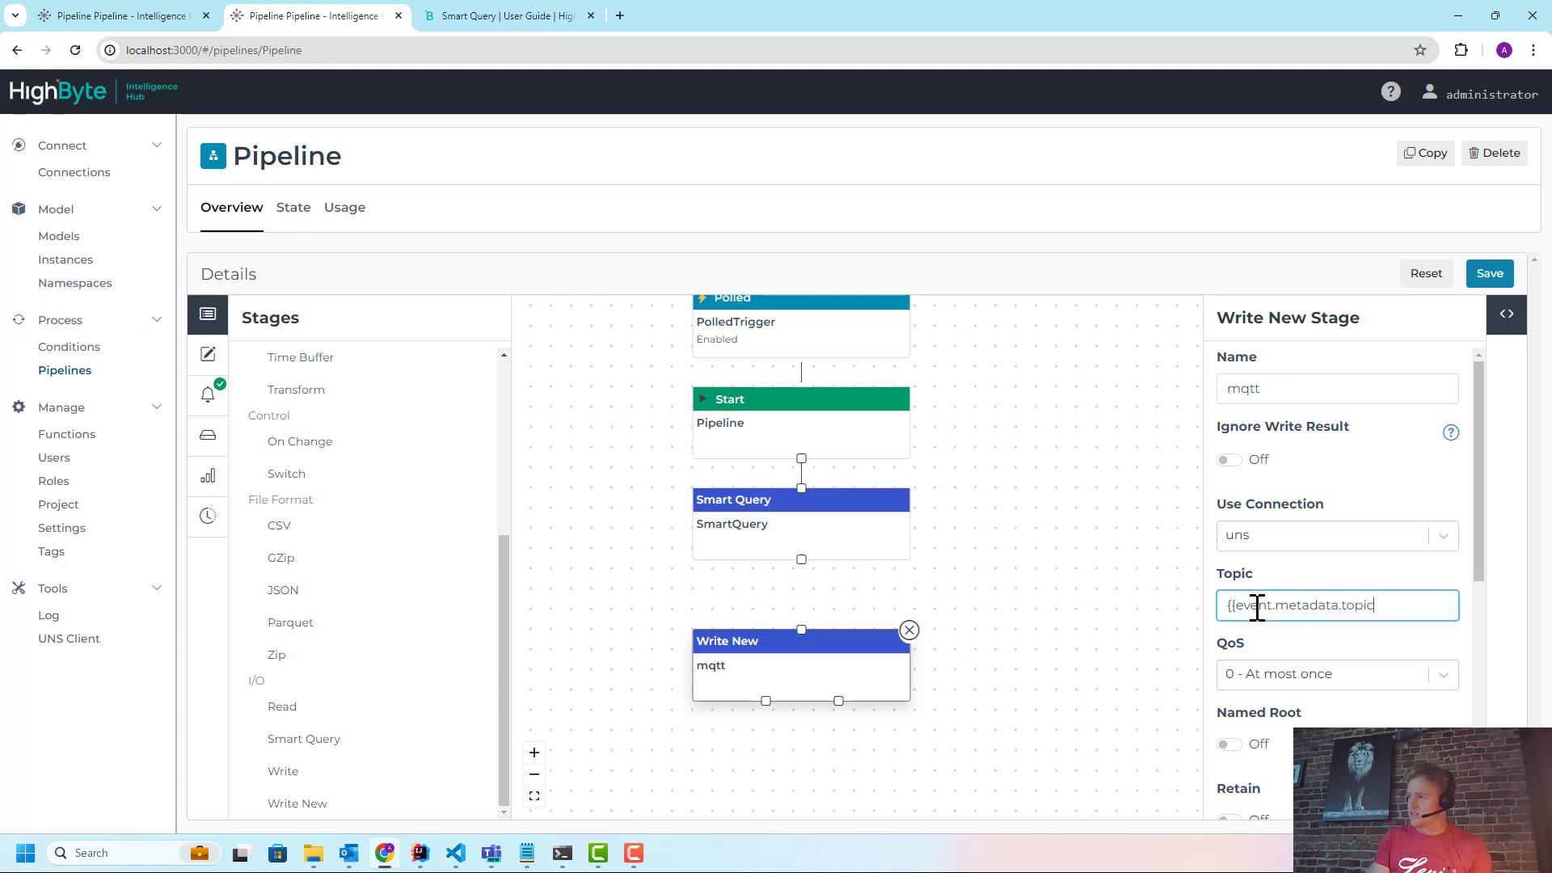
type("}}")
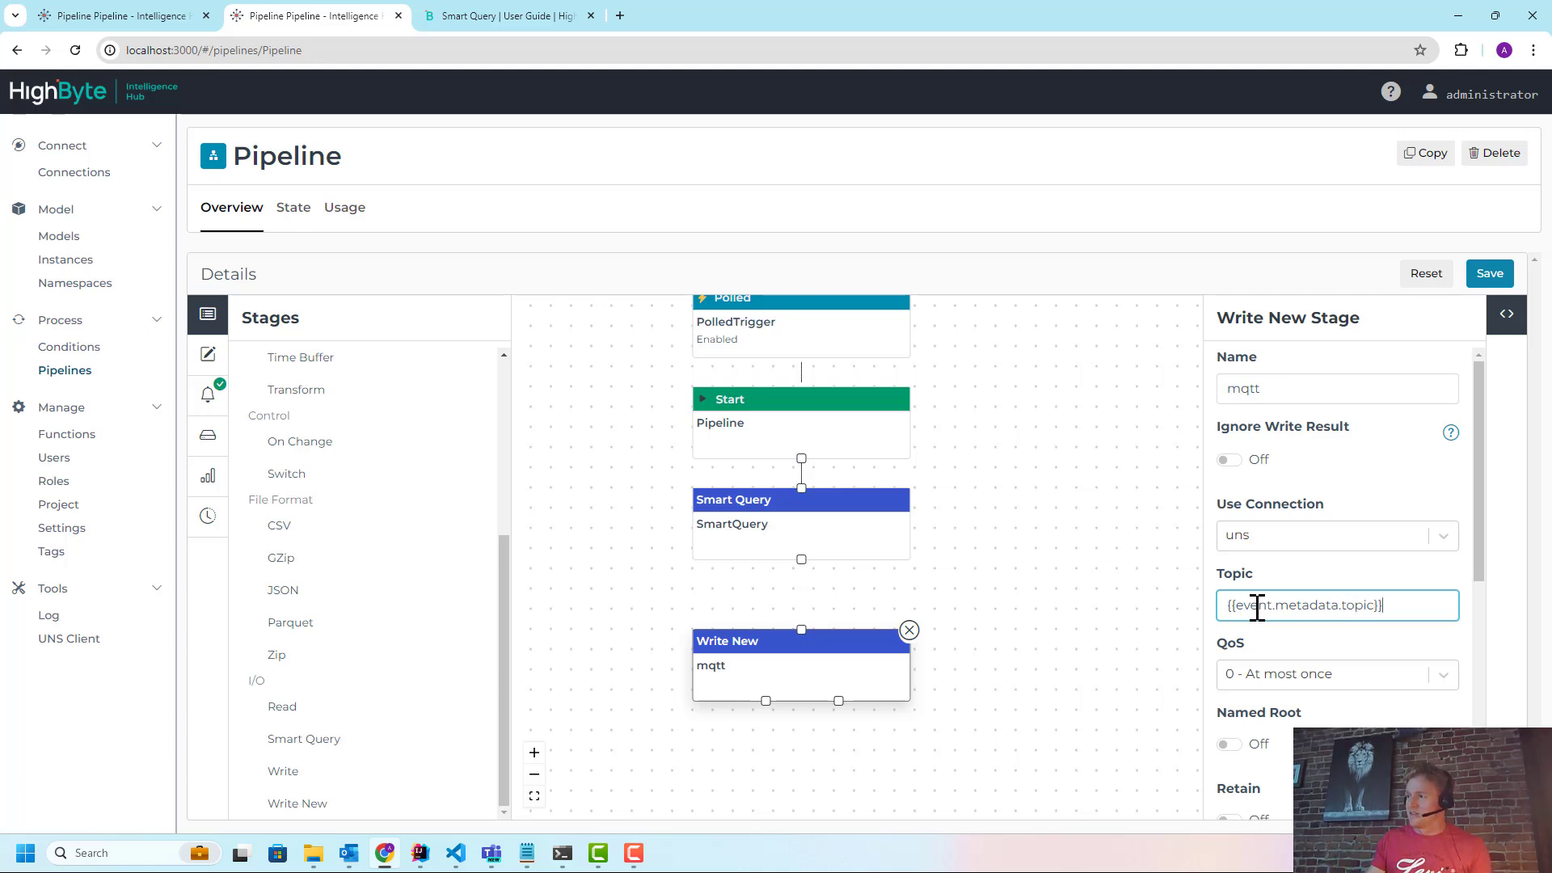
mouse_move(1490, 274)
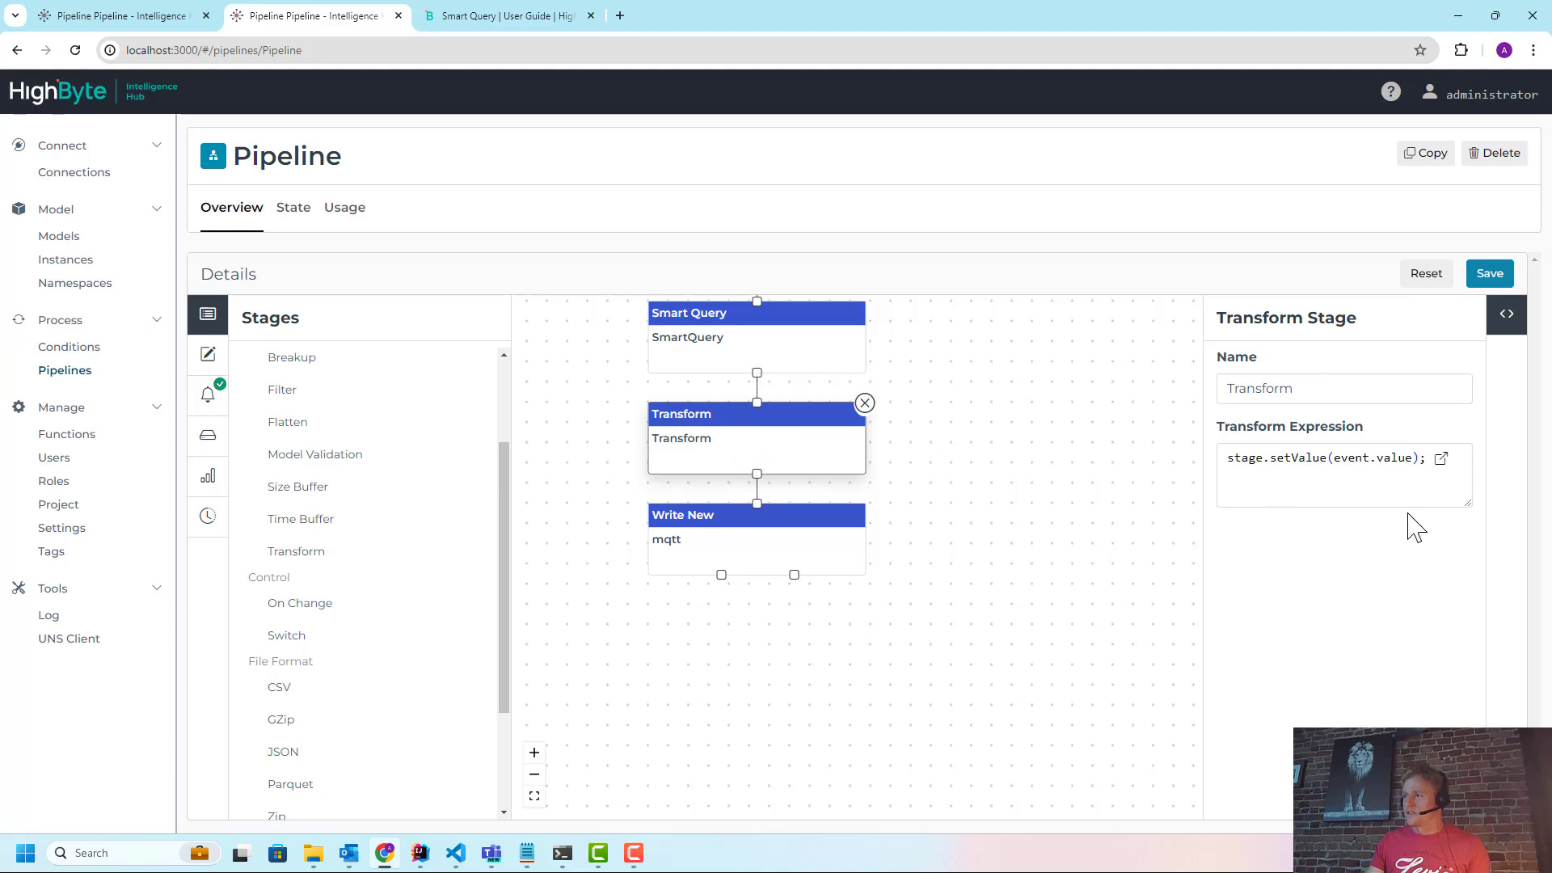
mouse_move(1406, 458)
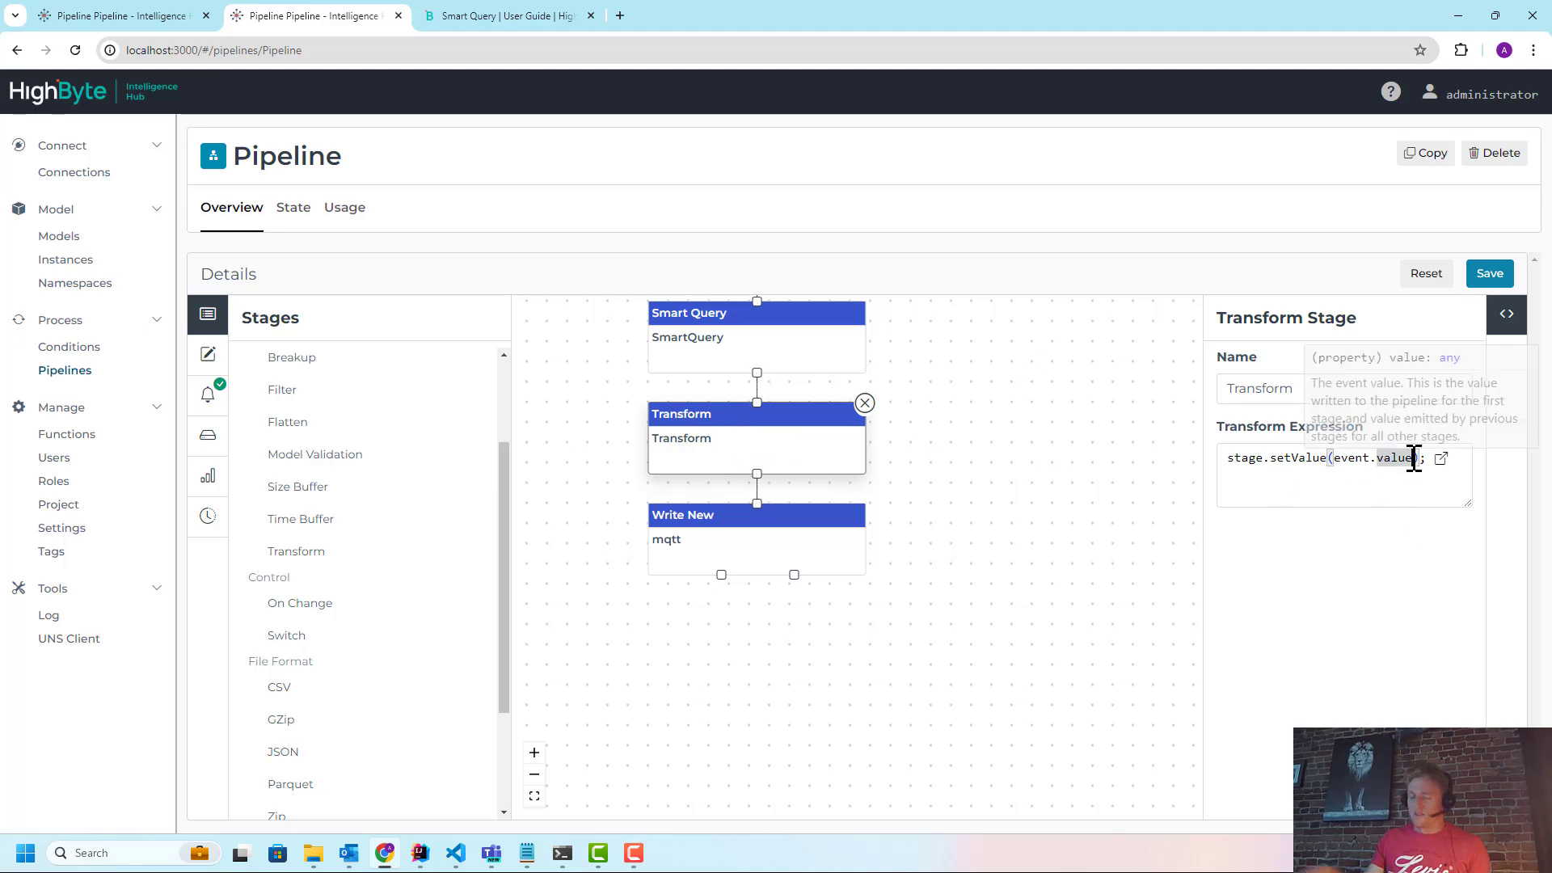
Write stage.setValue(event.value.value) and stage.setMetadata("topic", event.value.locator) in the transform
type("value")
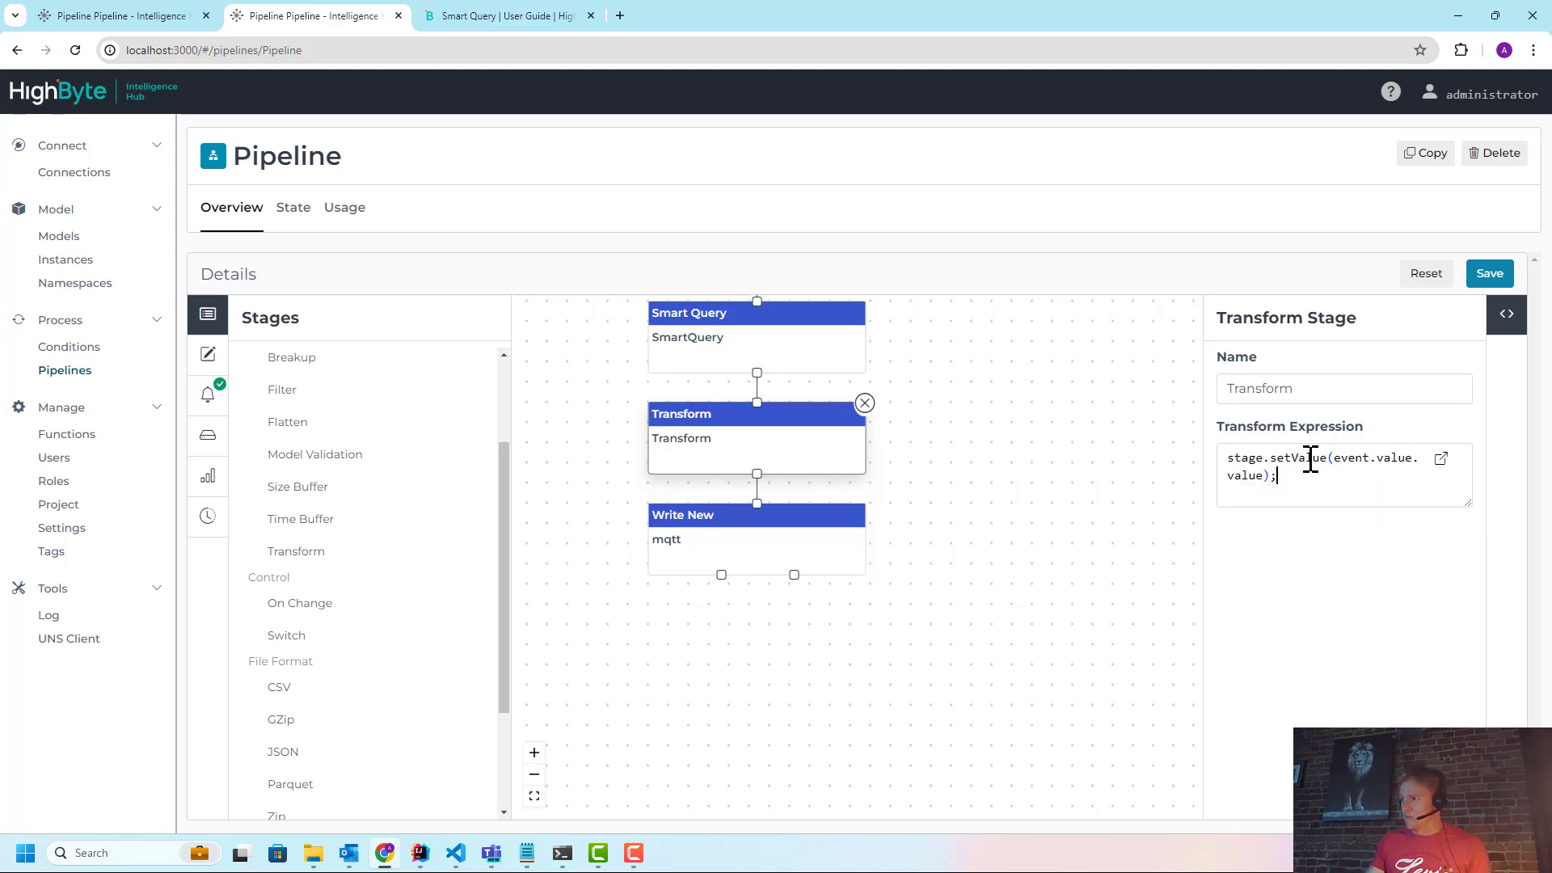
key("enter")
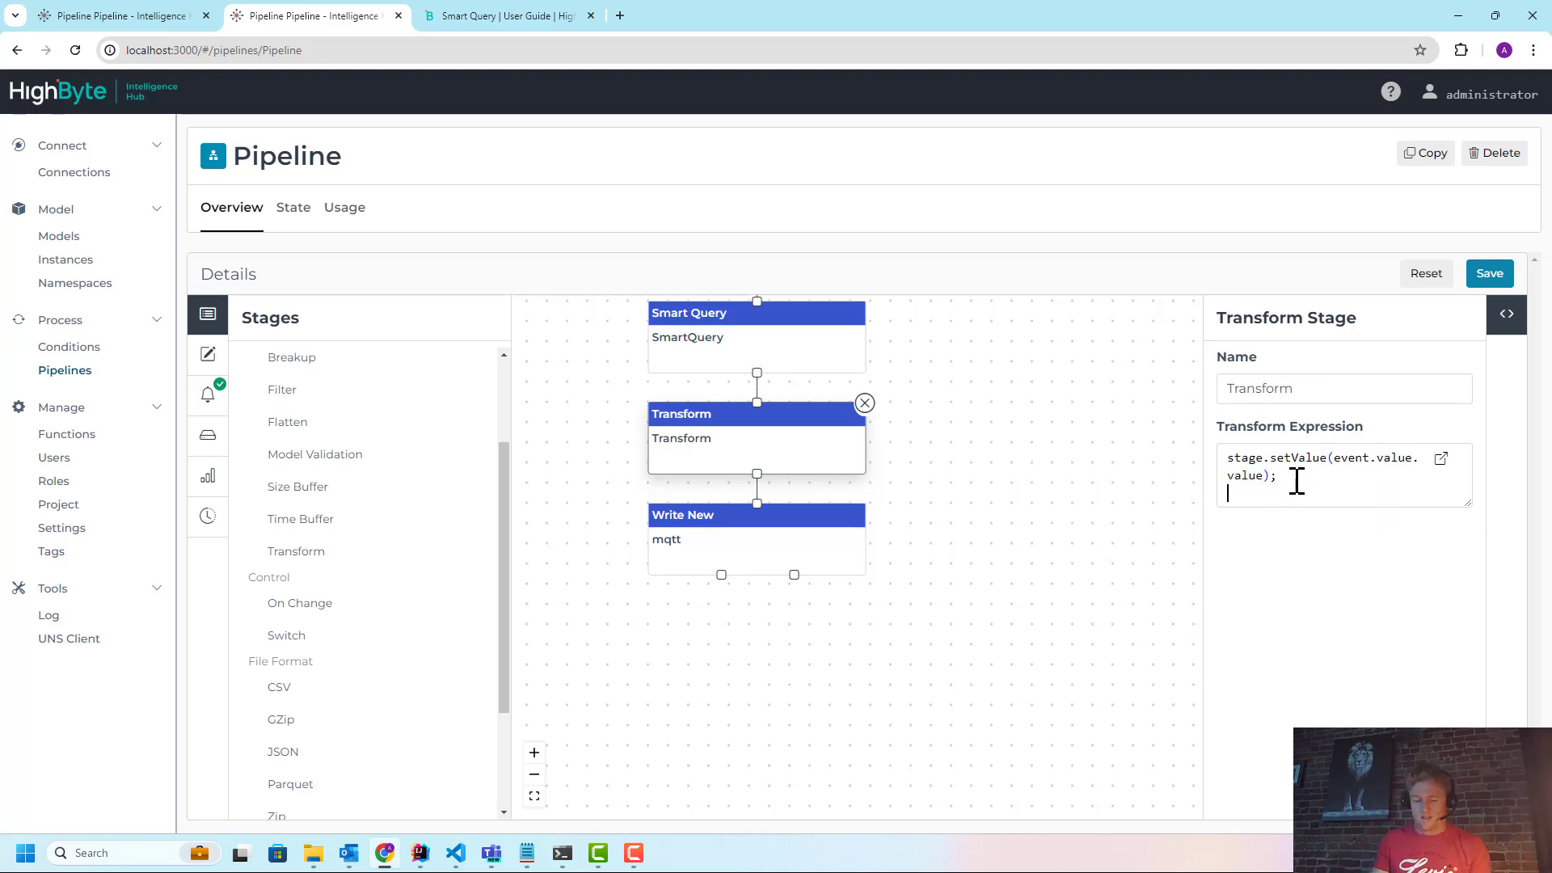
type("stage.ser")
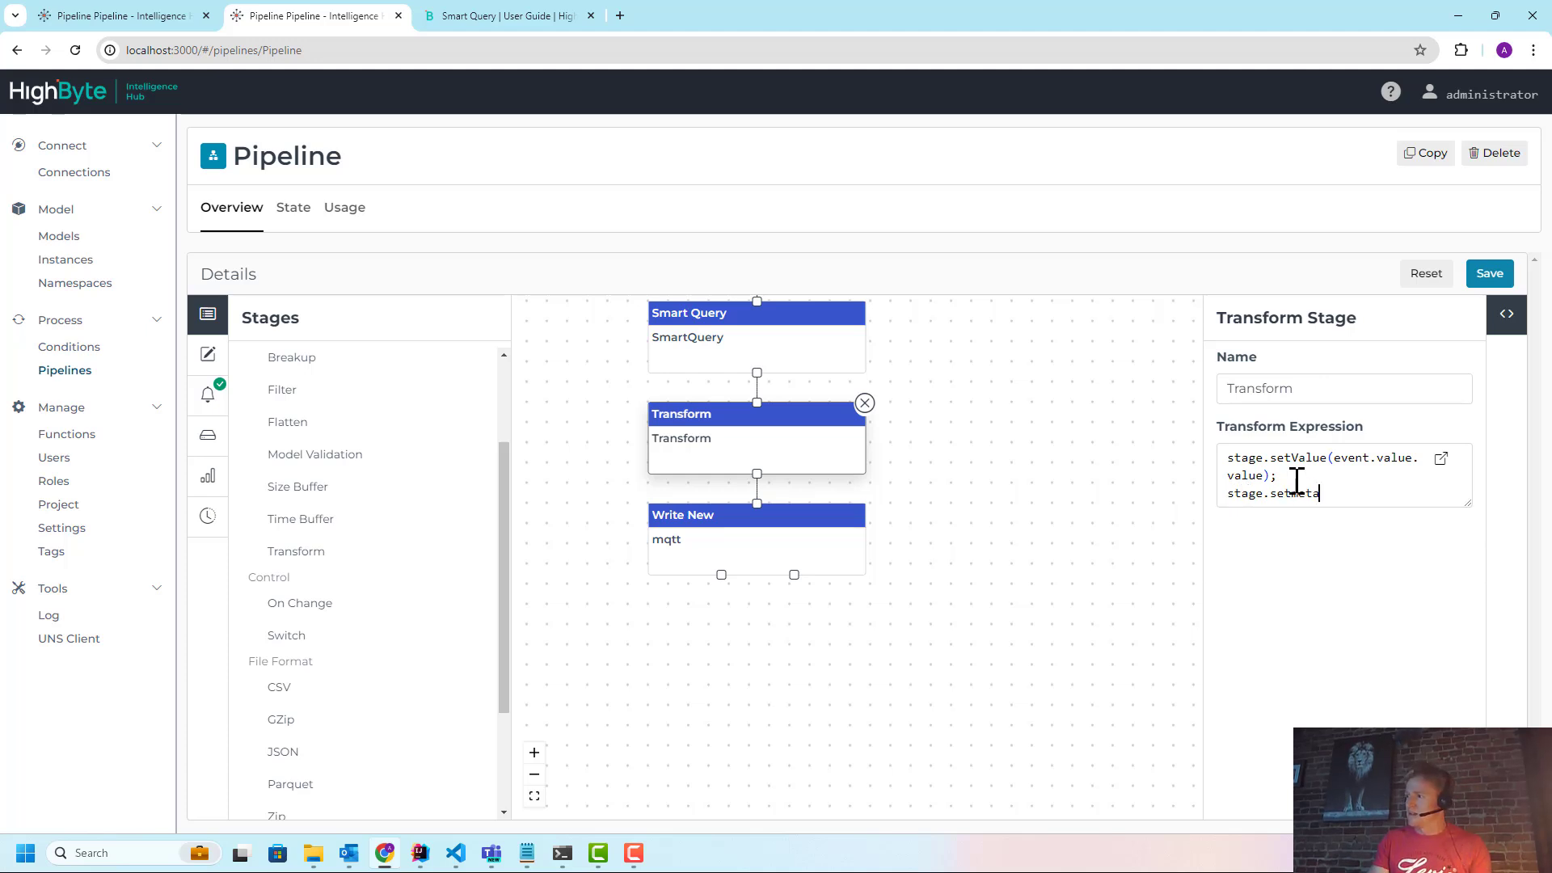
key("Backspace")
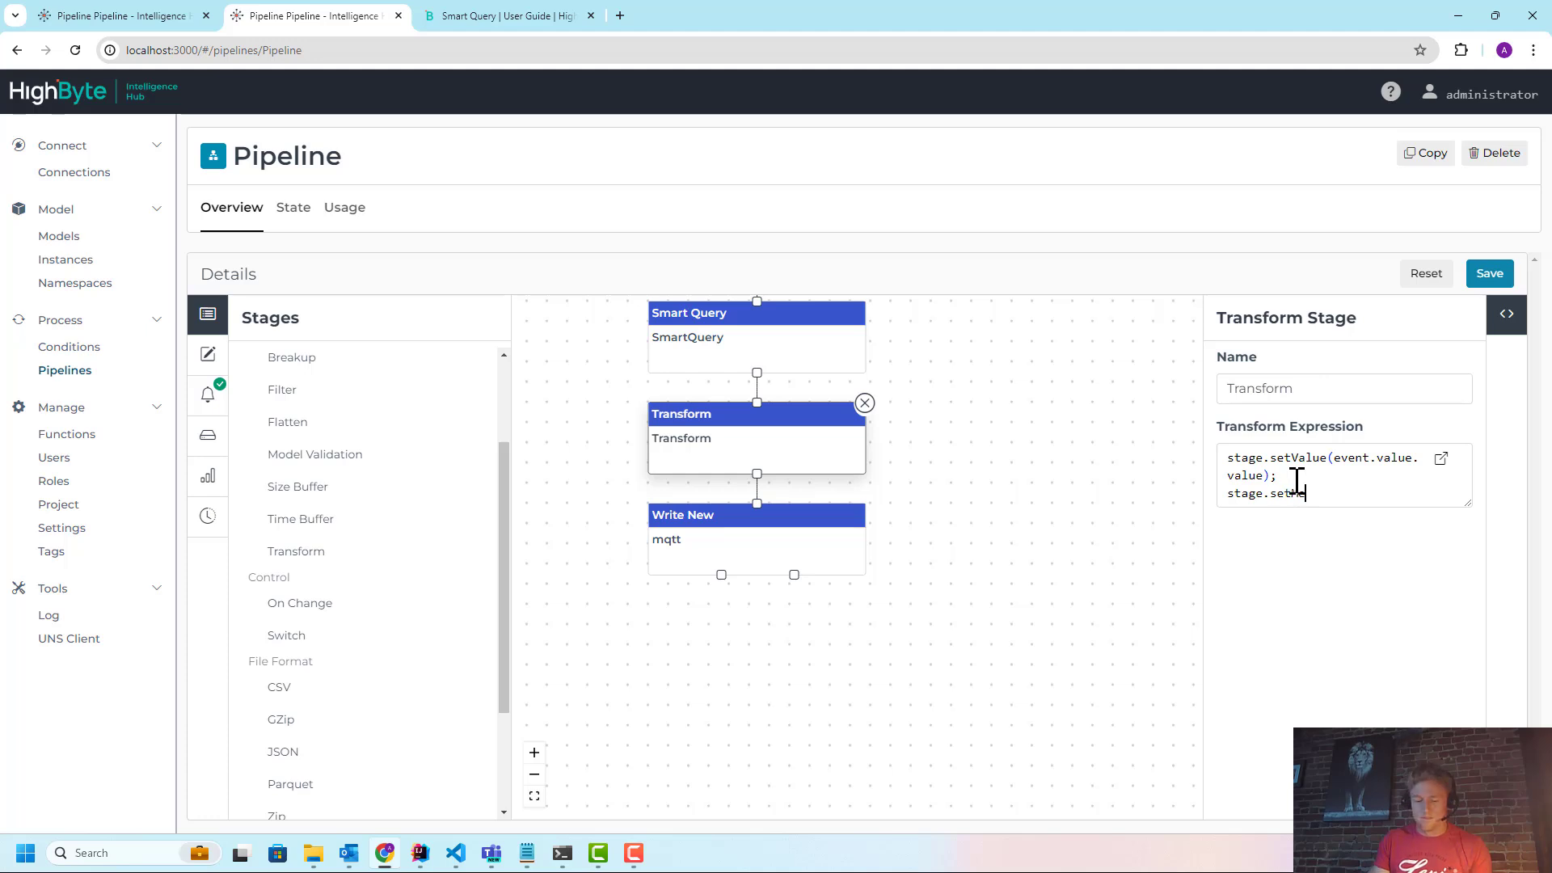
type("Metadata(")
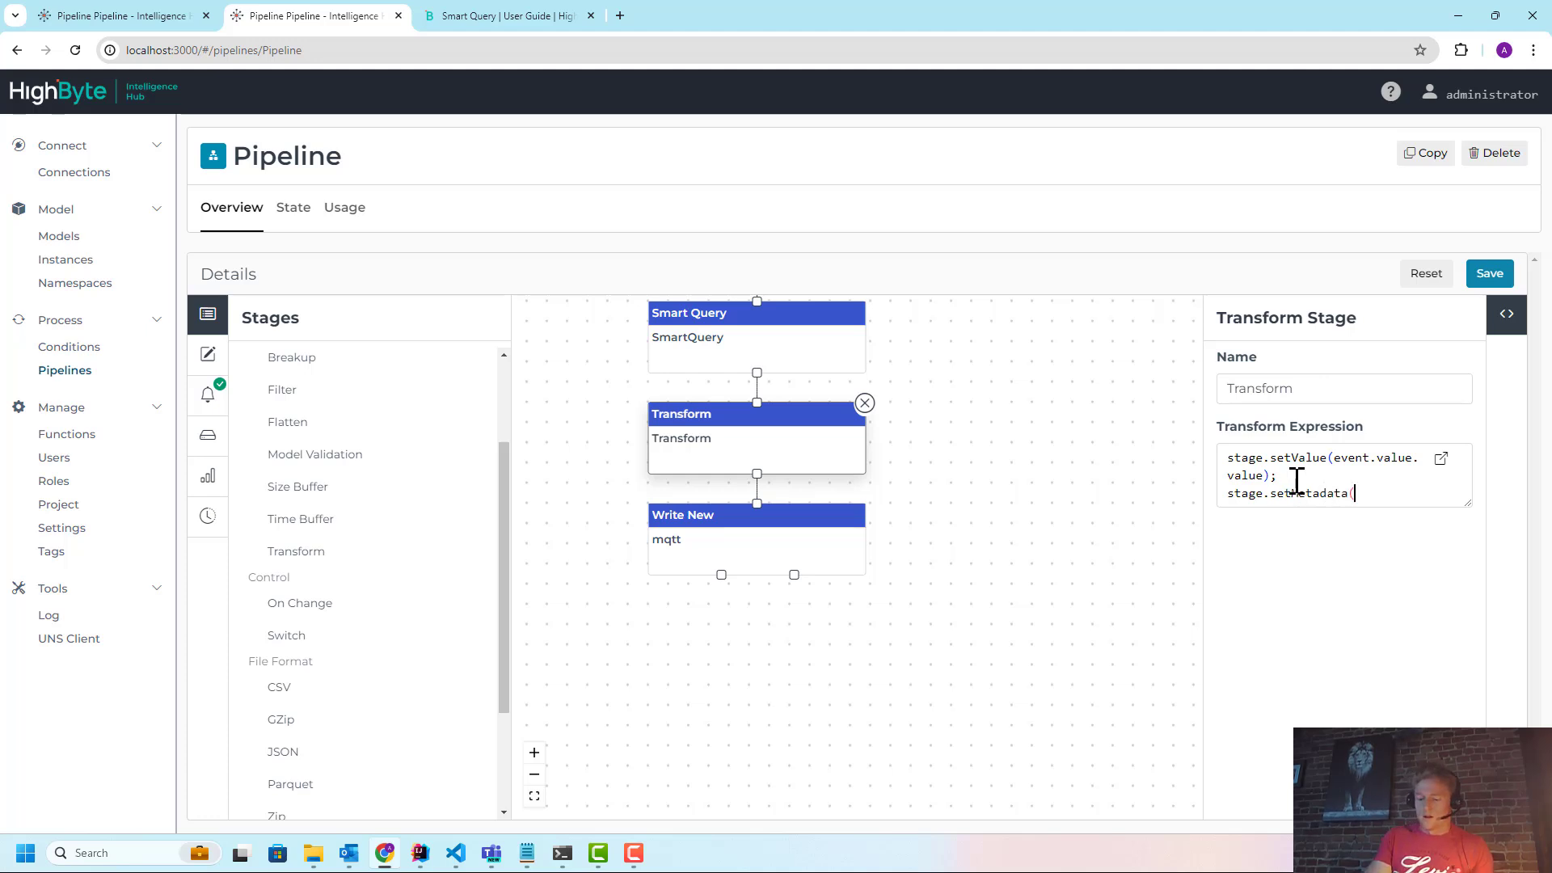
type("\"topic\"")
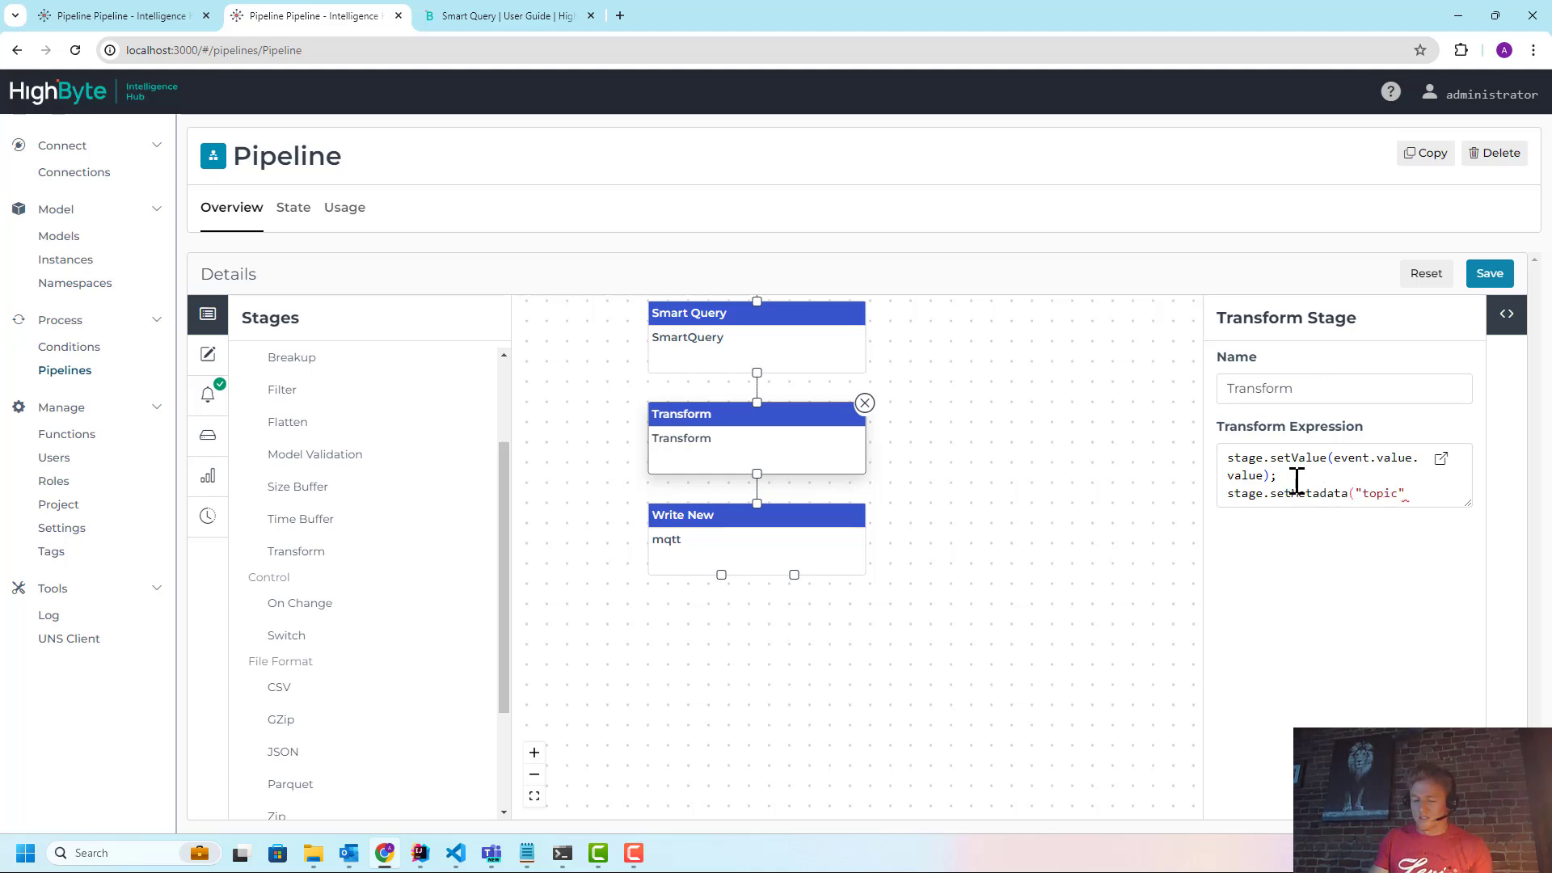
type(", evnt.value.")
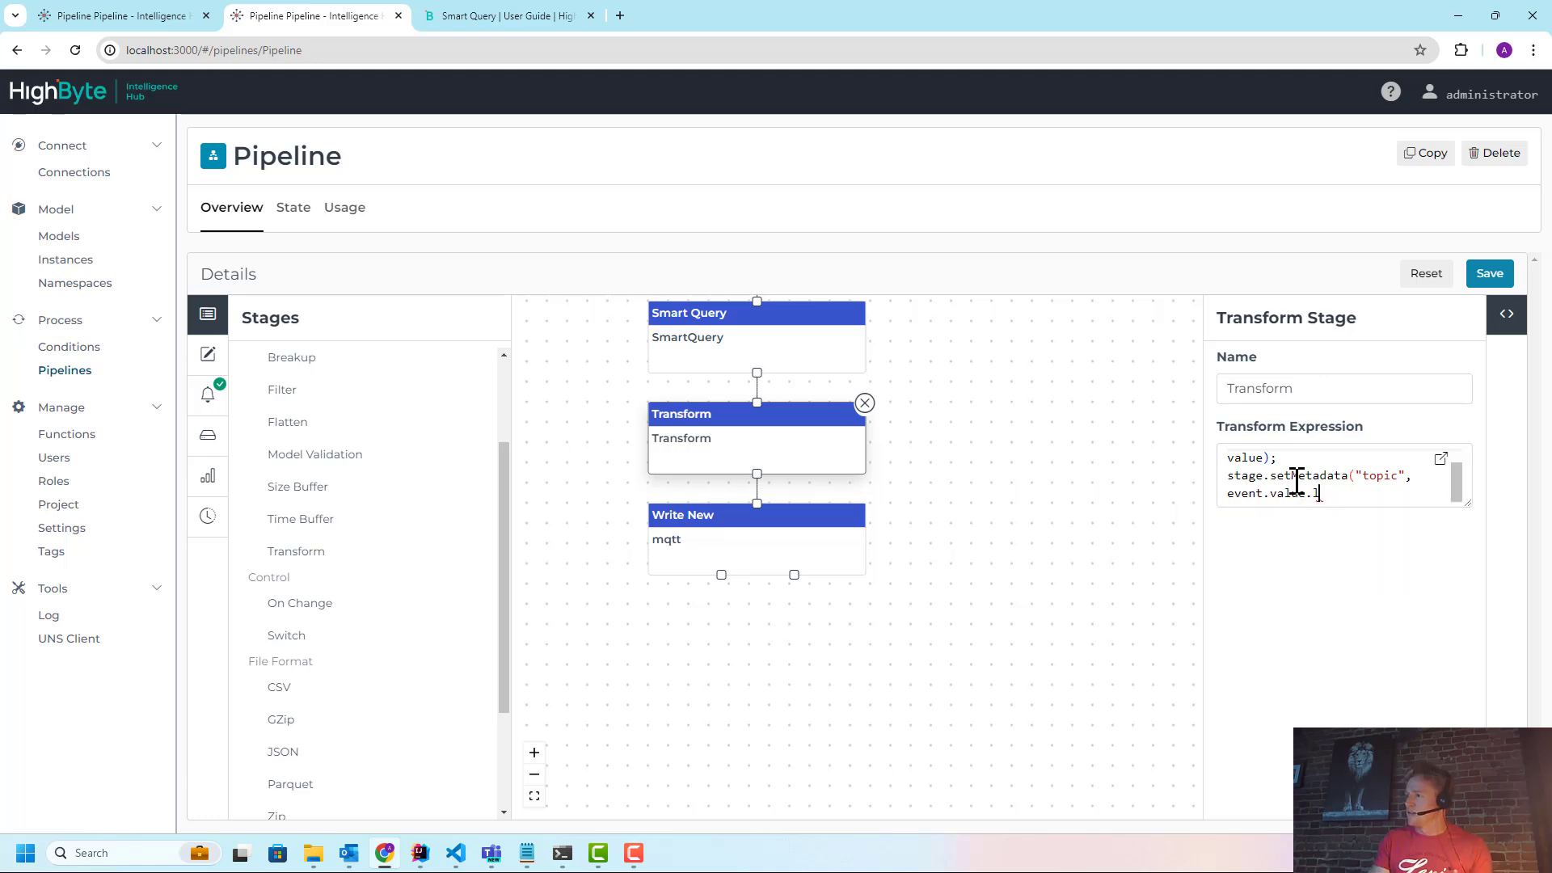
type("locator")
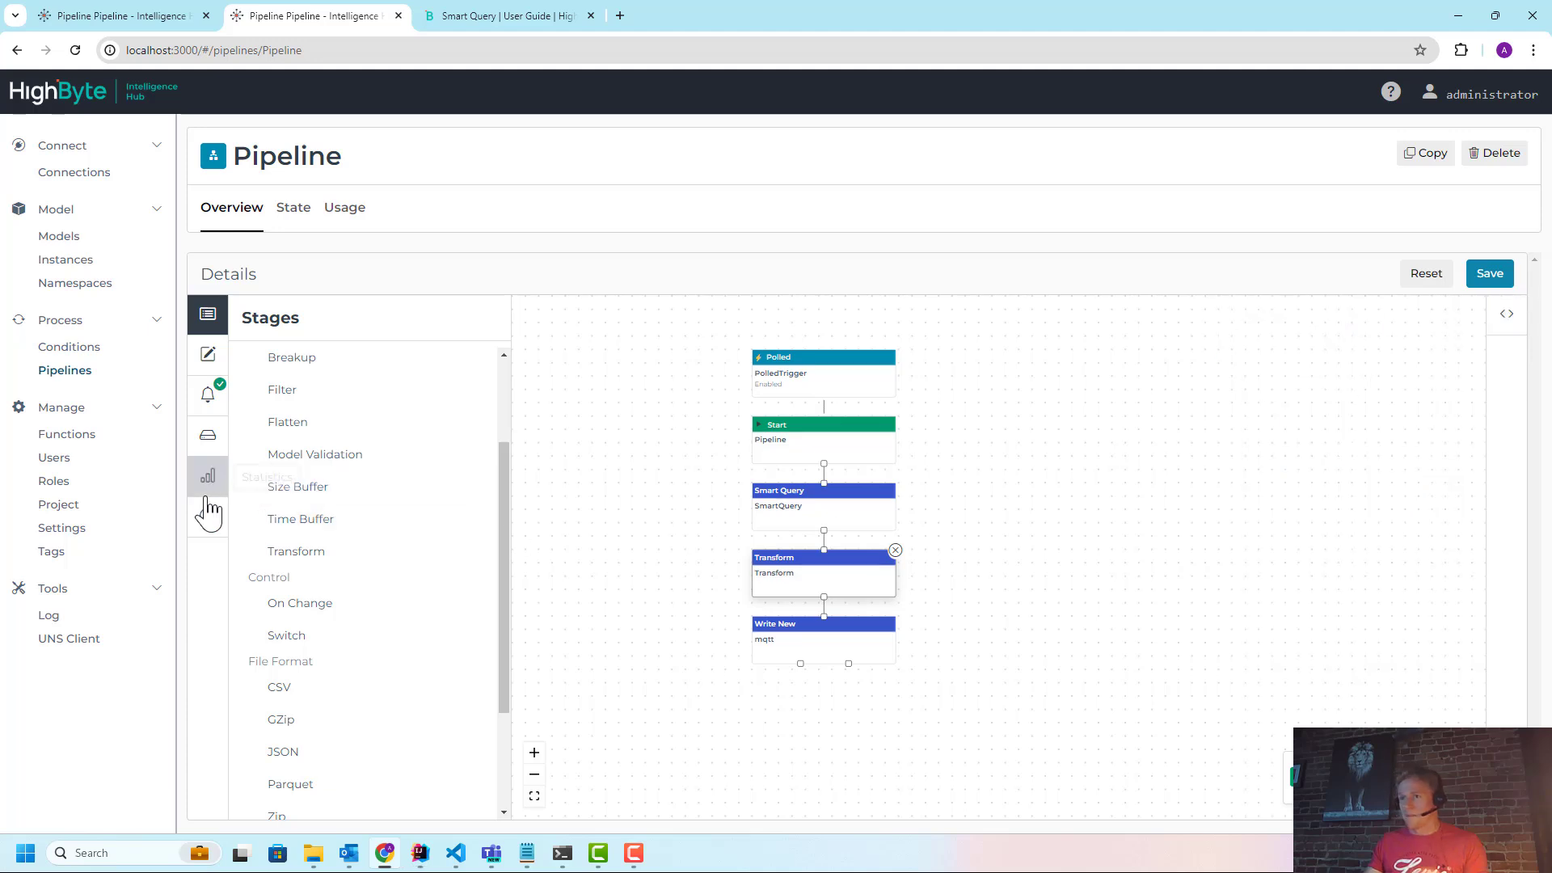
Replay the latest successful run and inspect the Transform and Smart Query stage events
left_click(208, 515)
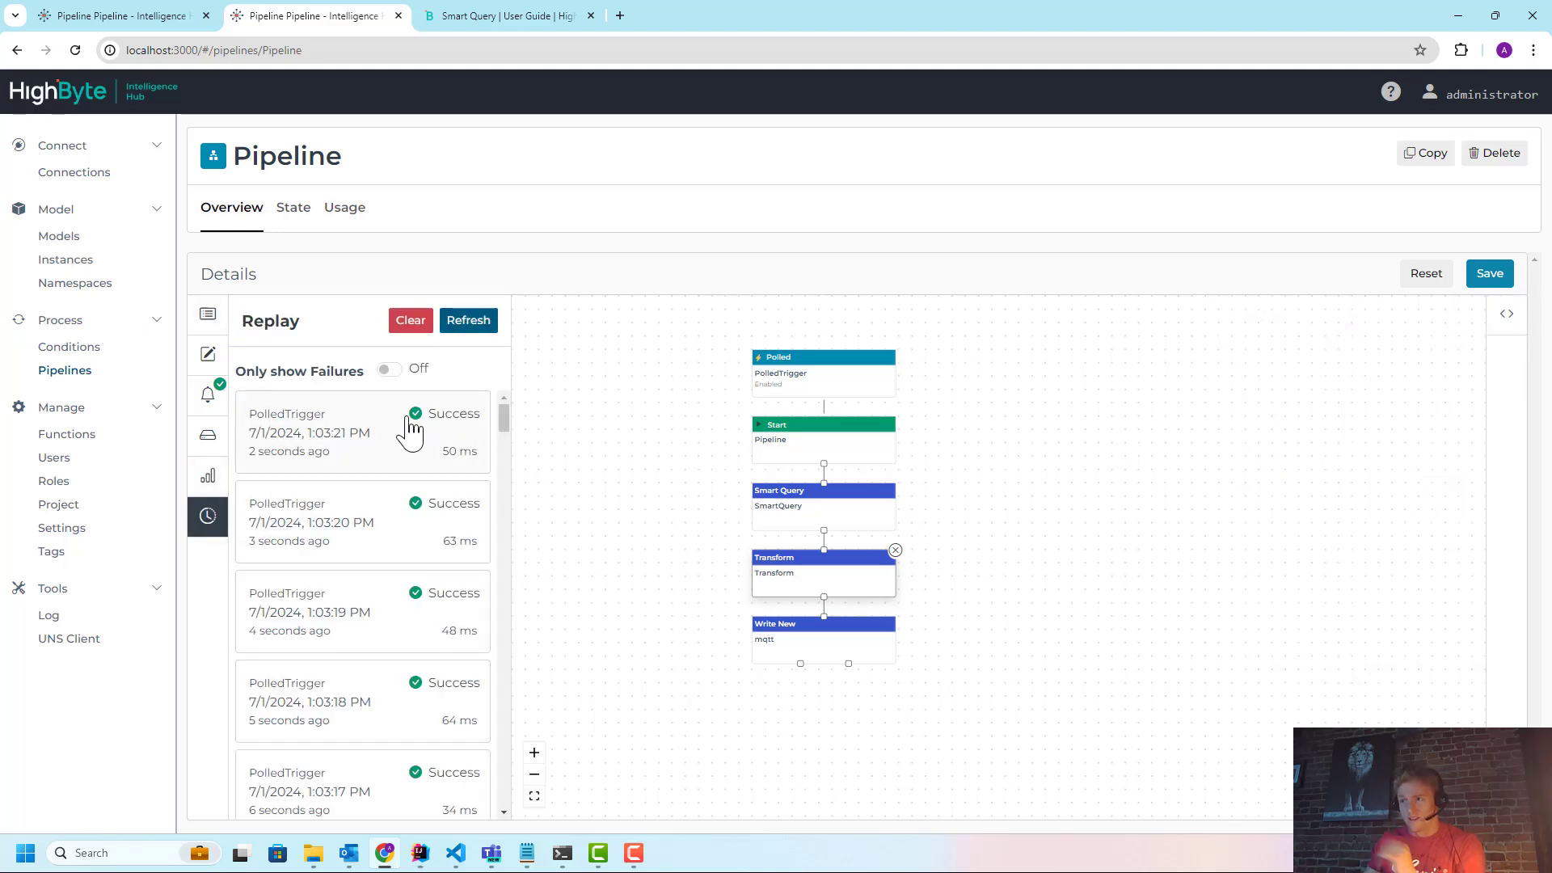
left_click(363, 432)
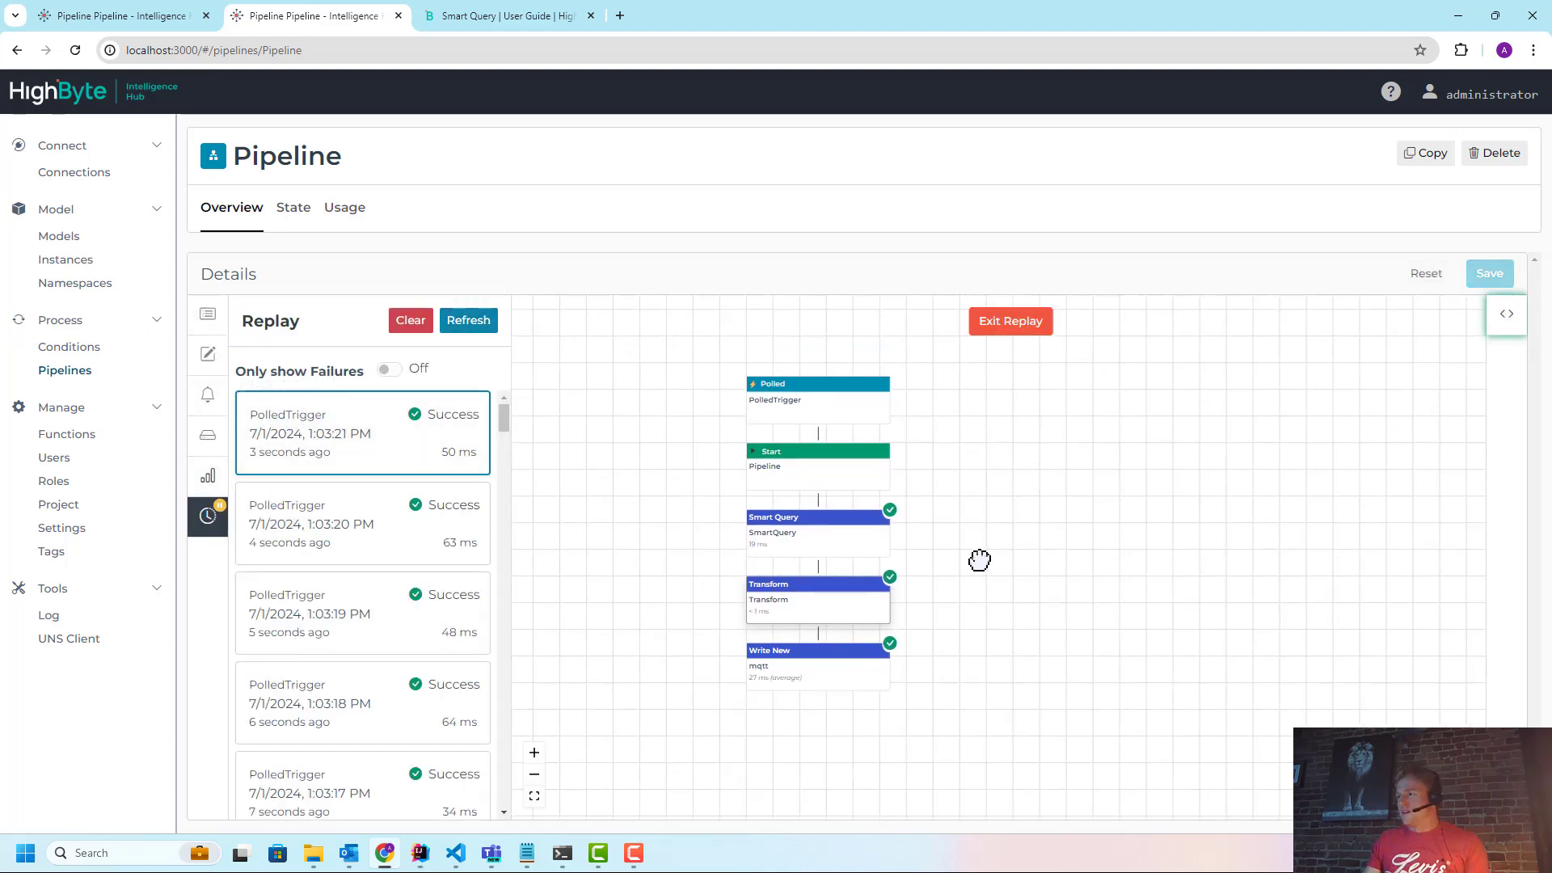
left_click(816, 594)
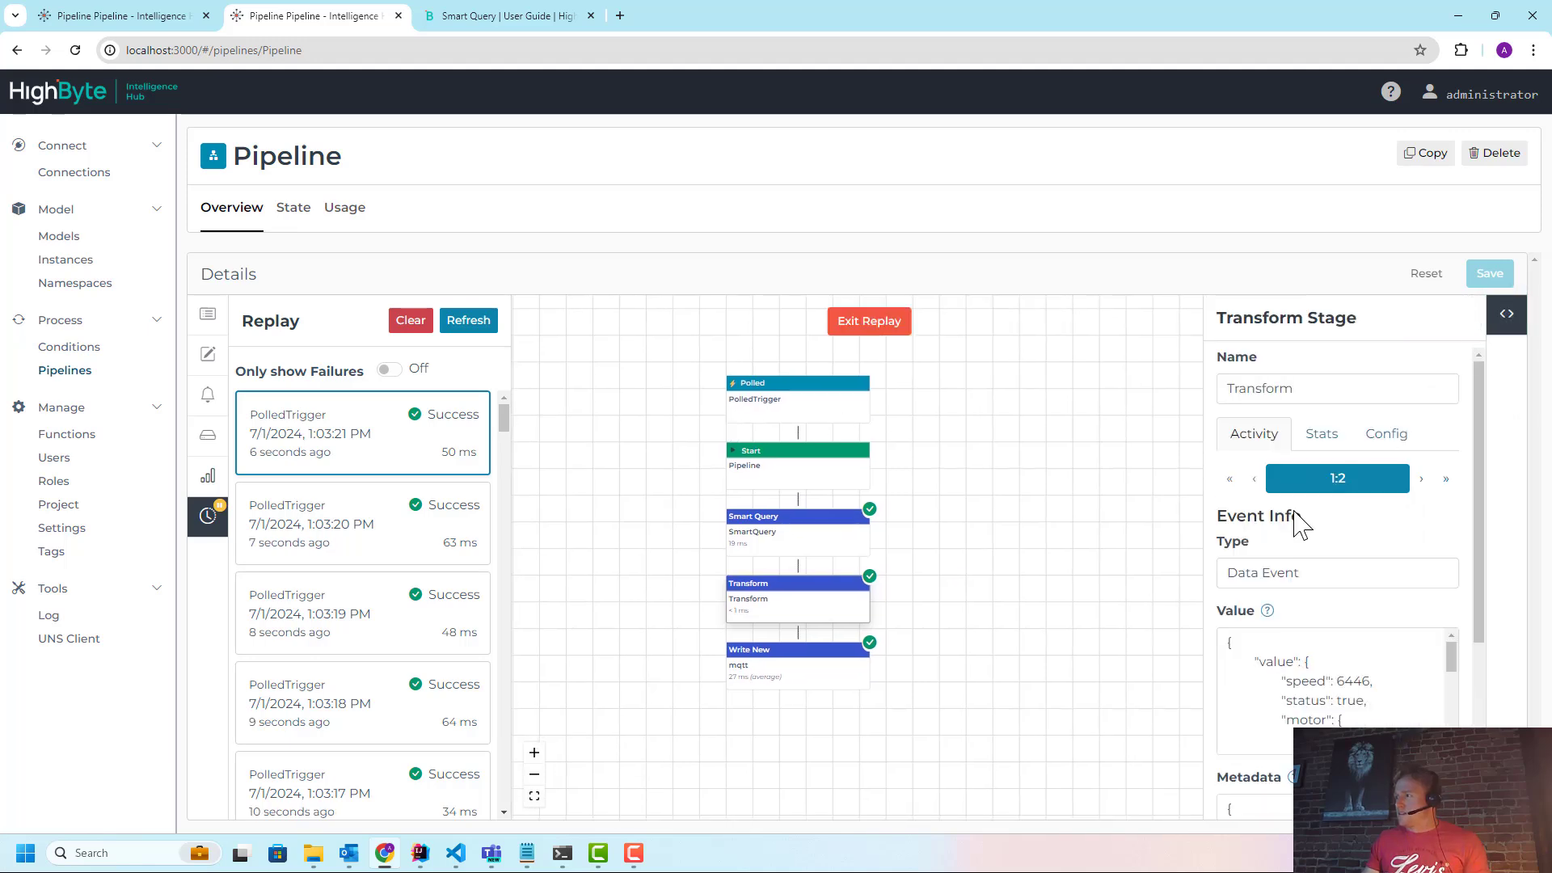
left_click(797, 530)
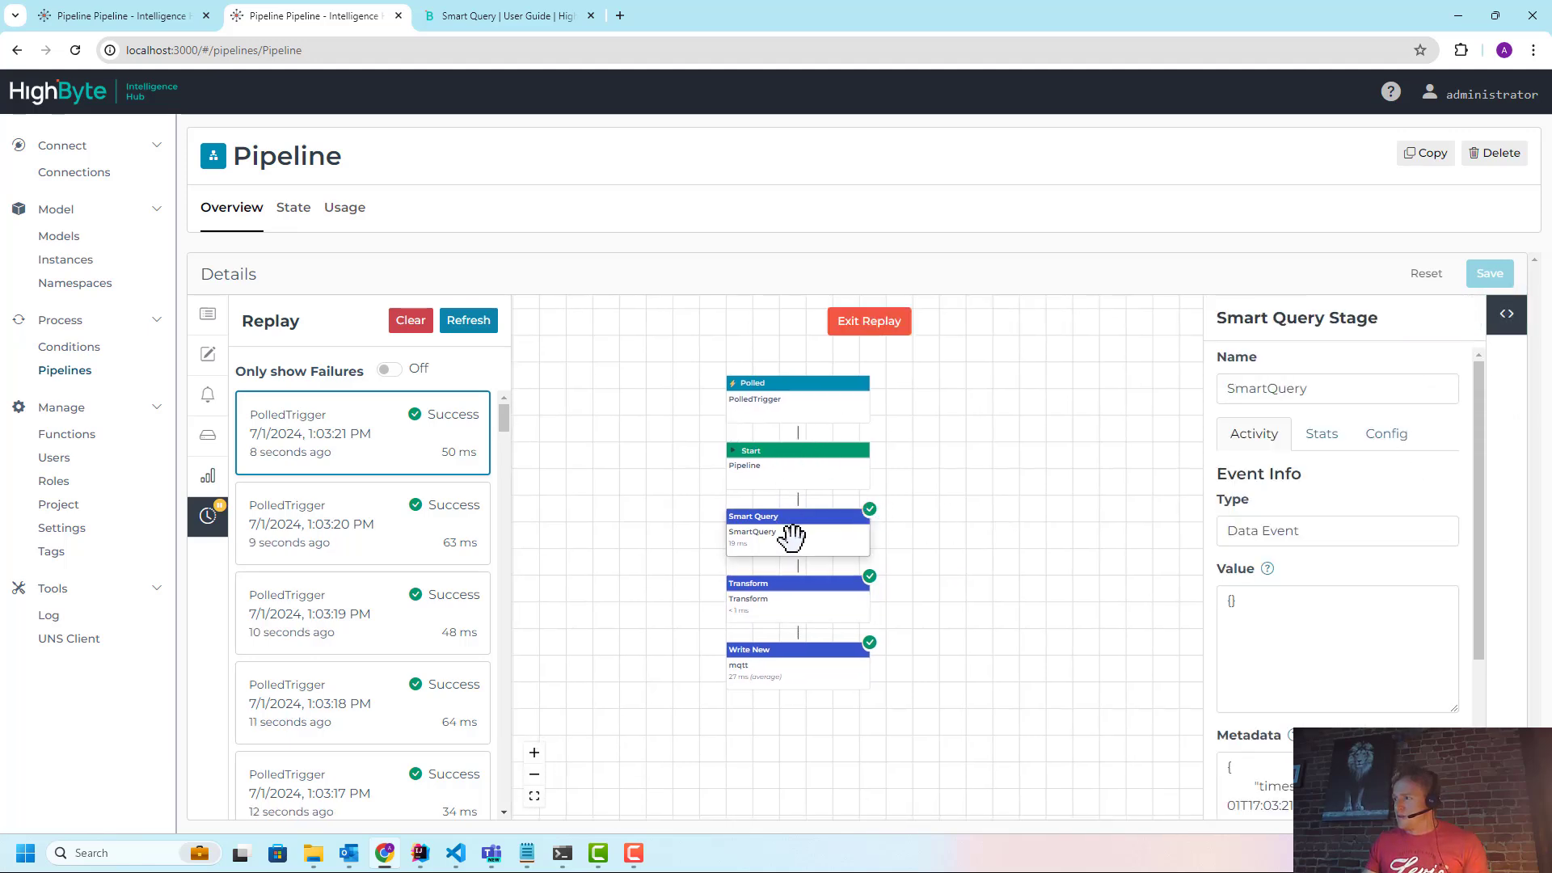
left_click(798, 594)
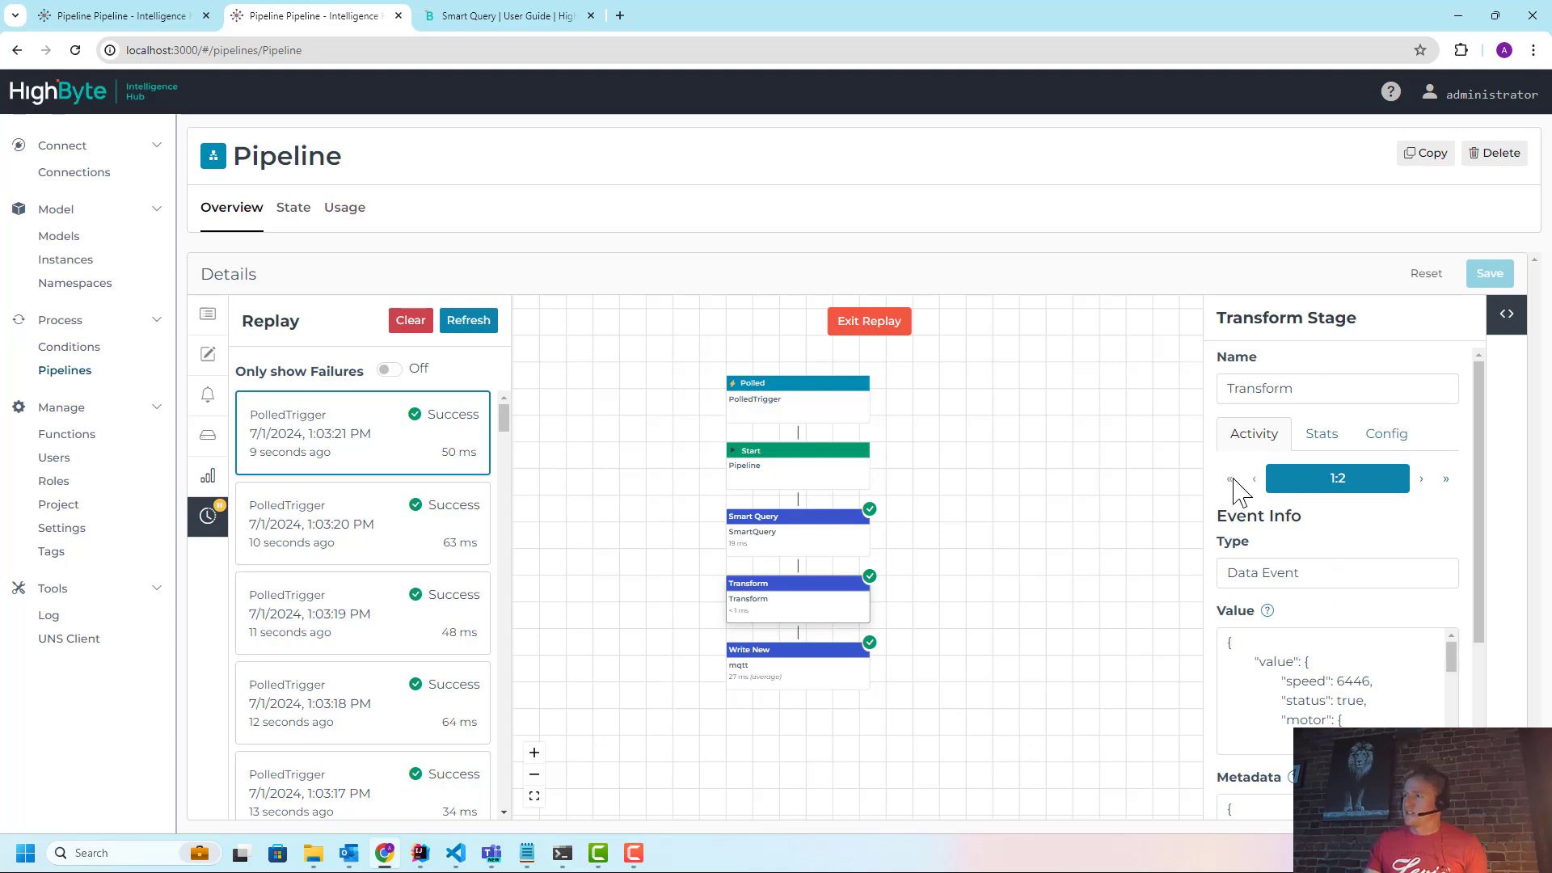
mouse_move(1361, 500)
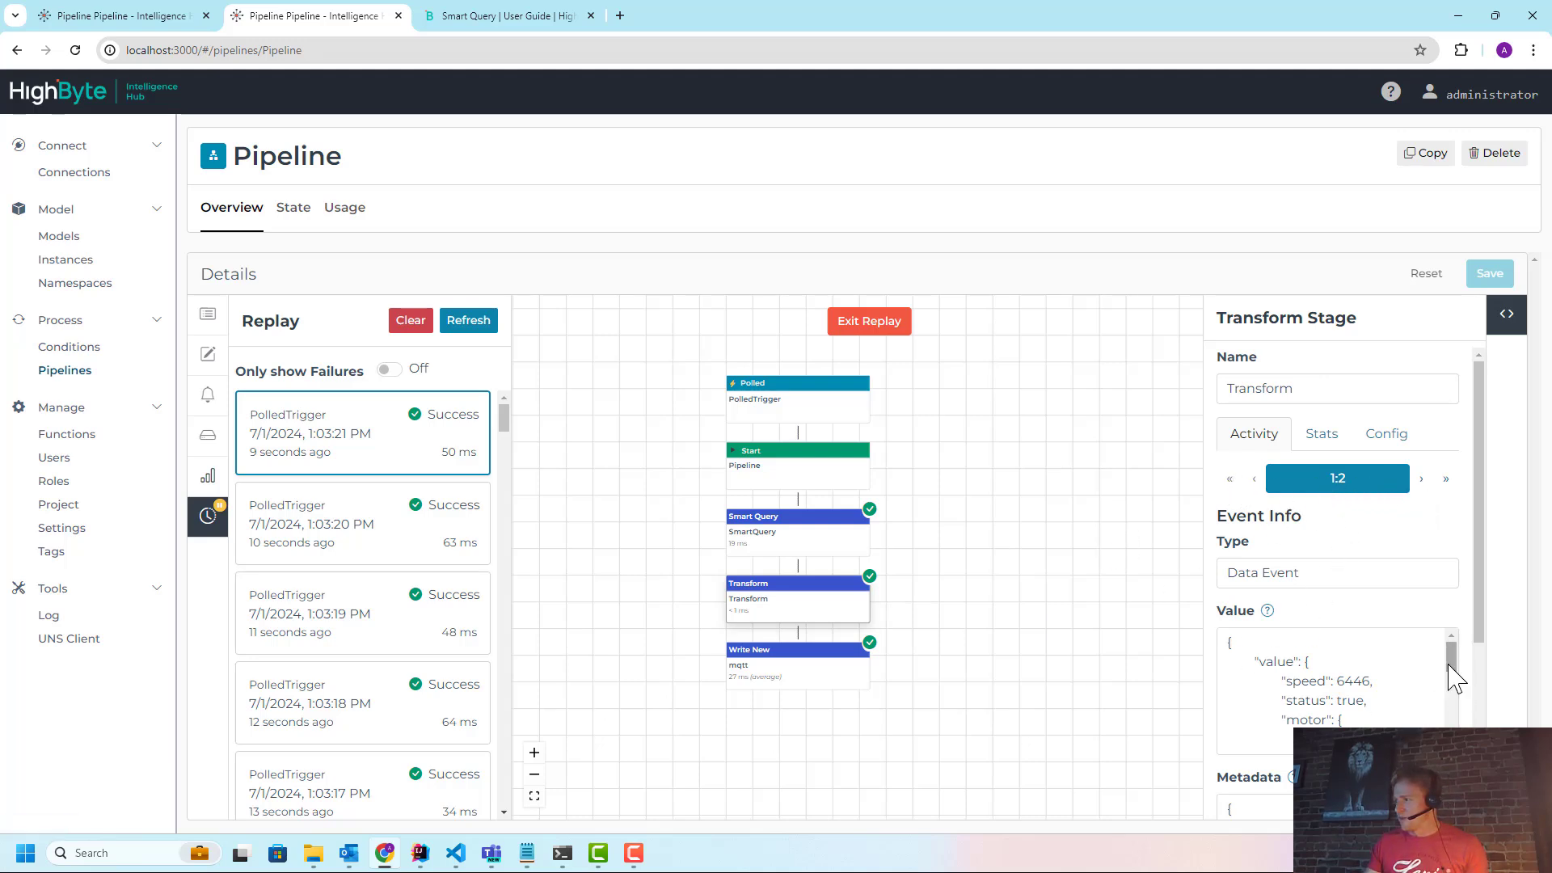
Step to the second conveyor event's locator, then check the Write New stage's published value
scroll("down", 3)
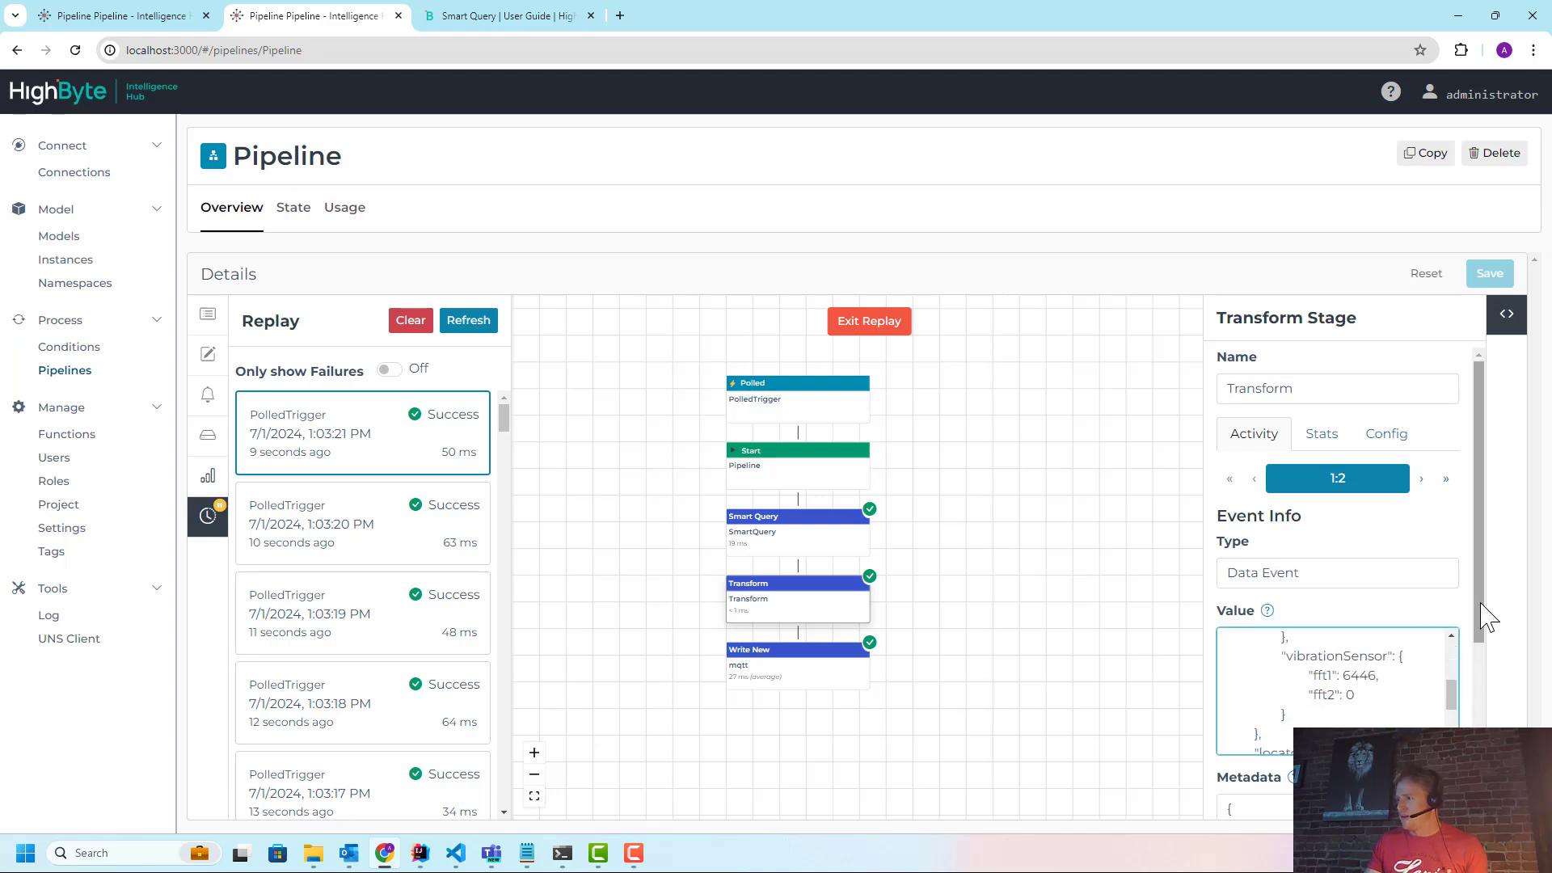
scroll("down", 3)
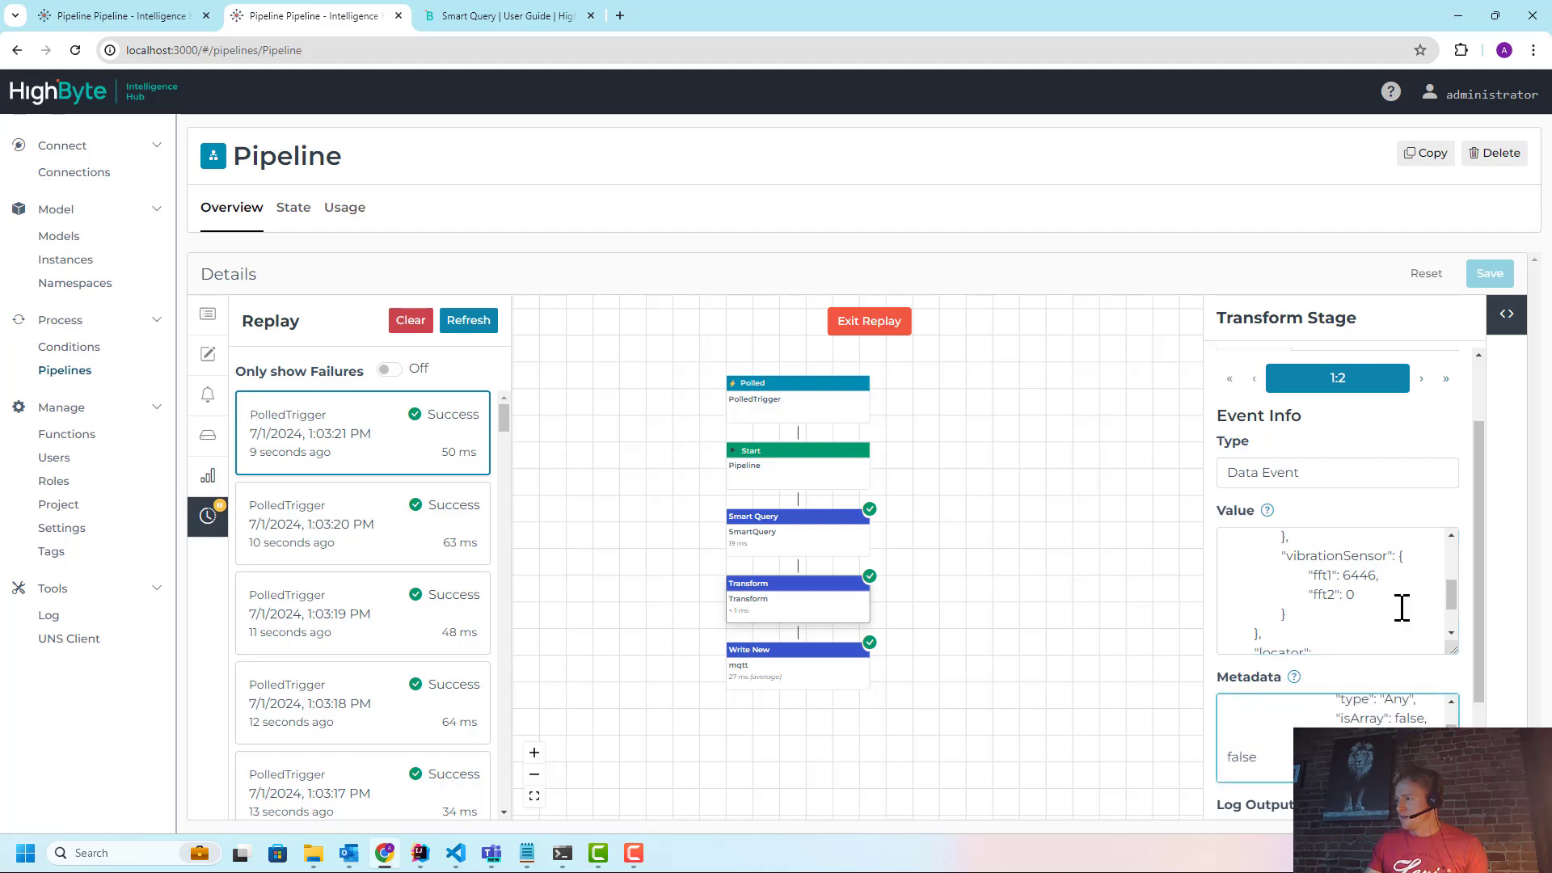
scroll("down", 3)
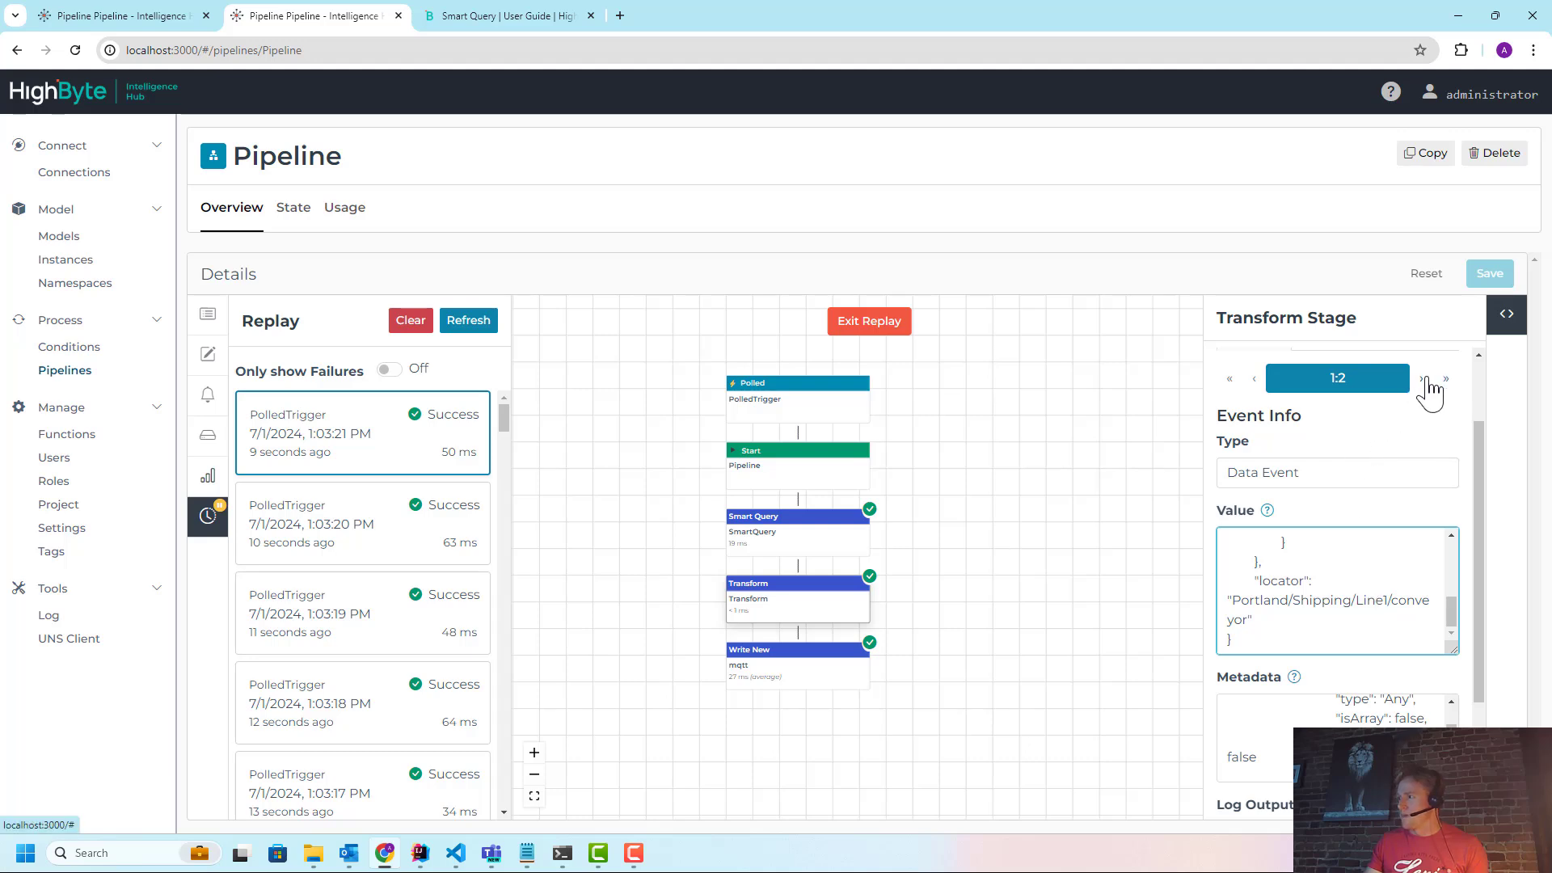
left_click(1444, 378)
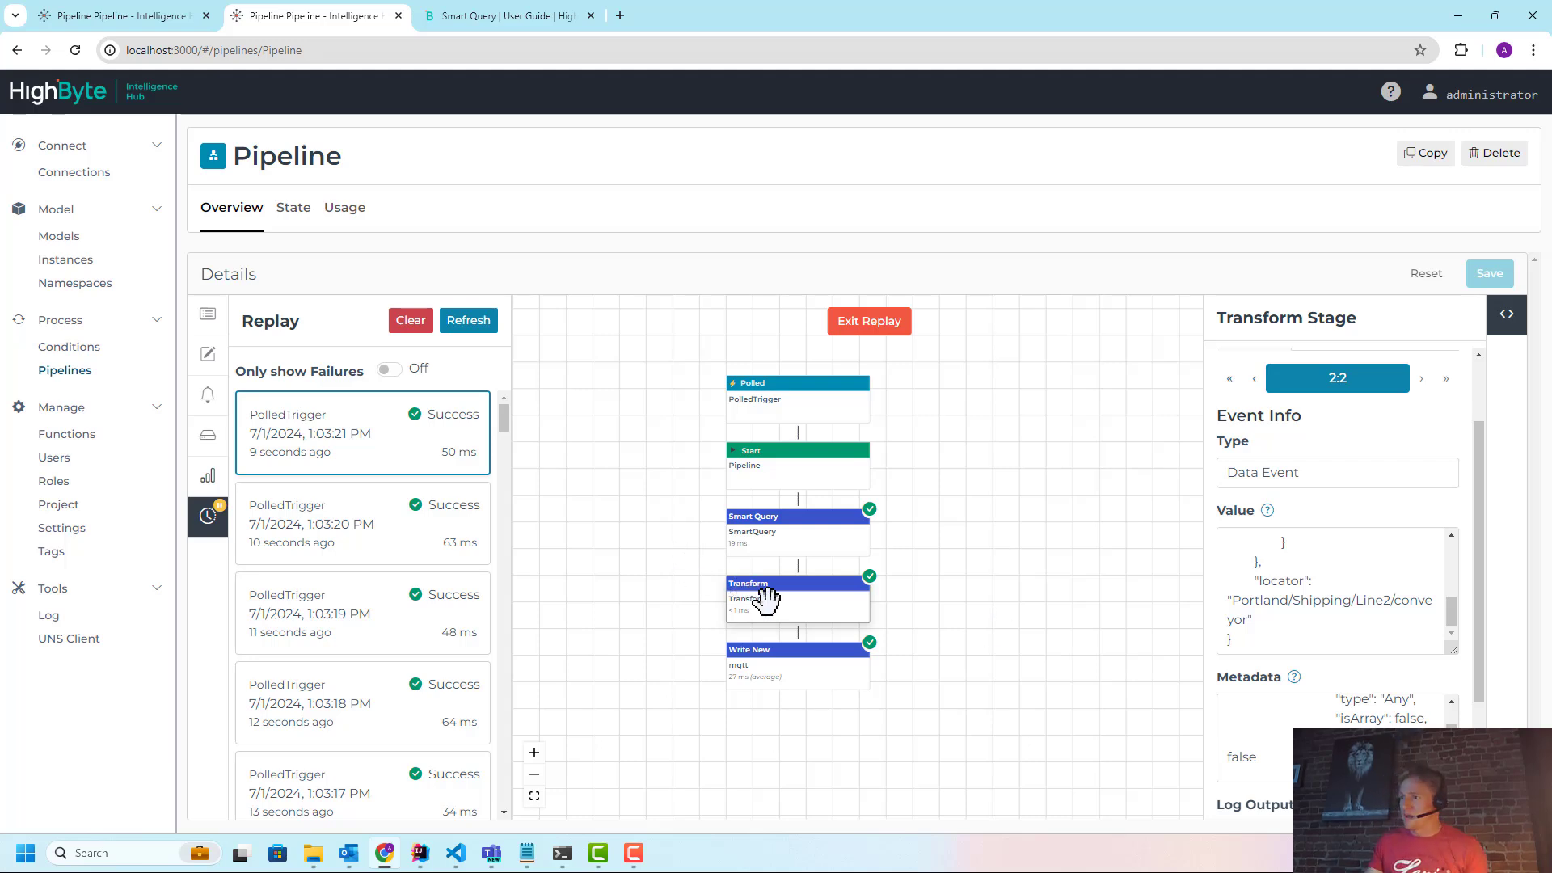
double_click(1280, 580)
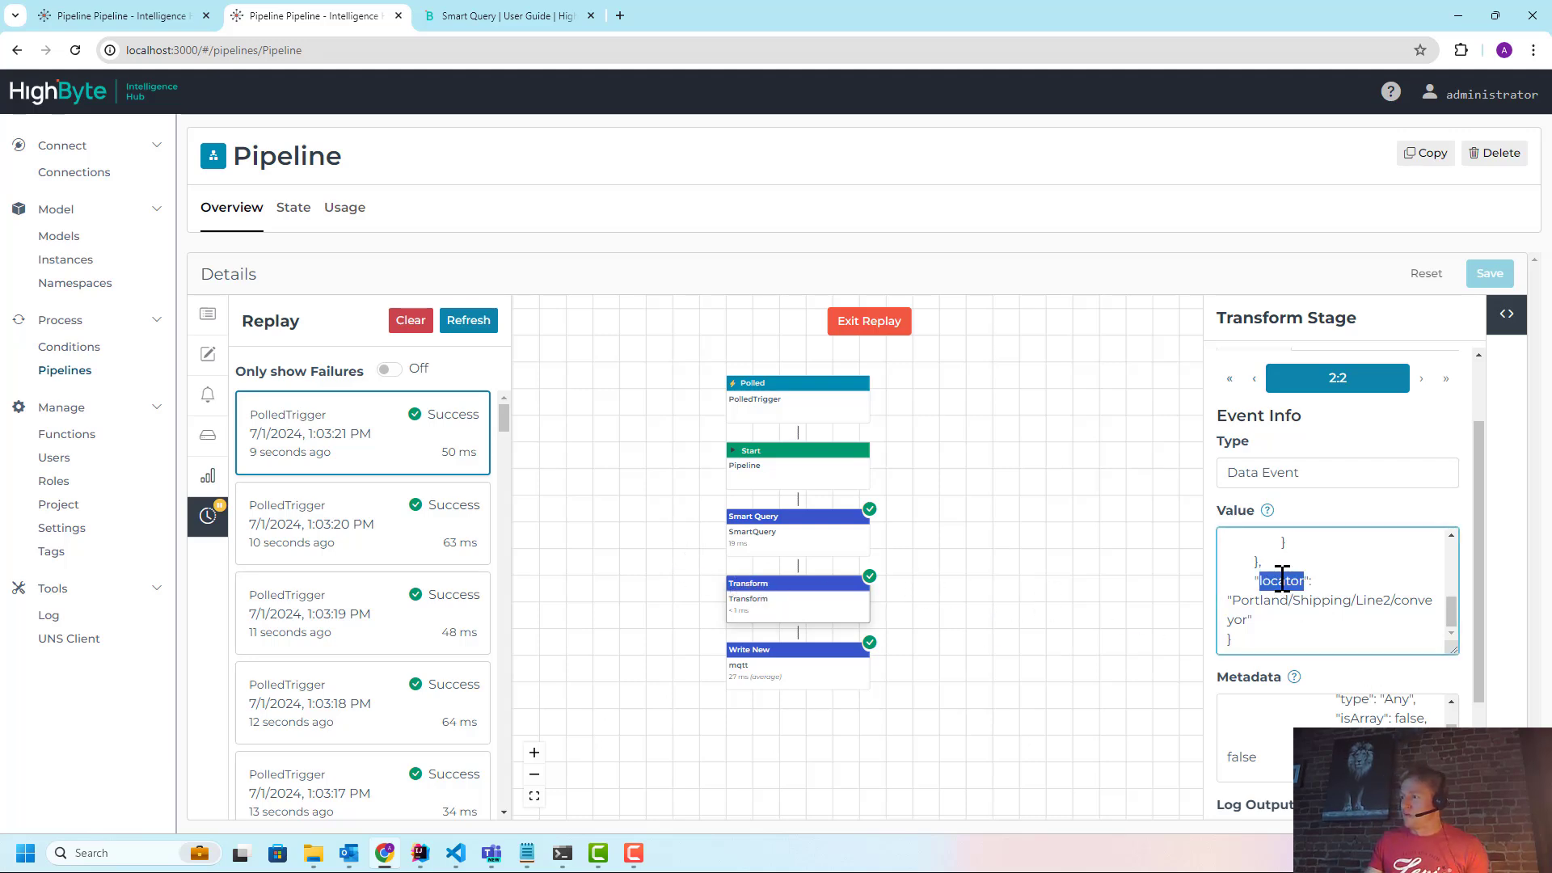
mouse_move(1312, 607)
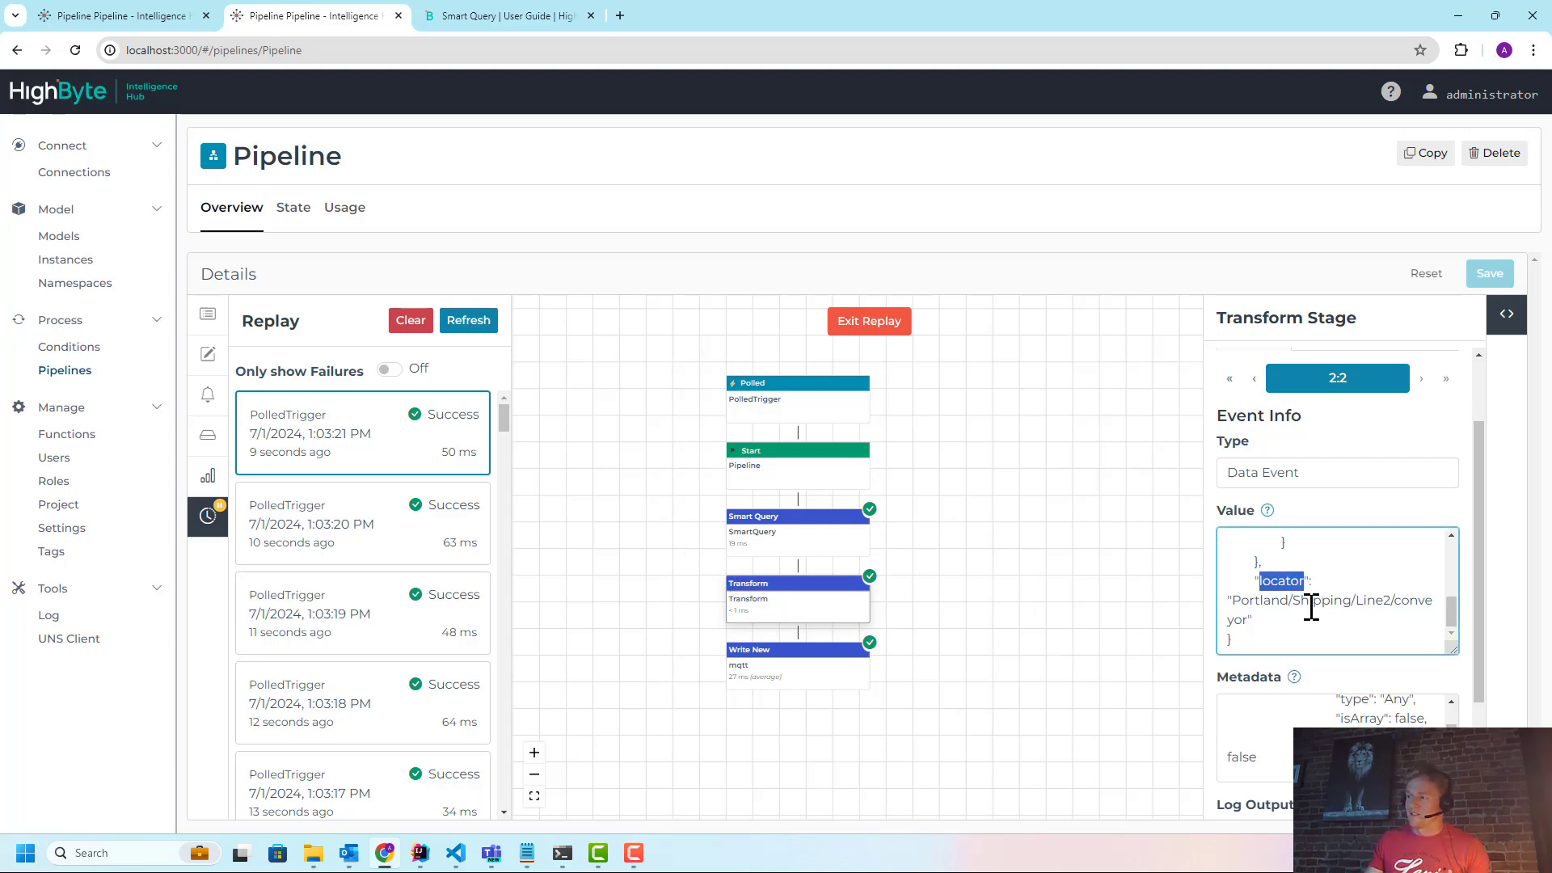
left_click(798, 658)
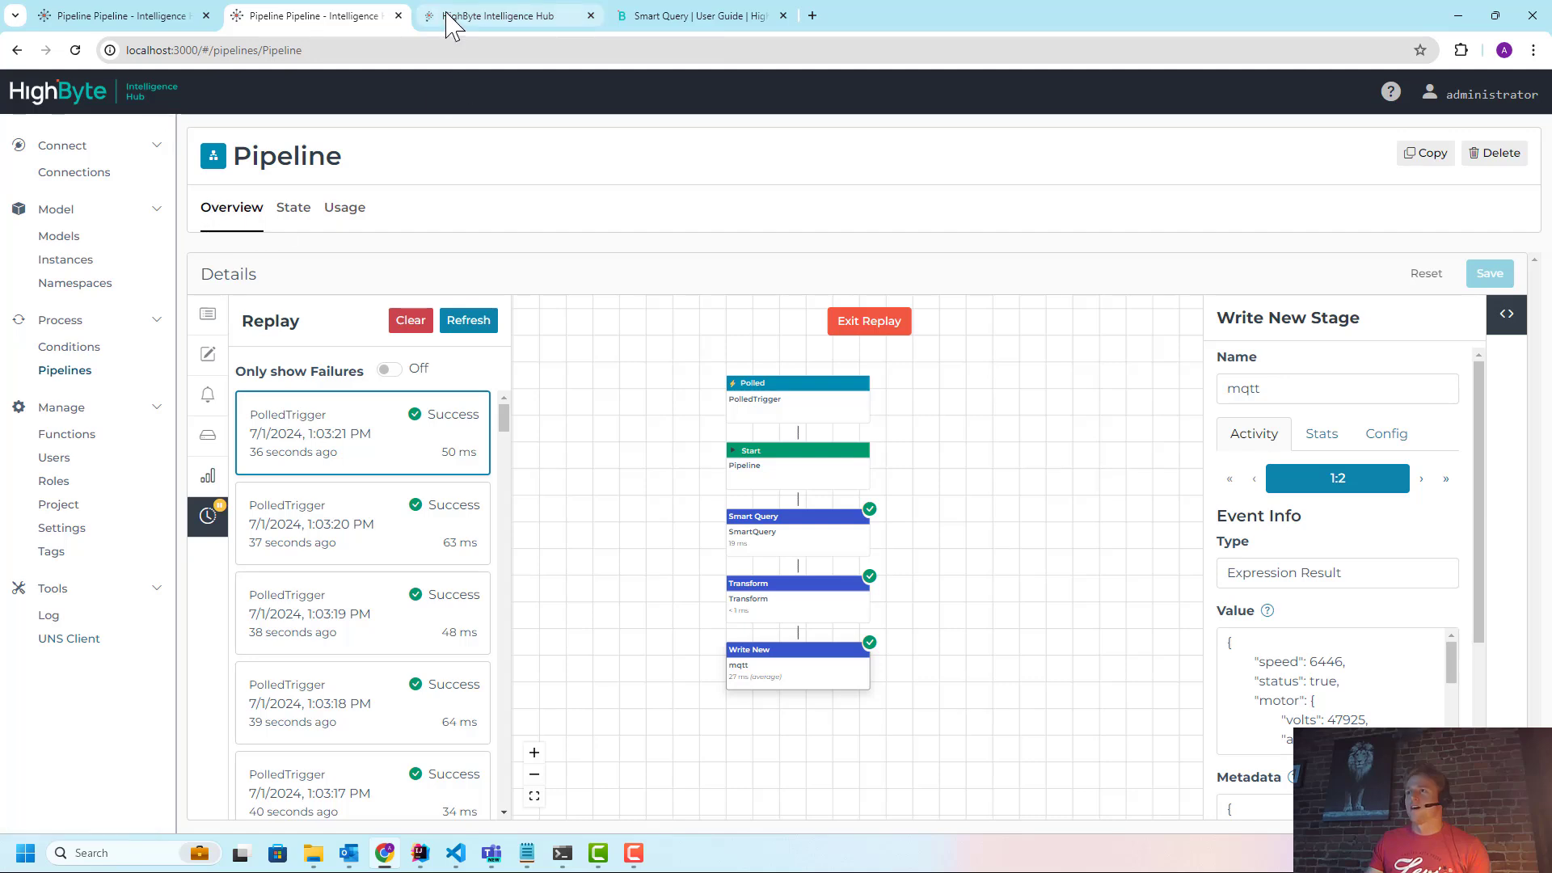
Connect the UNS client and browse the Portland/Shipping Line1 and Line2 conveyor topics
left_click(507, 17)
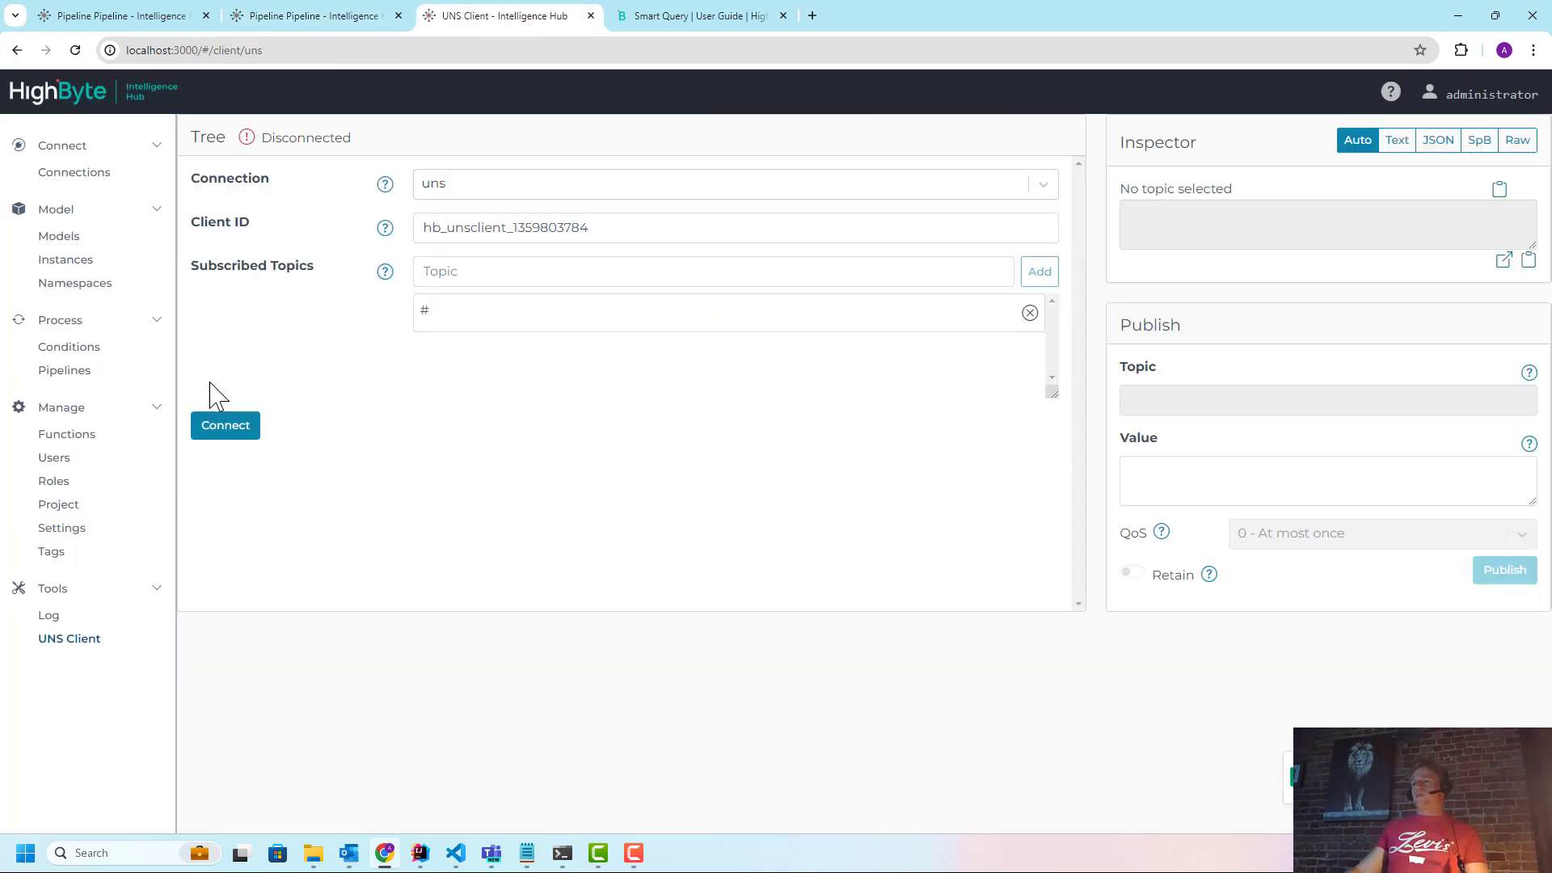
left_click(225, 424)
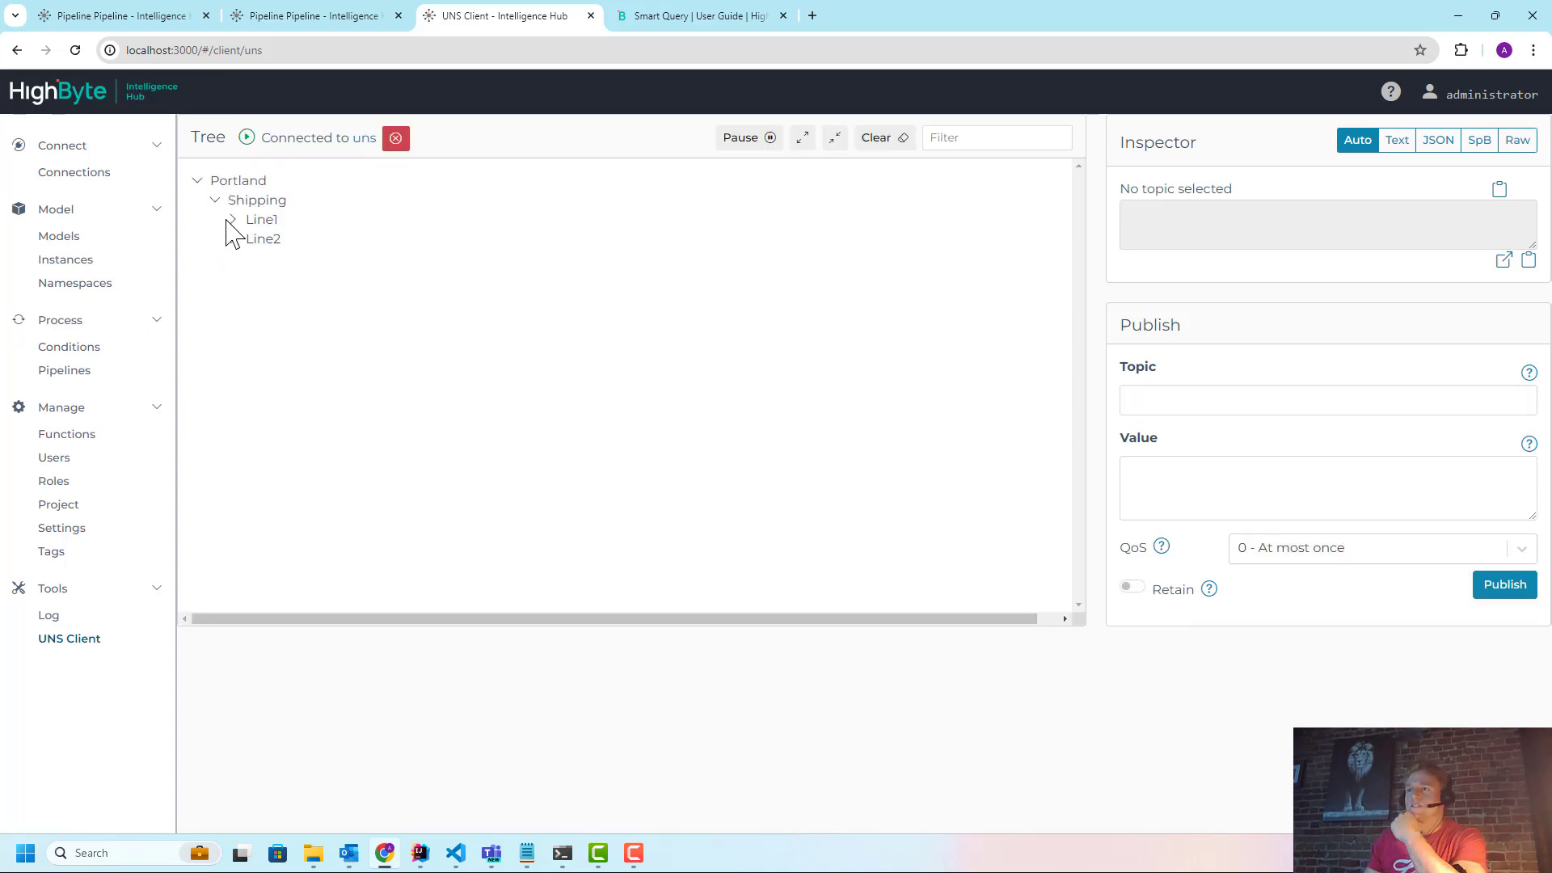
left_click(233, 219)
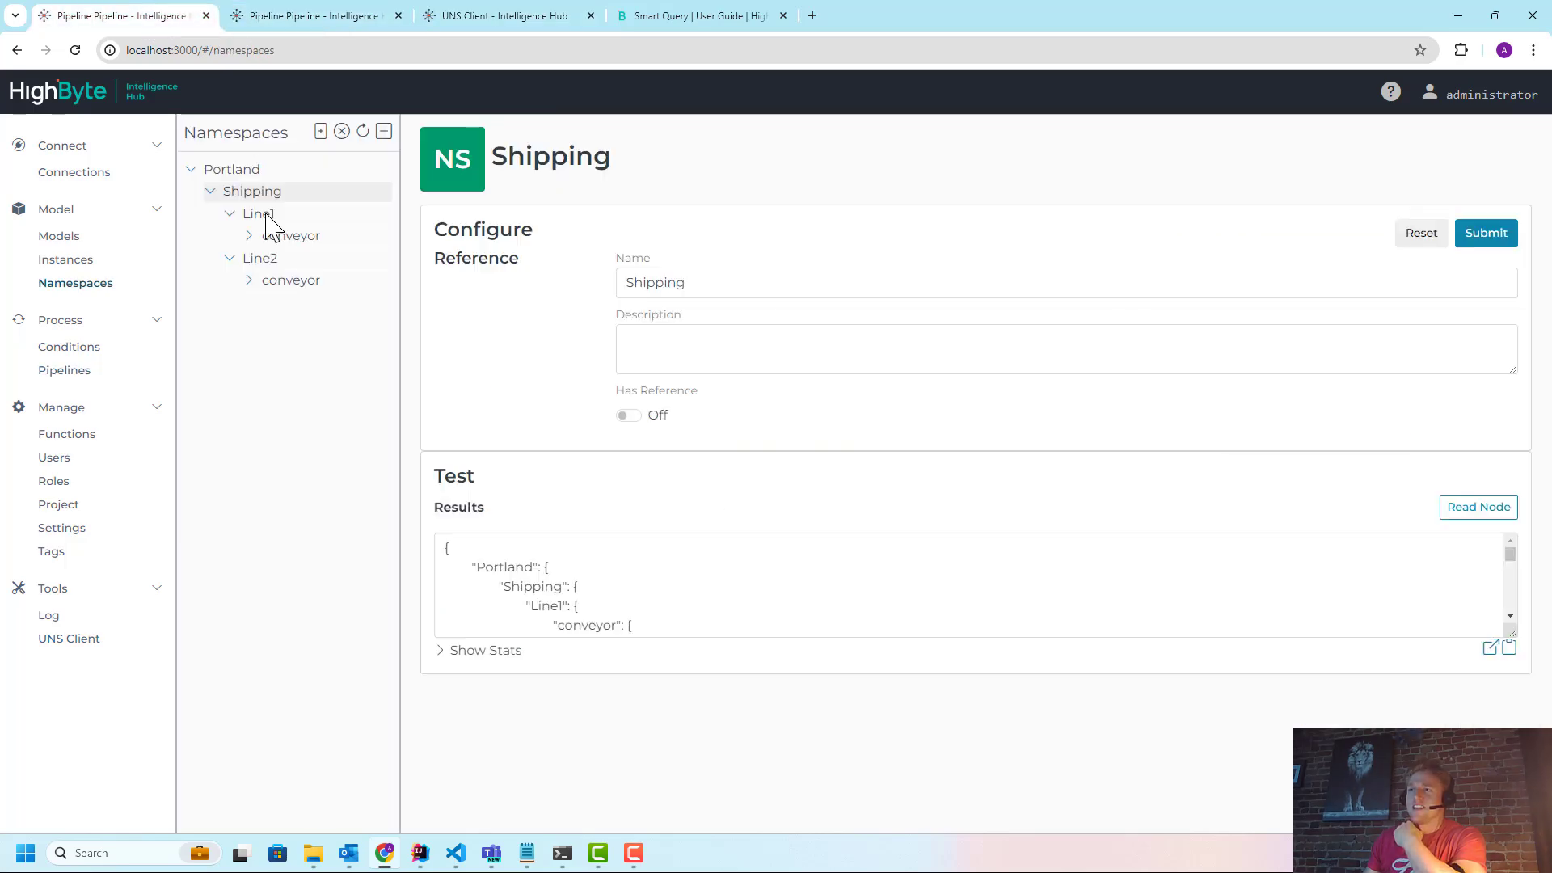
left_click(504, 15)
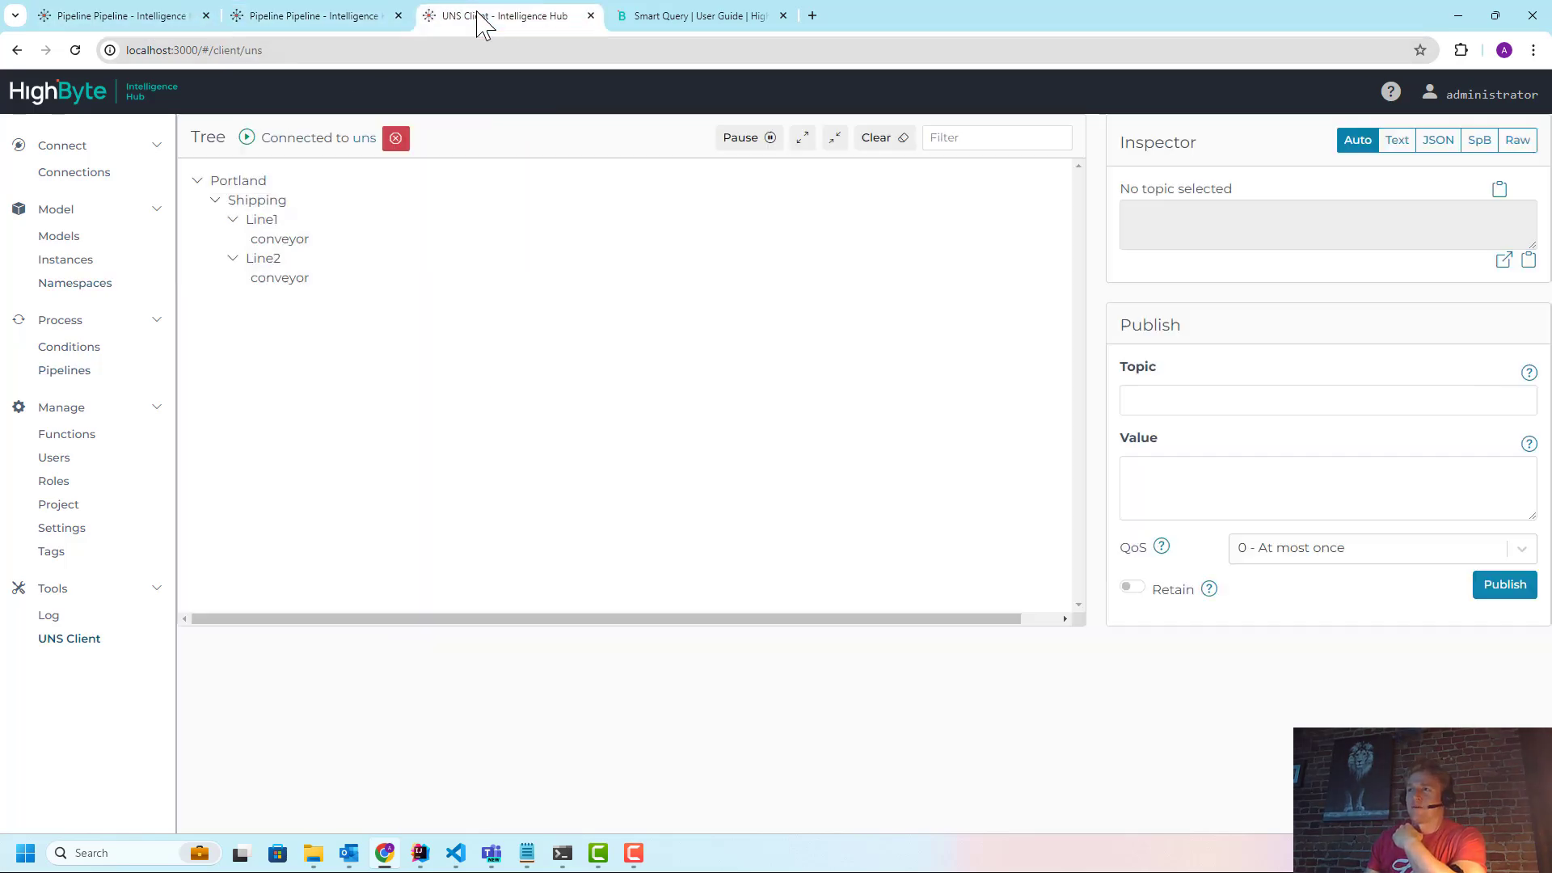
left_click(279, 239)
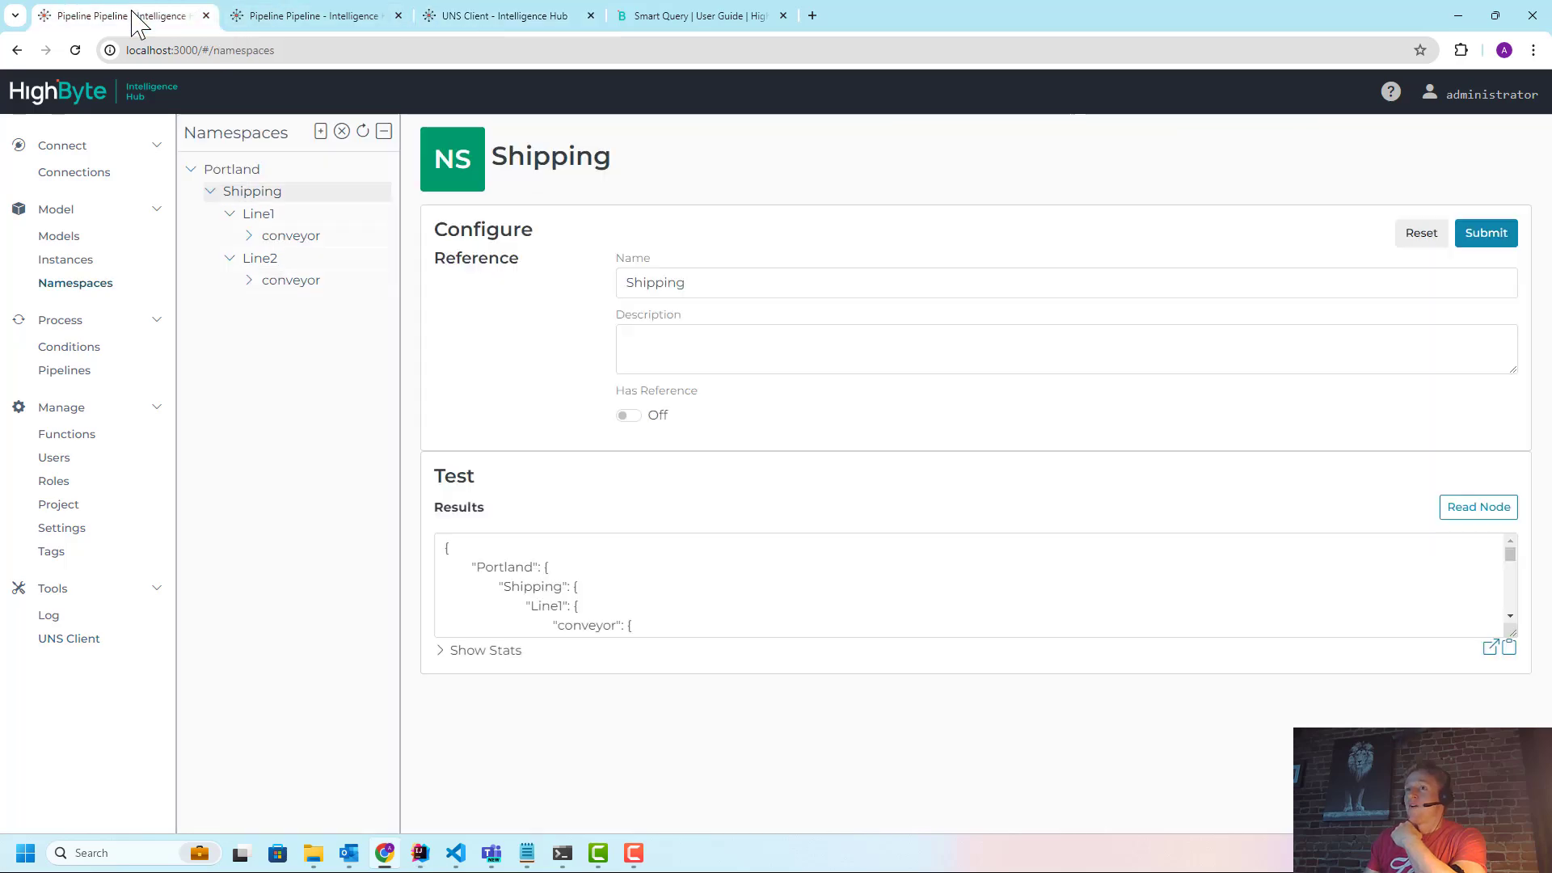
left_click(312, 15)
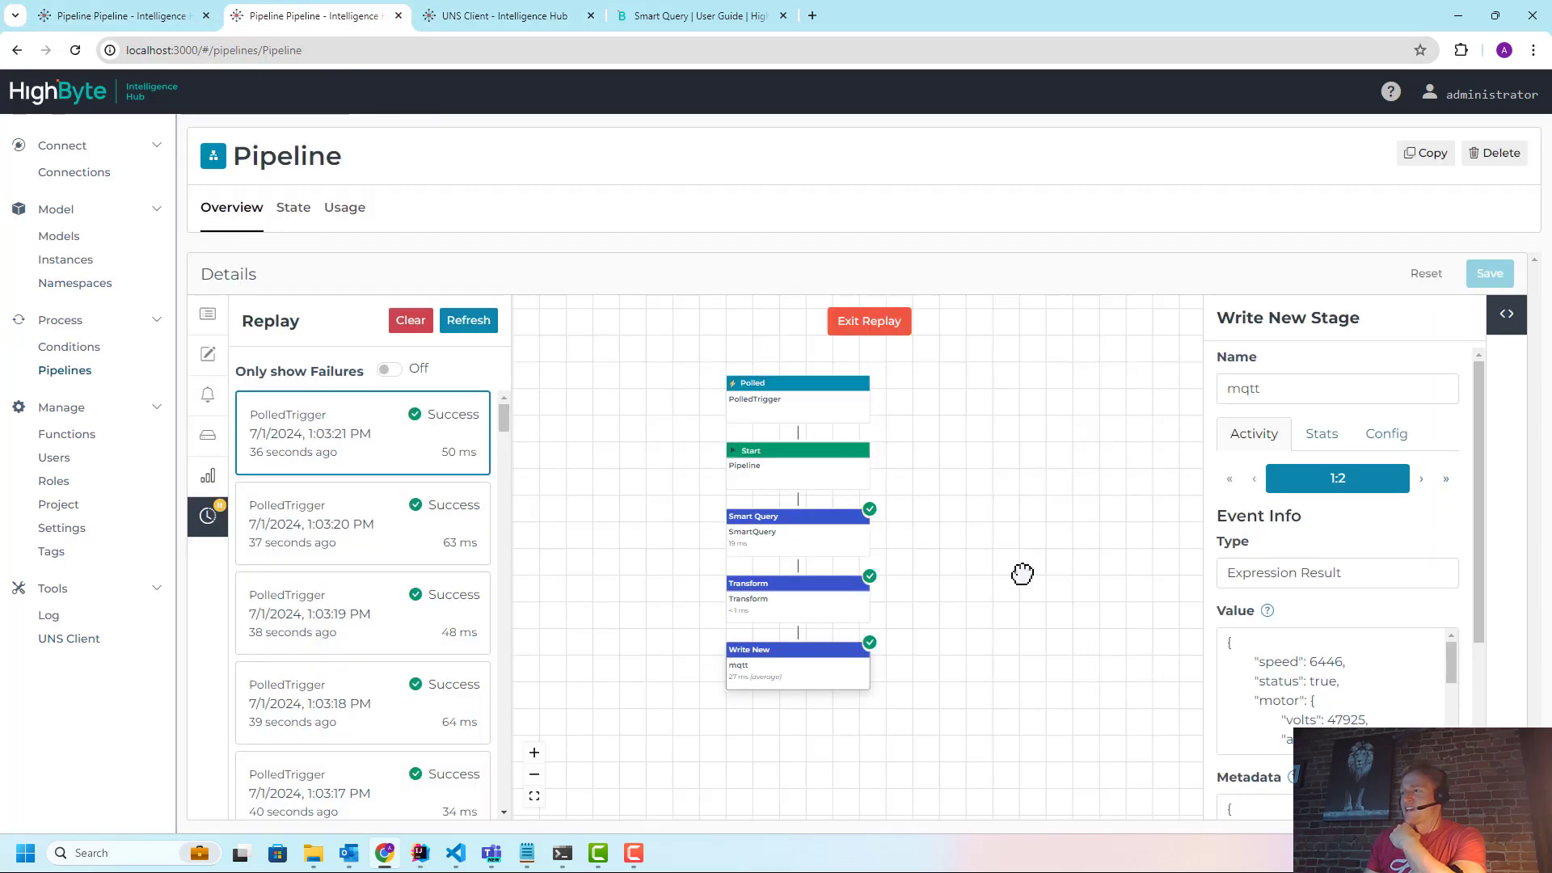
Switch the Smart Query stage's As output from List to ListAttributes
left_click(754, 515)
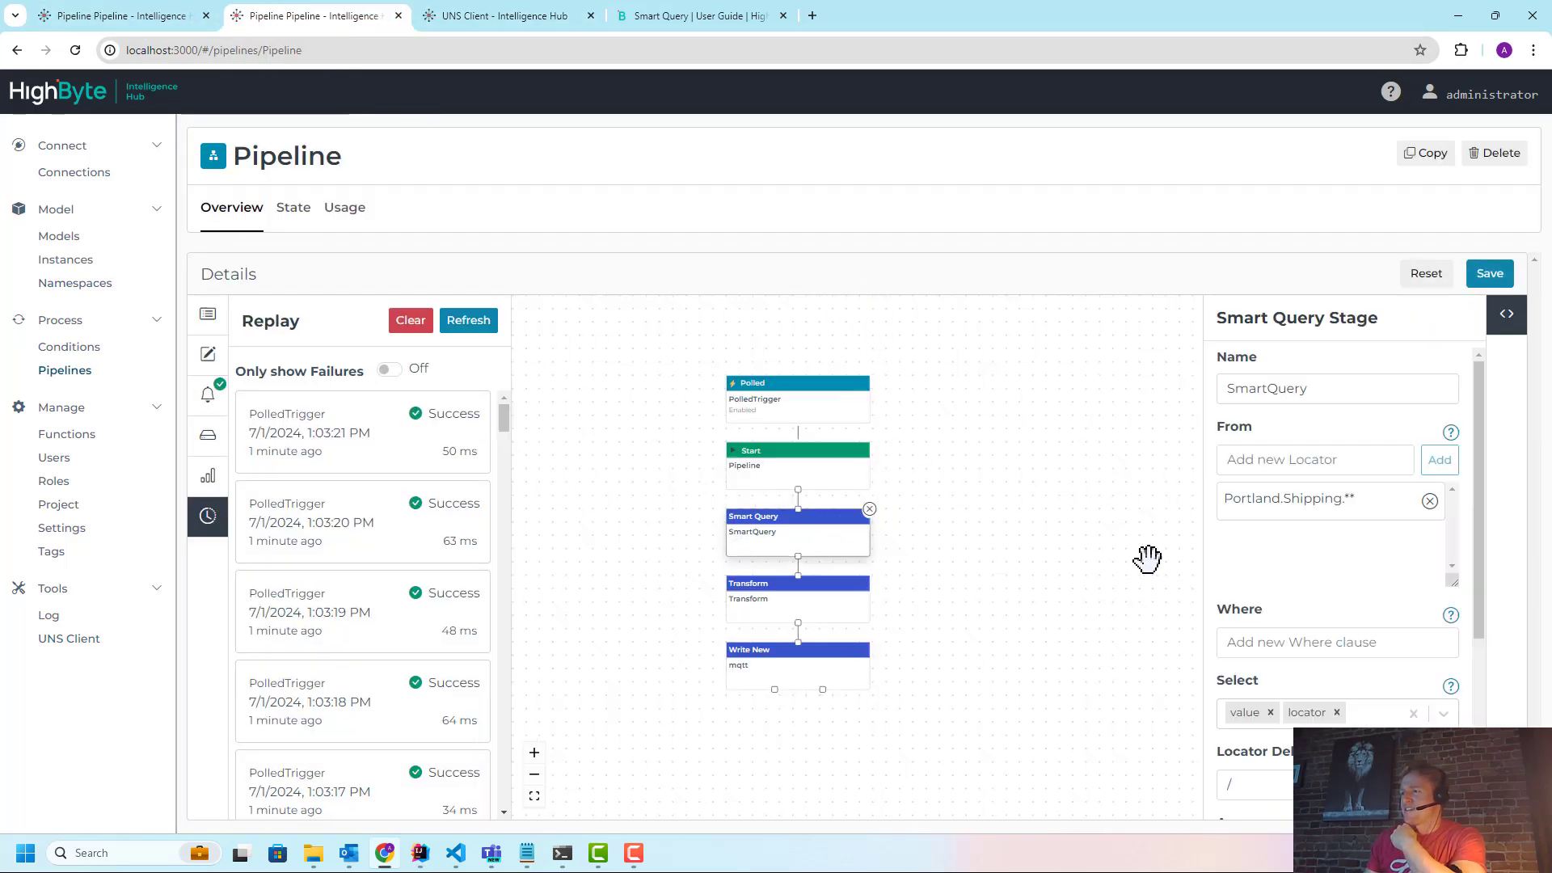
scroll("down", 3)
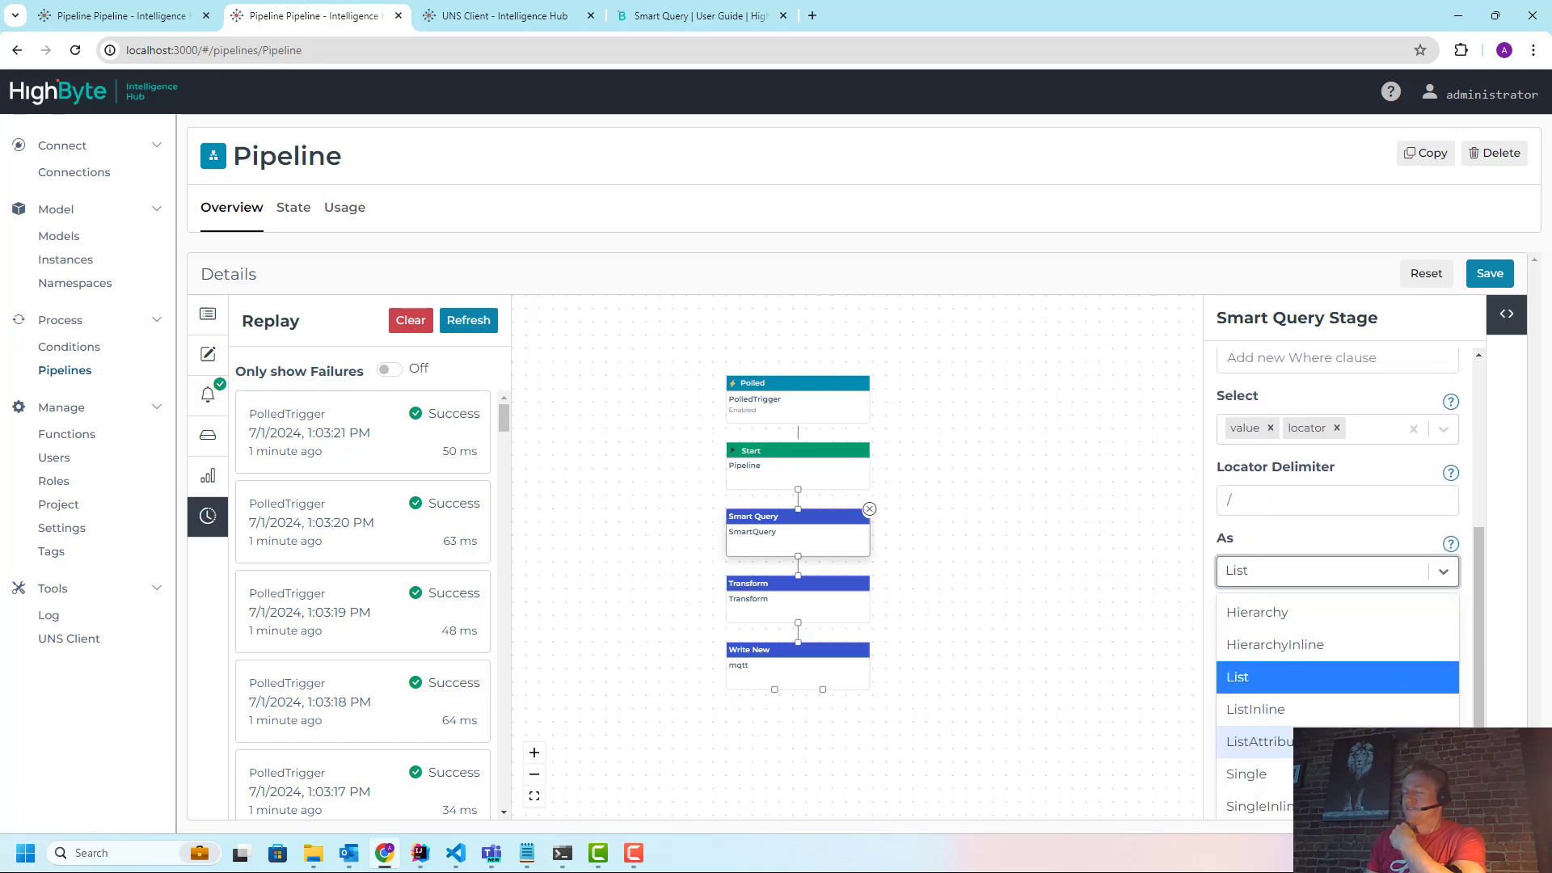
left_click(1260, 742)
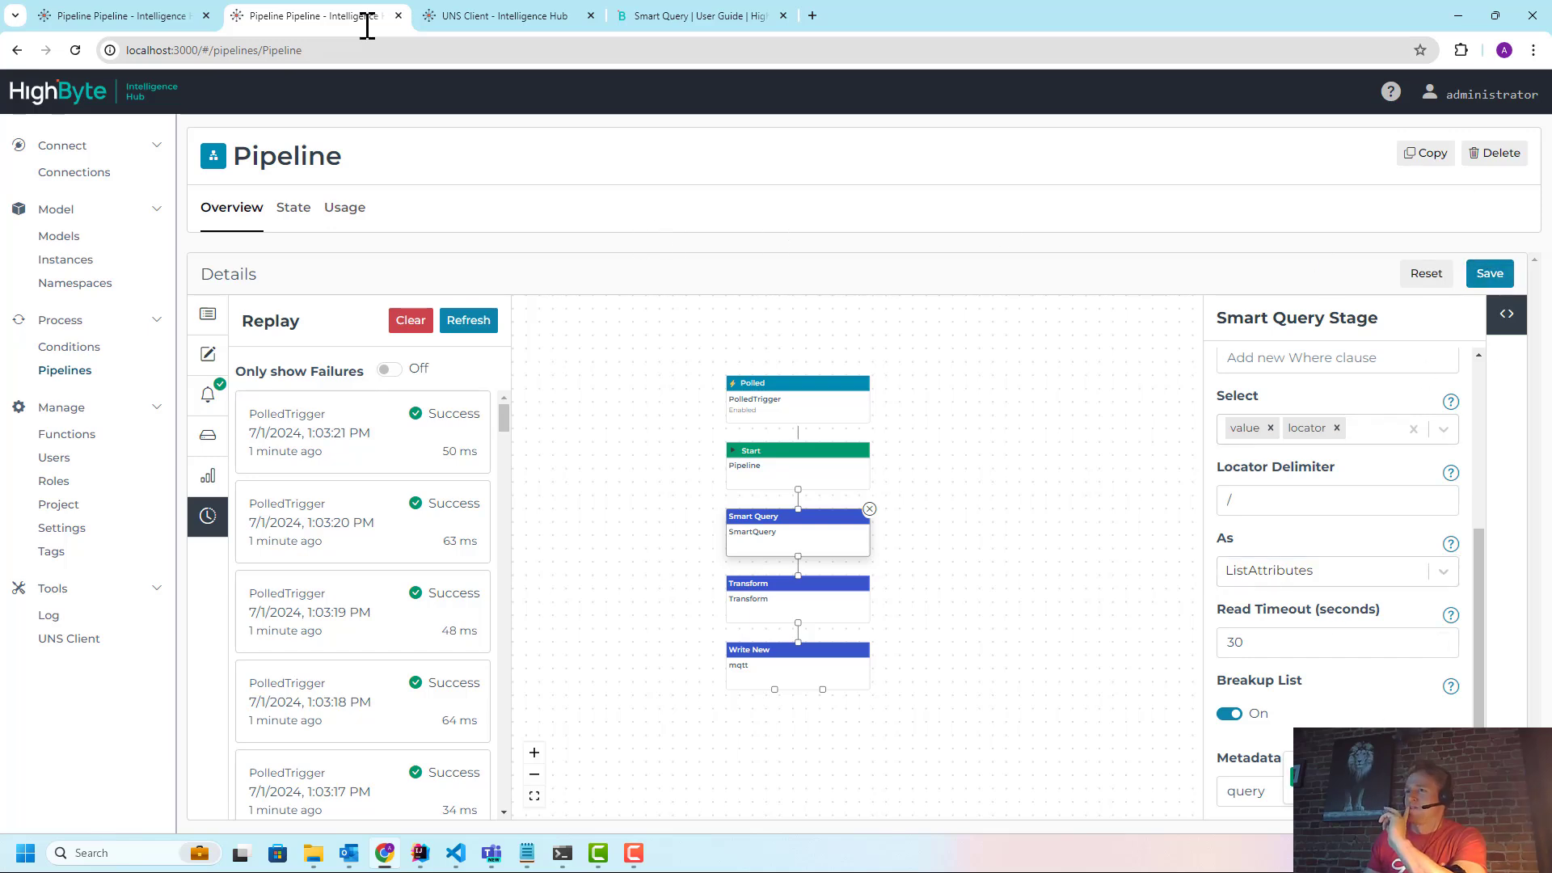
Clear UNS messages and view Line1 conveyor's speed, status, motor amps and vibration fft2 topics
left_click(502, 14)
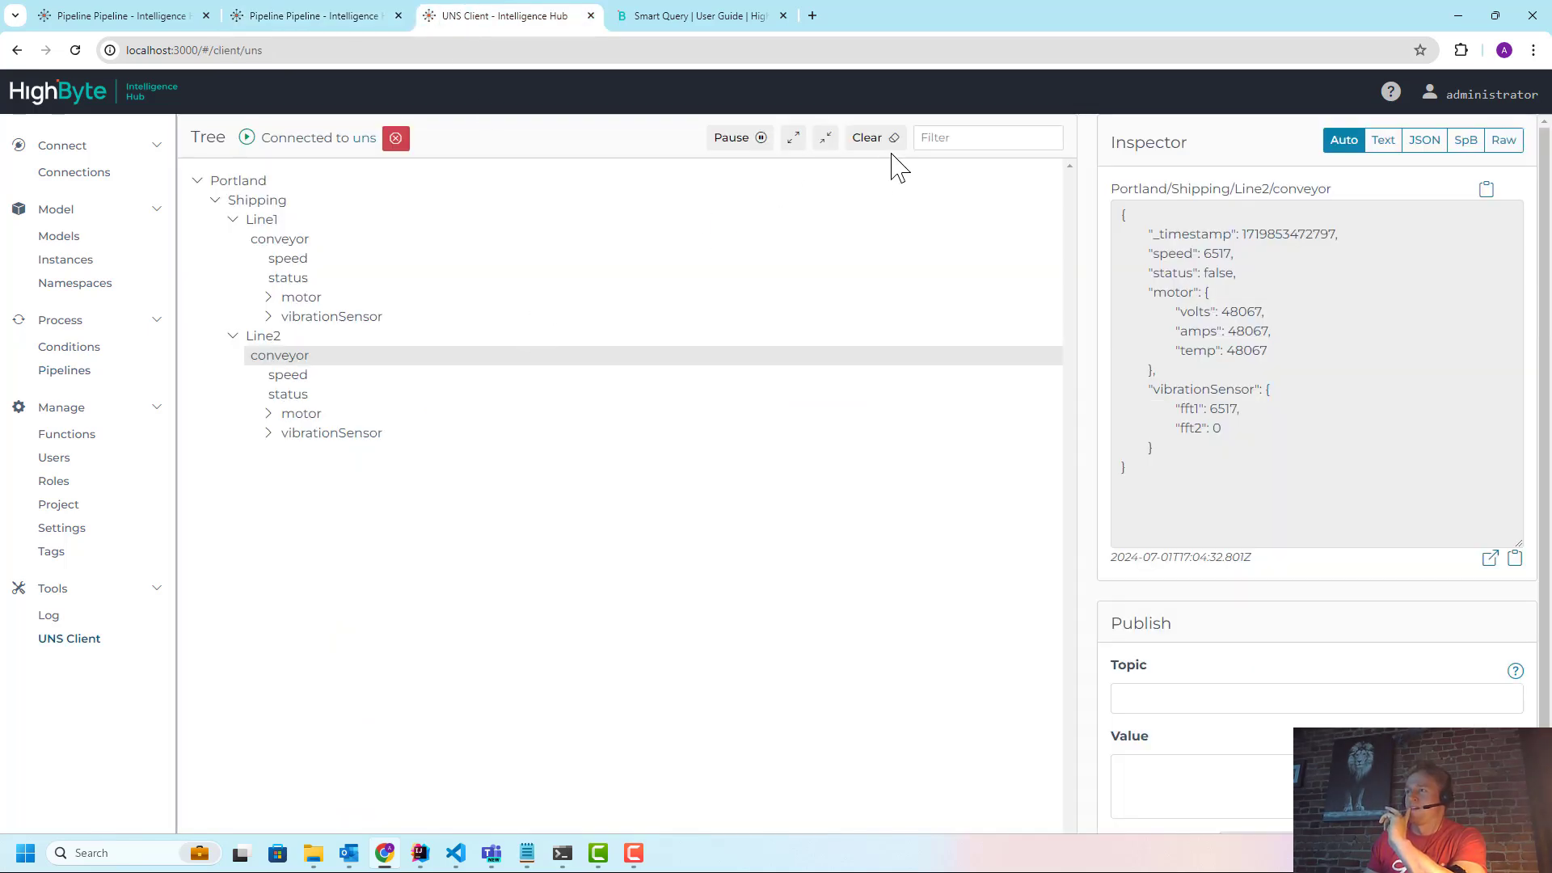
mouse_move(865, 137)
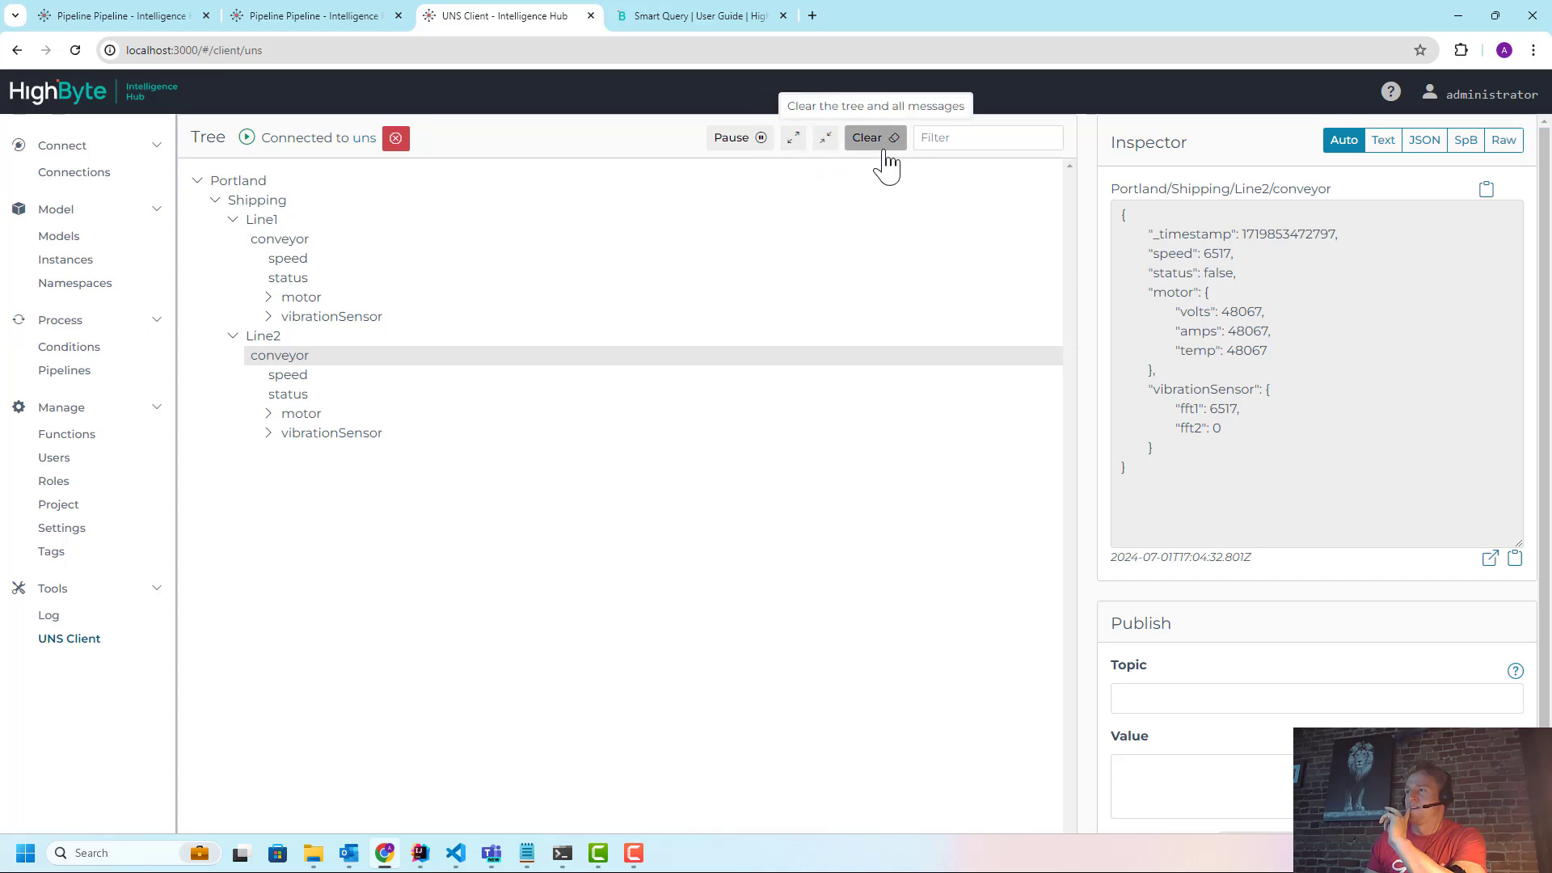
left_click(866, 138)
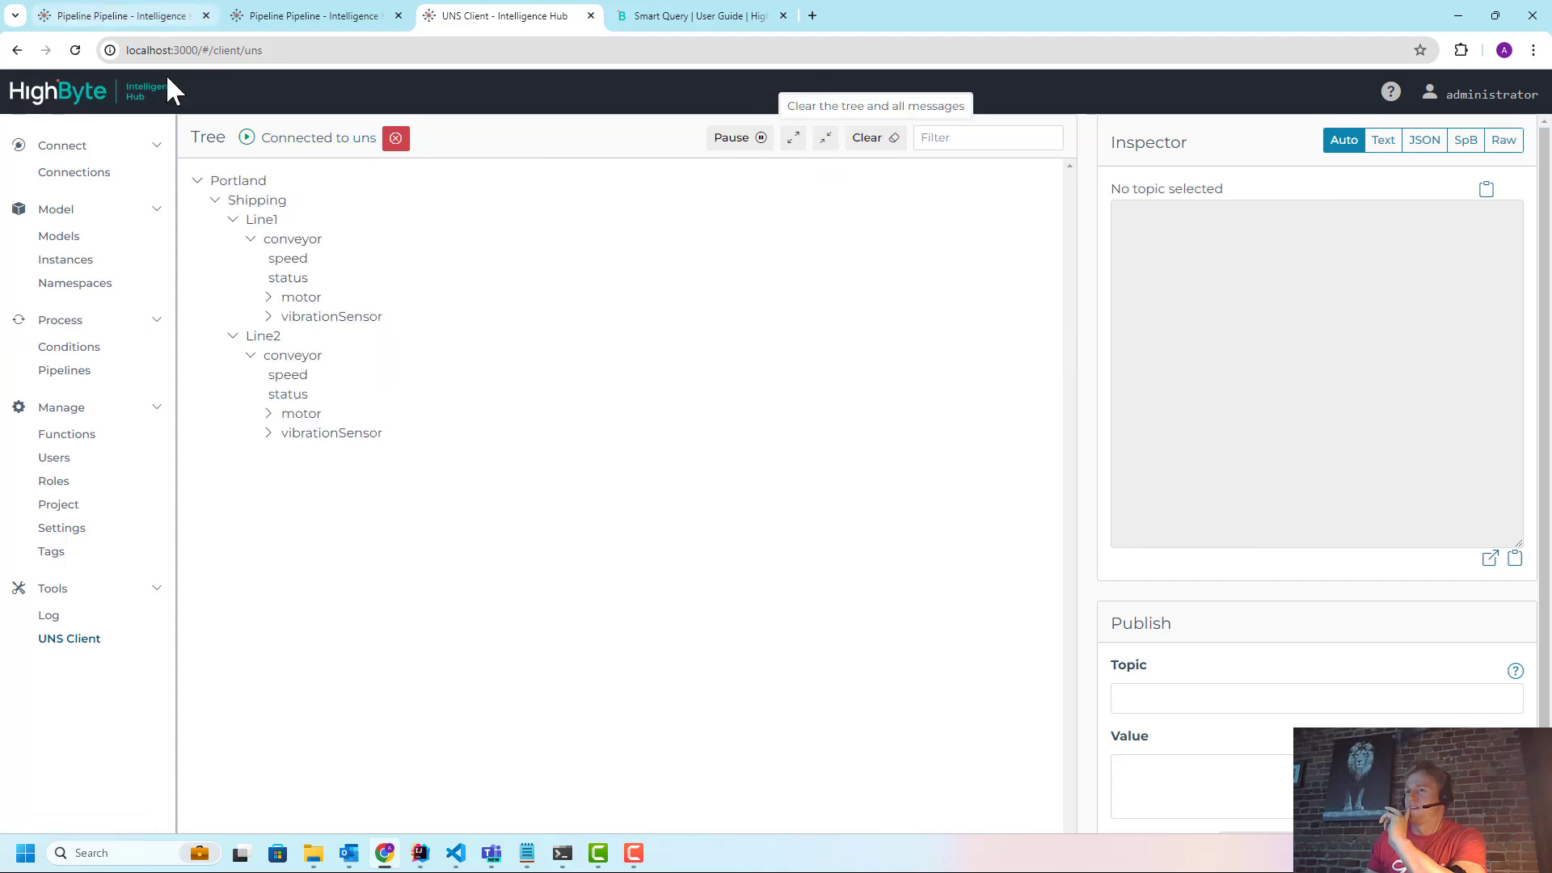
left_click(287, 258)
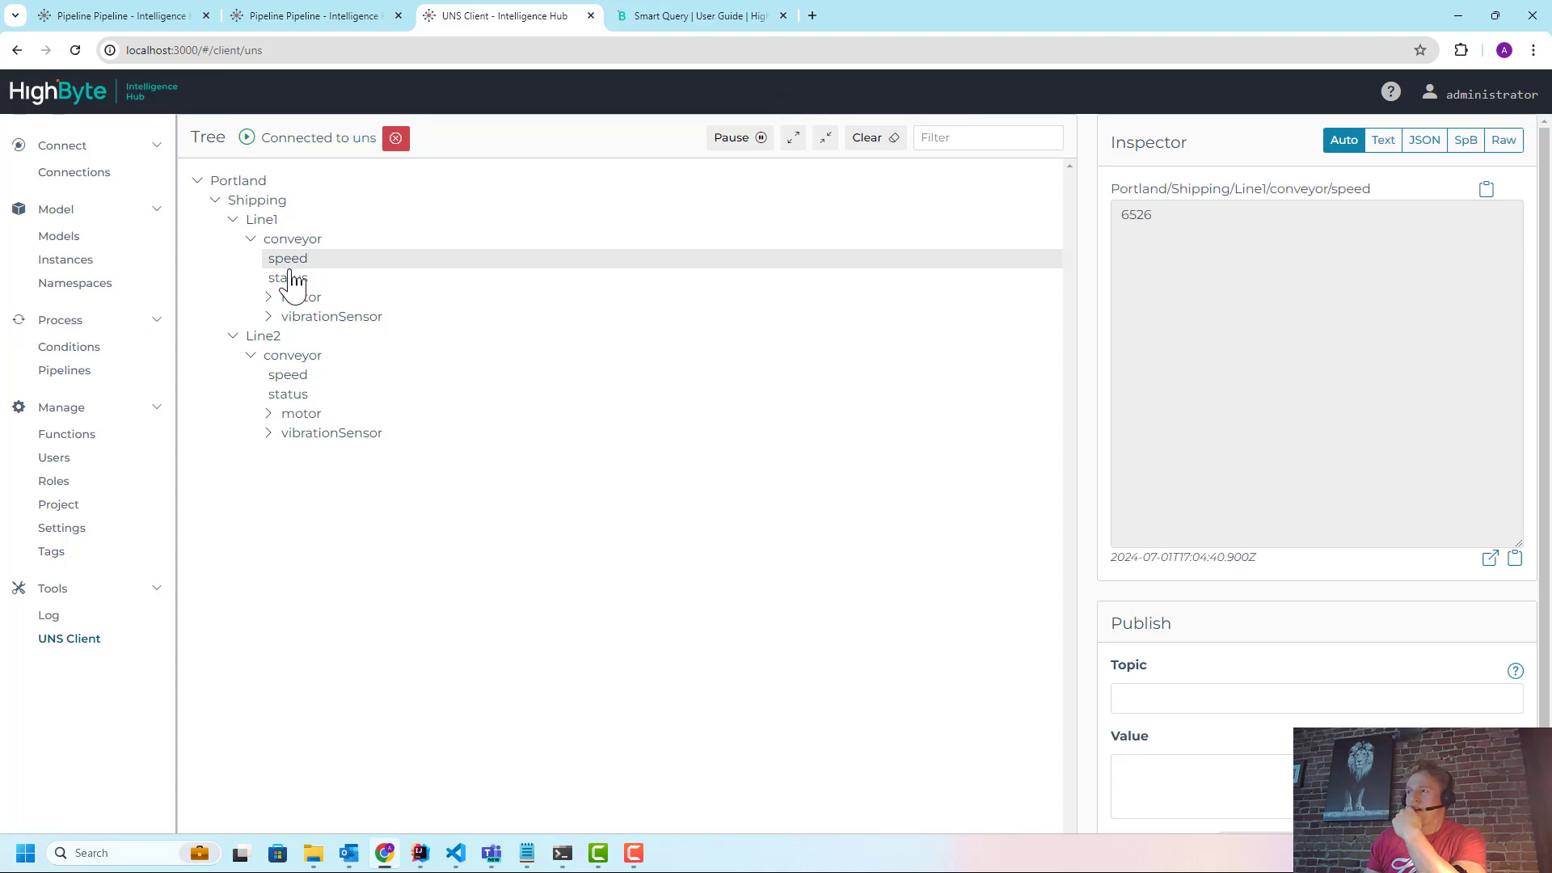
left_click(287, 277)
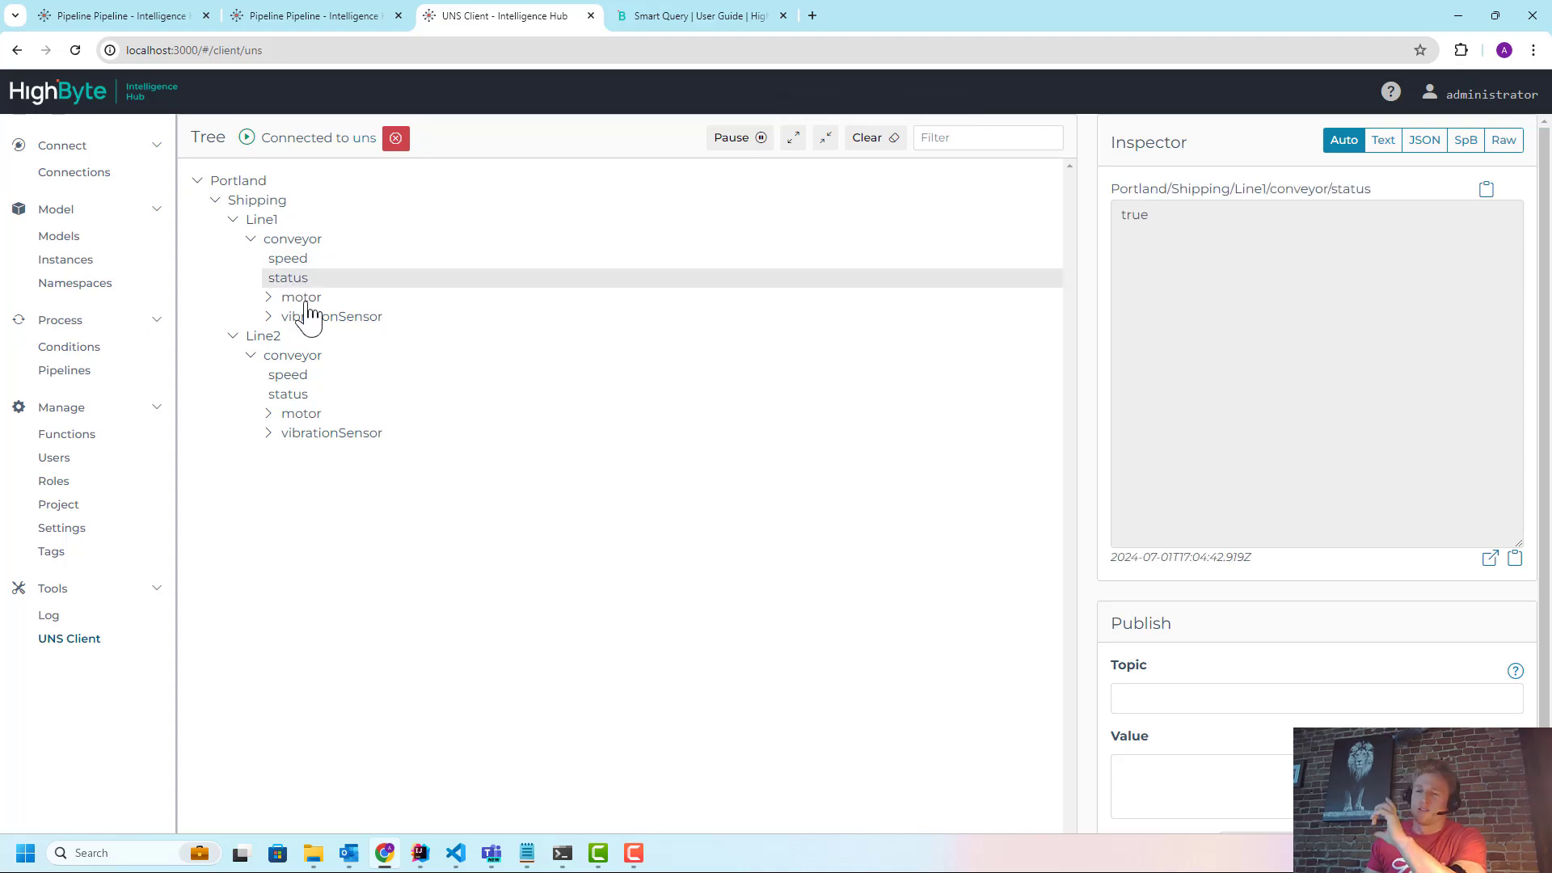
left_click(300, 297)
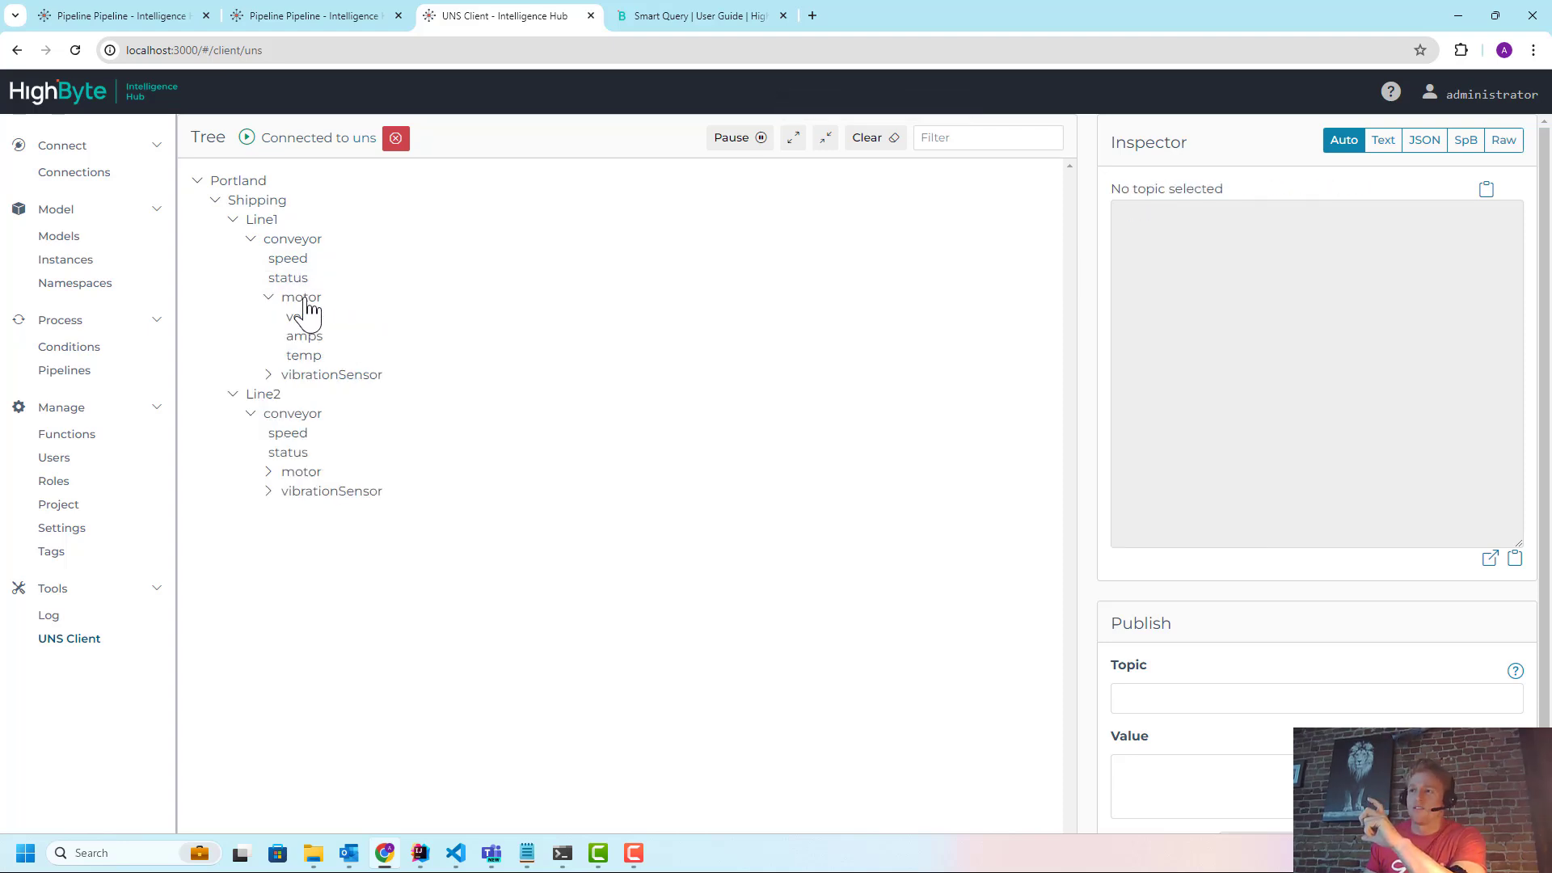
left_click(304, 336)
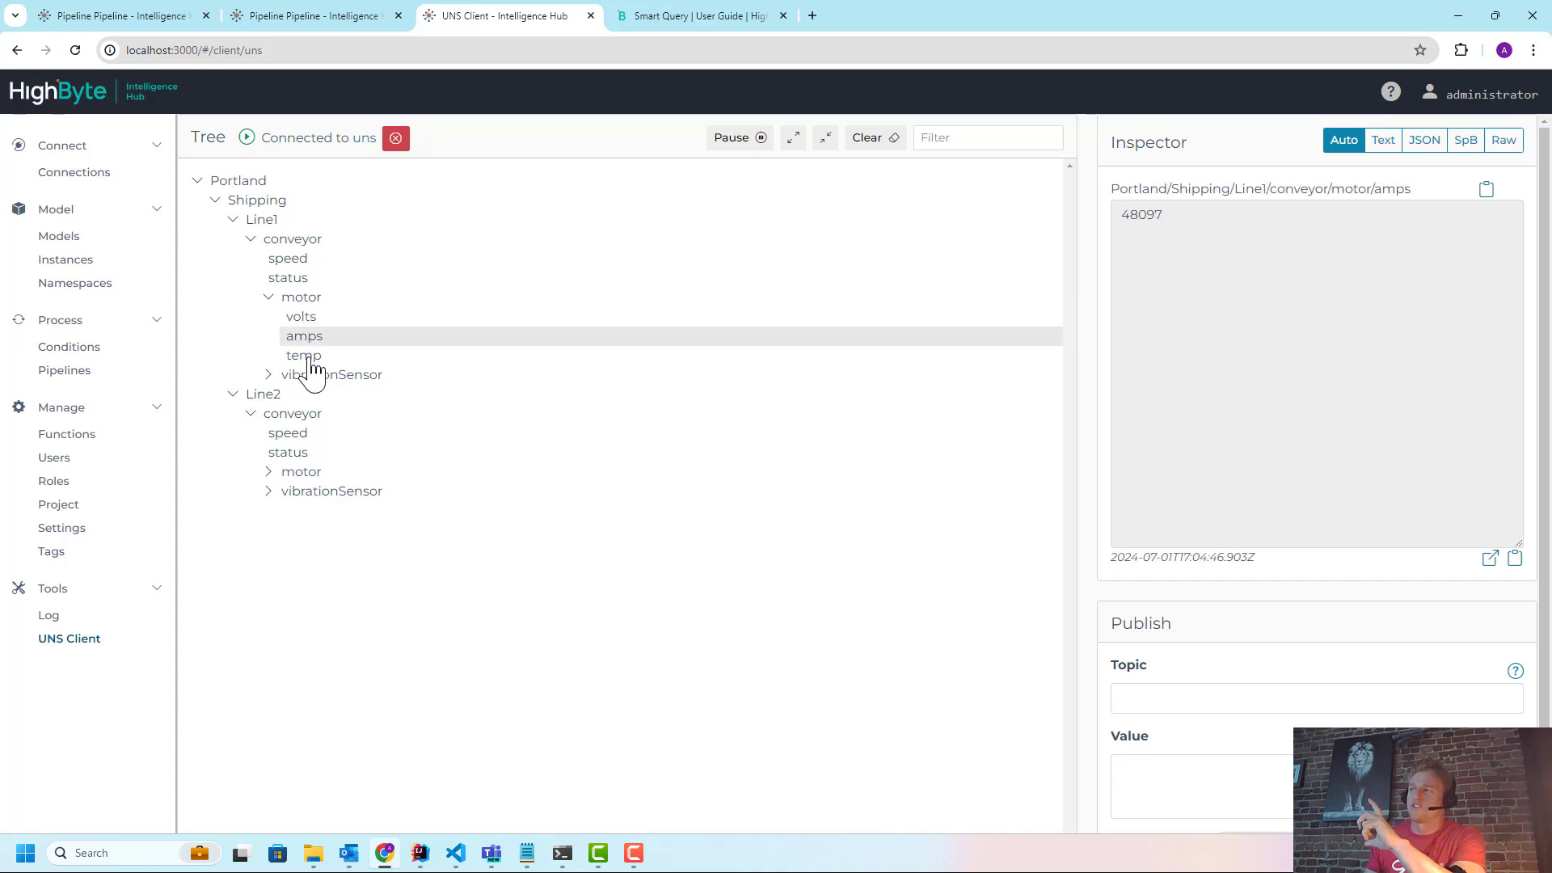
left_click(267, 374)
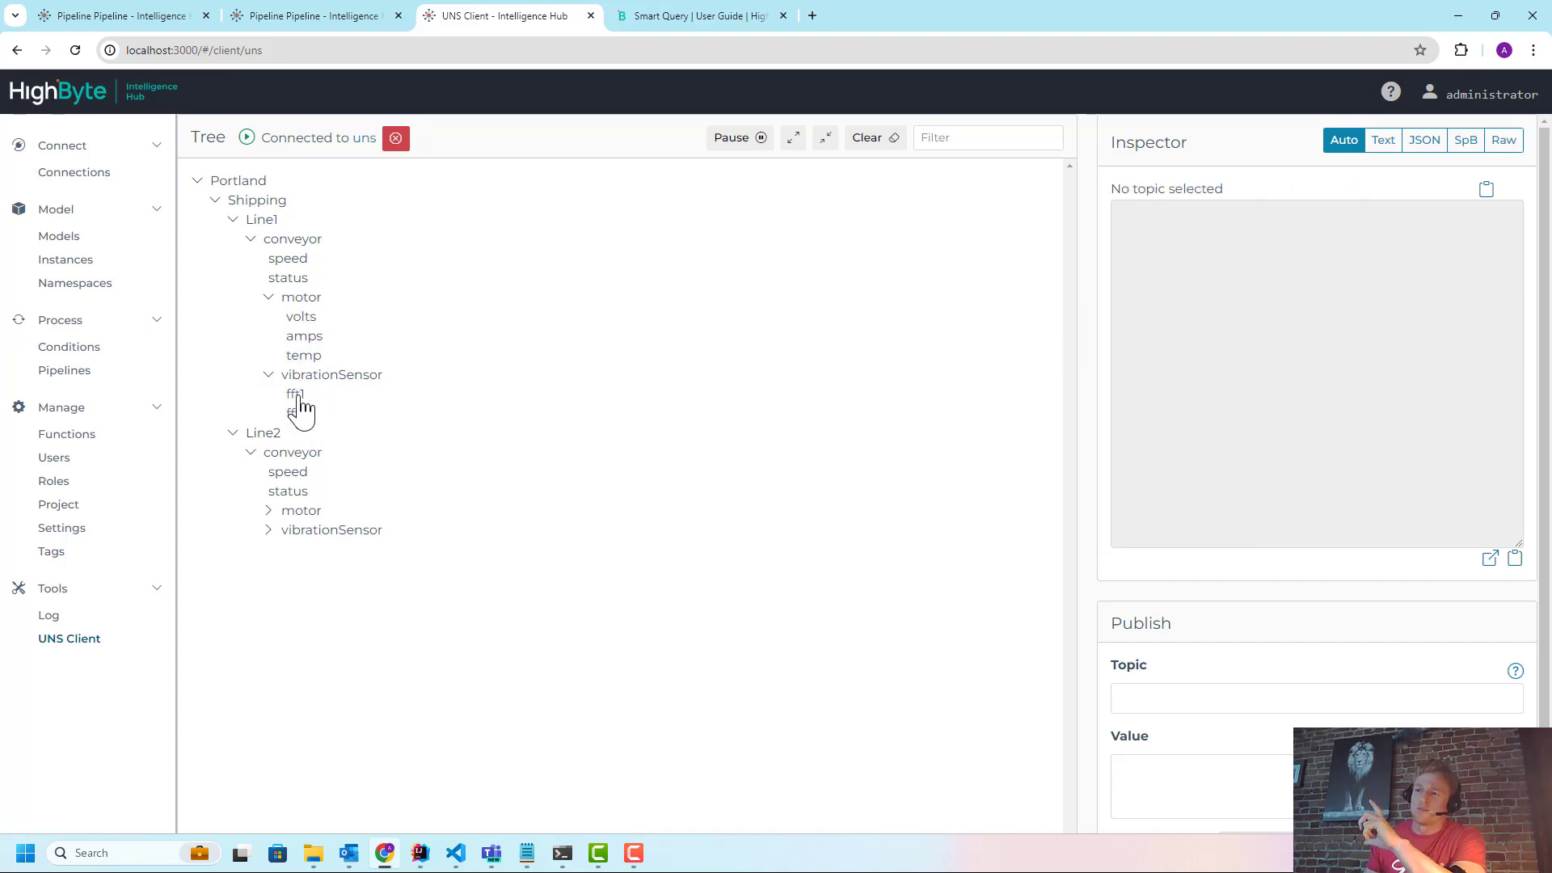
left_click(297, 413)
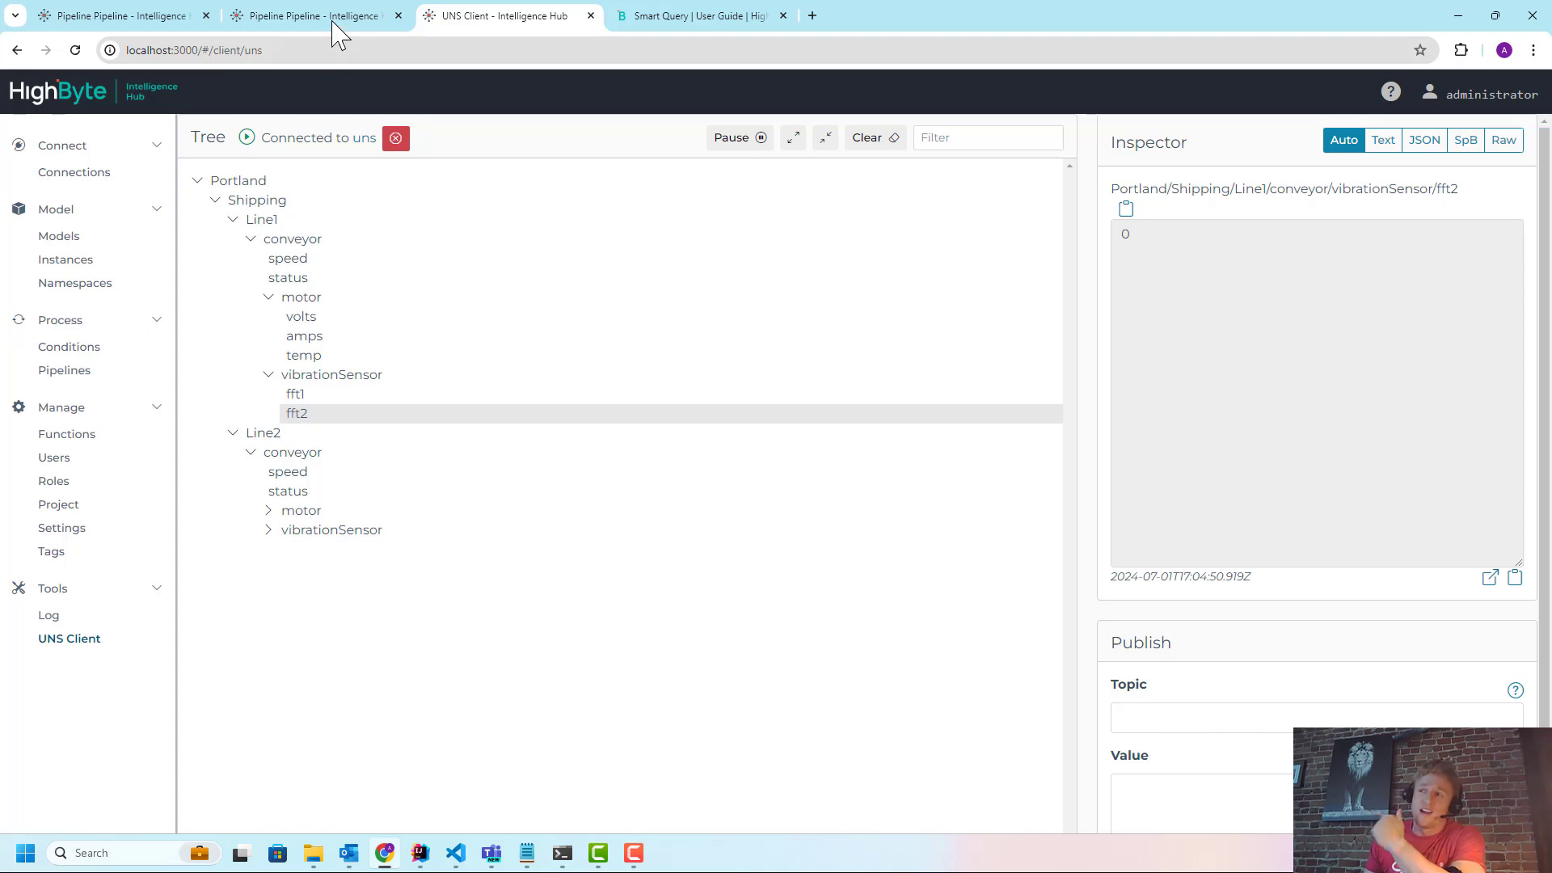
left_click(315, 16)
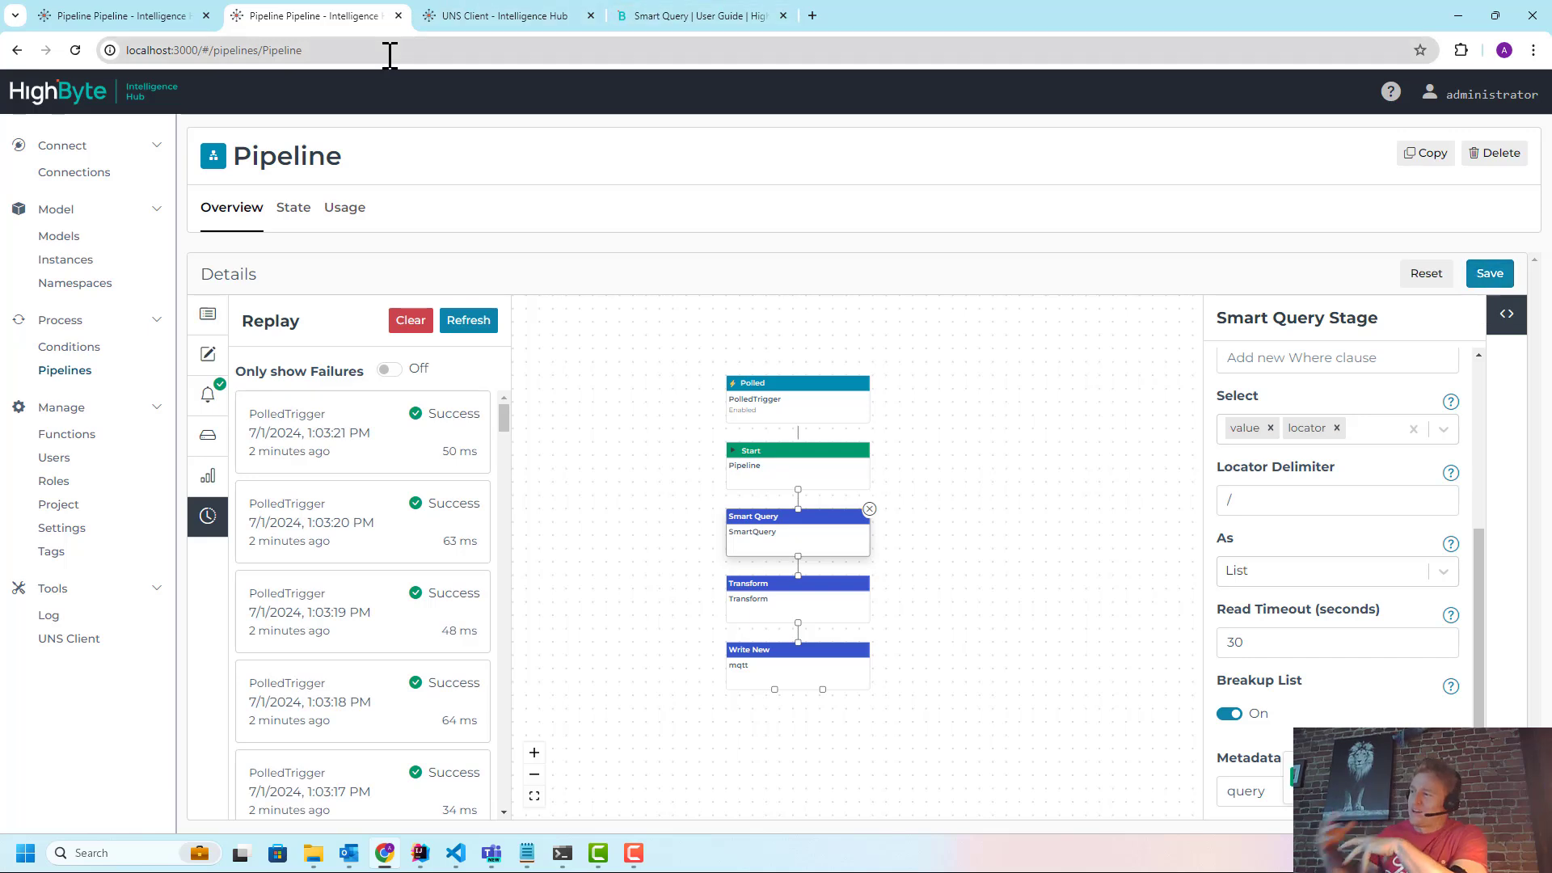
mouse_move(451, 51)
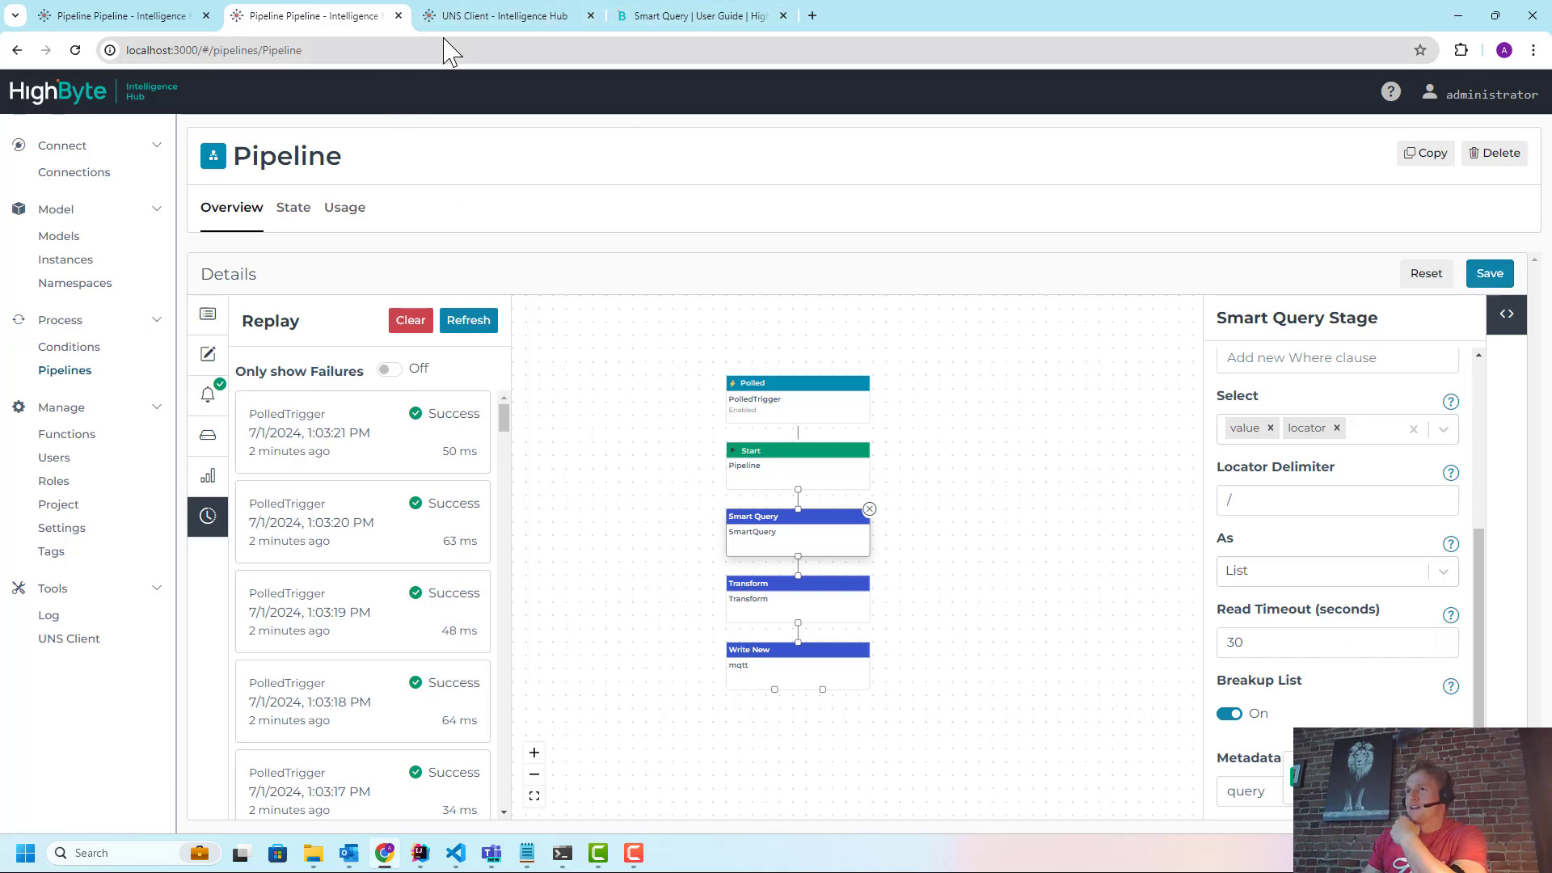
Clear the UNS client's tree and messages, then scroll the Smart Query panel to Where
left_click(505, 16)
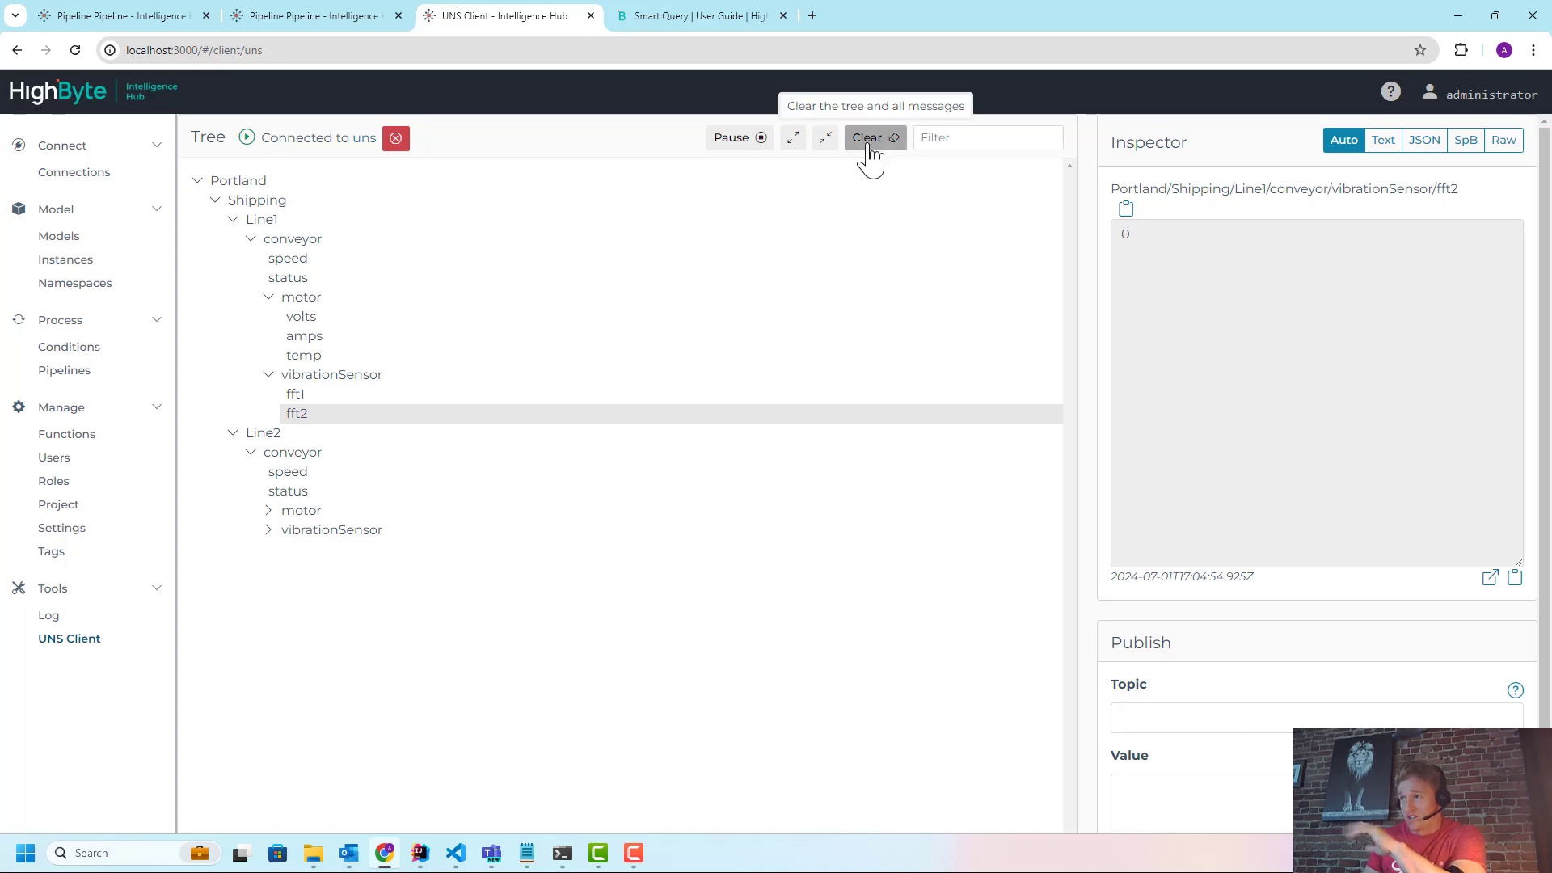
left_click(868, 138)
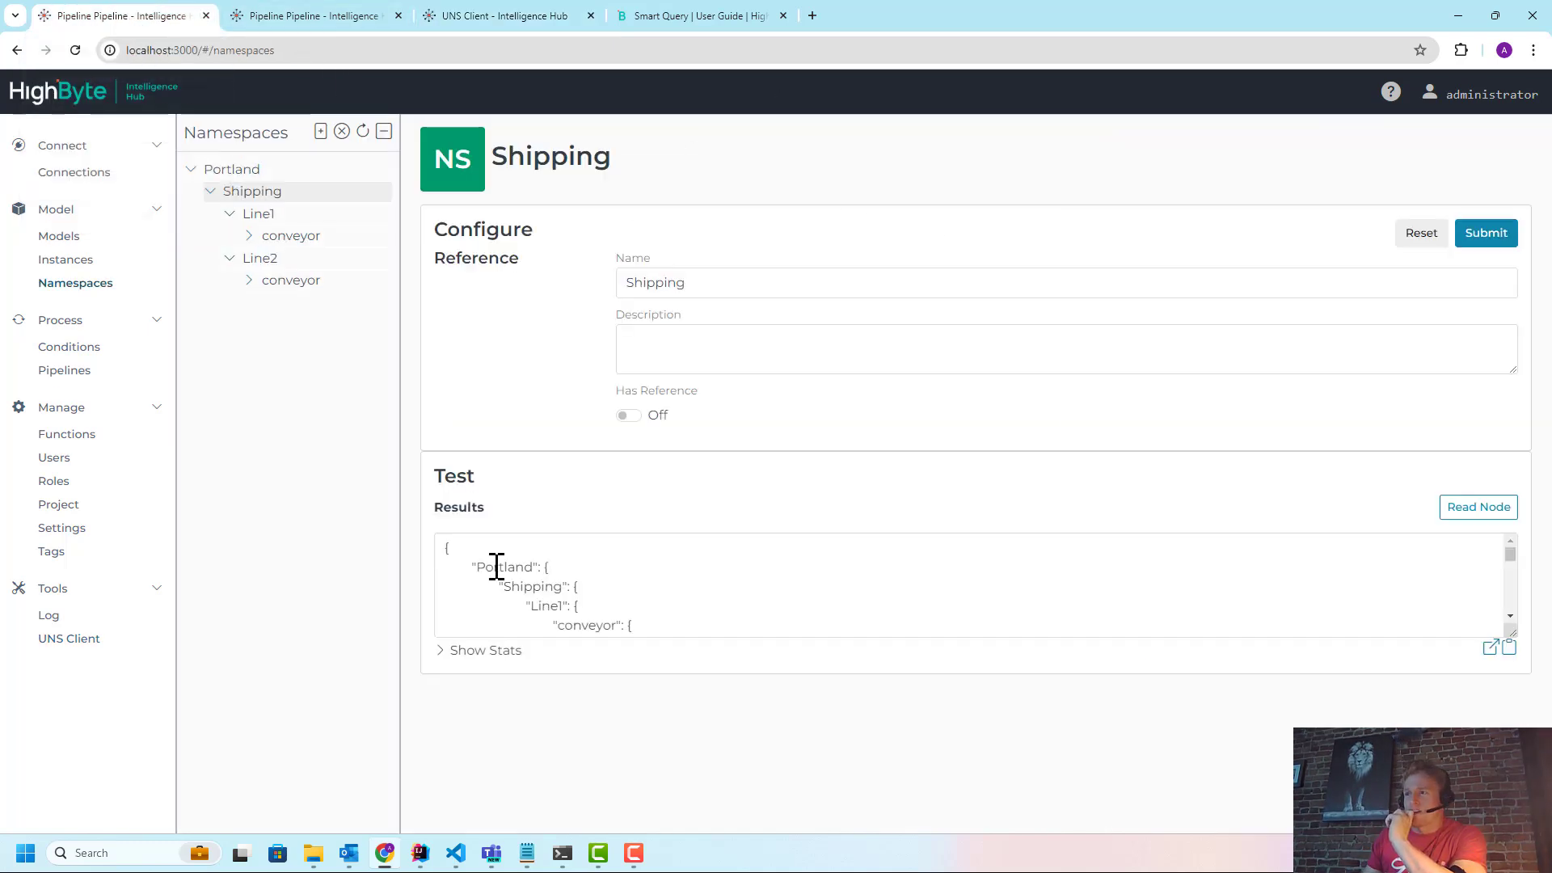
left_click(314, 14)
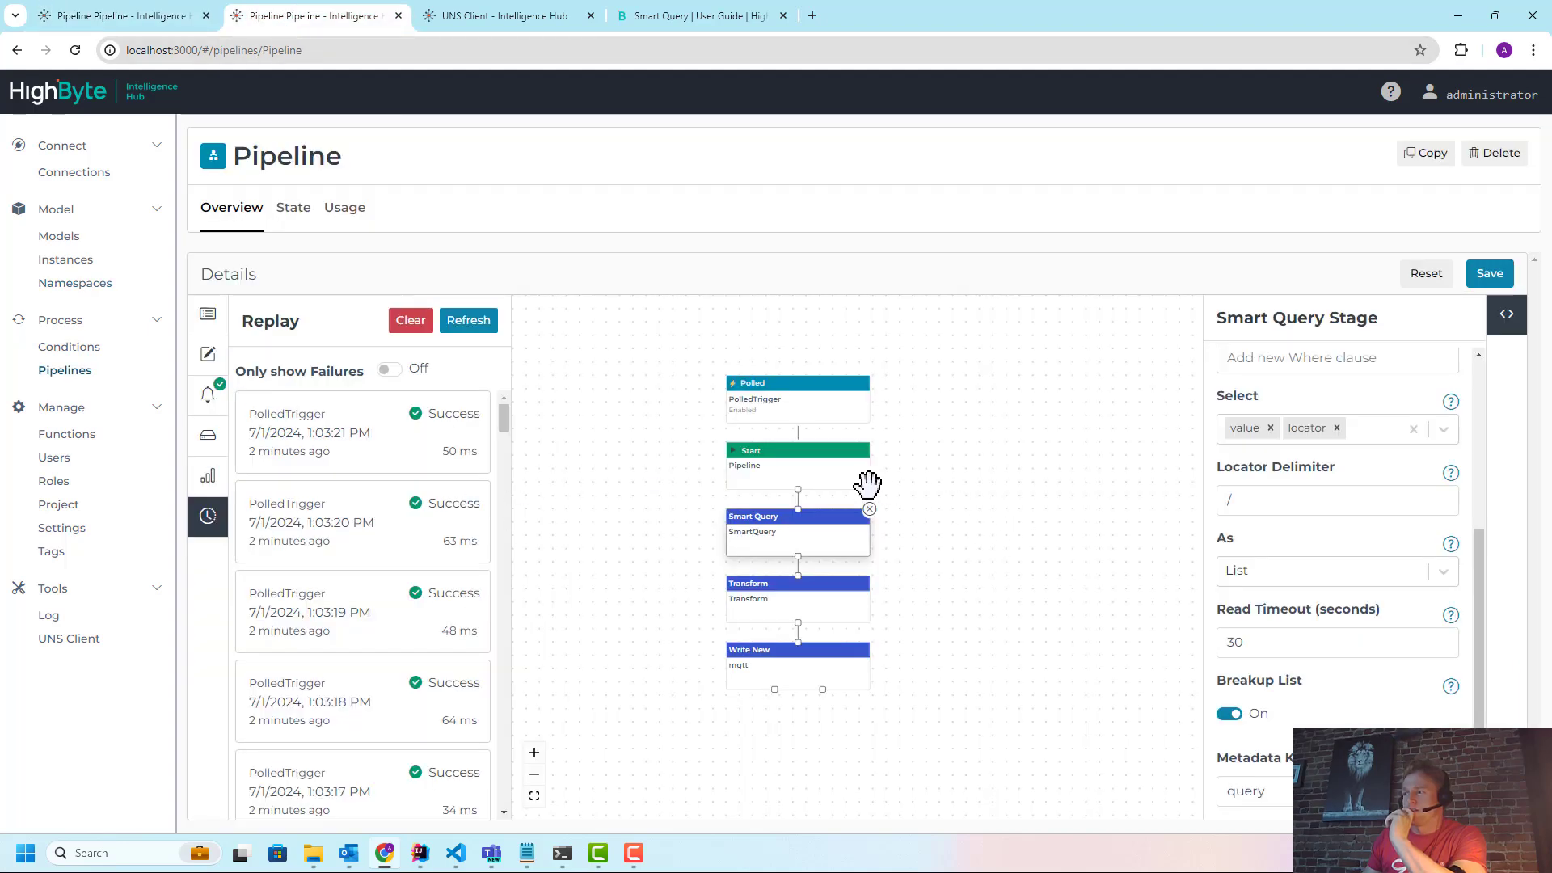
mouse_move(816, 525)
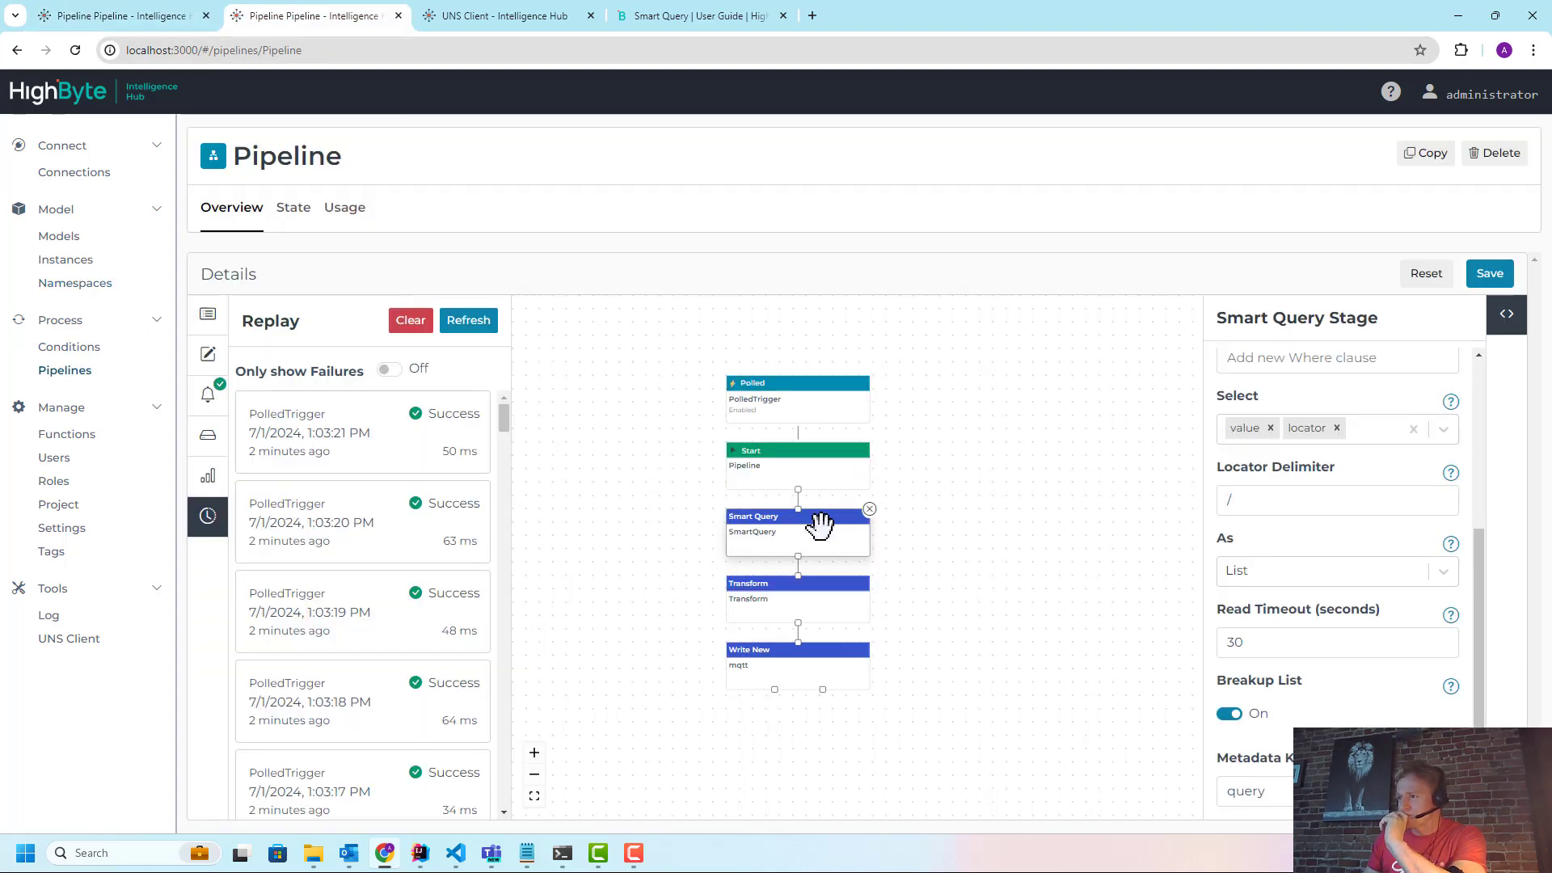
scroll("up", 3)
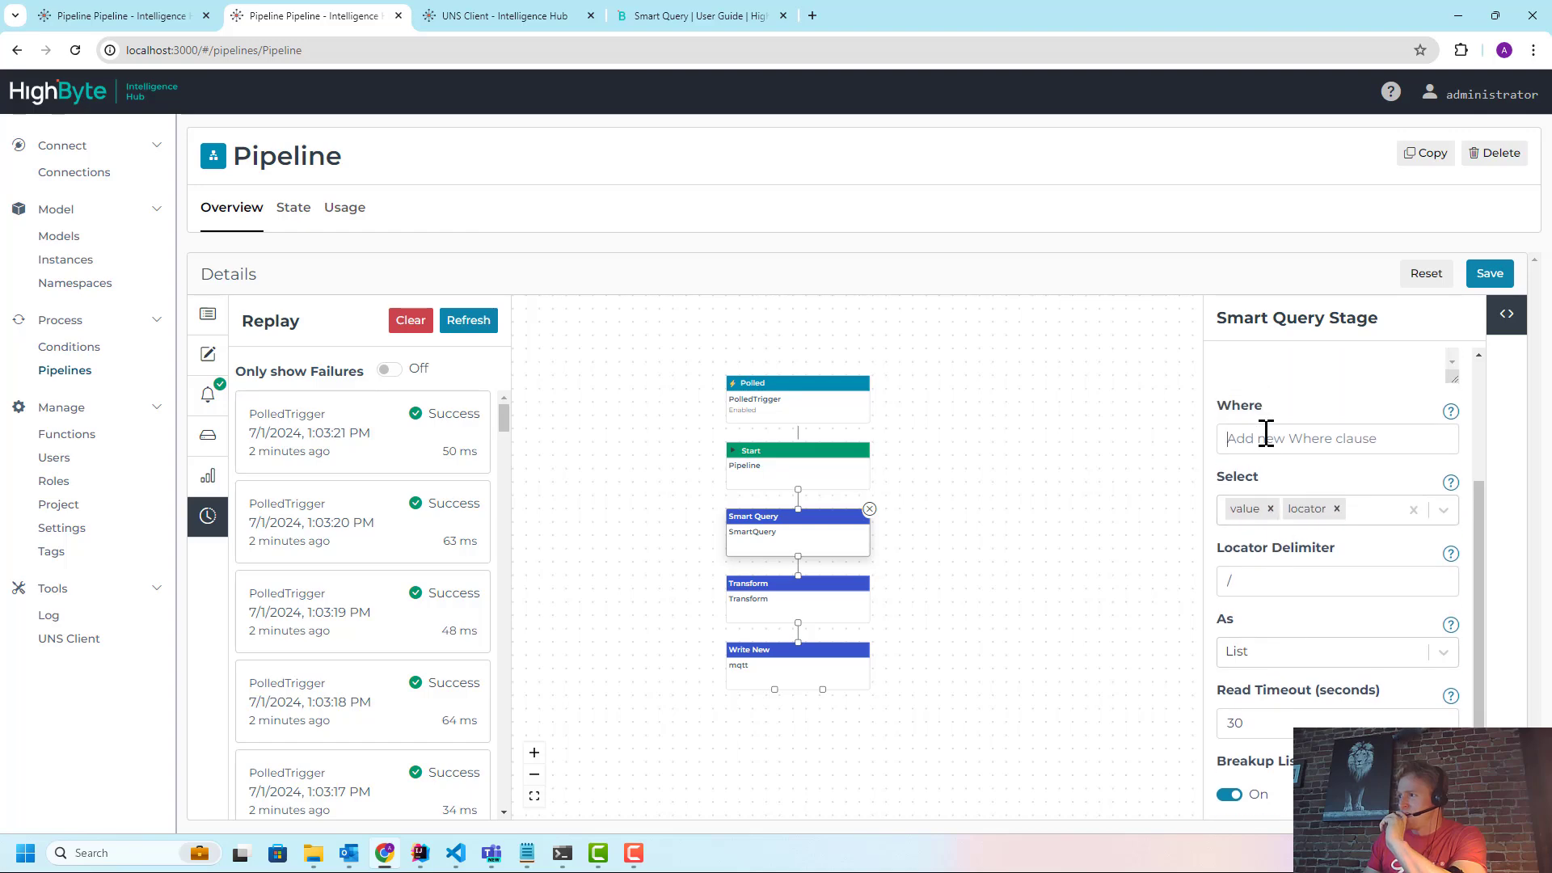
Find the *[model="Conveyor"] Where example in the Smart Query user guide
left_click(693, 14)
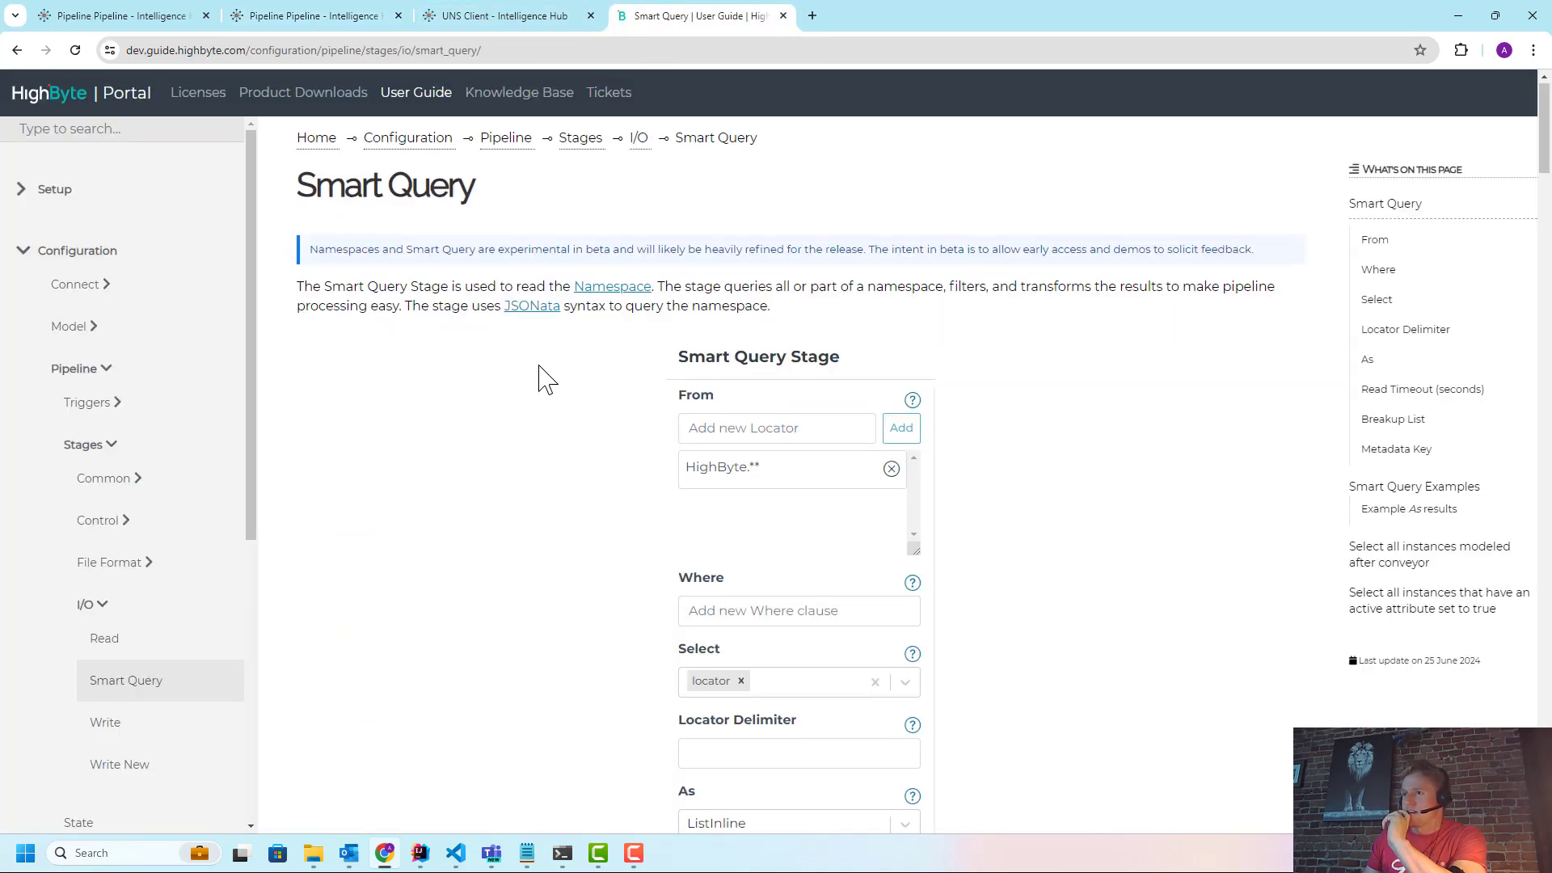
scroll("down", 3)
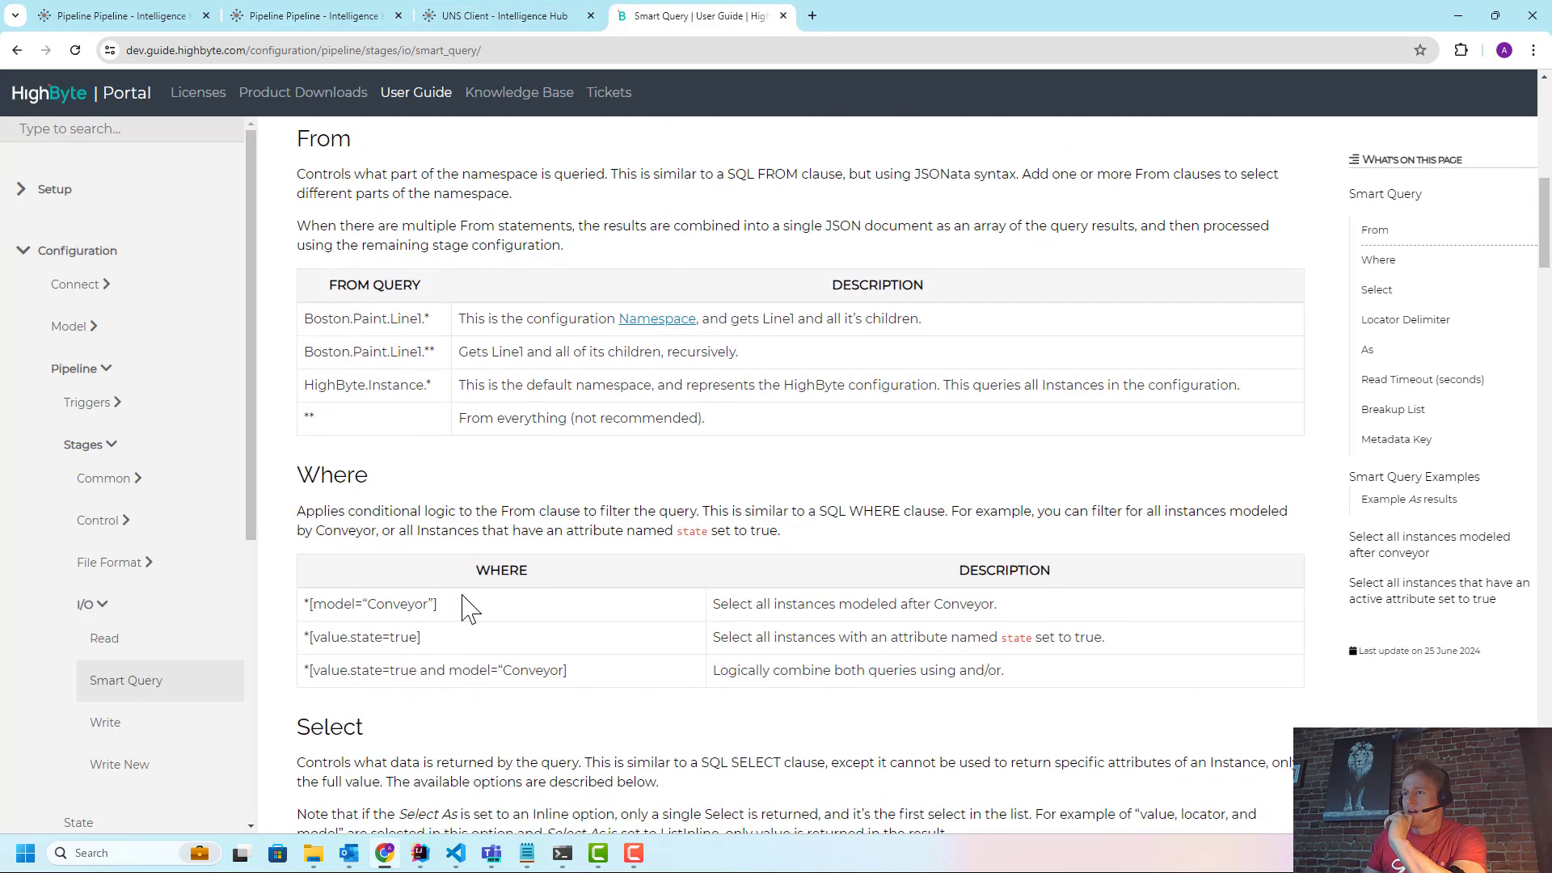
double_click(369, 604)
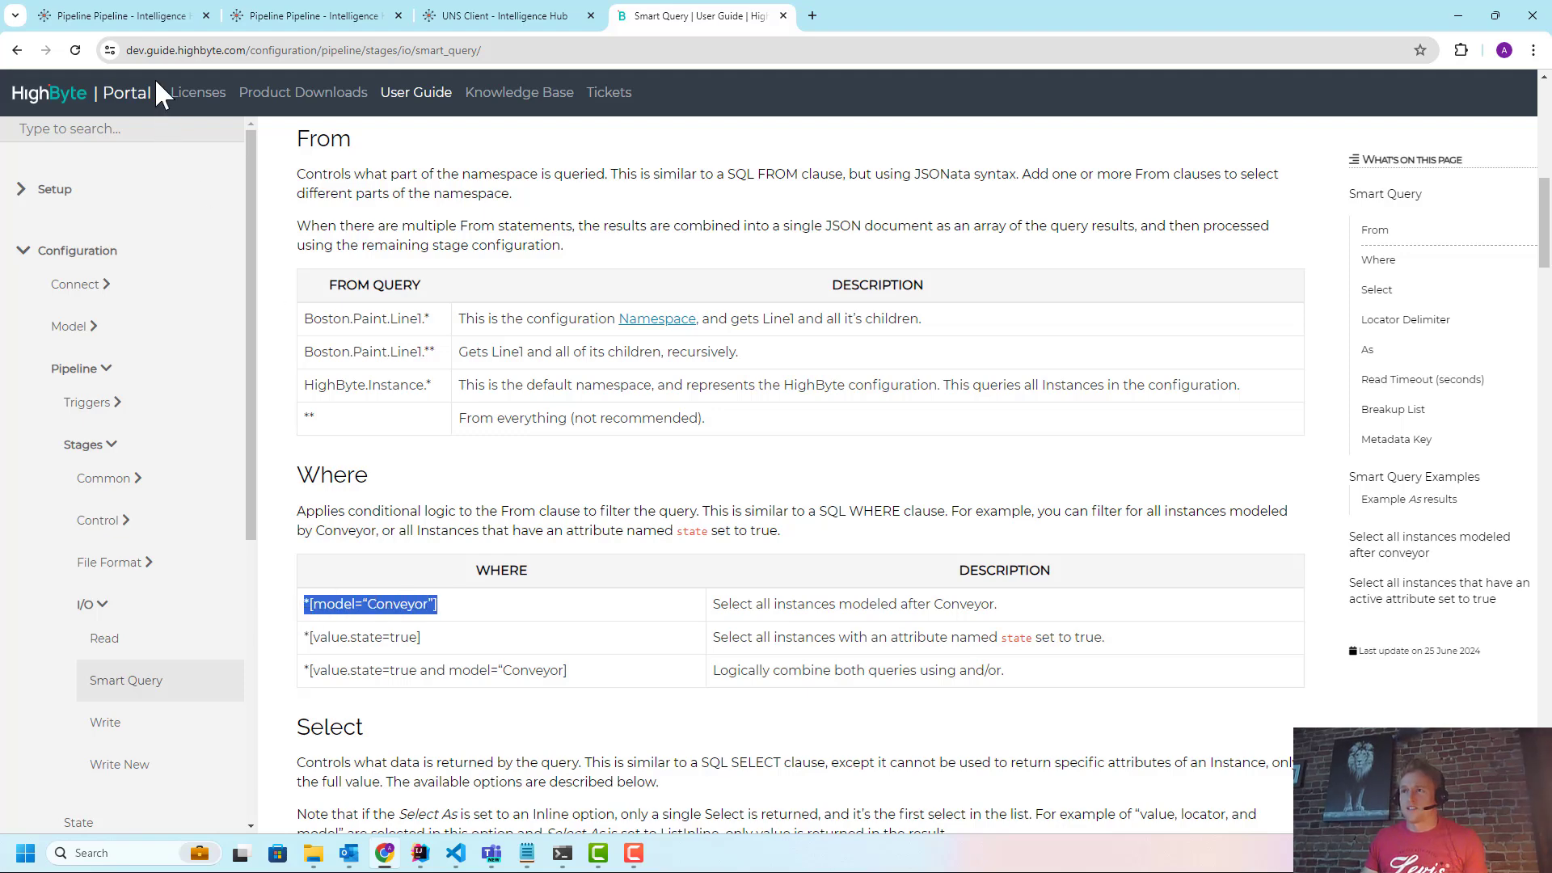
left_click(310, 15)
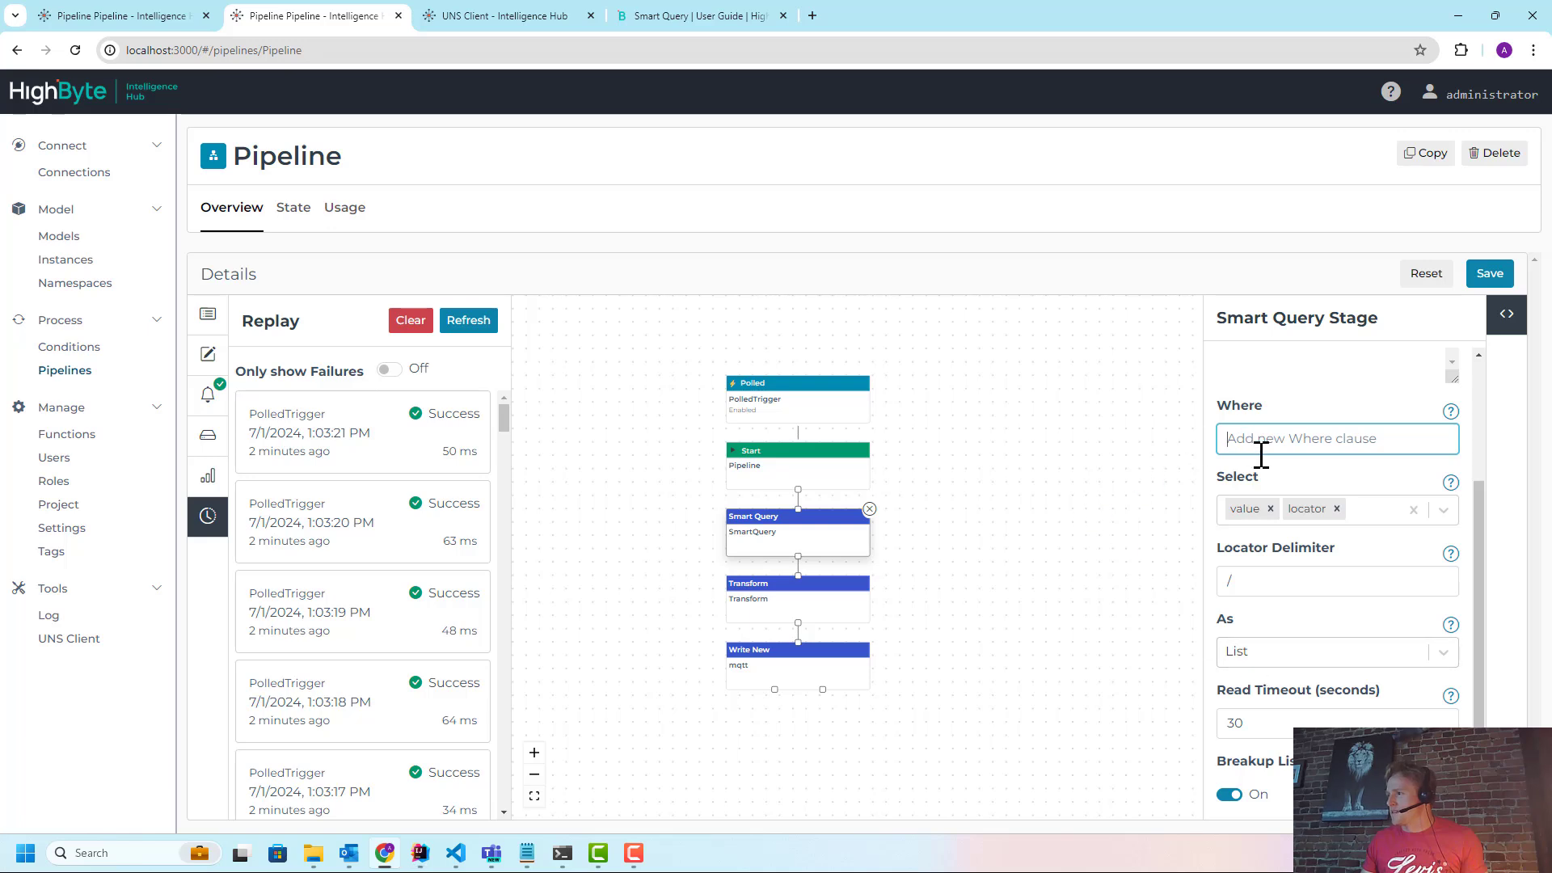
Enter the Where clause *[model="Conveyor"] in the Smart Query stage and save
type("*[model=\"Conveyor\"]")
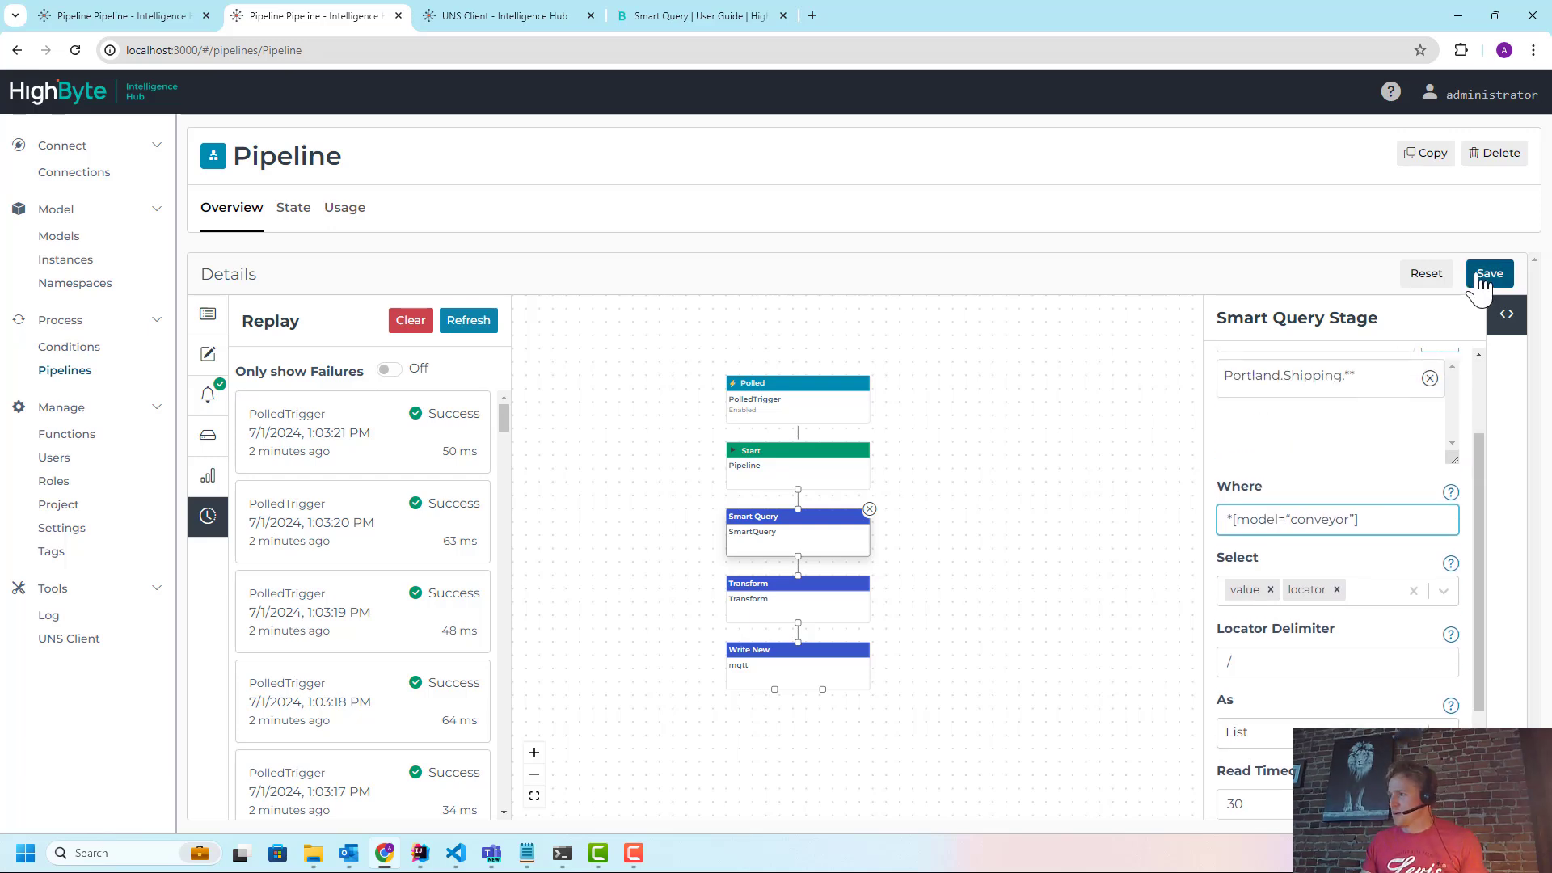
left_click(1489, 274)
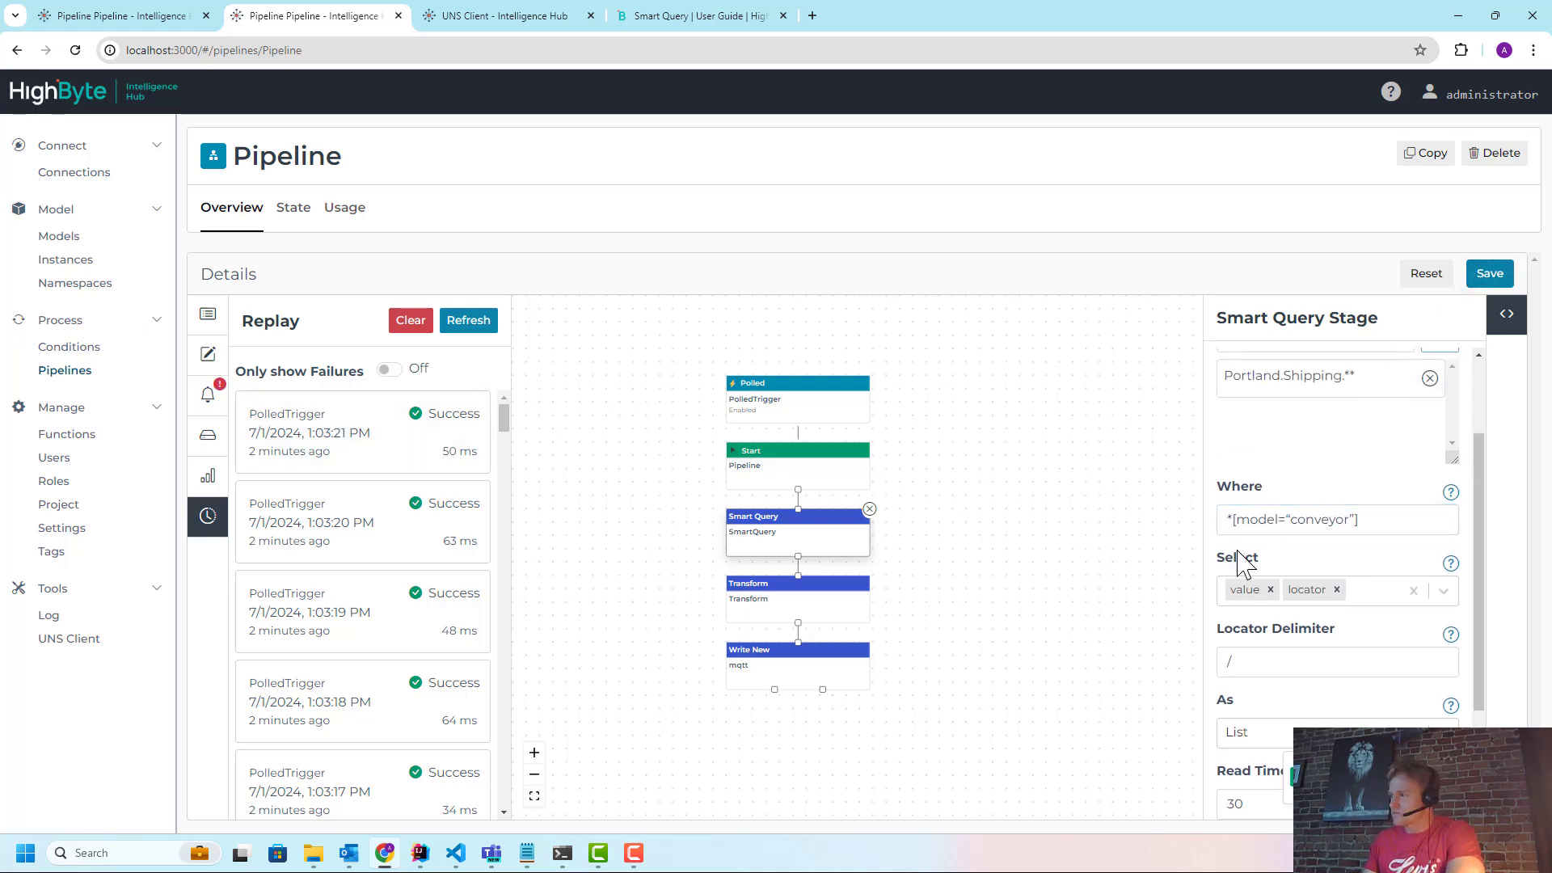
left_click(1291, 520)
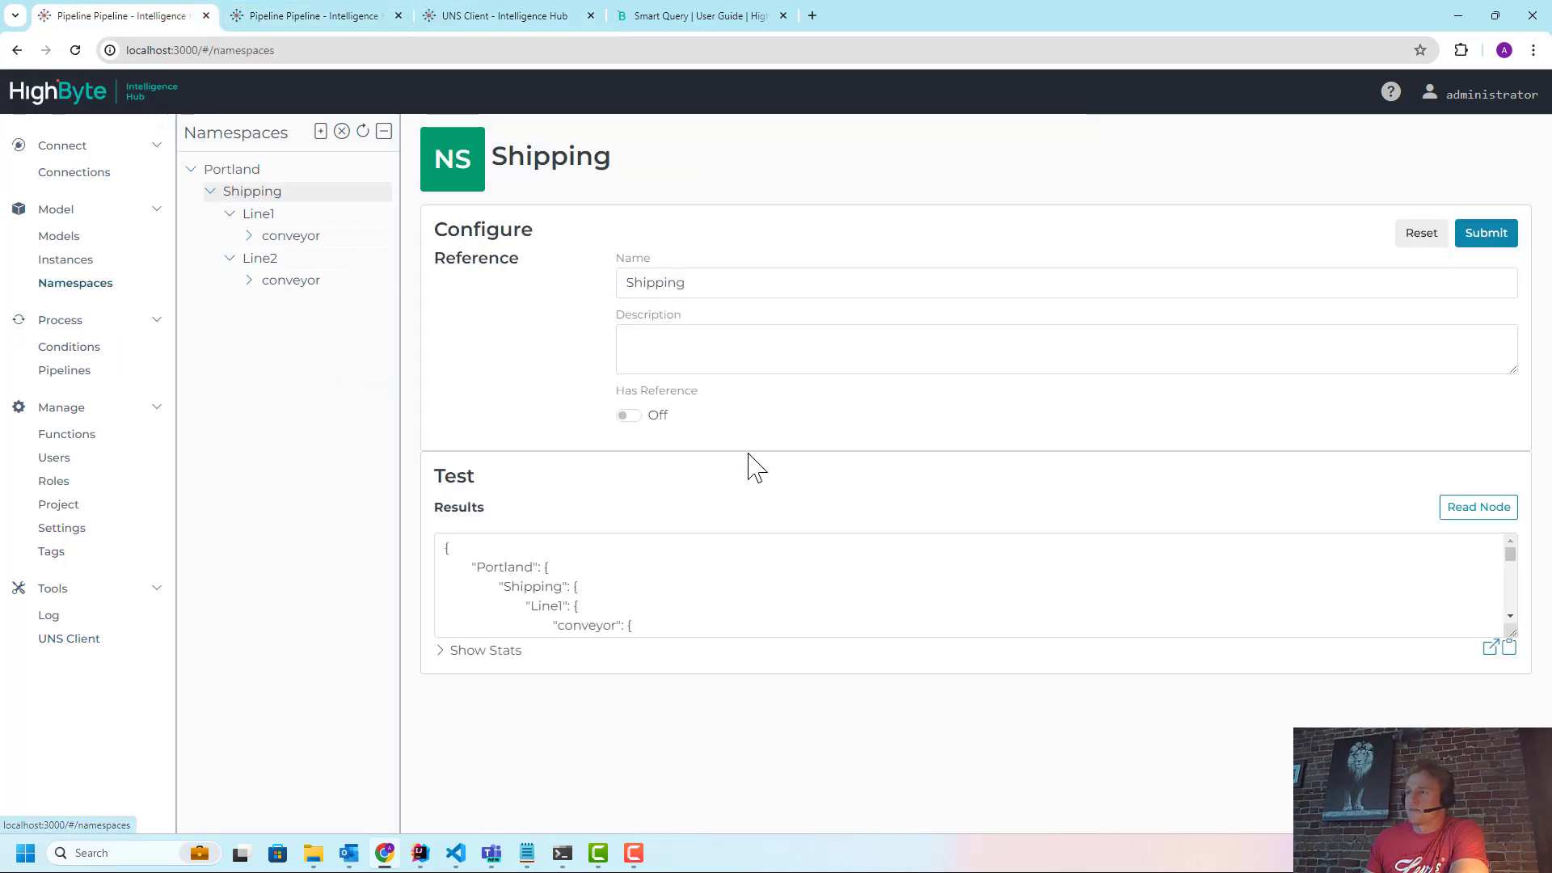
Turn on Has Reference for the junk node under Line2/conveyor and pick its connection
left_click(291, 281)
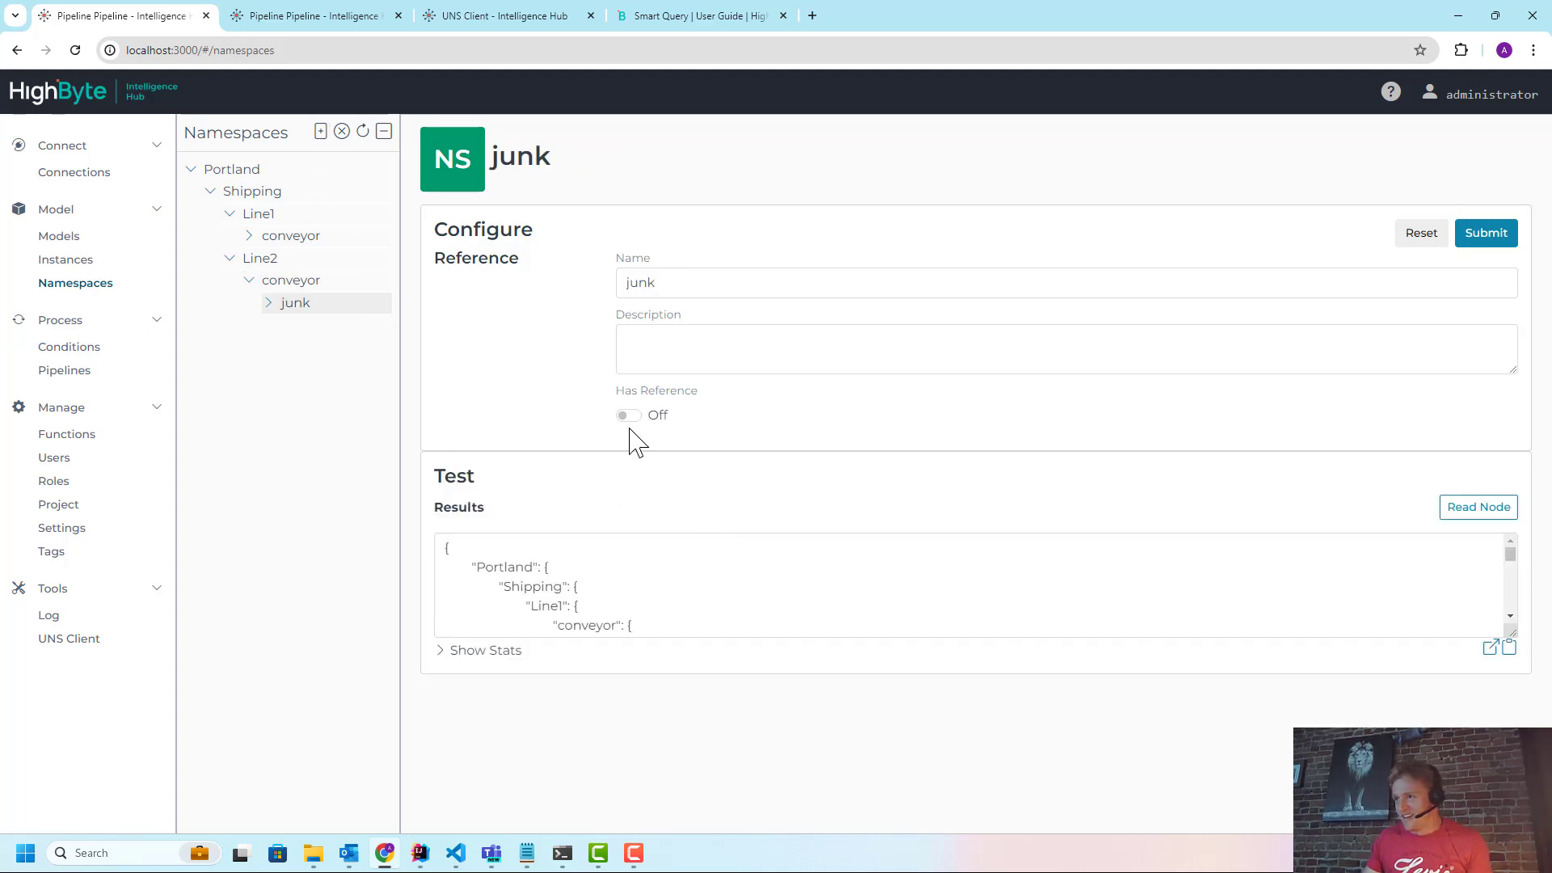
left_click(627, 415)
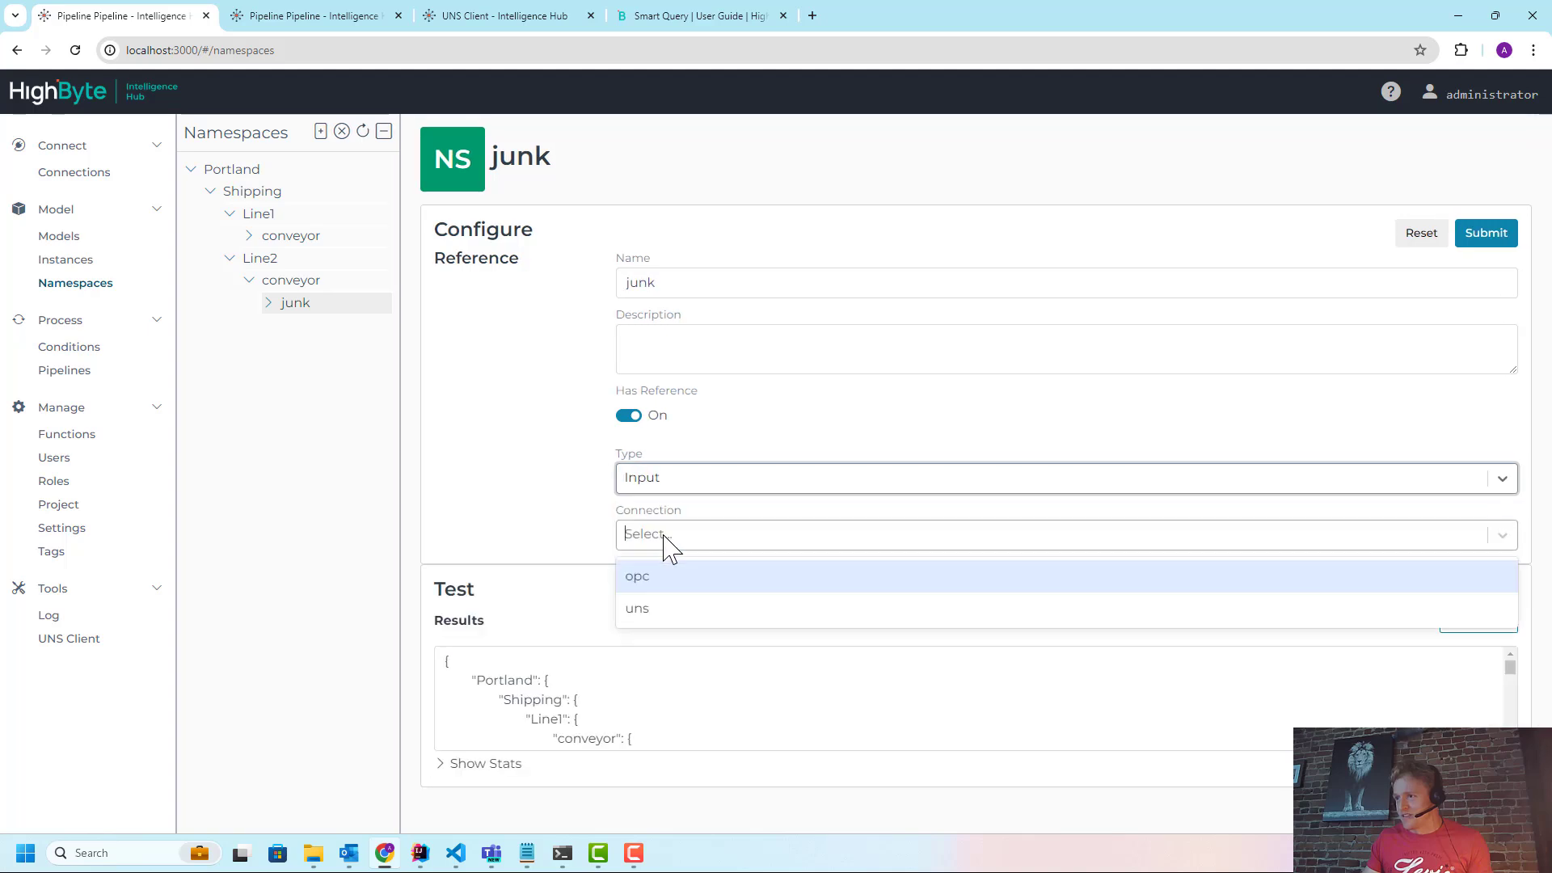
left_click(636, 576)
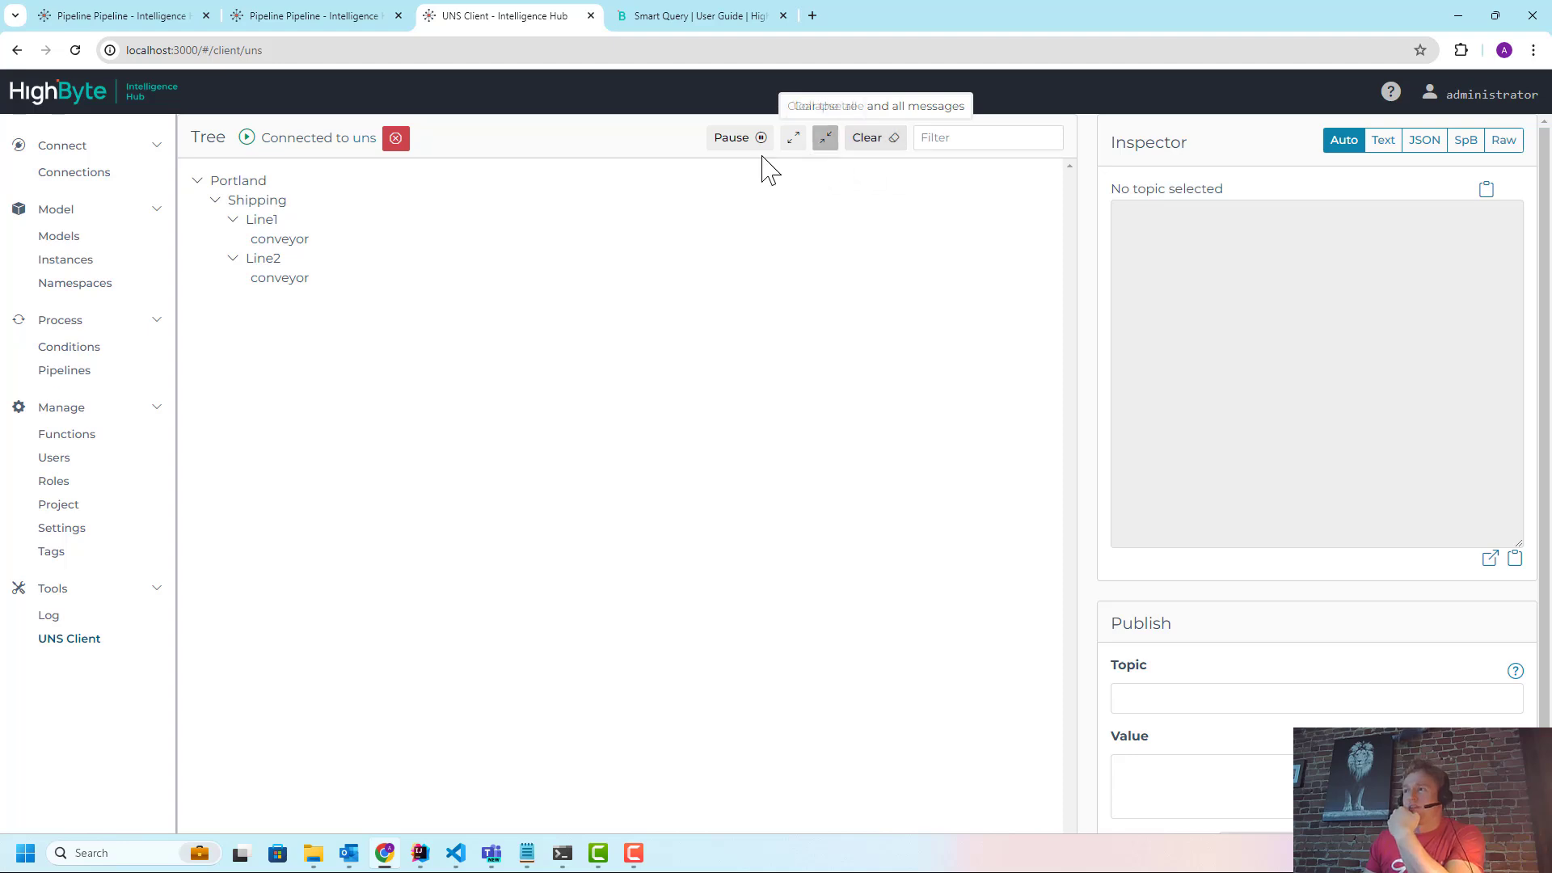
Inspect the junk topic's payload and re-enter the Where clause *[model="conveyor"]
left_click(307, 15)
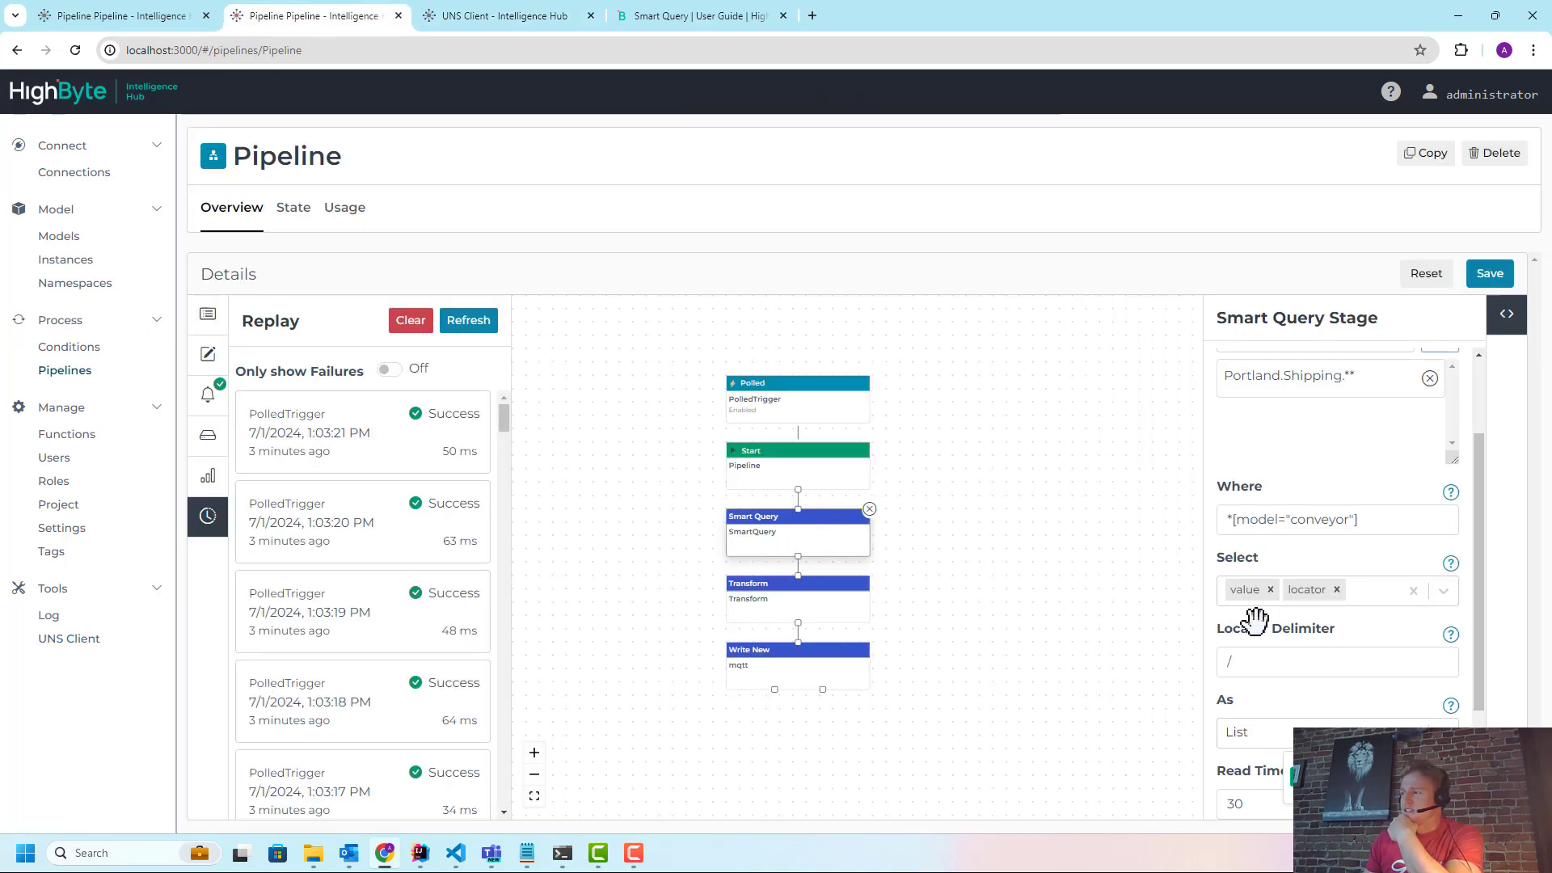
left_click(1336, 519)
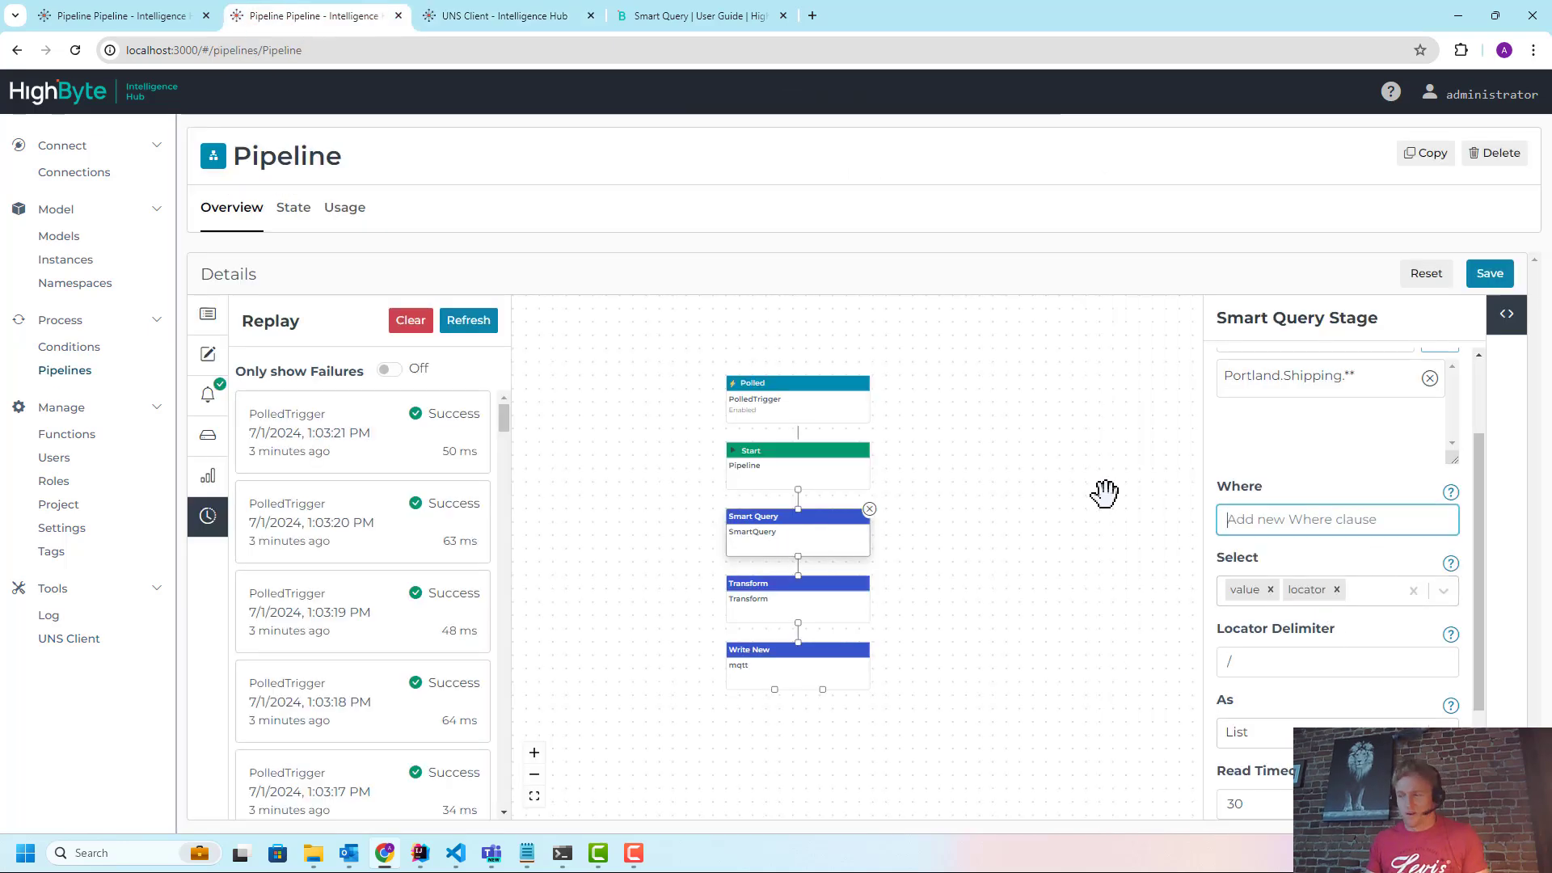
mouse_move(1490, 273)
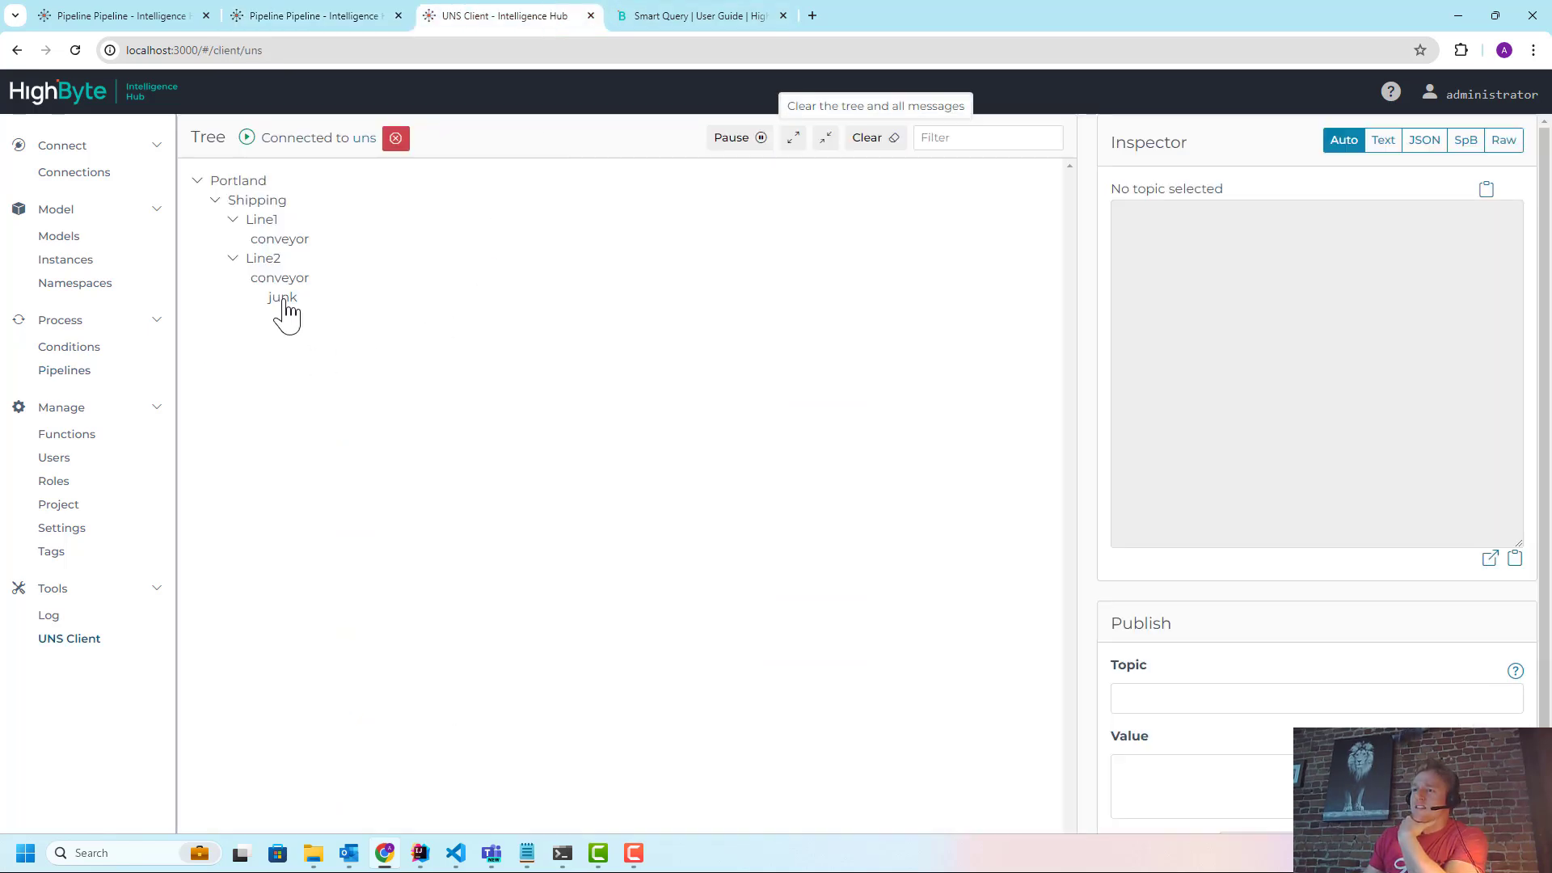
left_click(282, 297)
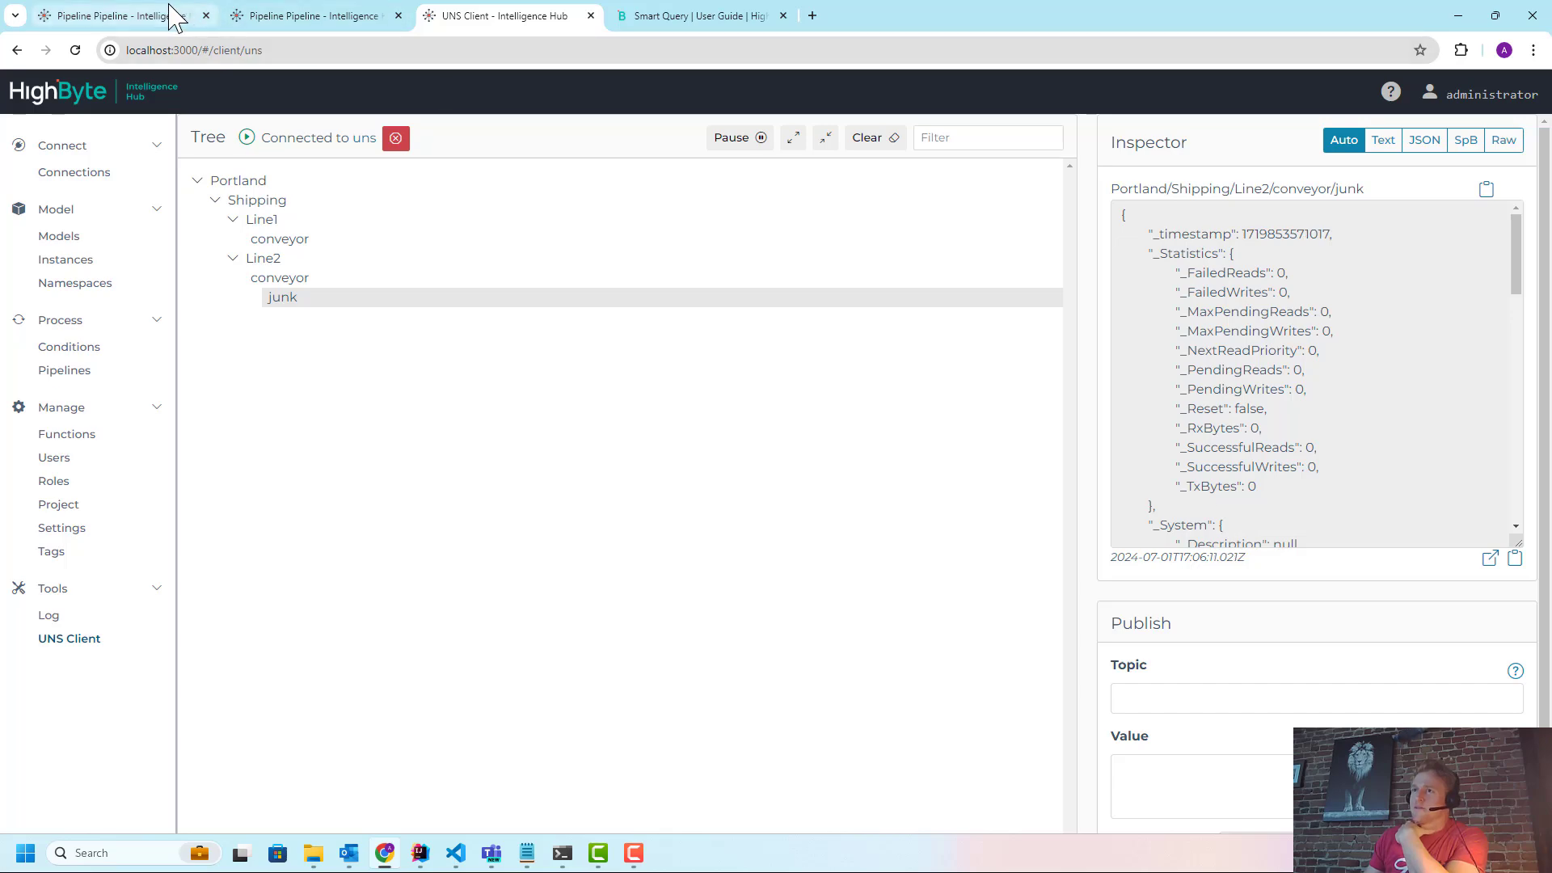
left_click(312, 17)
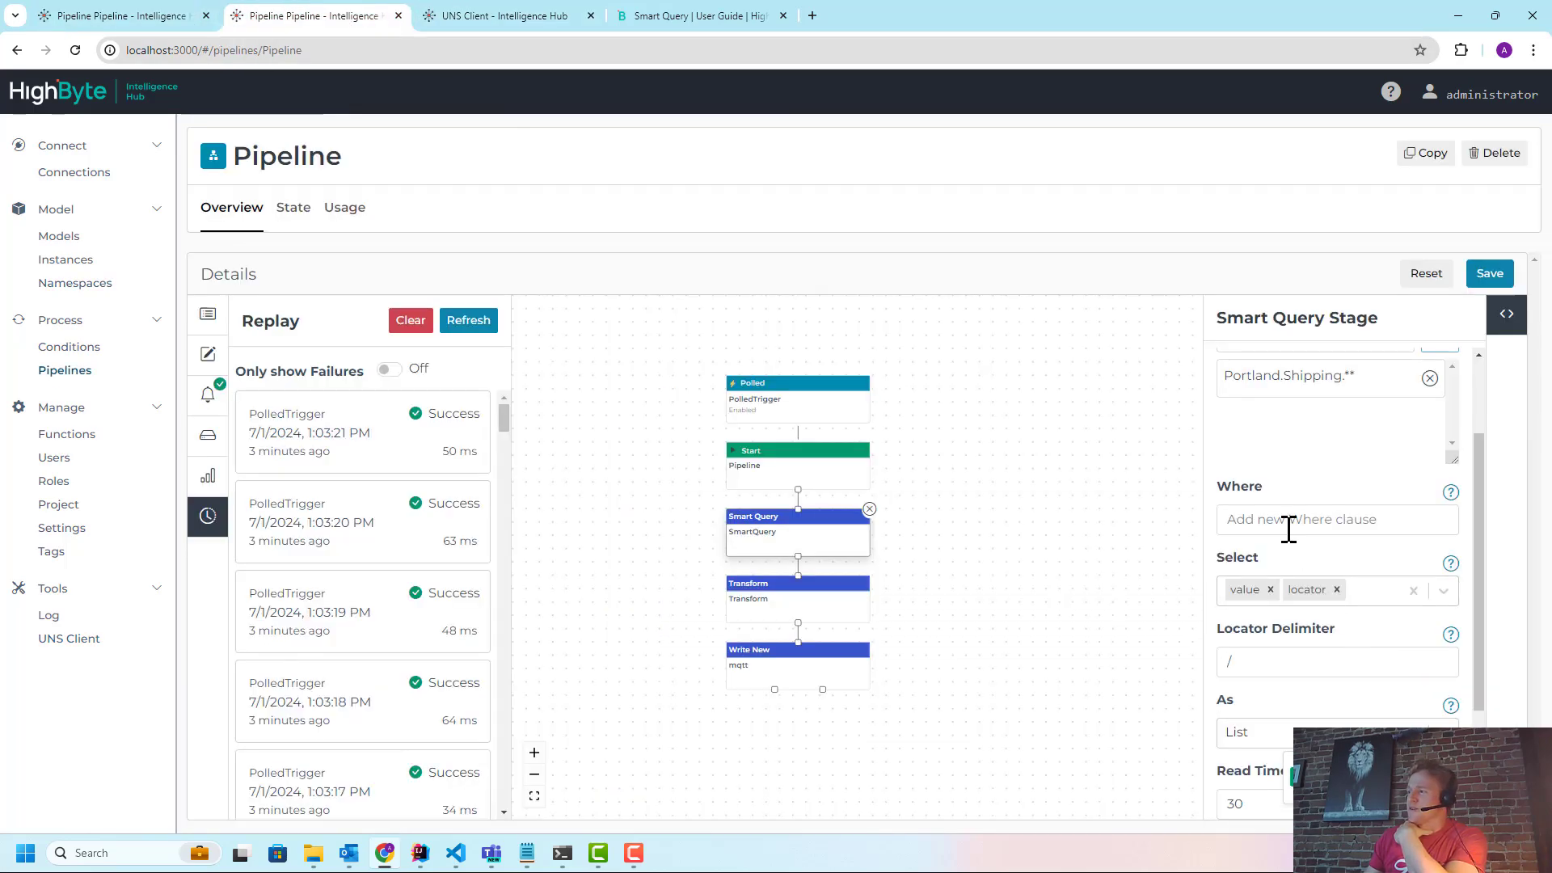
type("*[model=\"conveyor\"]")
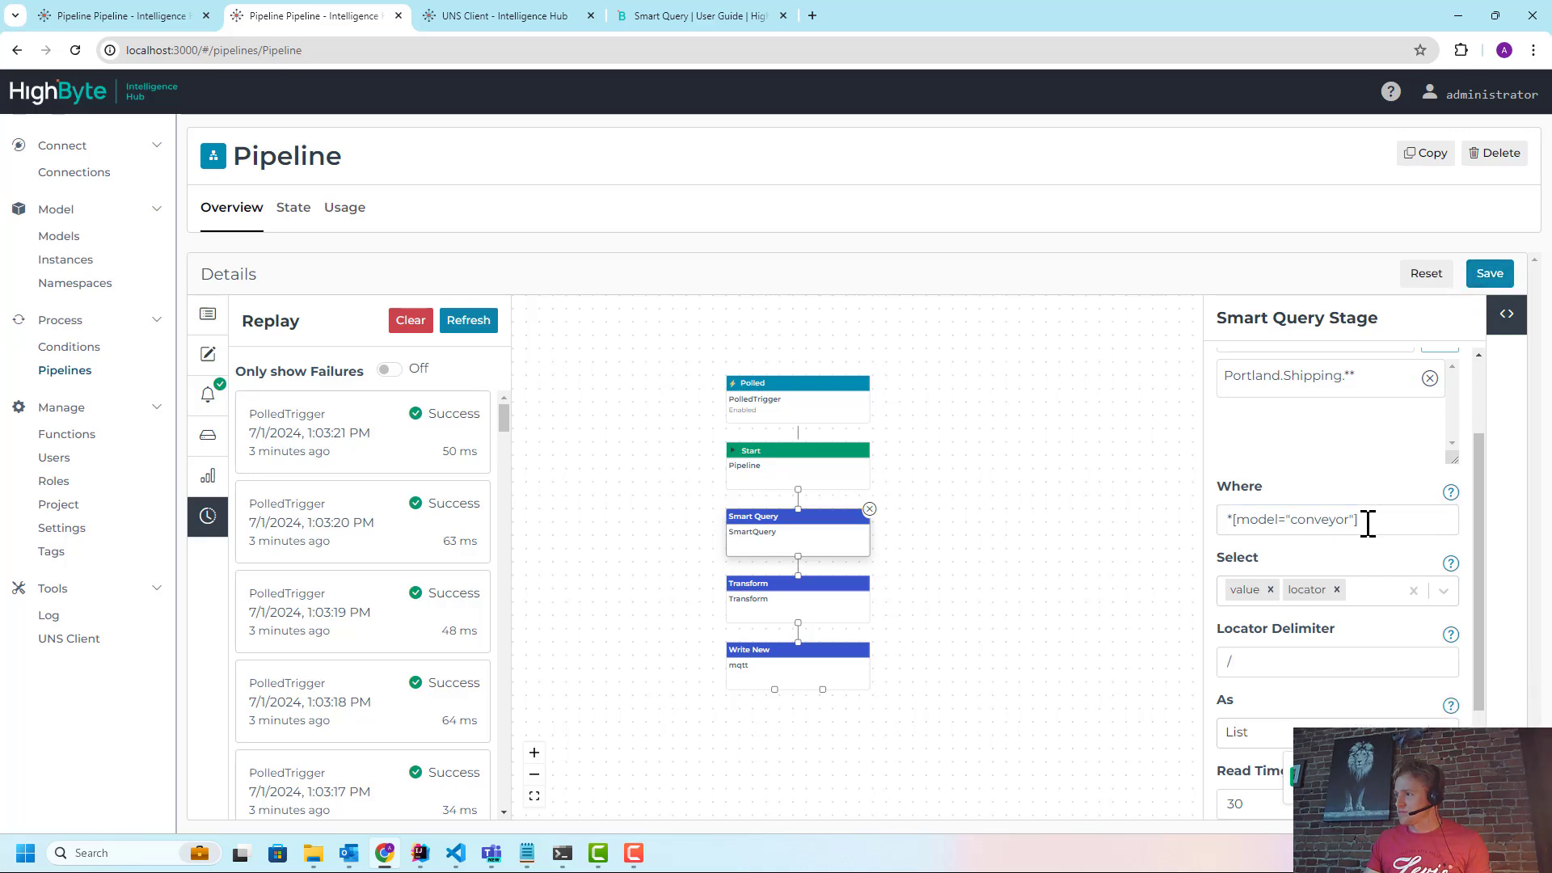
left_click(1326, 519)
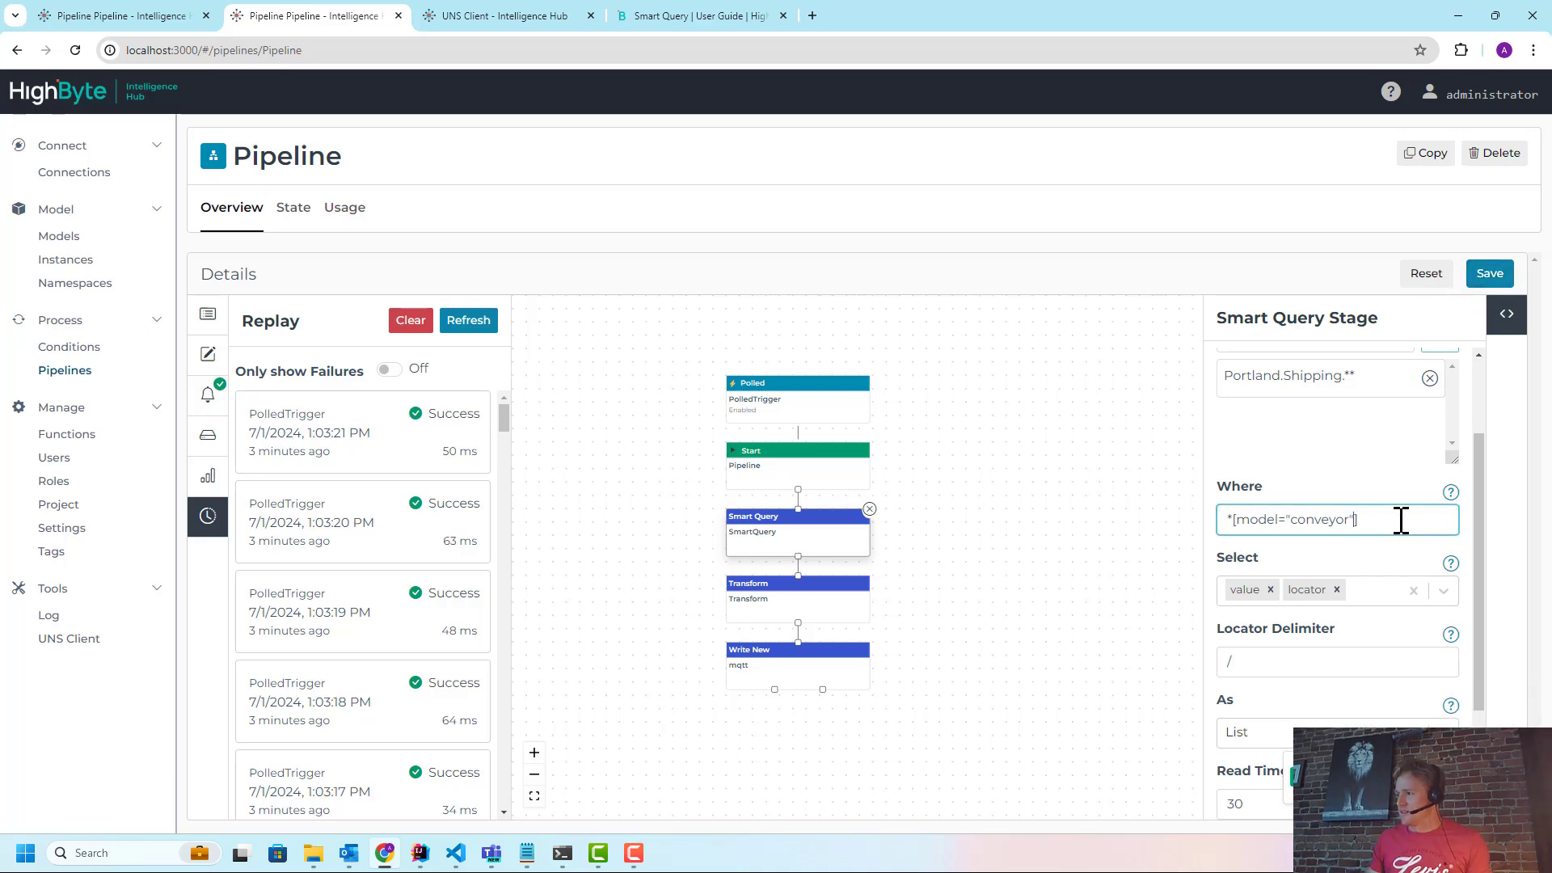
left_click(693, 15)
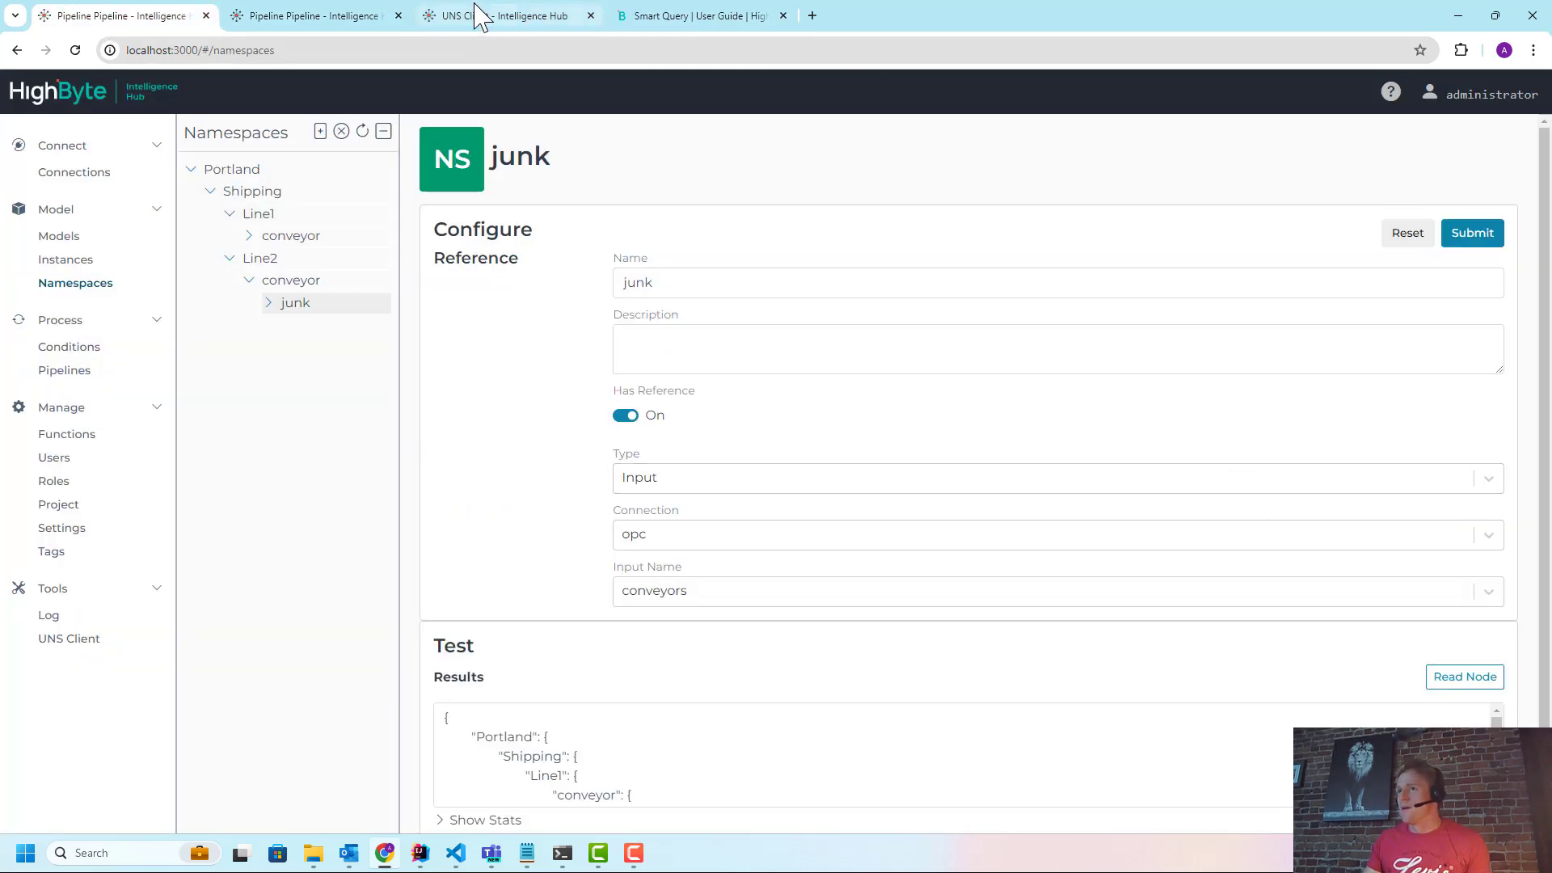
Extend the Where clause to *[model="conveyor"] and value.speed > 1000
left_click(312, 16)
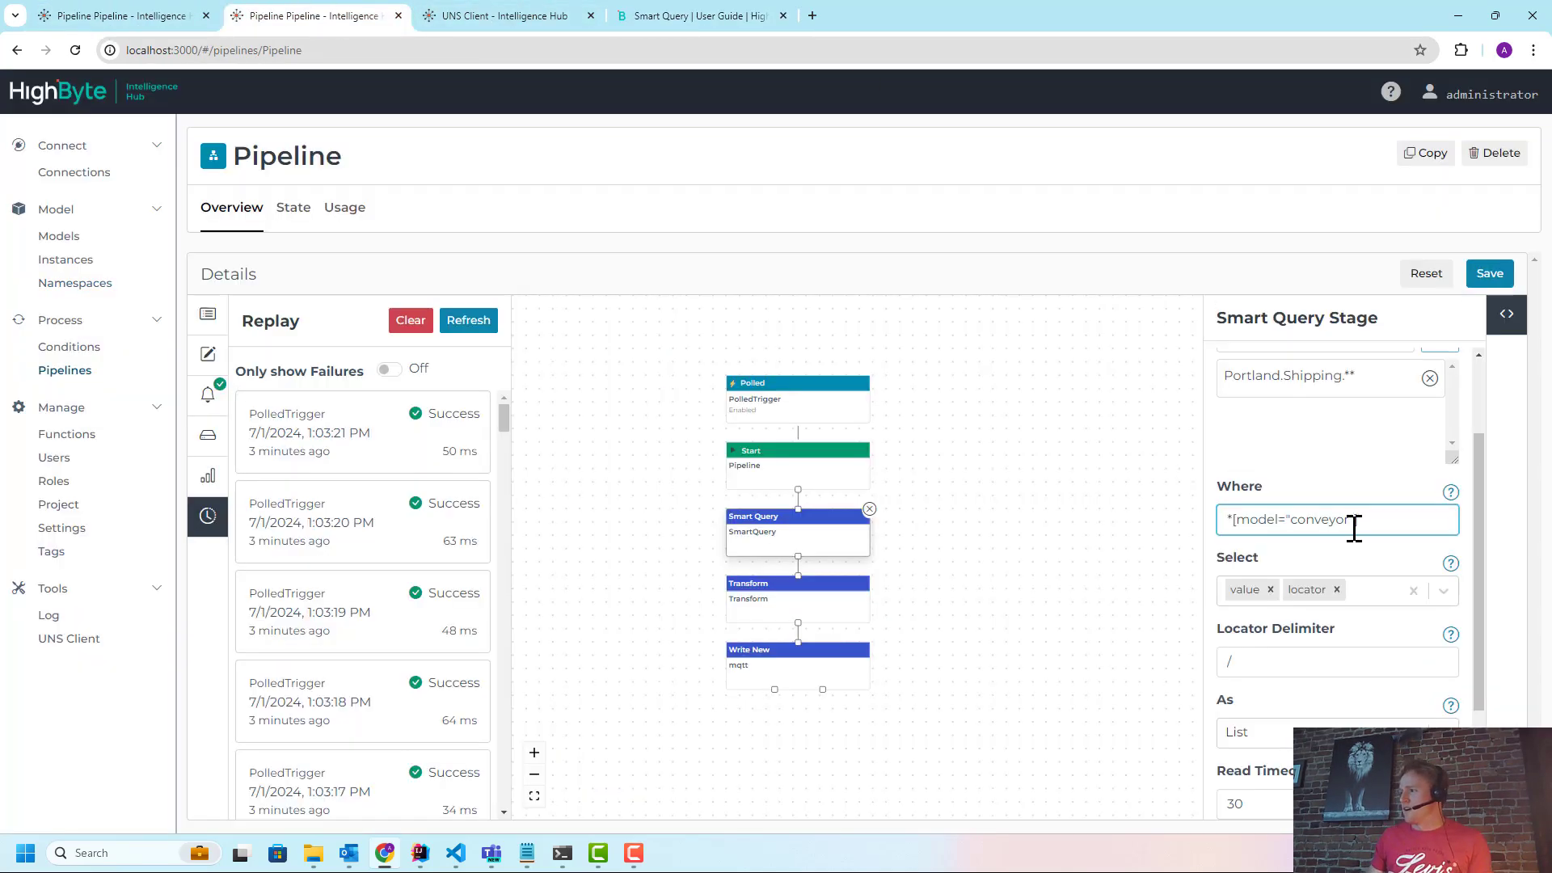
type("and")
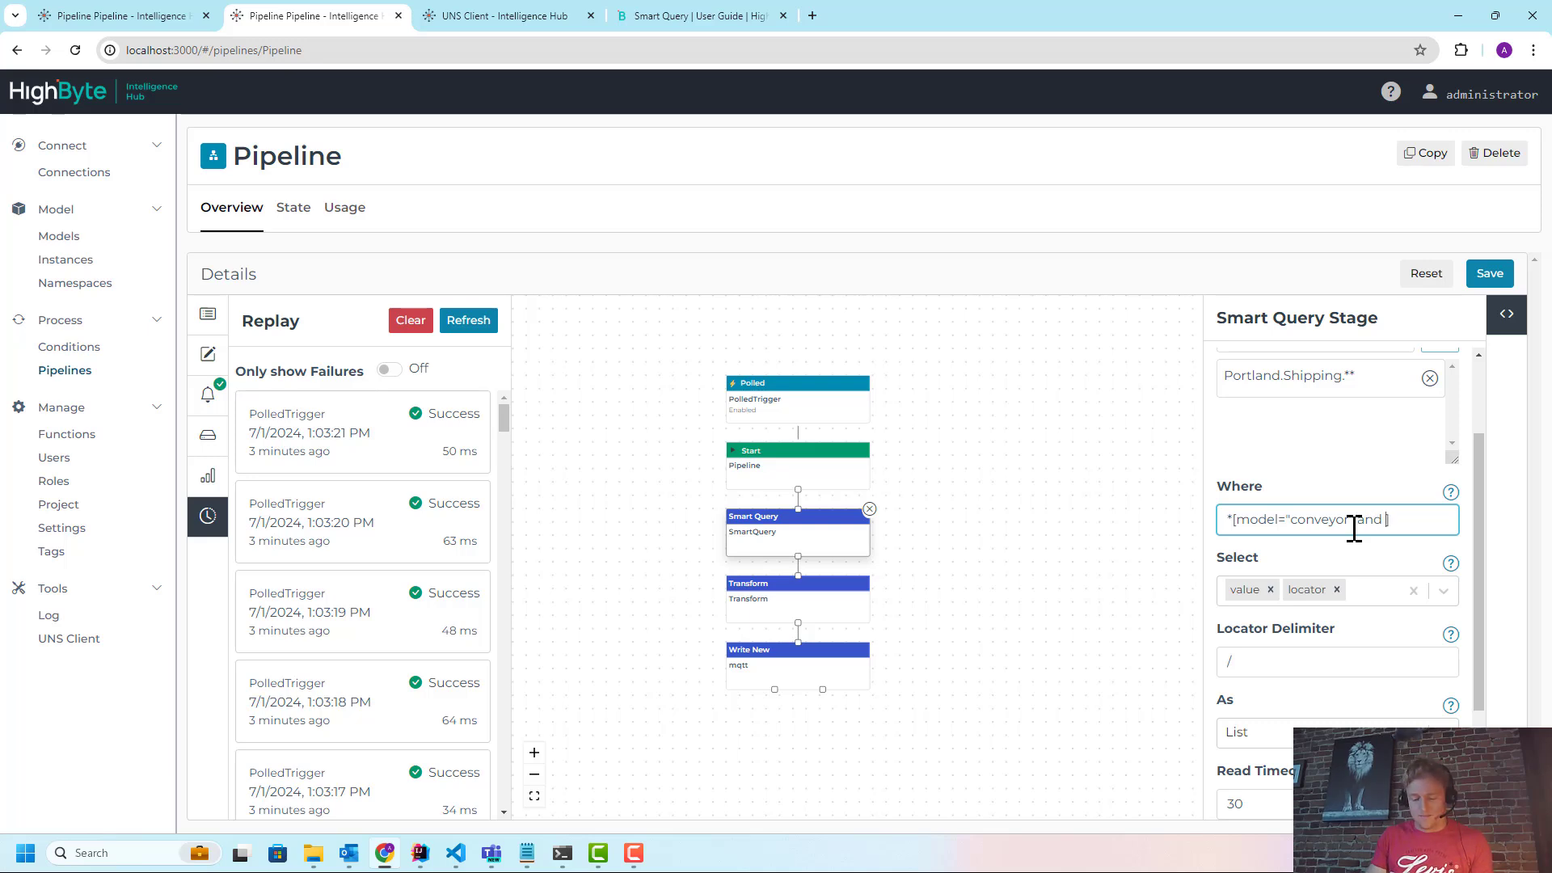
type("value.speed")
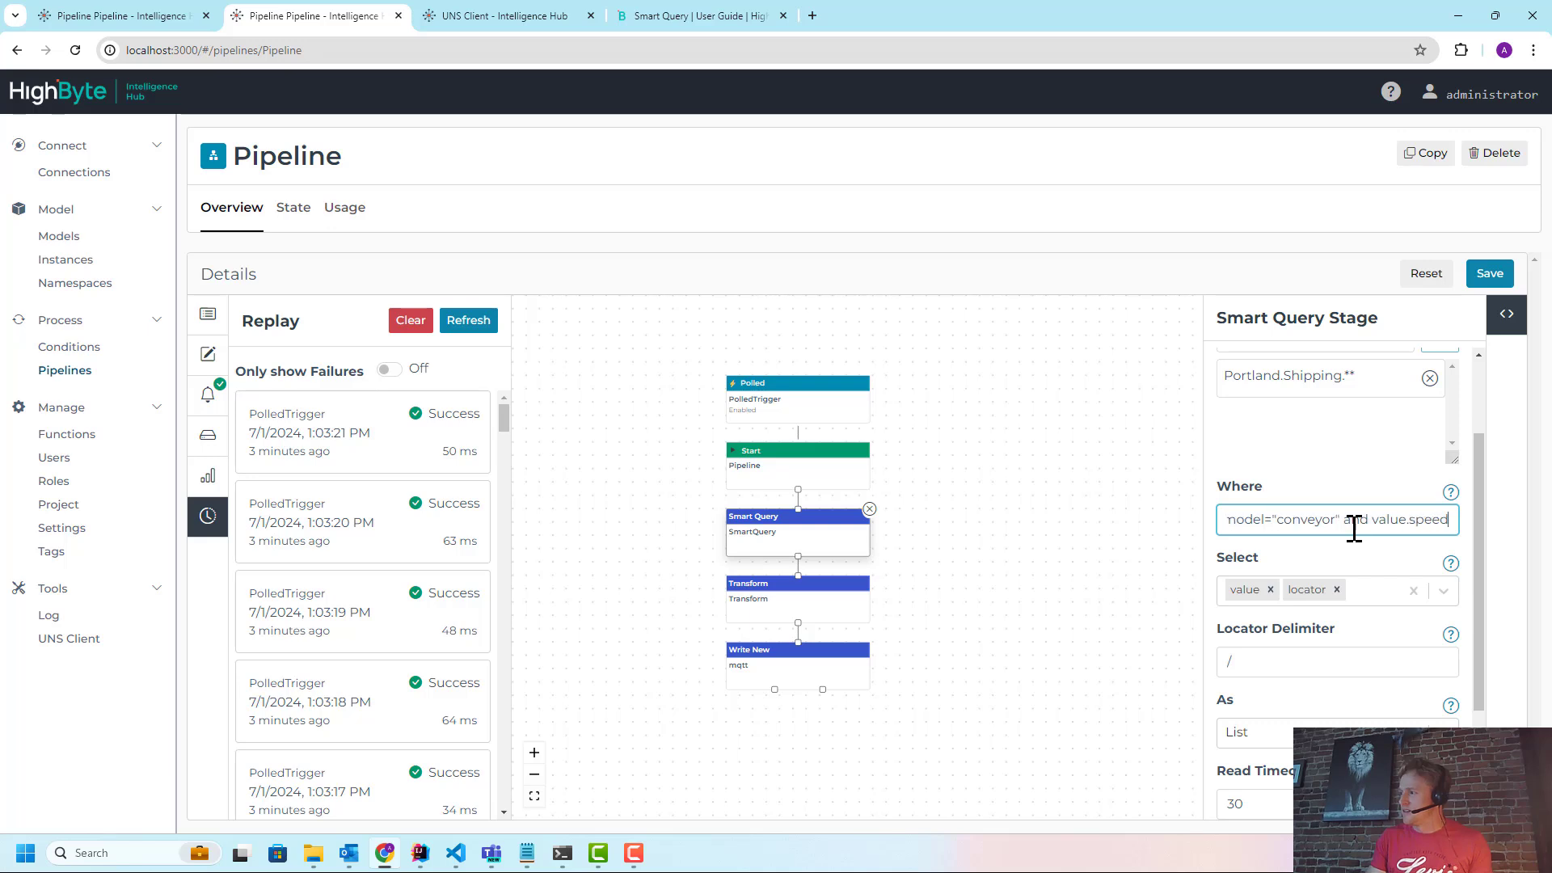
type("> 10")
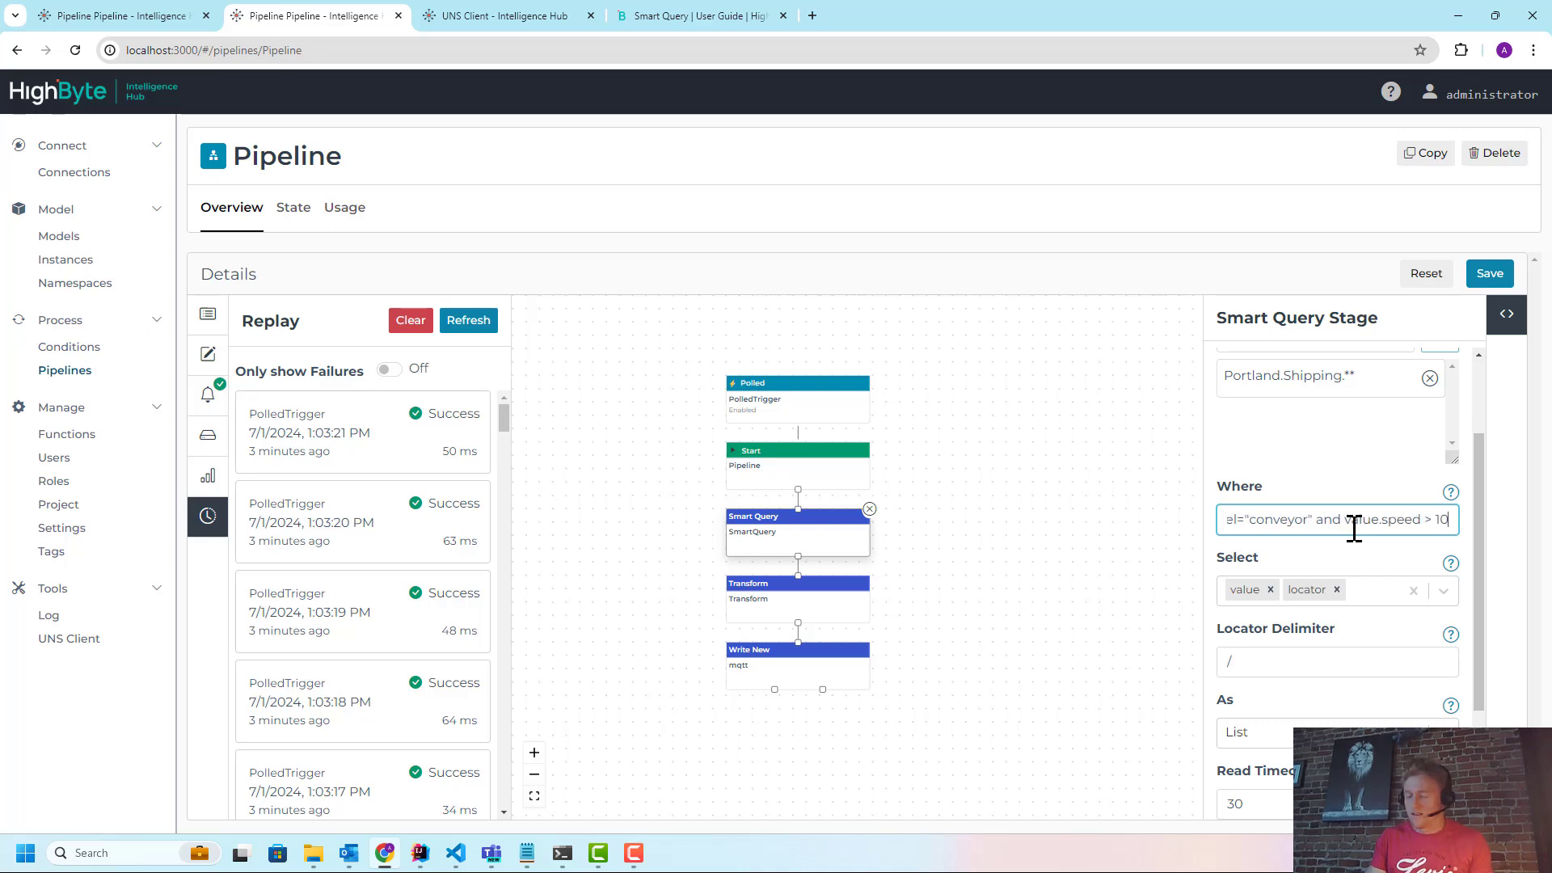
type("00")
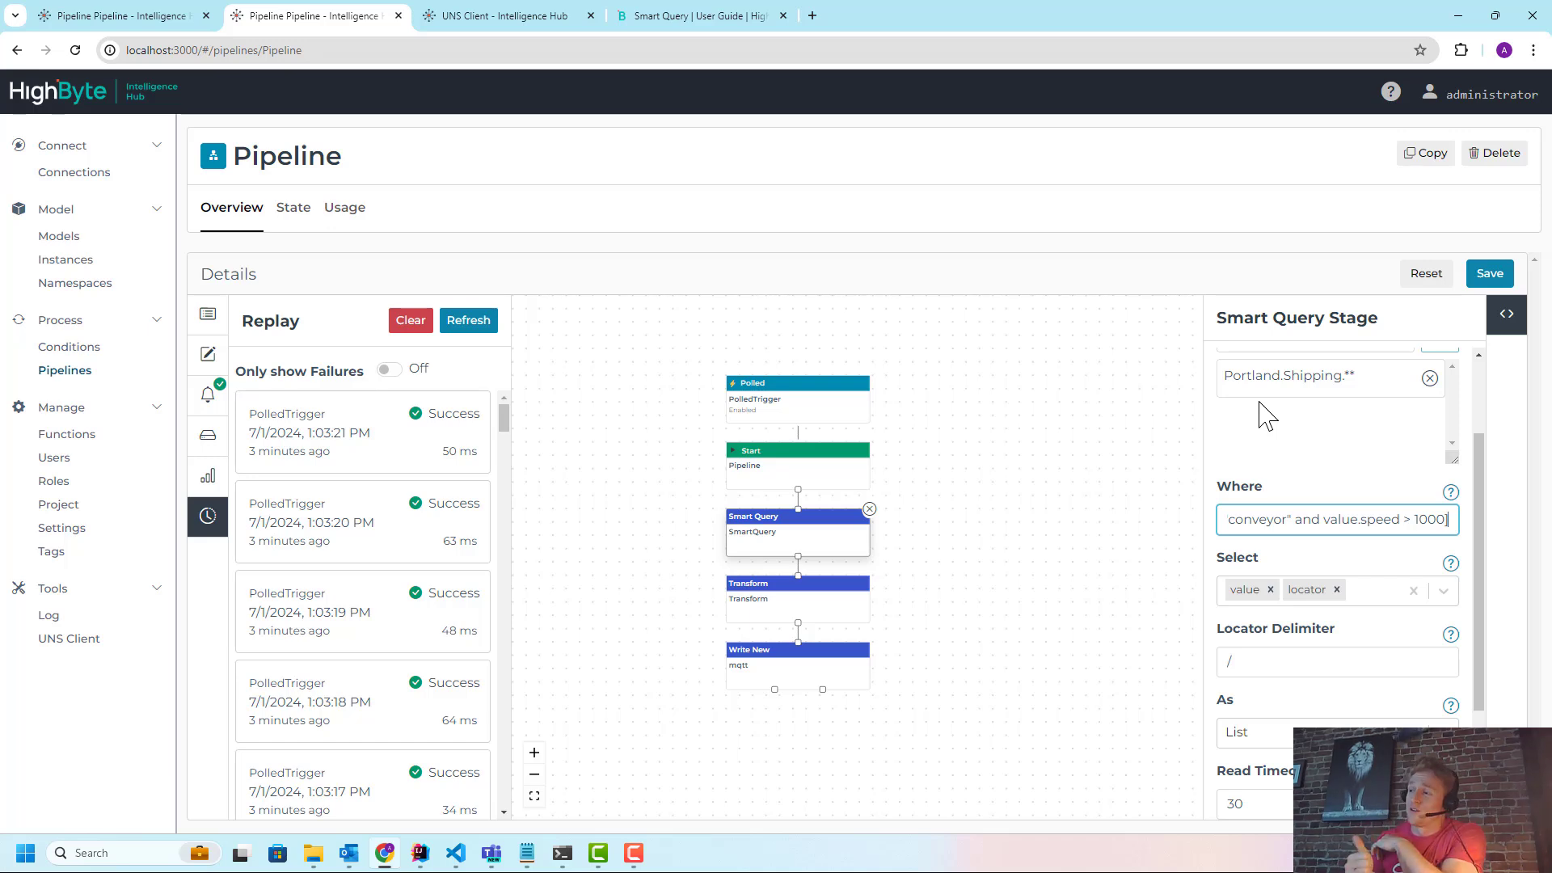
mouse_move(1475, 478)
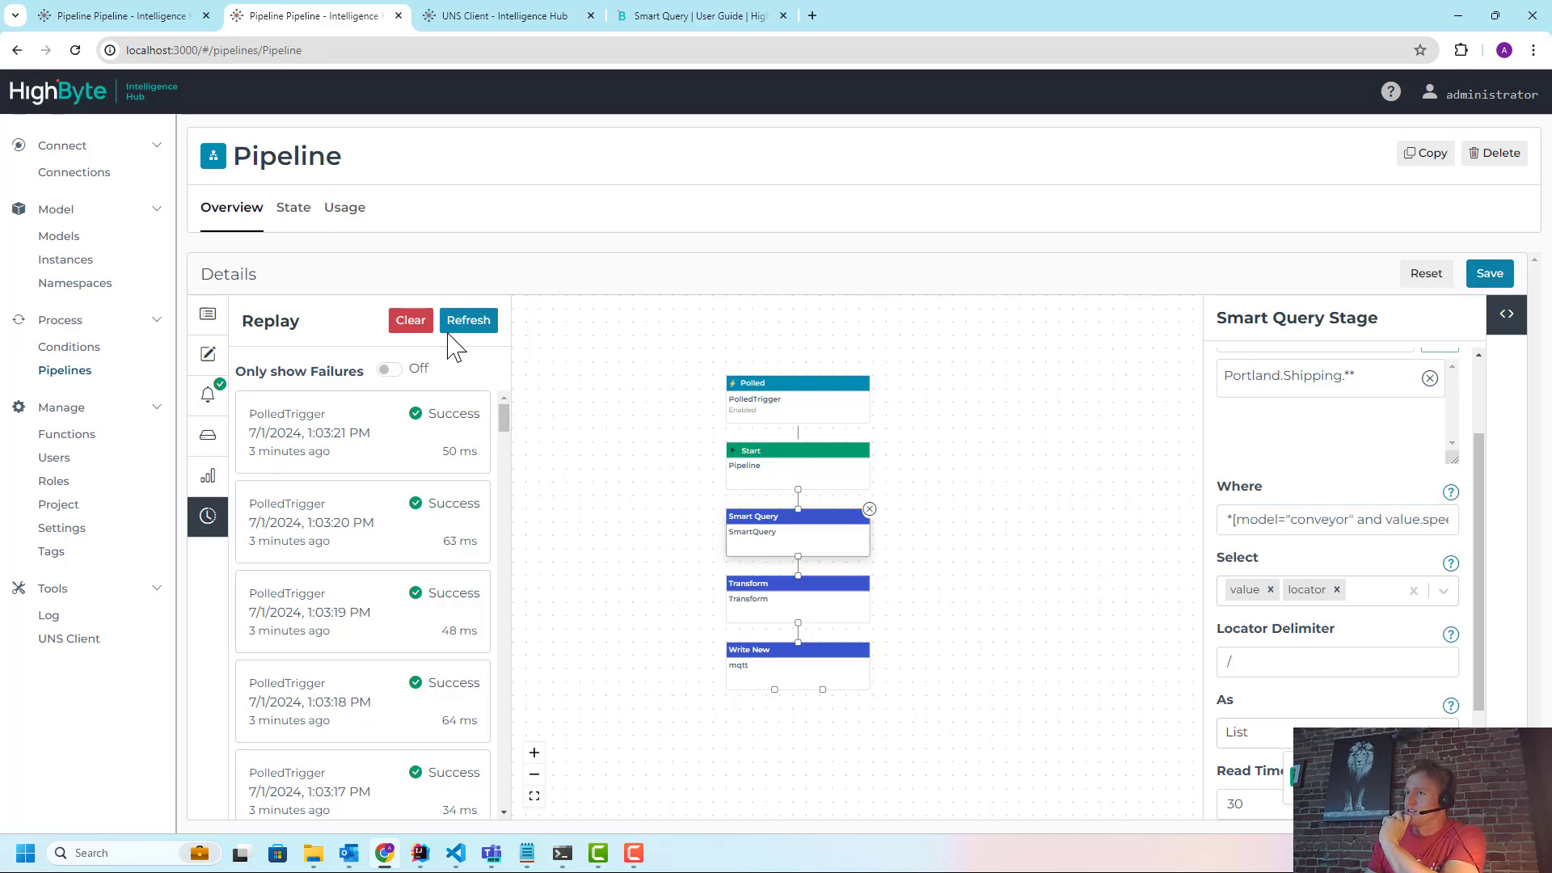
Refresh the run history and replay the newest PolledTrigger run to view Smart Query output
left_click(468, 321)
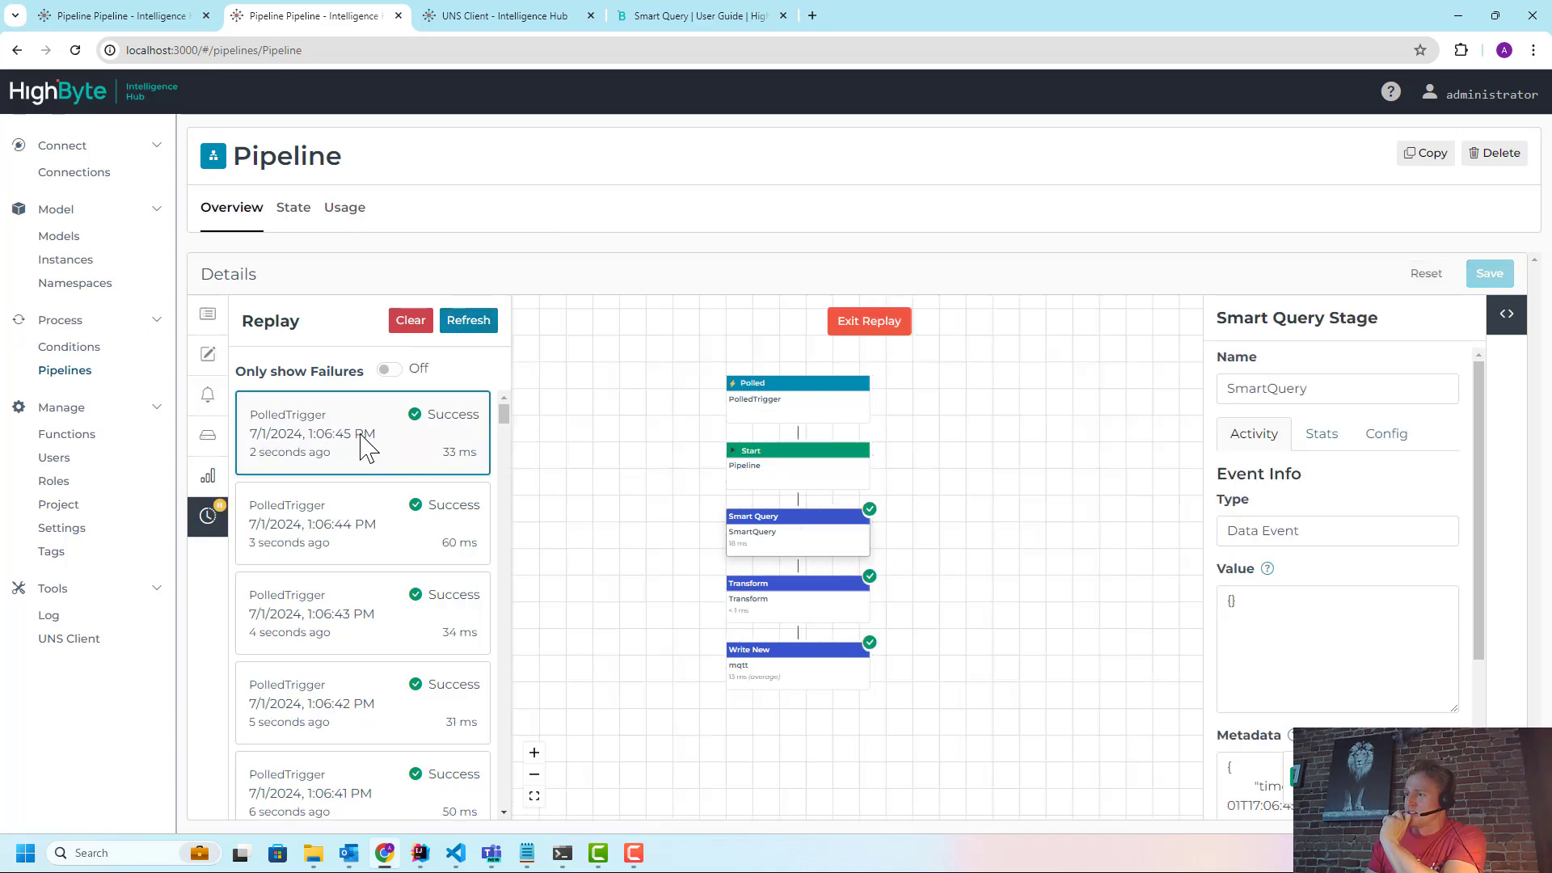
left_click(468, 320)
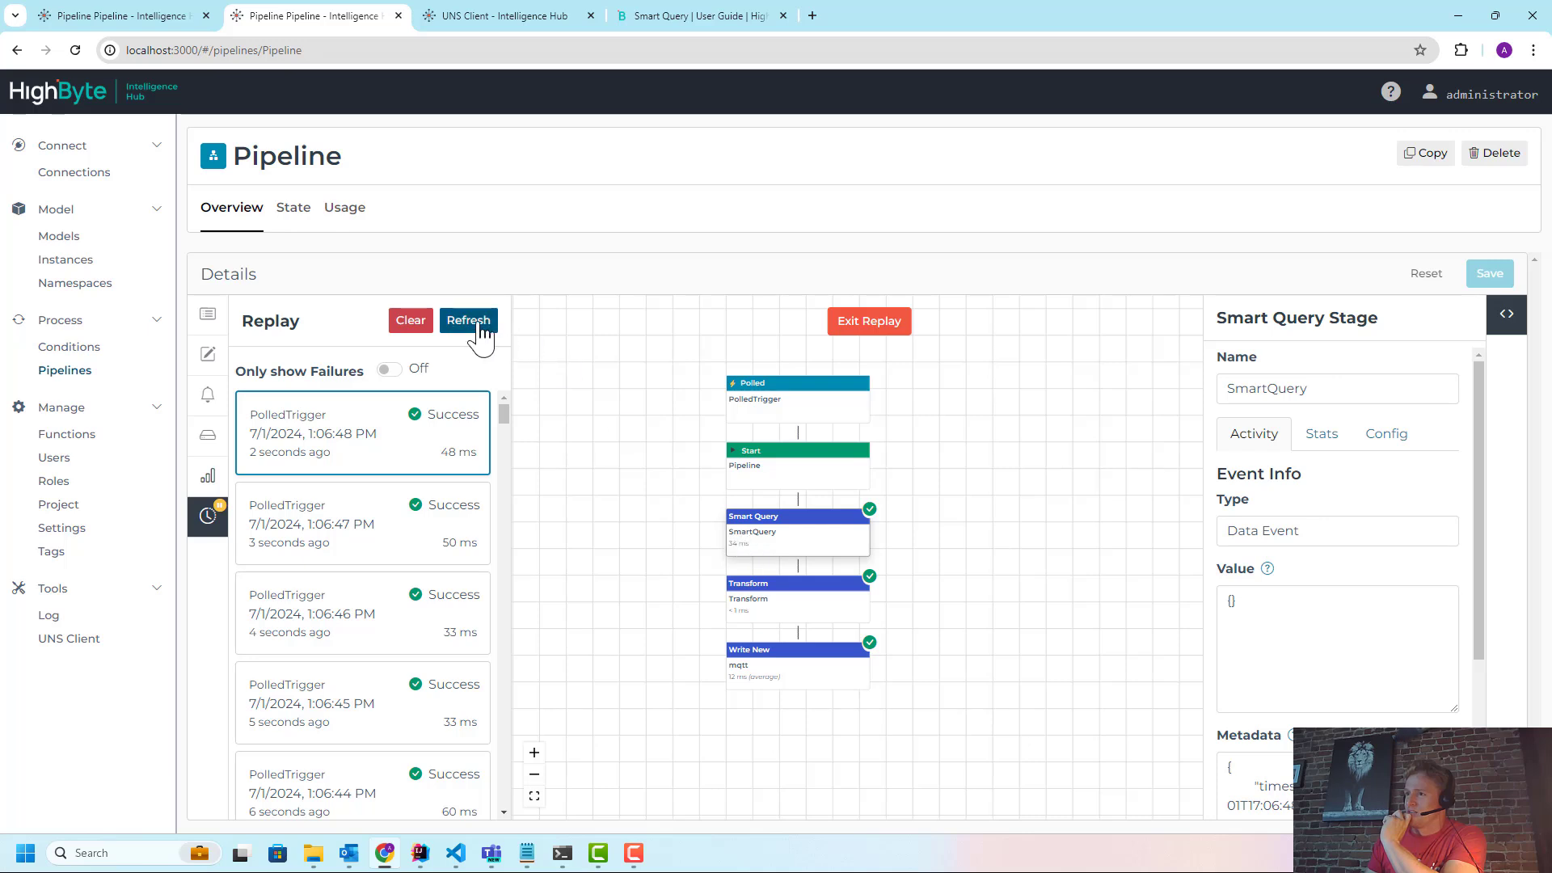
left_click(467, 320)
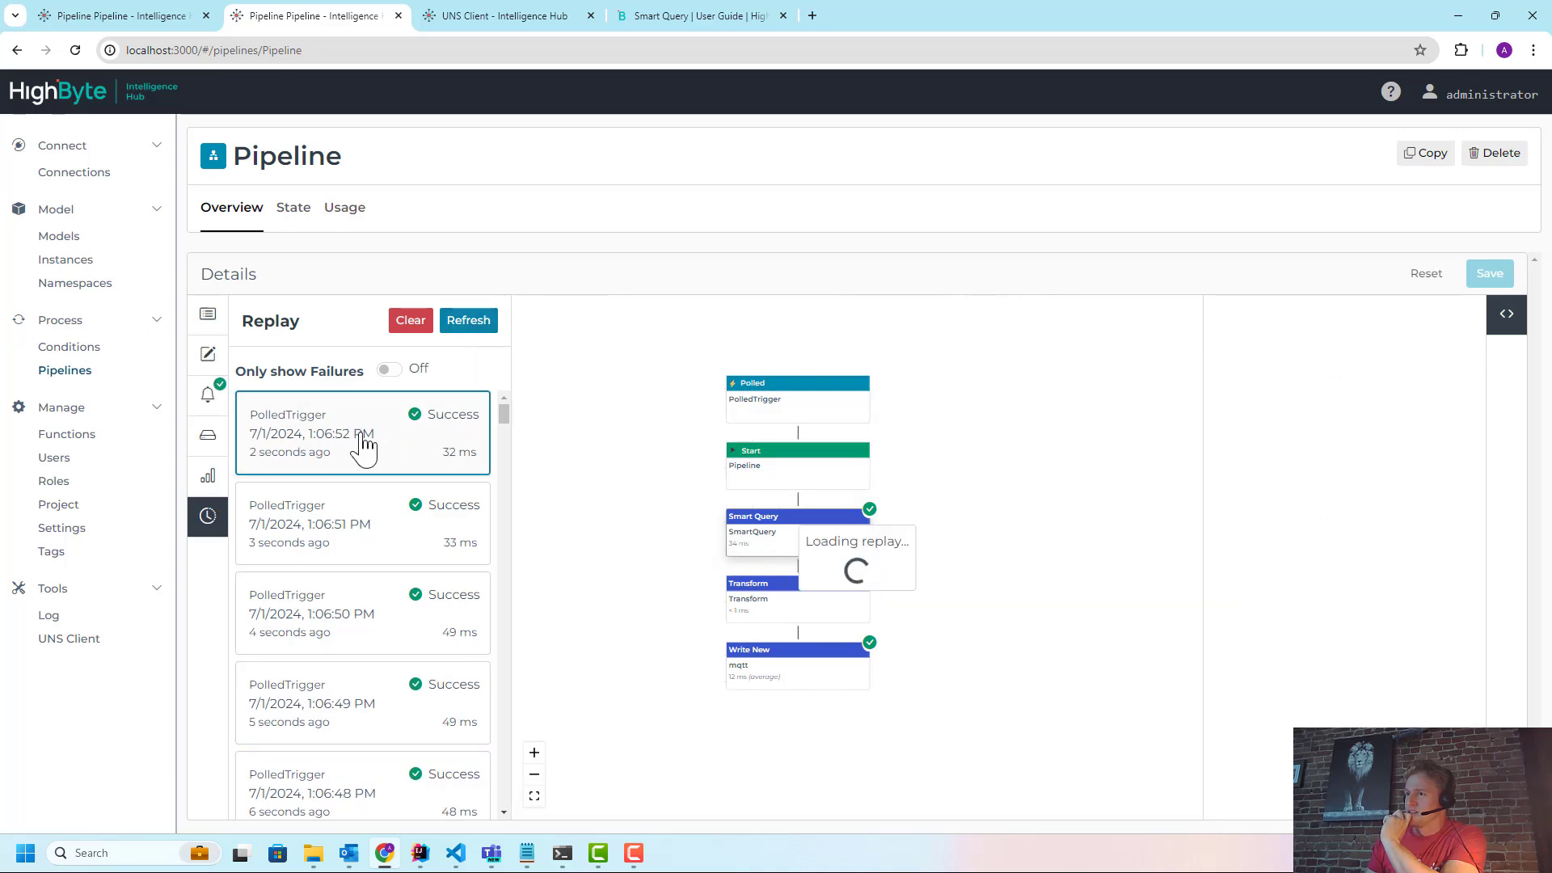
left_click(797, 529)
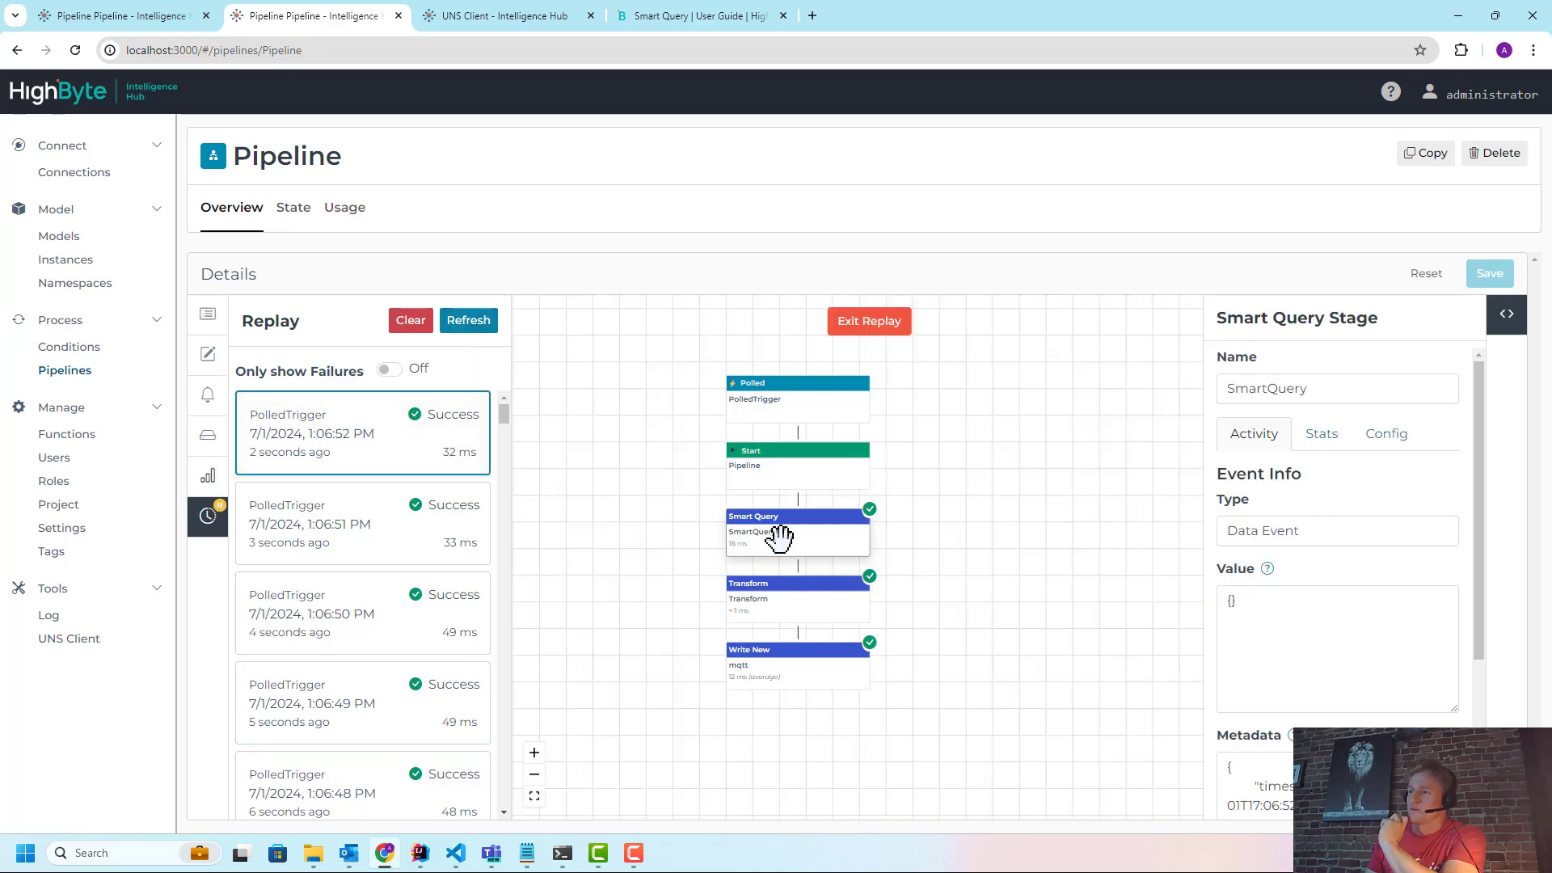
mouse_move(920, 561)
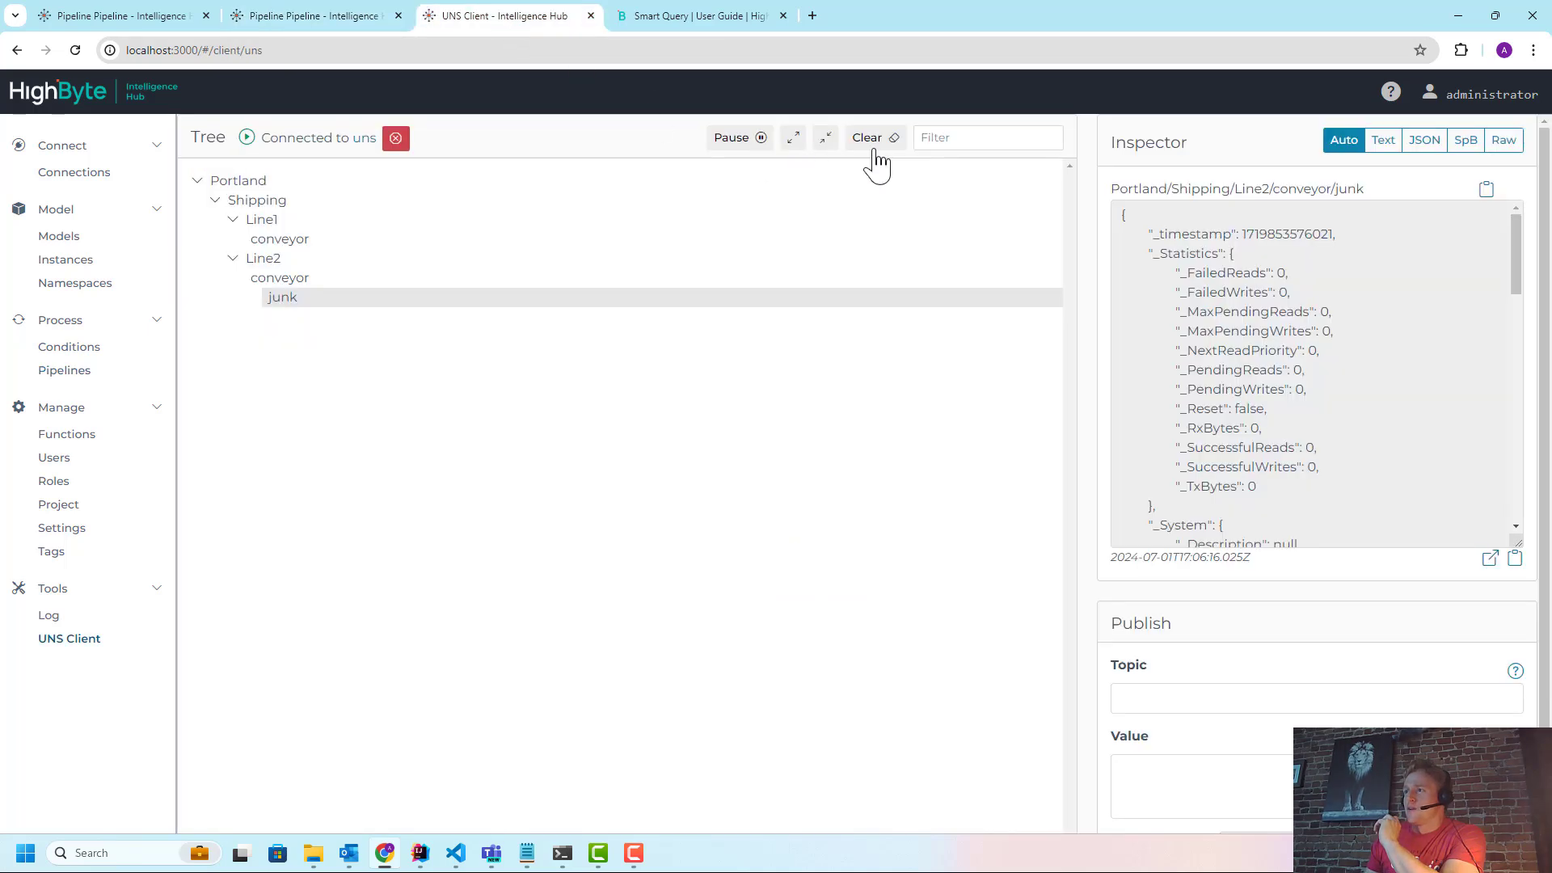
Clear the UNS messages, inspect the Line1 conveyor payload, and return to the pipeline
left_click(866, 138)
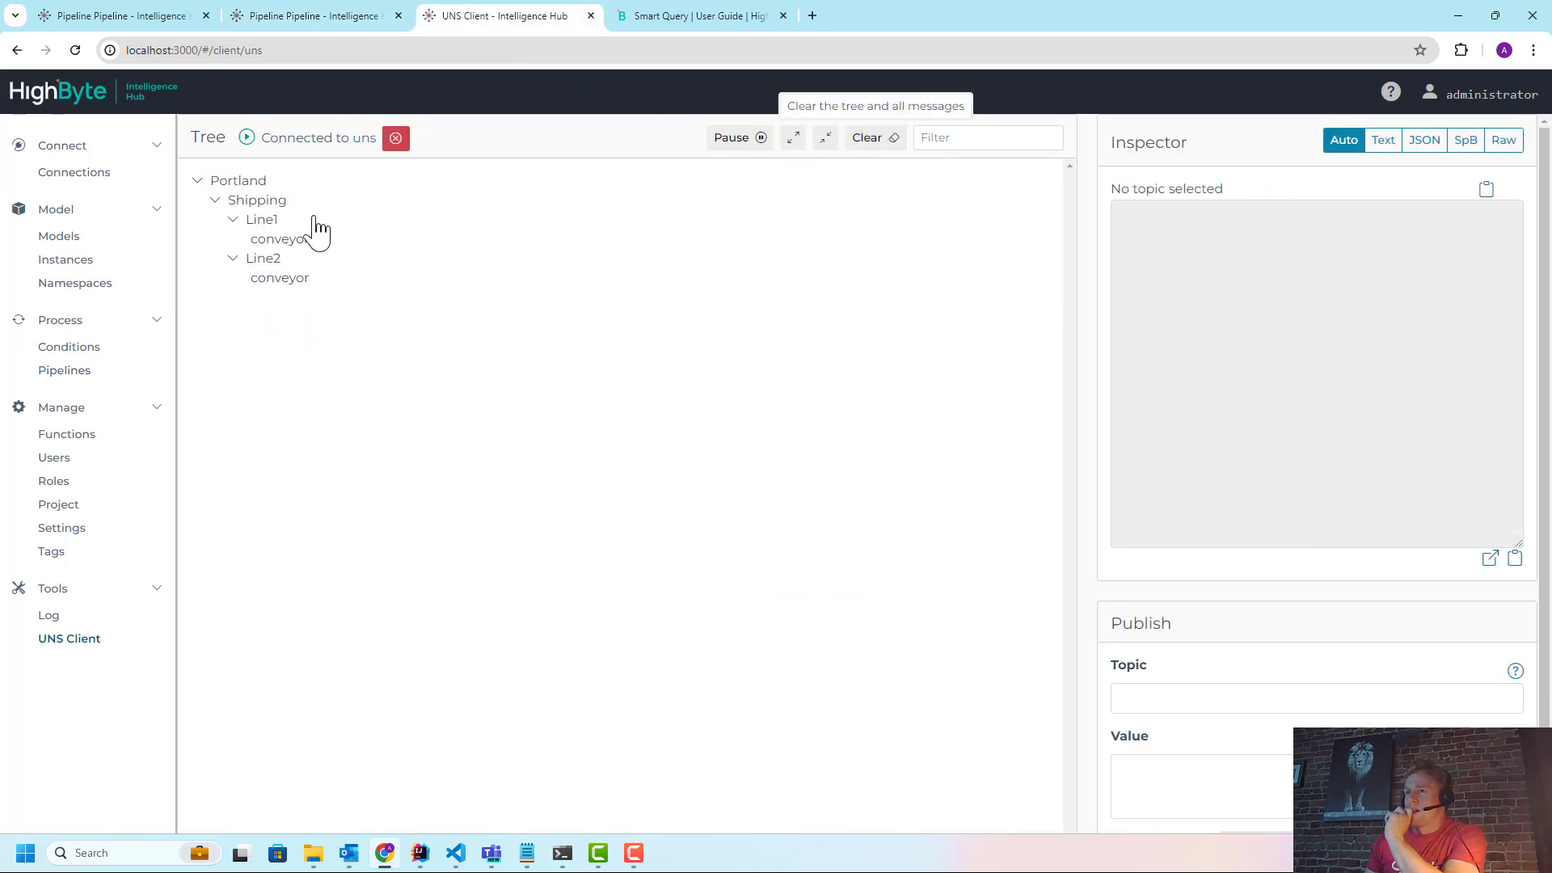
left_click(279, 239)
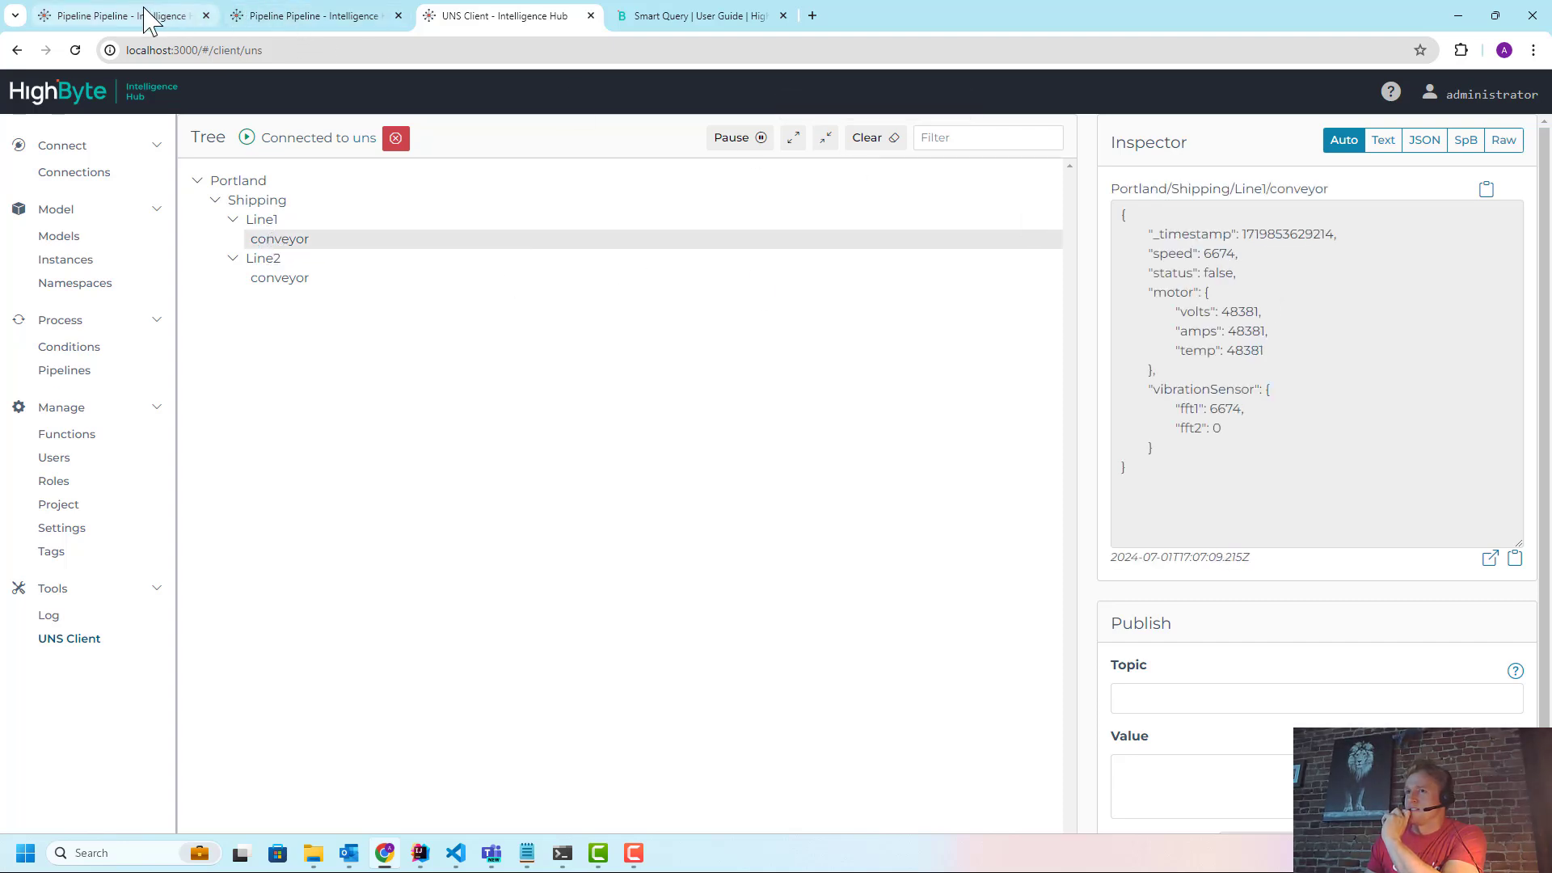
left_click(309, 16)
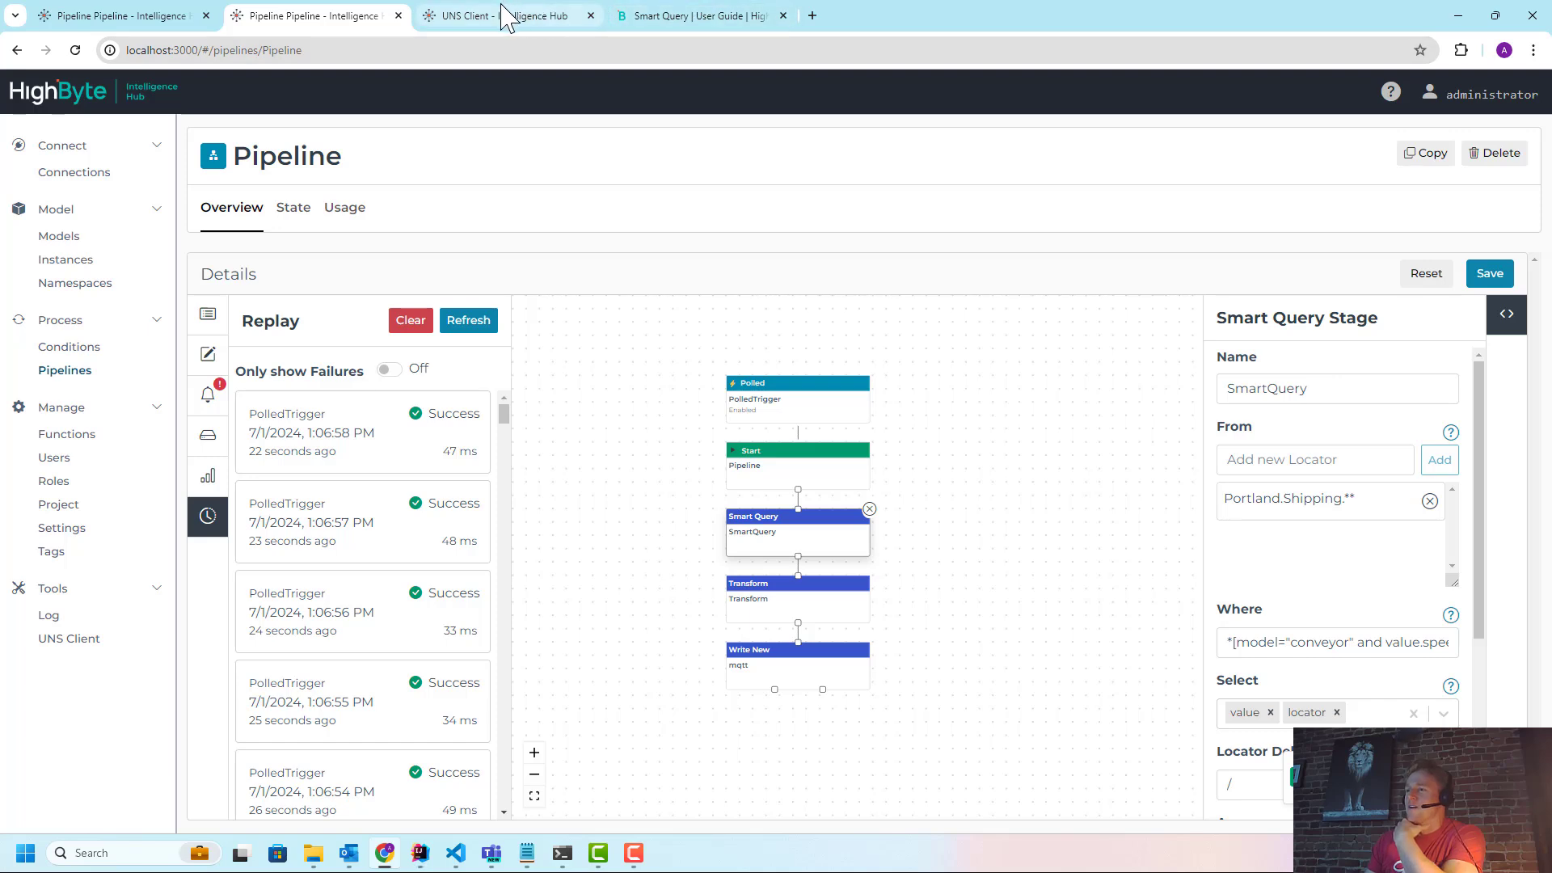
Review pipeline errors showing the Where expression value.speed > 10000 failed, comparing other tabs
left_click(208, 395)
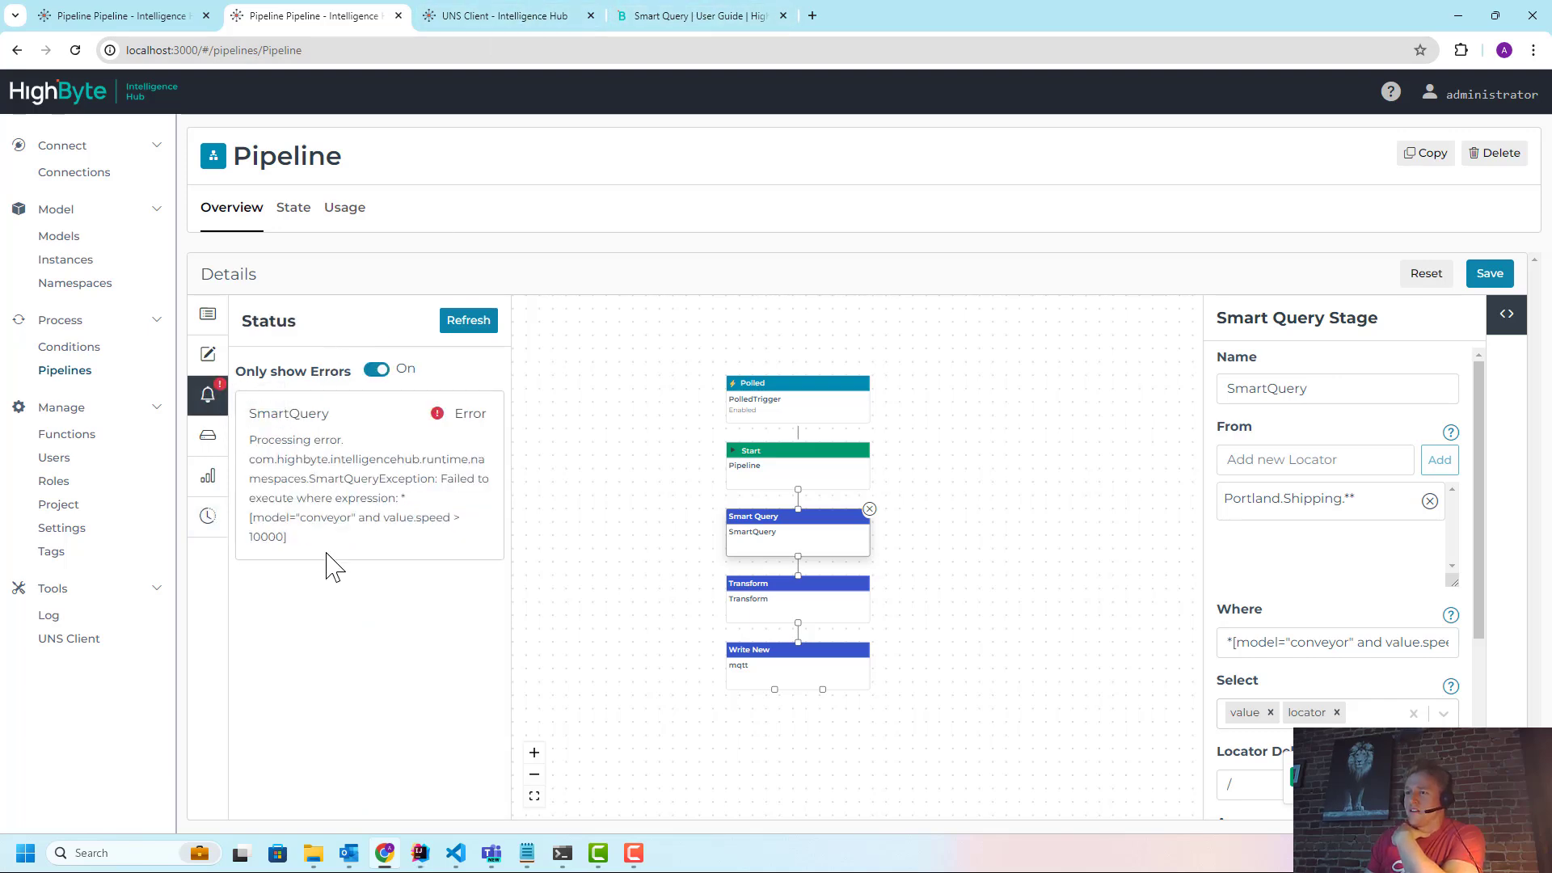
double_click(353, 517)
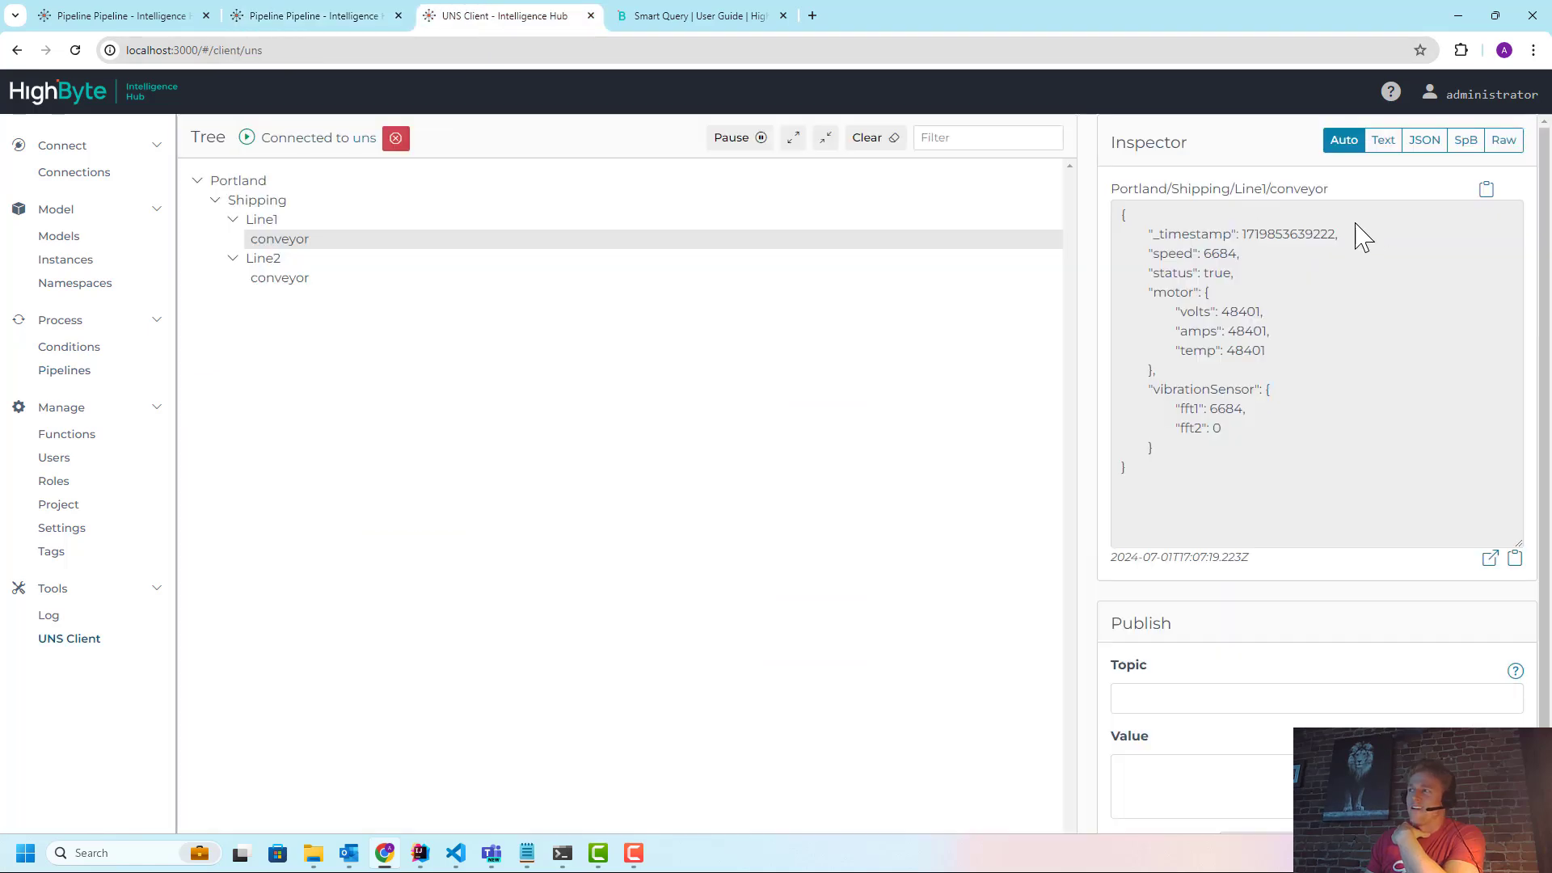
left_click(864, 137)
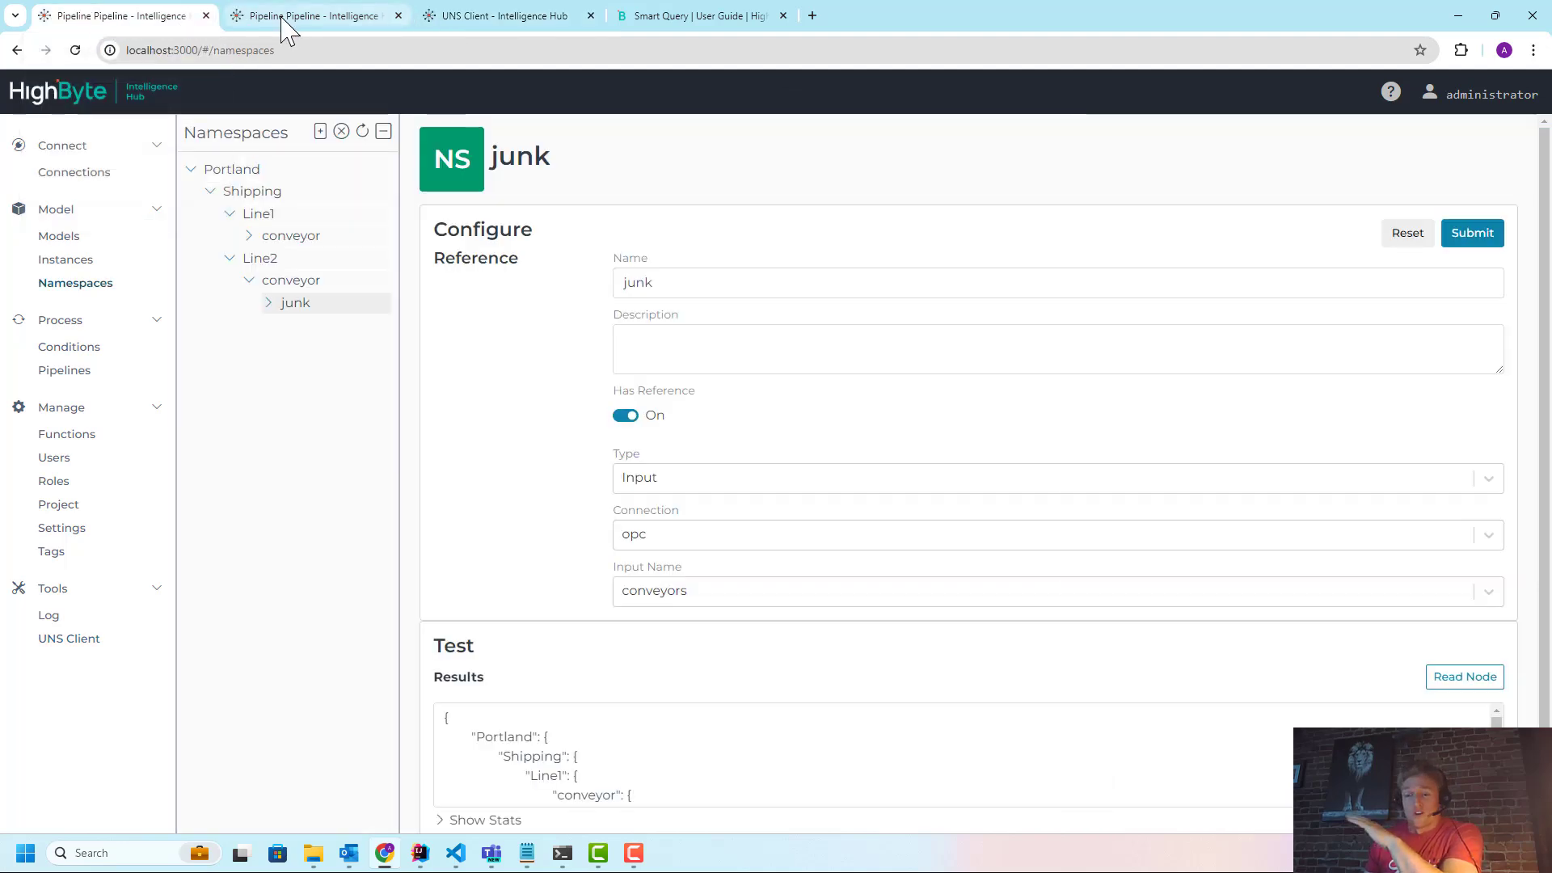
left_click(307, 16)
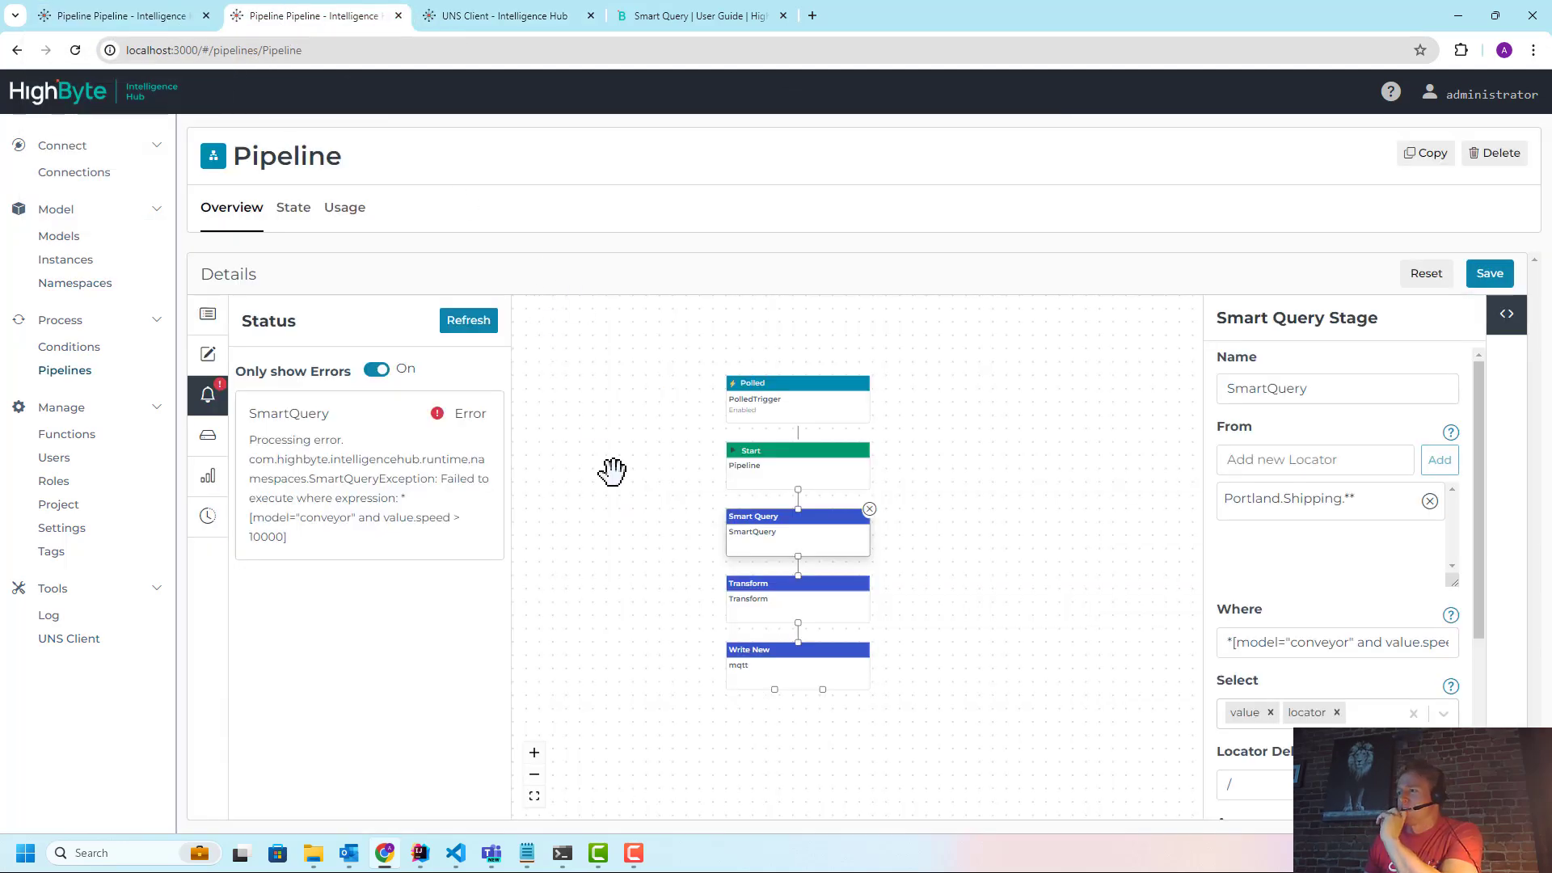
mouse_move(602, 463)
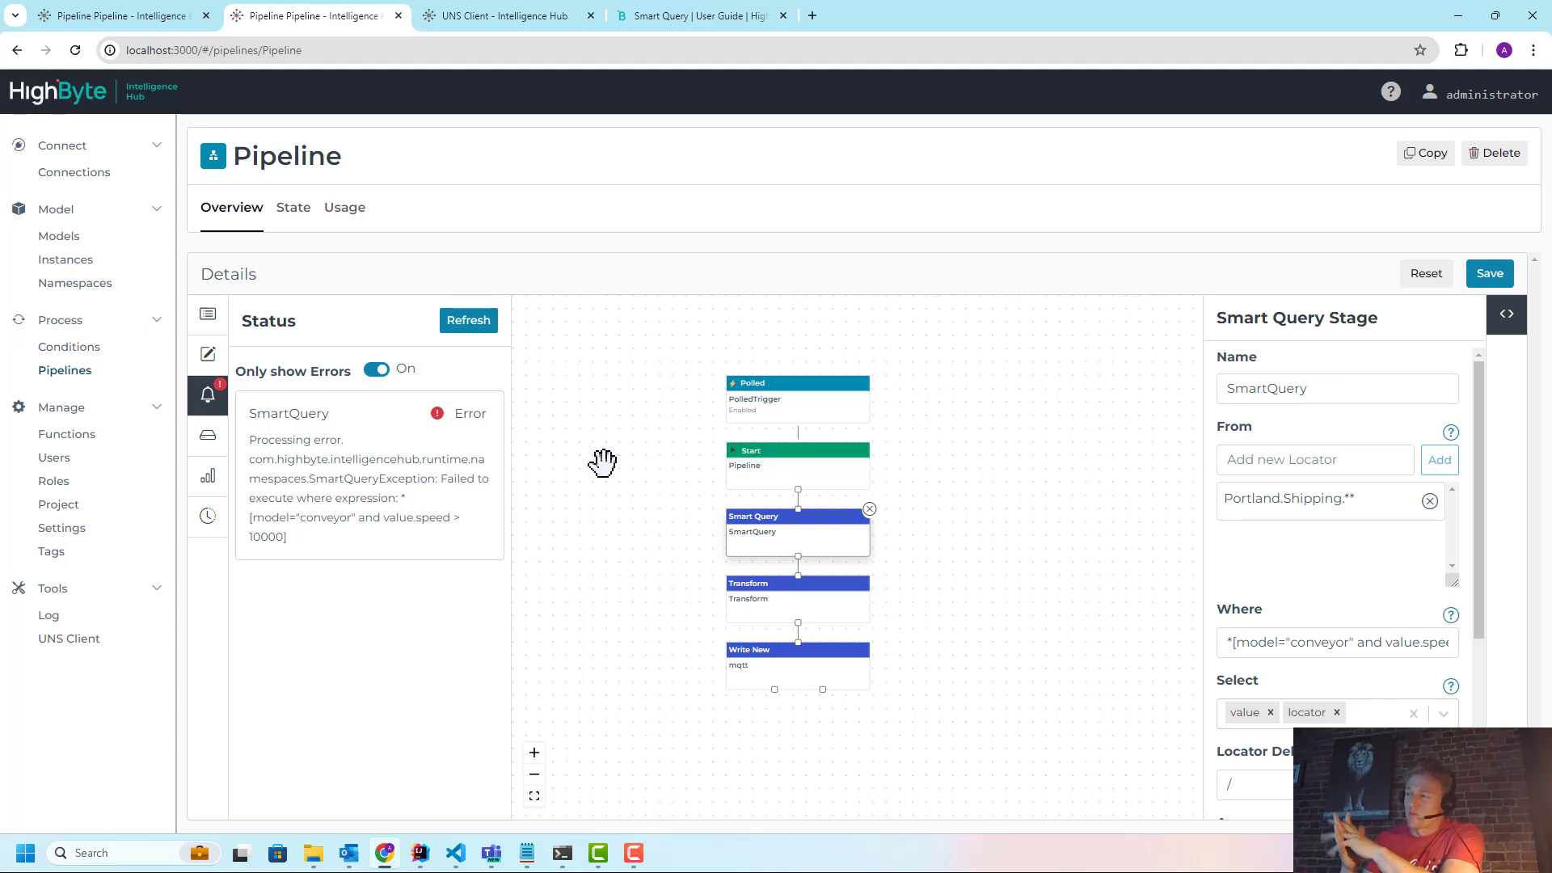
mouse_move(1362, 680)
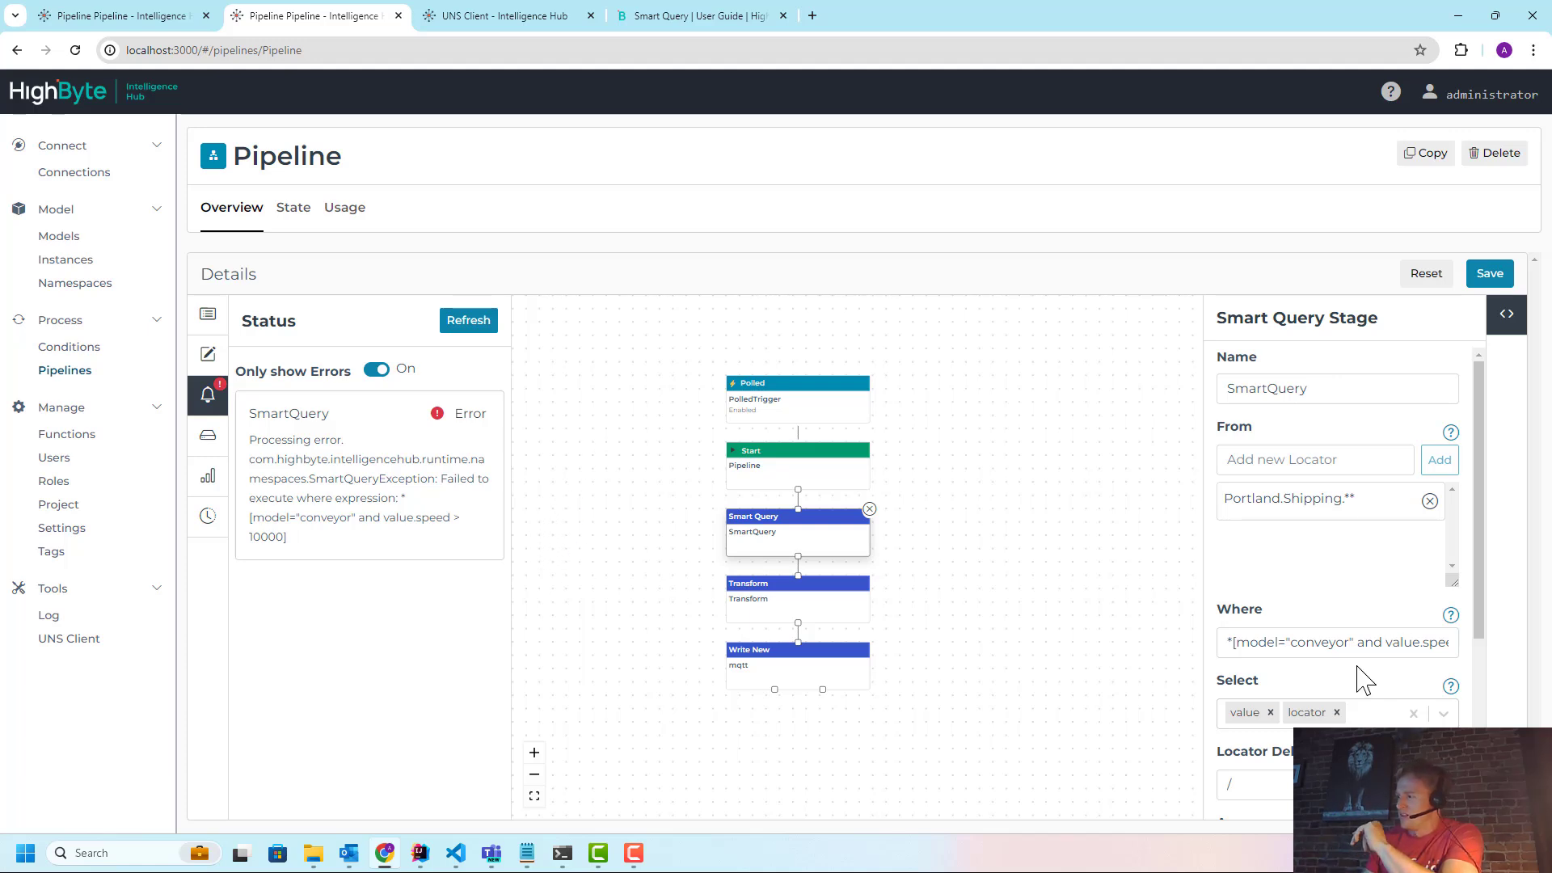